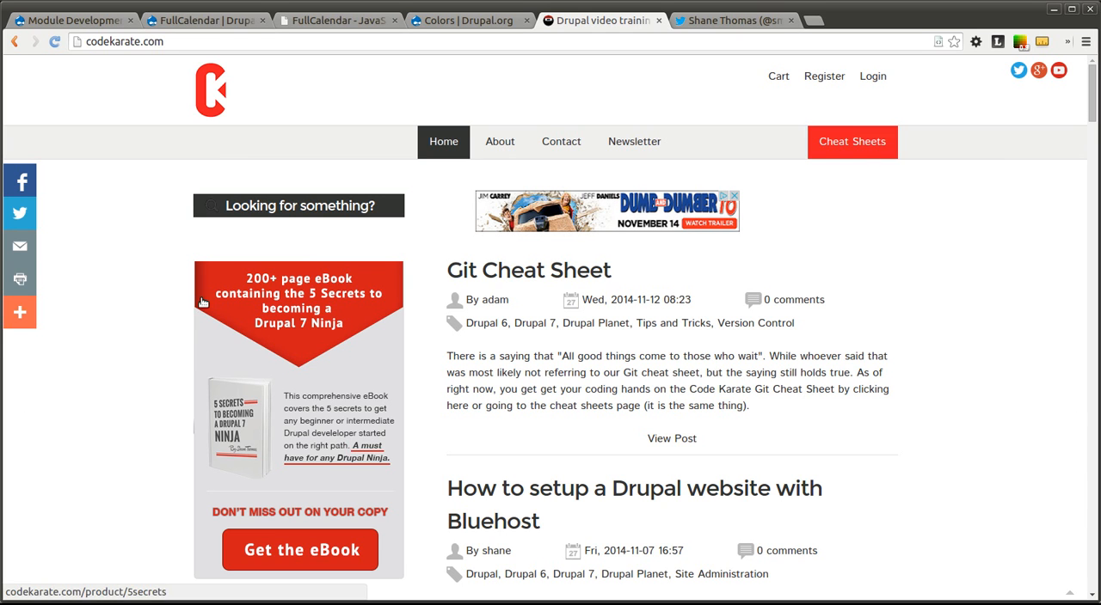
{"action": "mouse_move", "coordinate": [147, 289]}
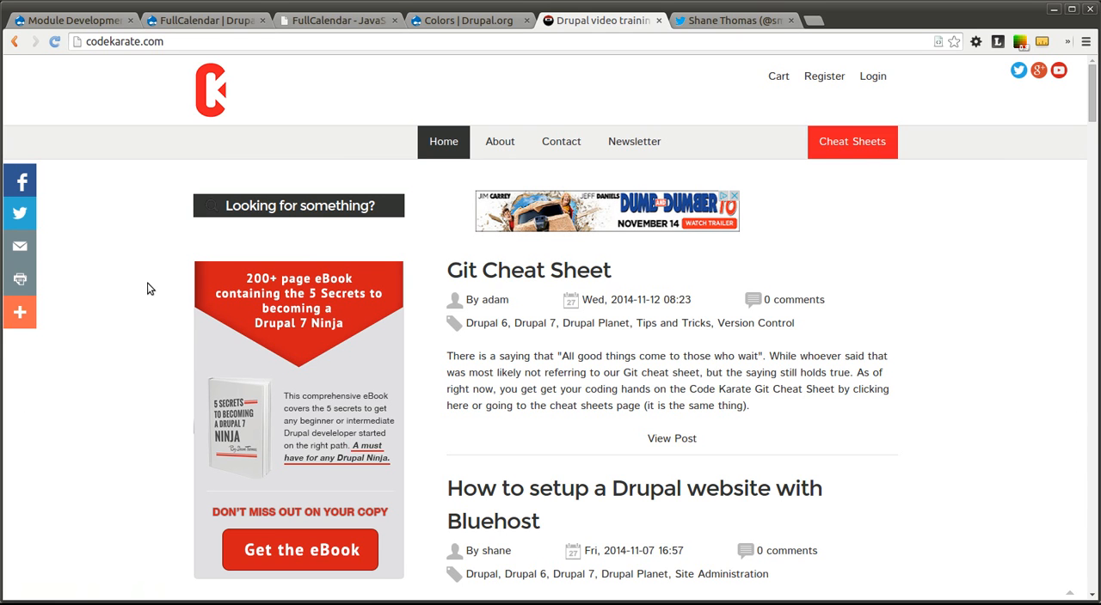
Scroll through the FullCalendar Drupal.org project page's description, notes and downloads, then return to top.
{"action": "scroll", "scroll_direction": "down", "scroll_amount": 3}
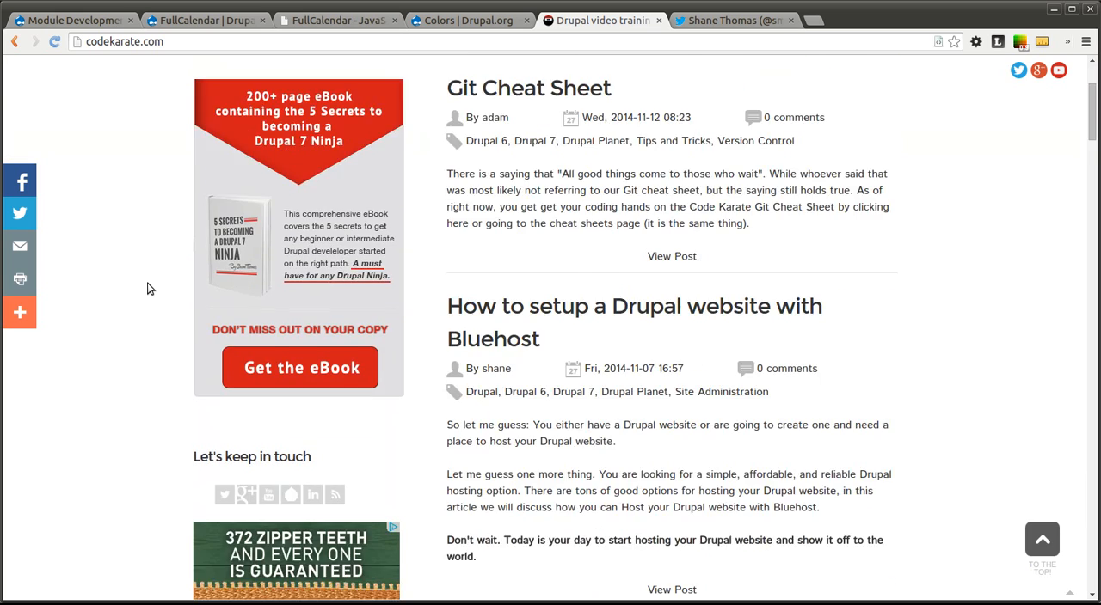
{"action": "scroll", "scroll_direction": "down", "scroll_amount": 3}
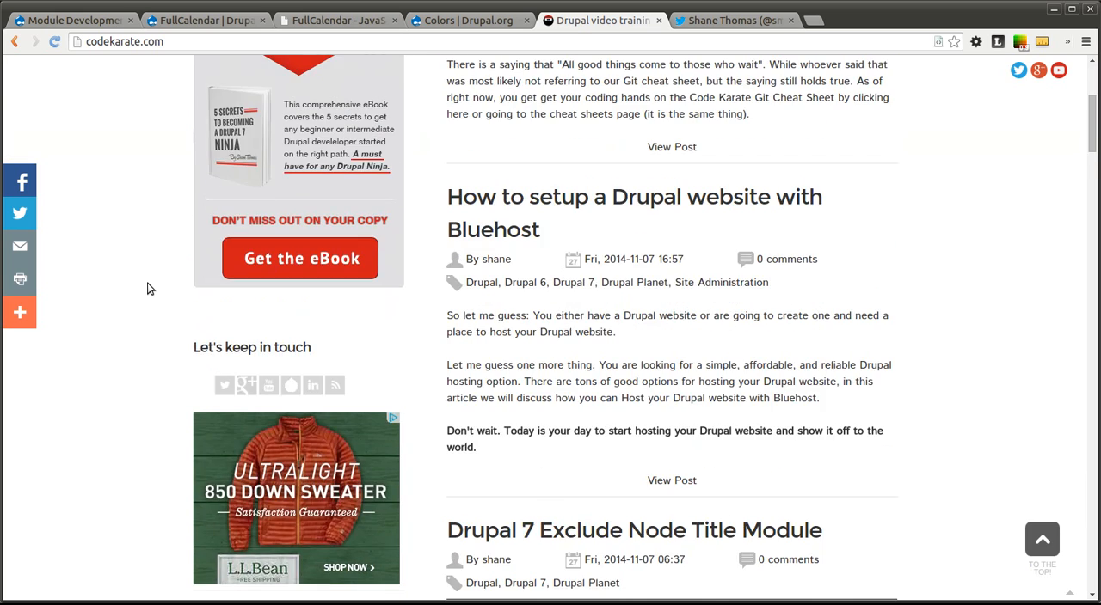
{"action": "scroll", "scroll_direction": "up", "scroll_amount": 3}
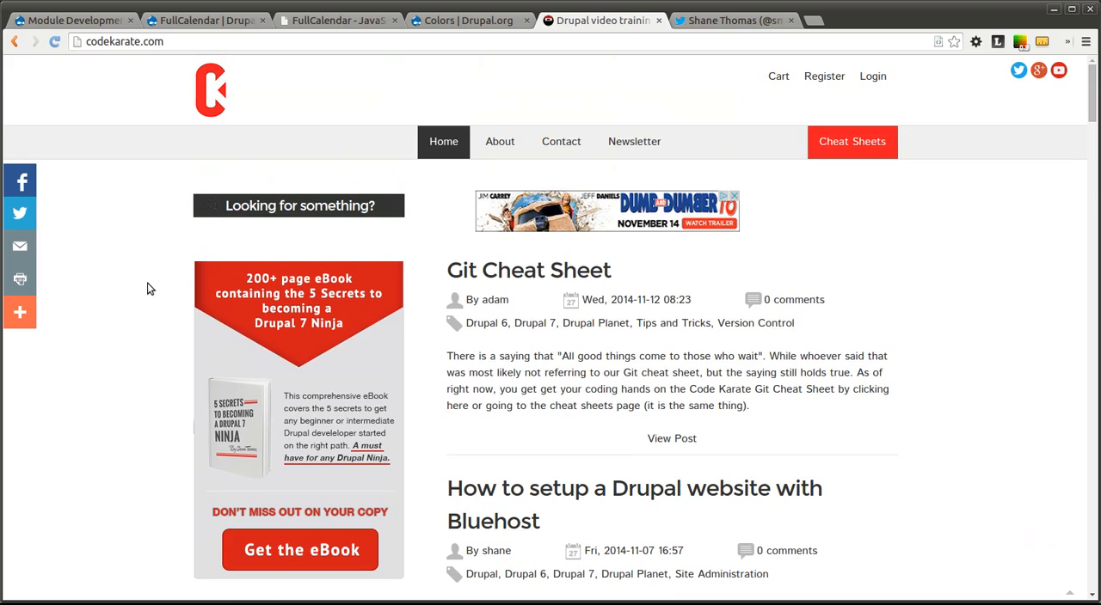
{"action": "left_click", "coordinate": [207, 20]}
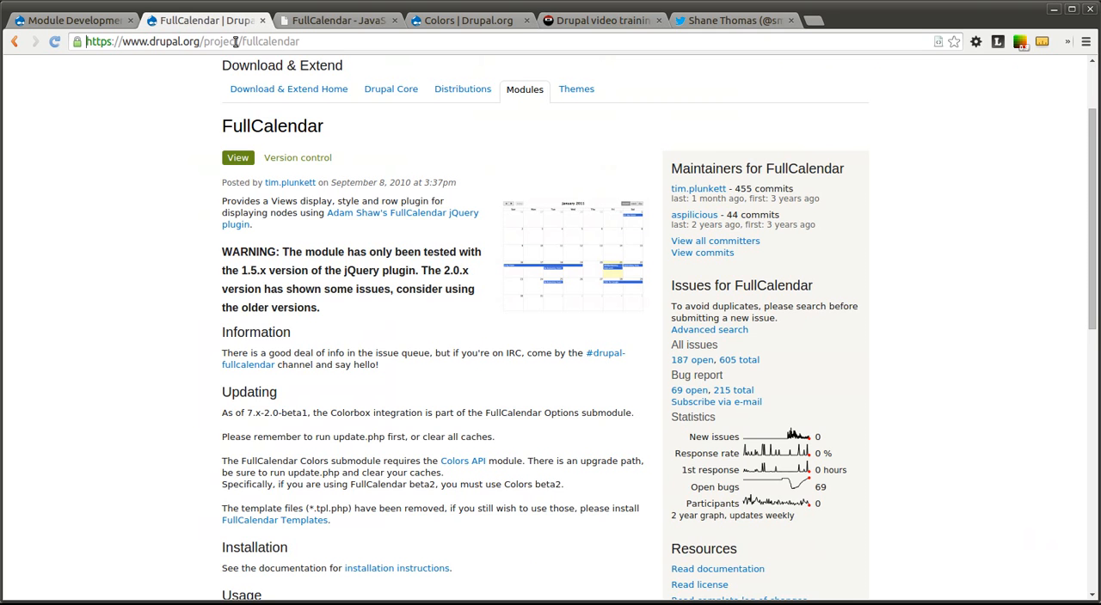
{"action": "scroll", "scroll_direction": "up", "scroll_amount": 3}
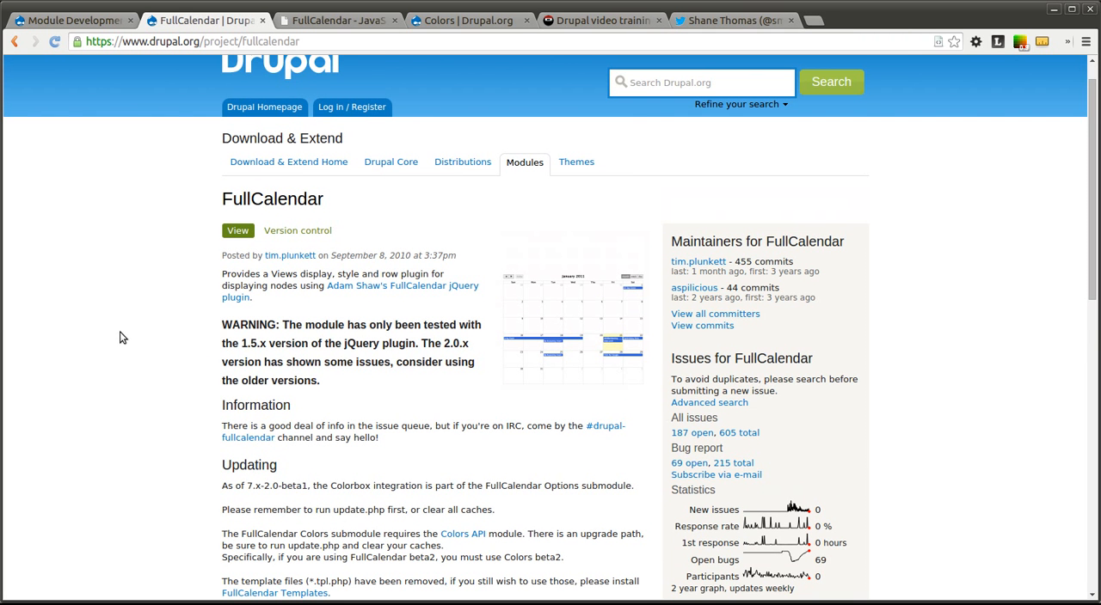
{"action": "mouse_move", "coordinate": [143, 300]}
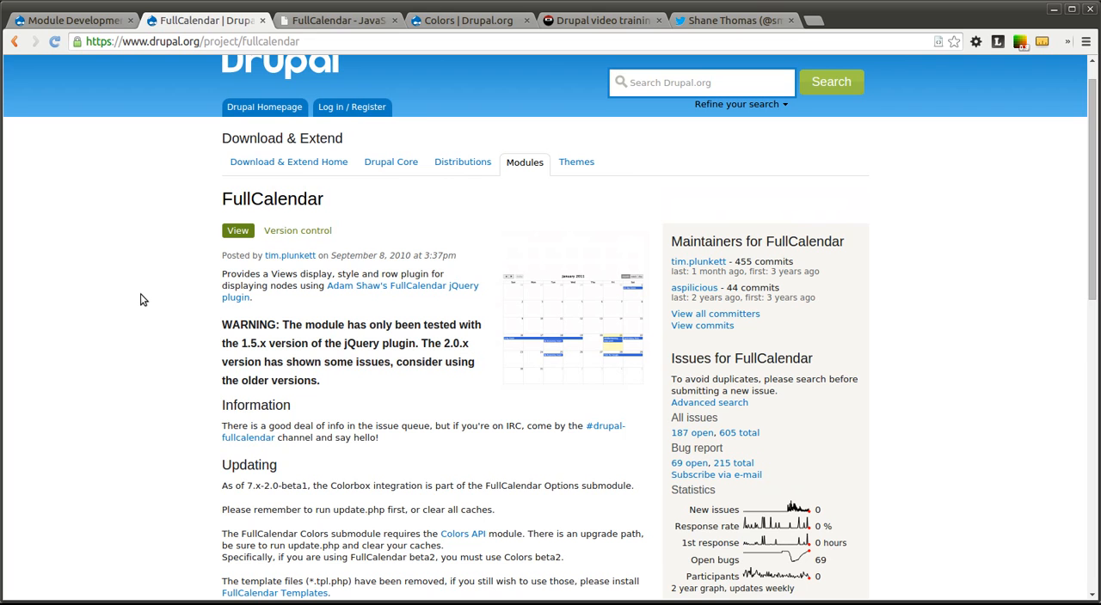
{"action": "mouse_move", "coordinate": [430, 288]}
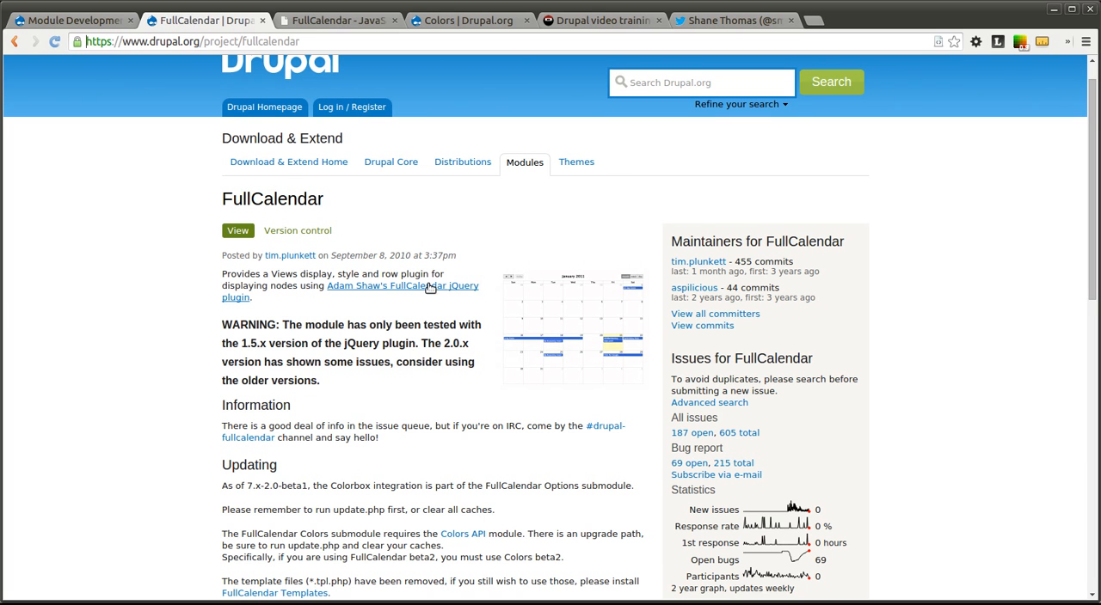
{"action": "mouse_move", "coordinate": [176, 335]}
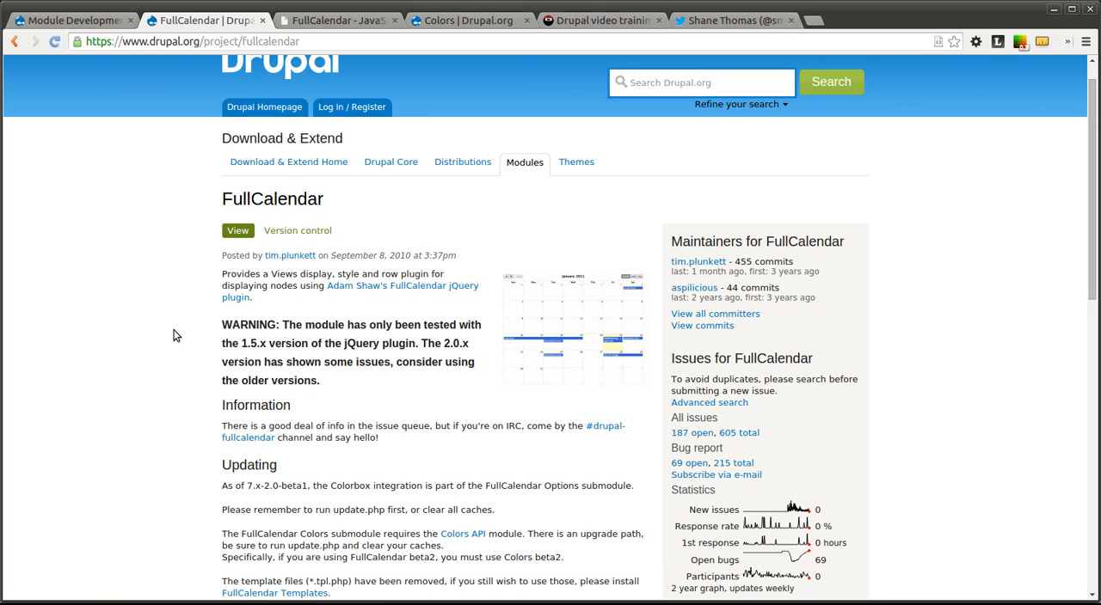
{"action": "mouse_move", "coordinate": [107, 284]}
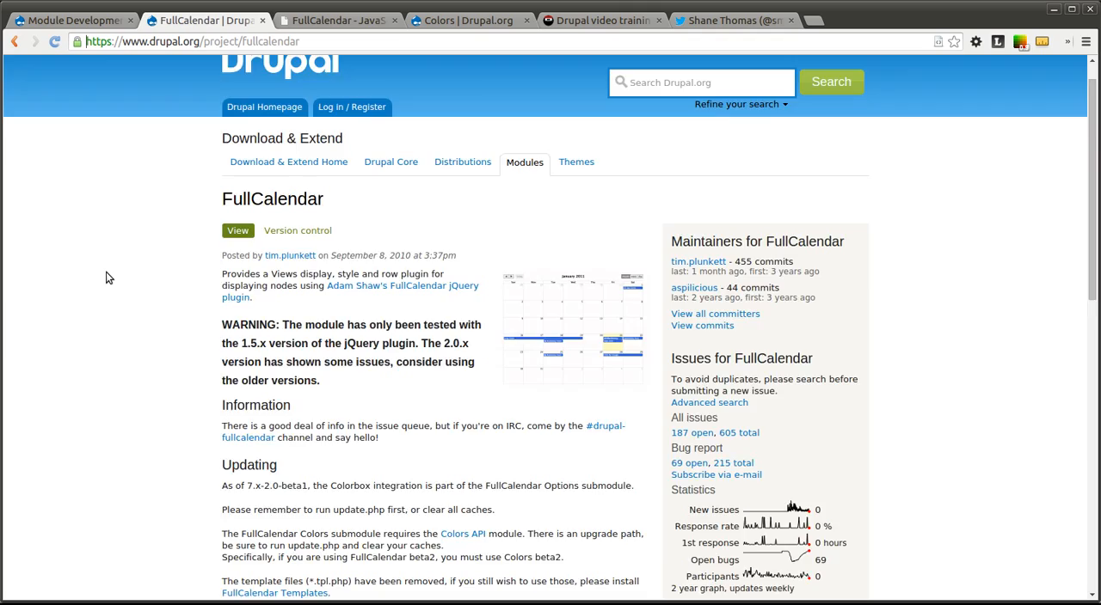
{"action": "scroll", "scroll_direction": "down", "scroll_amount": 3}
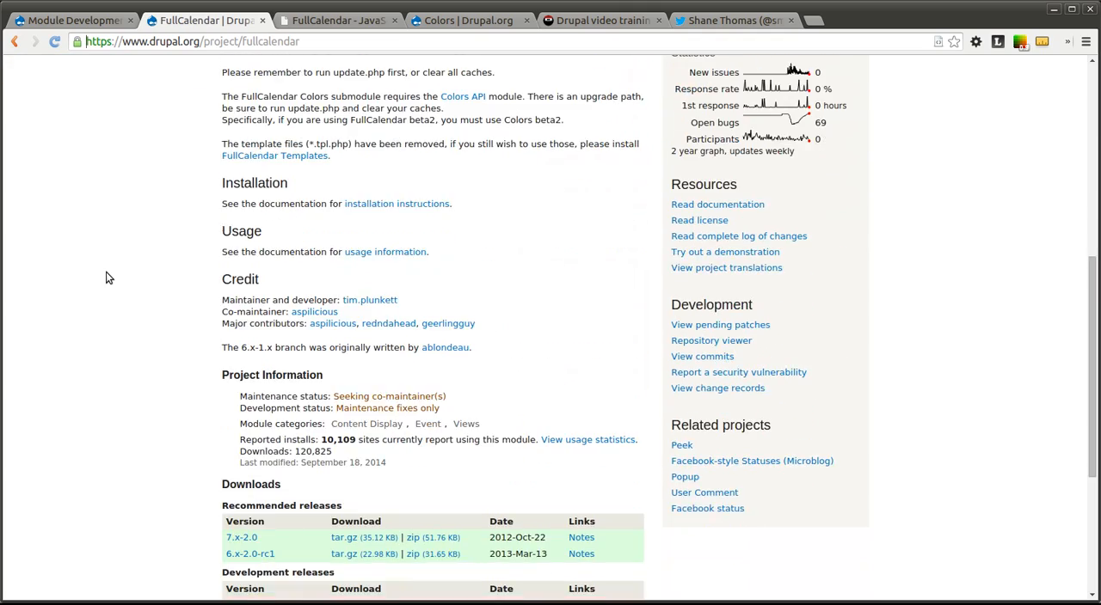
{"action": "scroll", "scroll_direction": "up", "scroll_amount": 3}
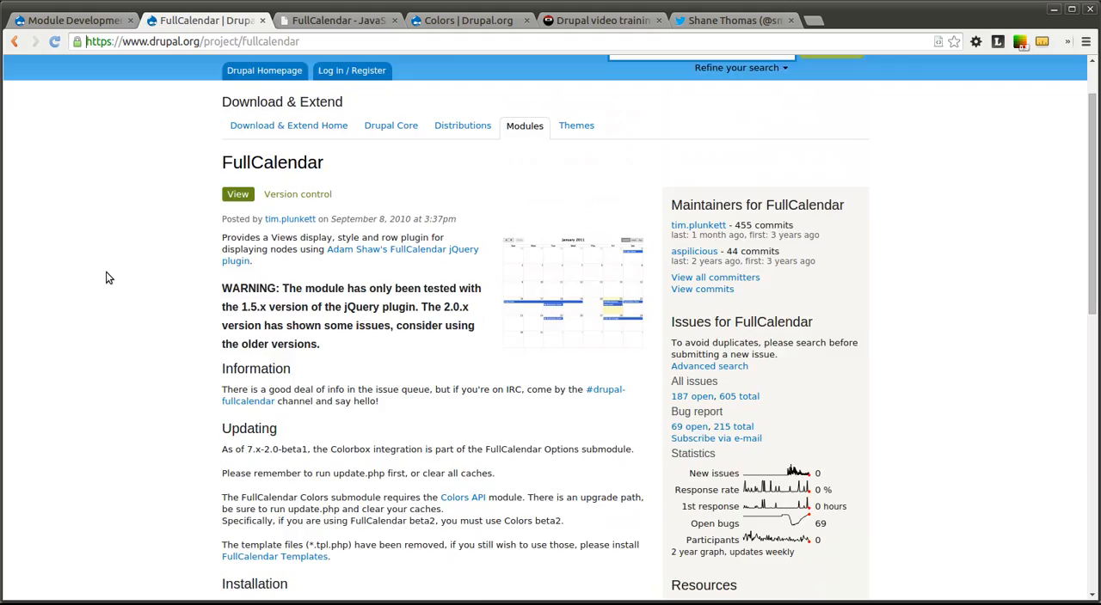
{"action": "scroll", "scroll_direction": "up", "scroll_amount": 3}
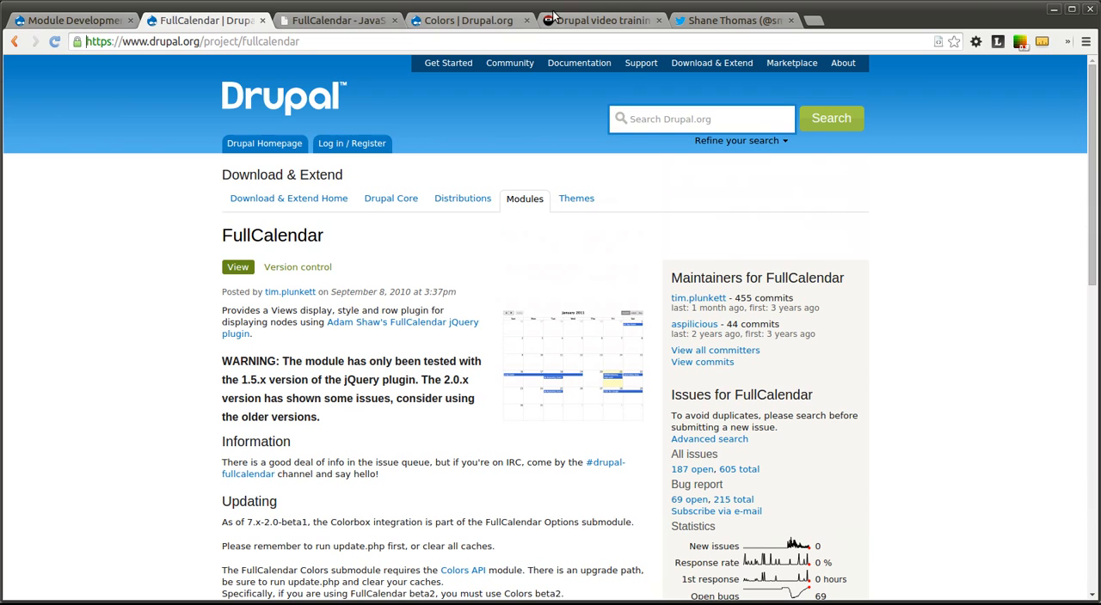
View the Code Karate home page's Git Cheat Sheet post, then the author's Twitter profile.
{"action": "left_click", "coordinate": [602, 20]}
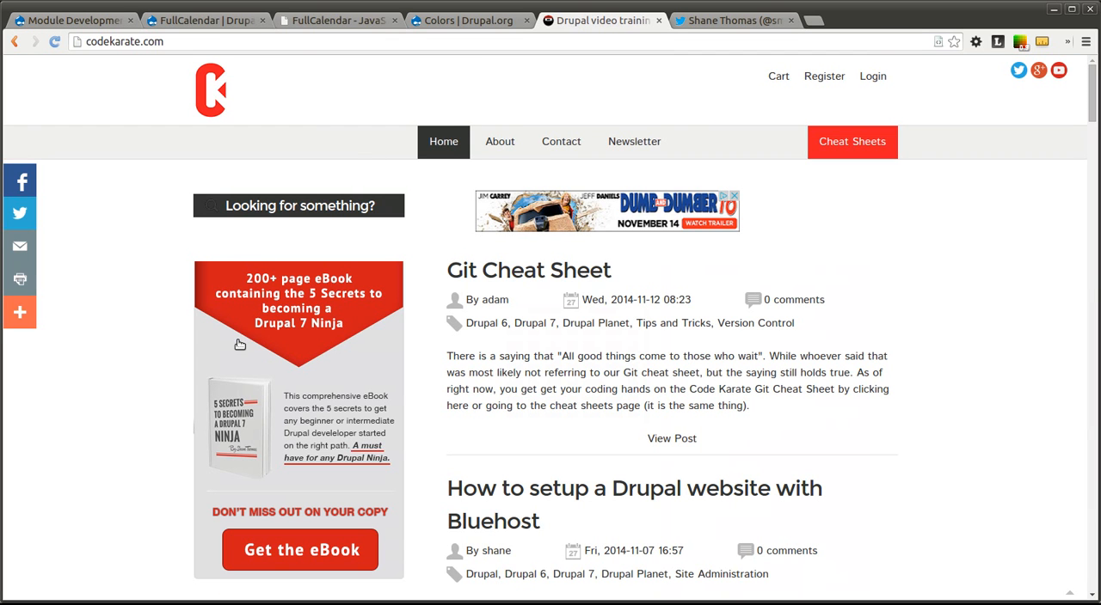
{"action": "mouse_move", "coordinate": [684, 433]}
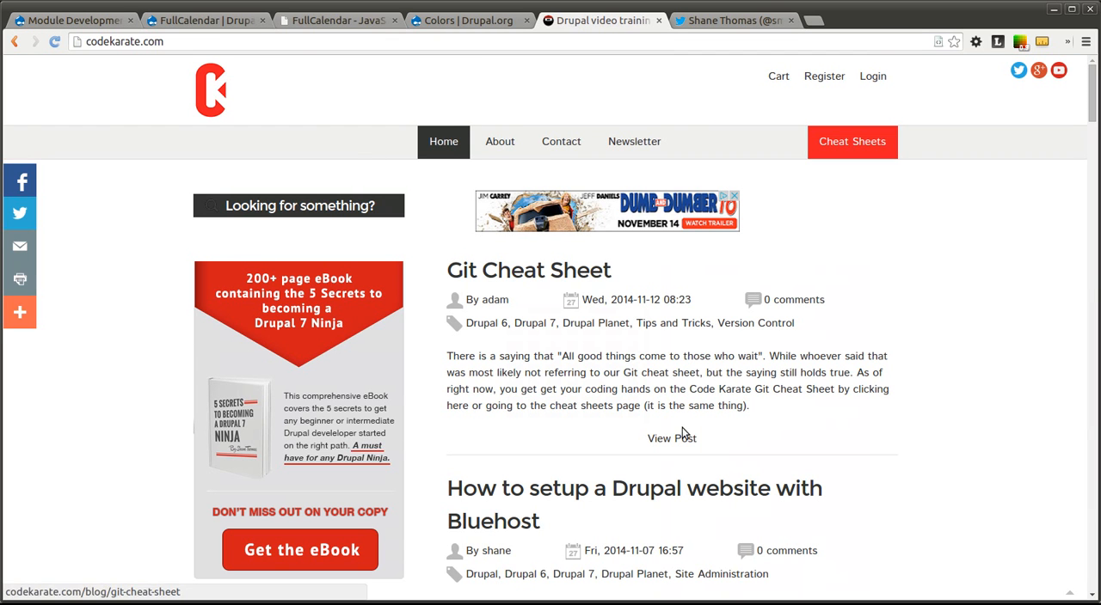
{"action": "mouse_move", "coordinate": [845, 262]}
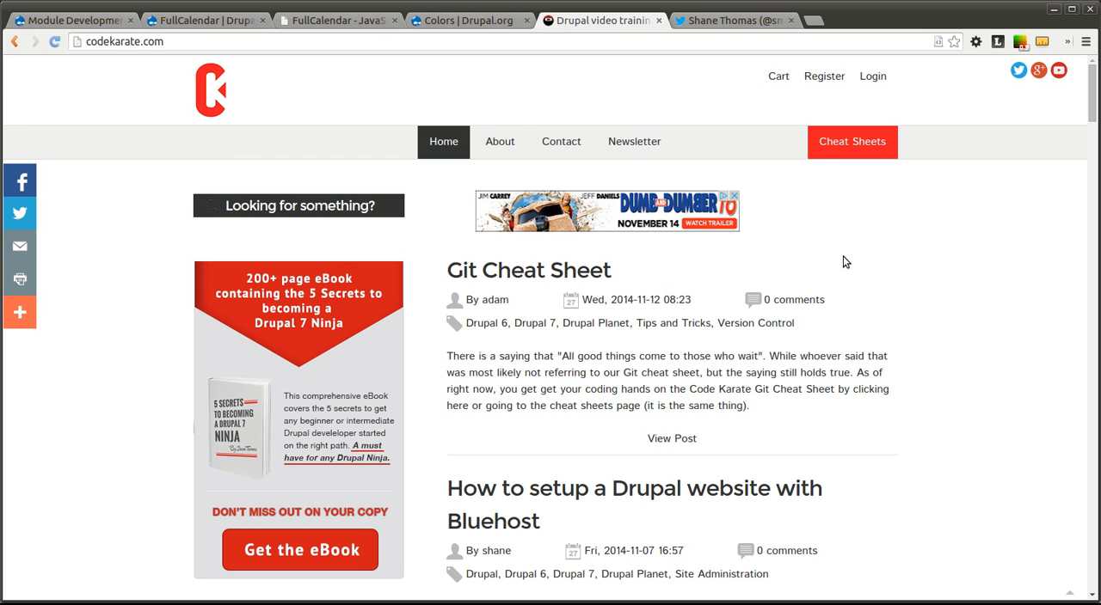
{"action": "mouse_move", "coordinate": [911, 399]}
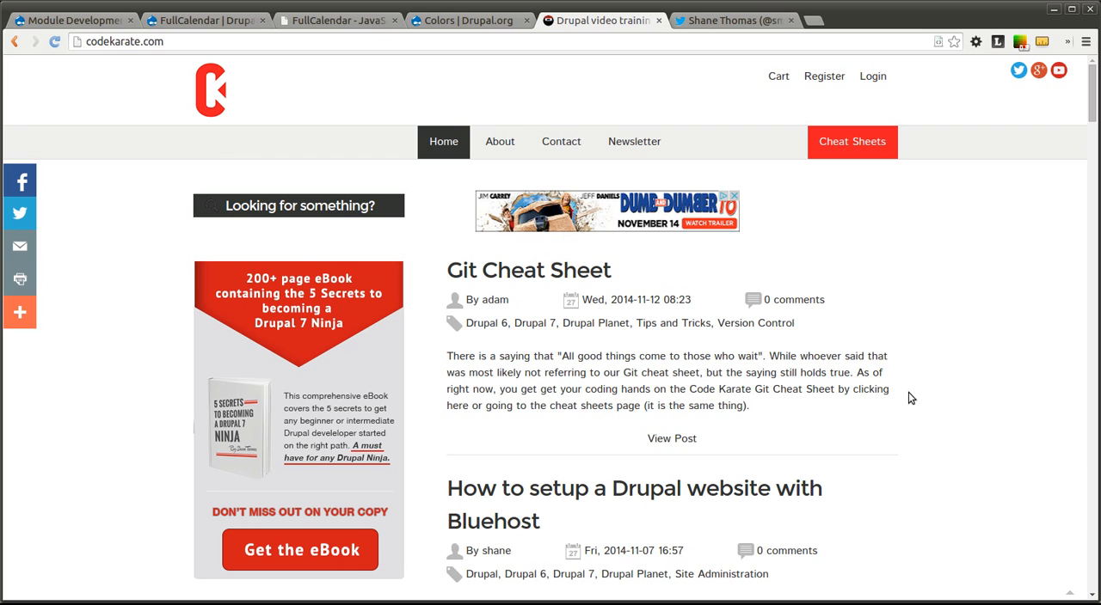
{"action": "mouse_move", "coordinate": [776, 411]}
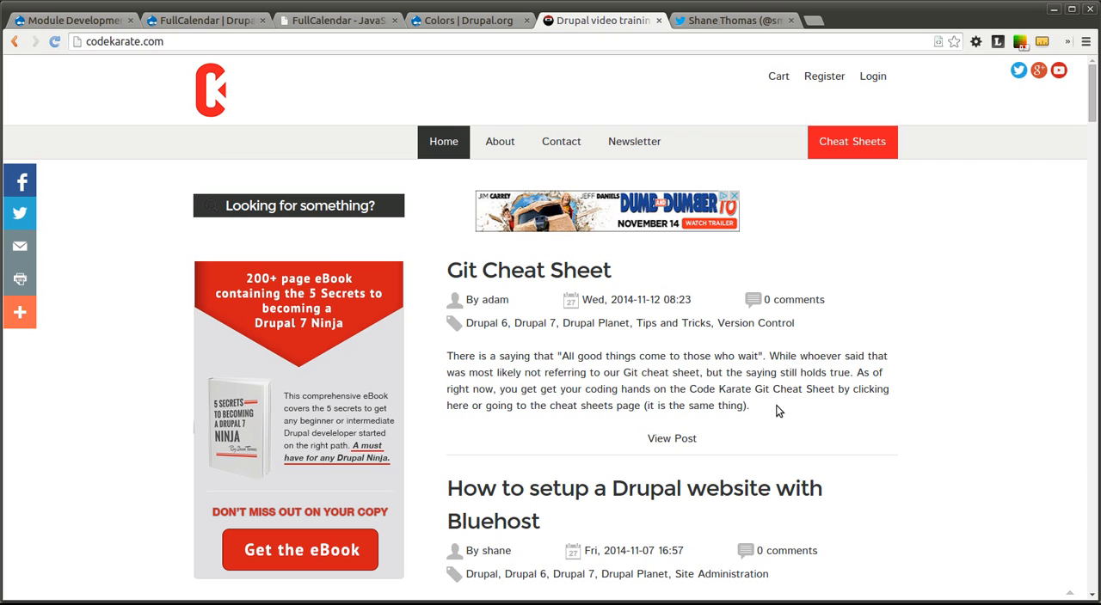
{"action": "mouse_move", "coordinate": [922, 237]}
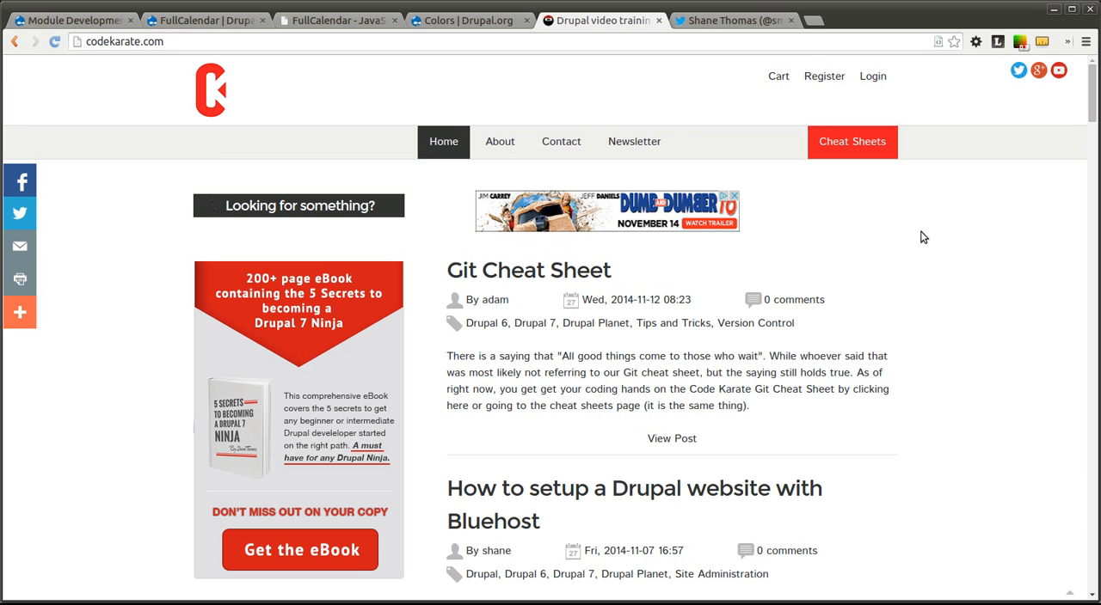
{"action": "mouse_move", "coordinate": [719, 33]}
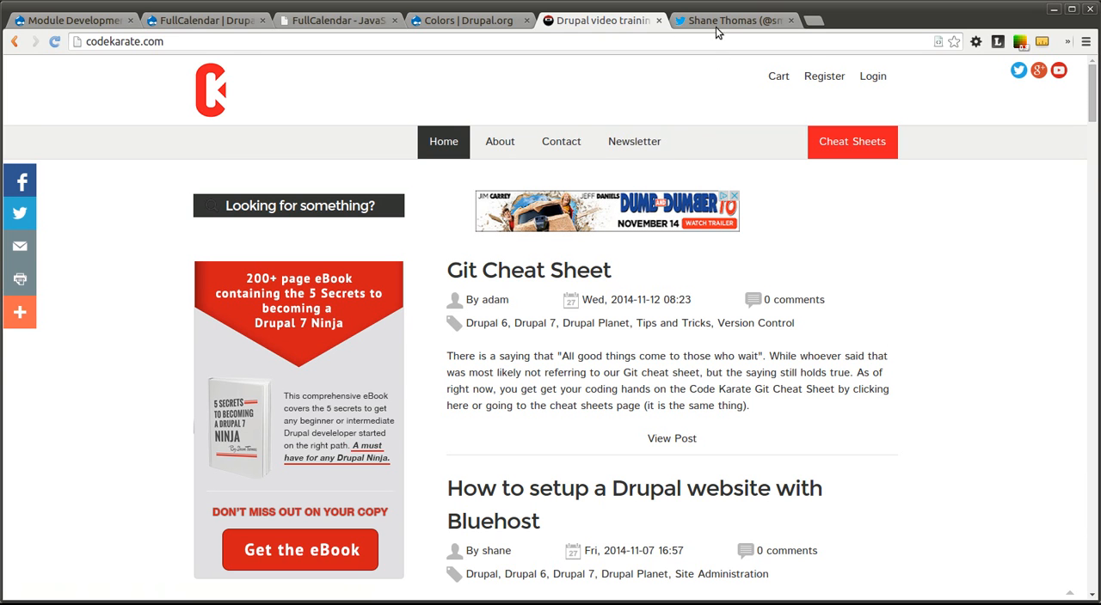
{"action": "left_click", "coordinate": [731, 20]}
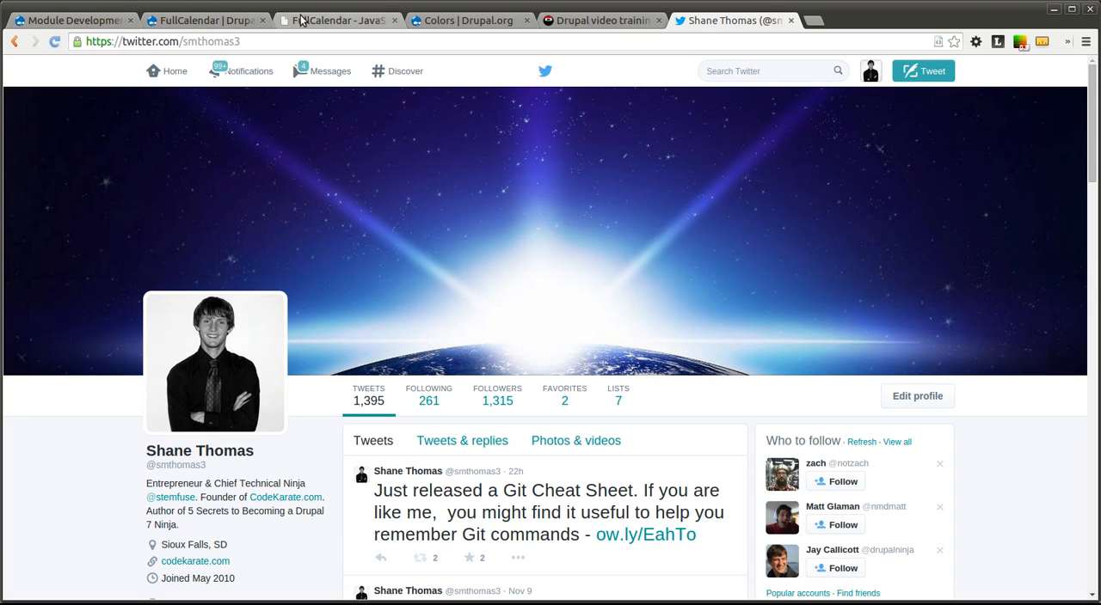
Return briefly to the FullCalendar page, then view the Colors module project page.
{"action": "left_click", "coordinate": [207, 20]}
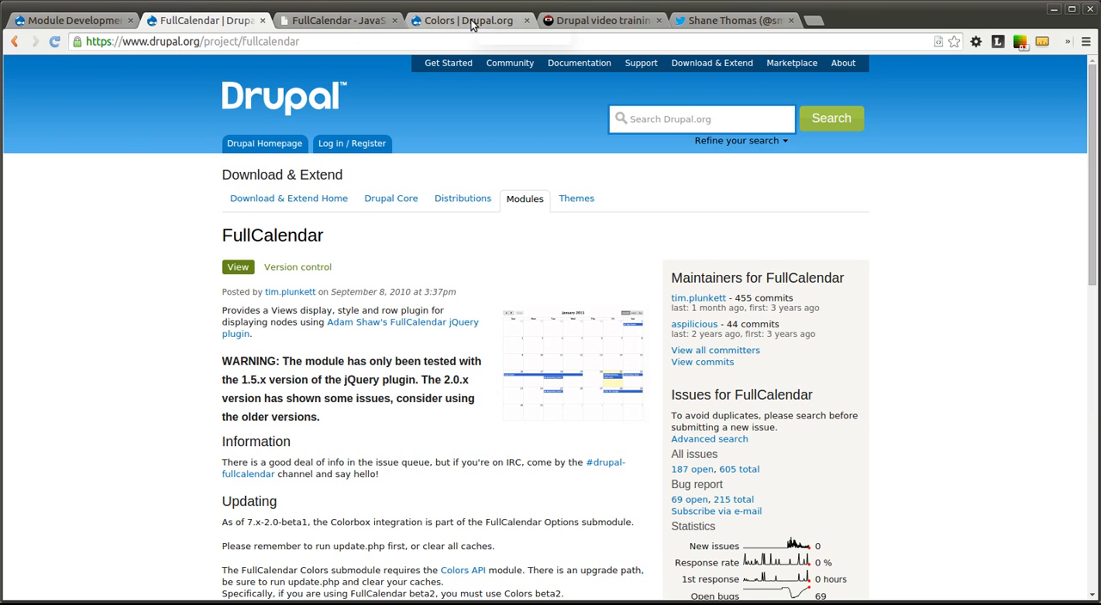
{"action": "left_click", "coordinate": [469, 20]}
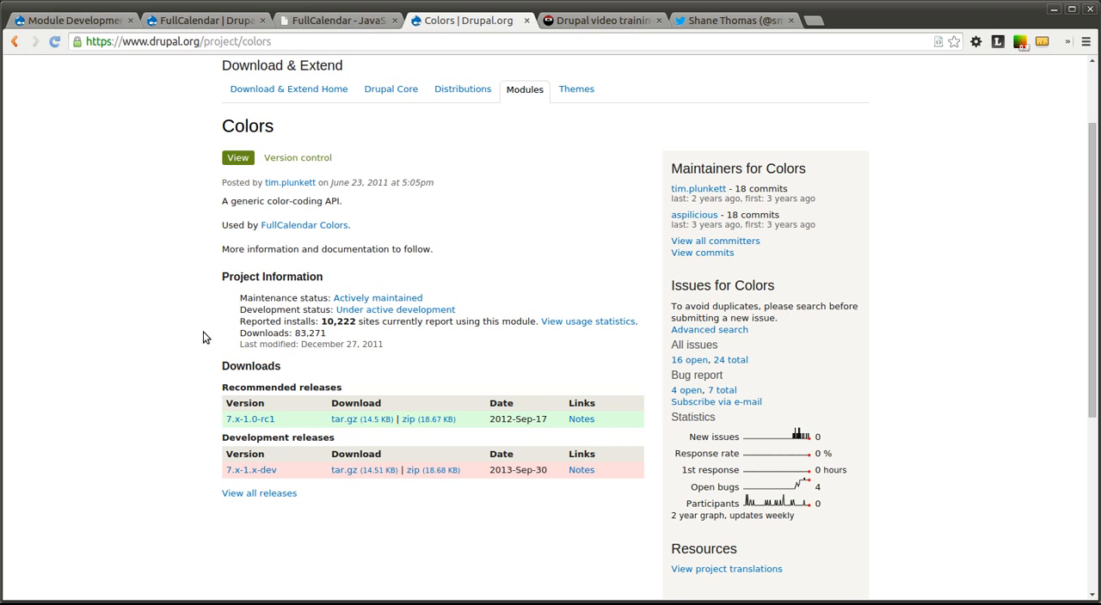
{"action": "mouse_move", "coordinate": [180, 334]}
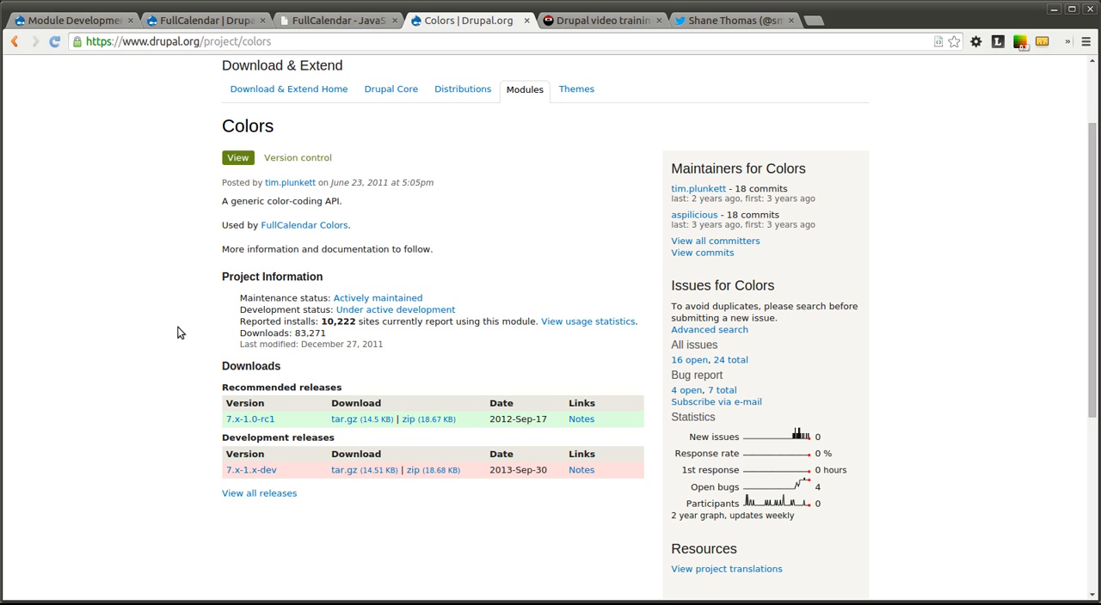
{"action": "mouse_move", "coordinate": [374, 82]}
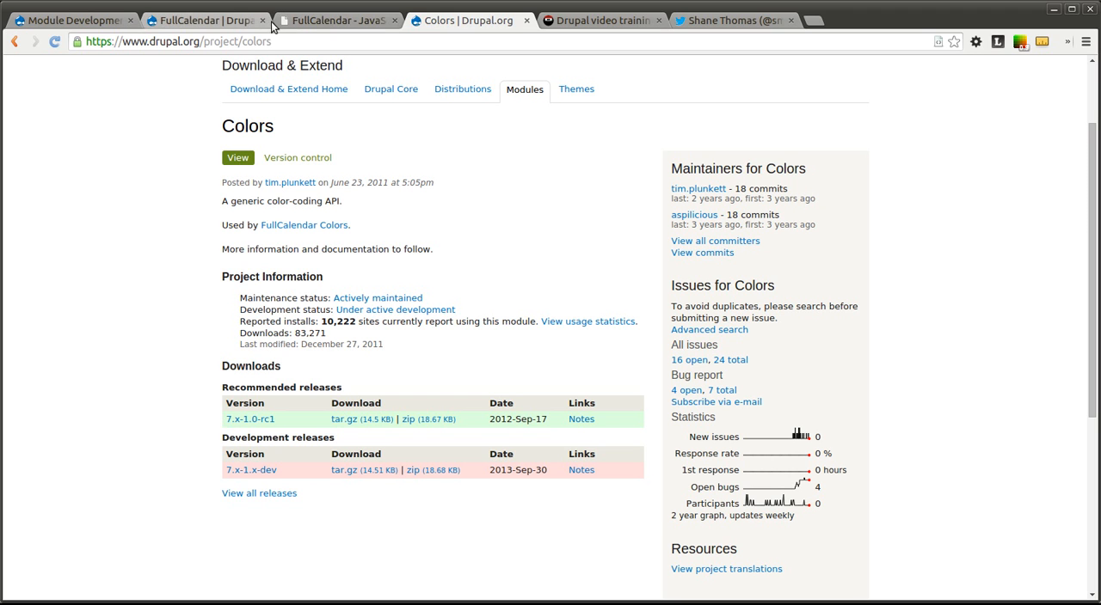
Show the fullcalendar.io demo calendar, alternating with the Drupal.org FullCalendar module page.
{"action": "left_click", "coordinate": [335, 20]}
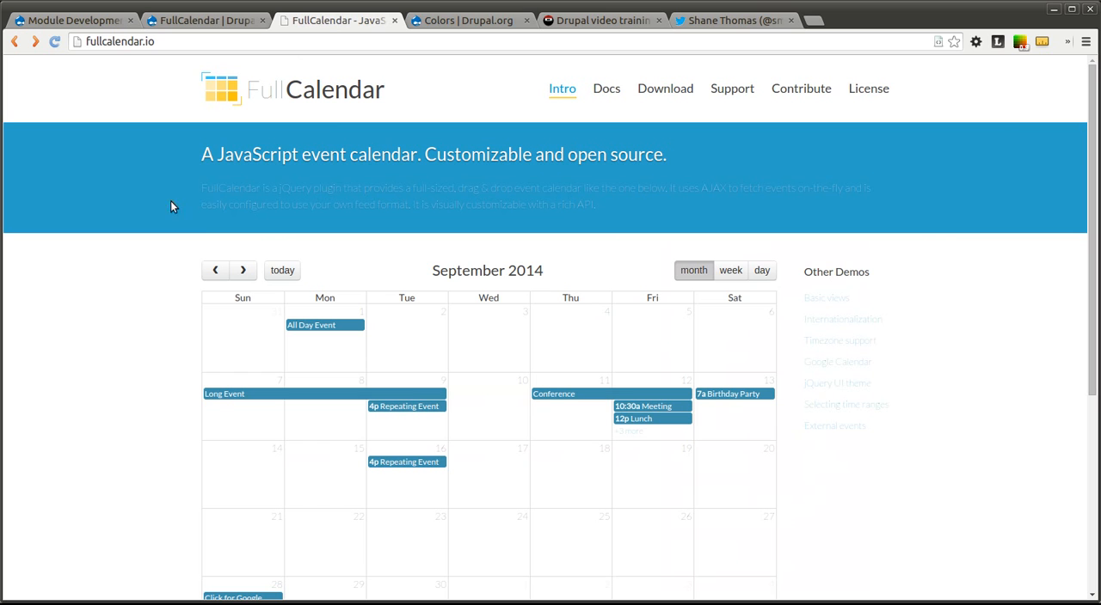
{"action": "mouse_move", "coordinate": [309, 183]}
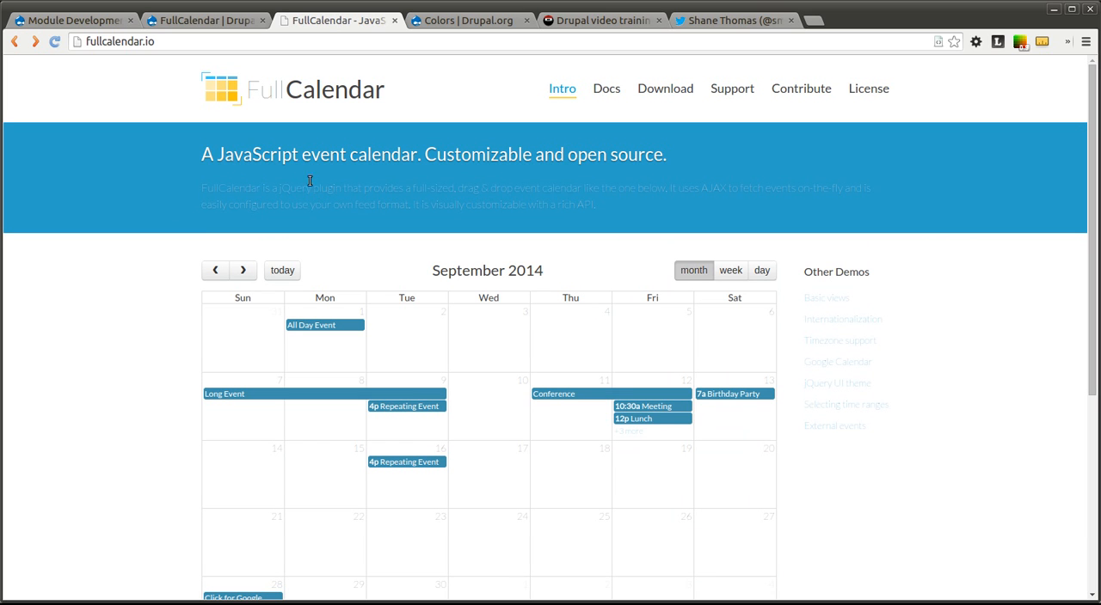
{"action": "left_click", "coordinate": [121, 41]}
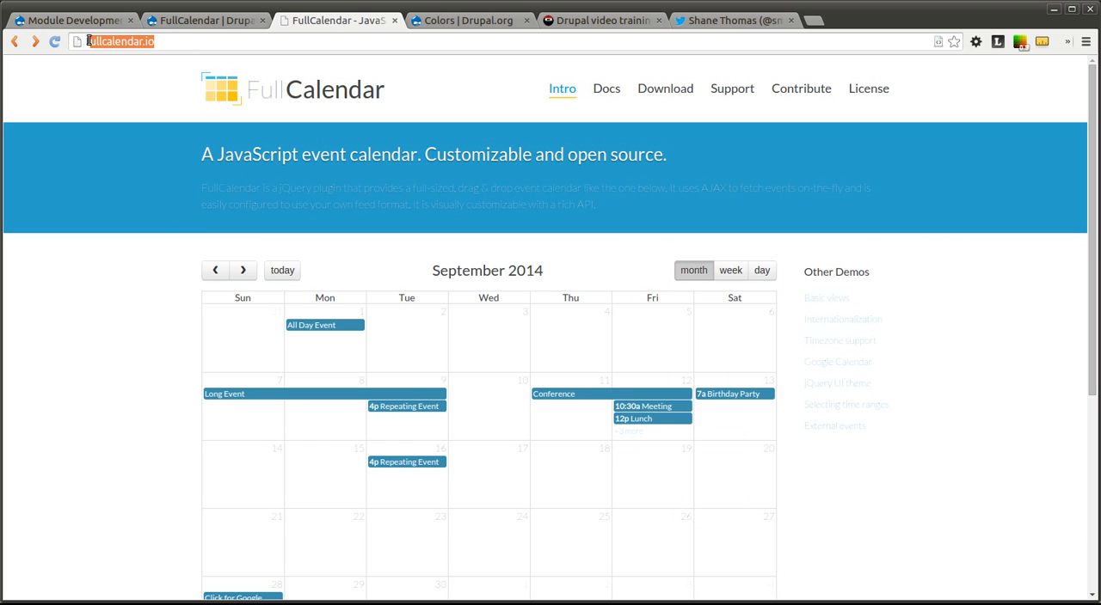
{"action": "left_click", "coordinate": [133, 97]}
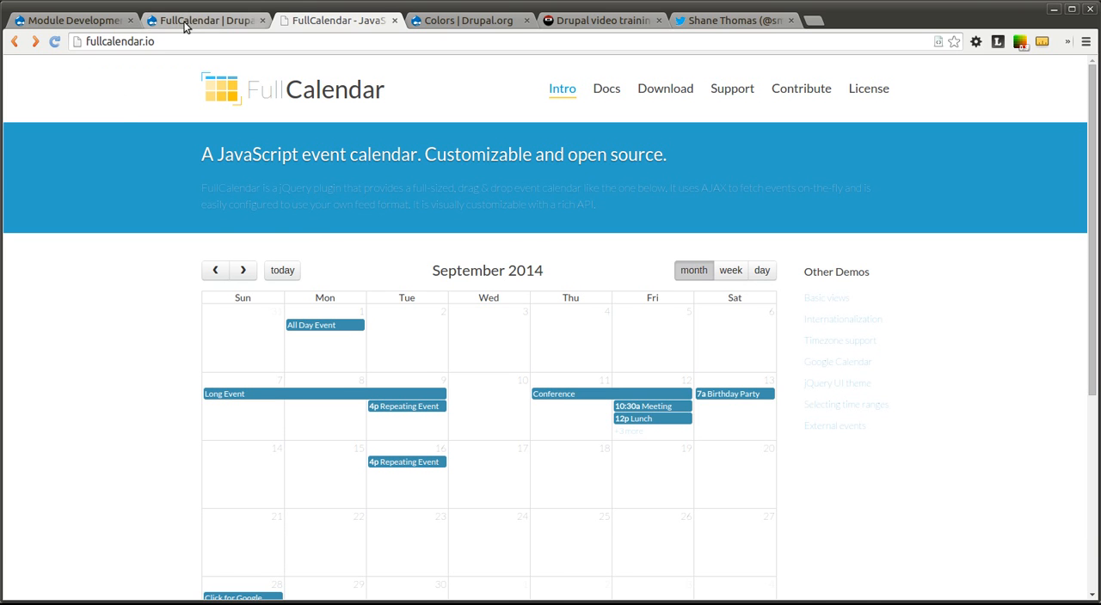
{"action": "left_click", "coordinate": [204, 19]}
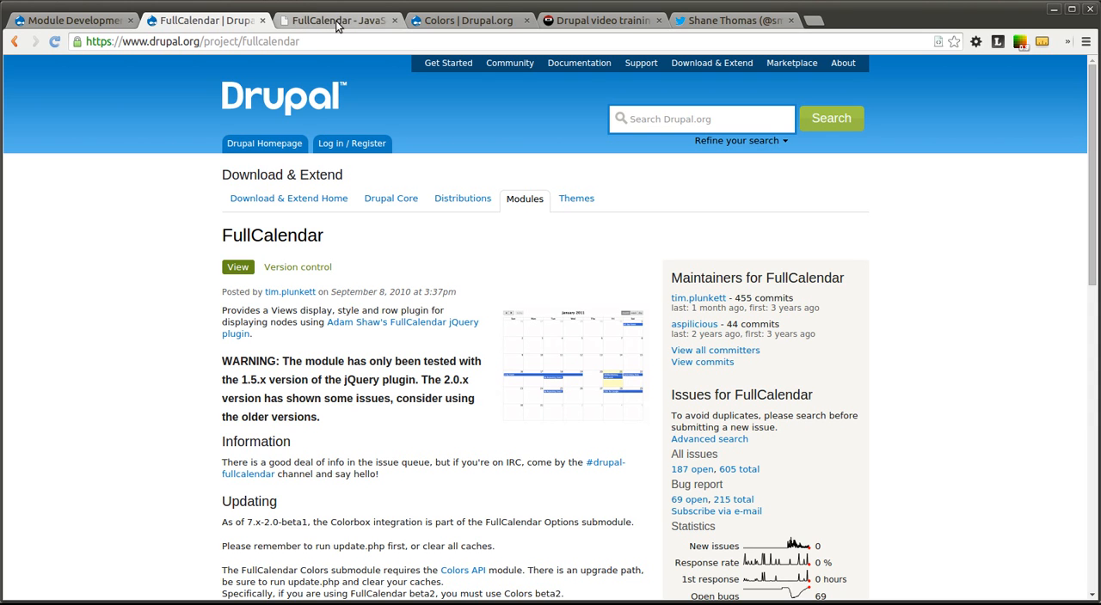
{"action": "mouse_move", "coordinate": [336, 20]}
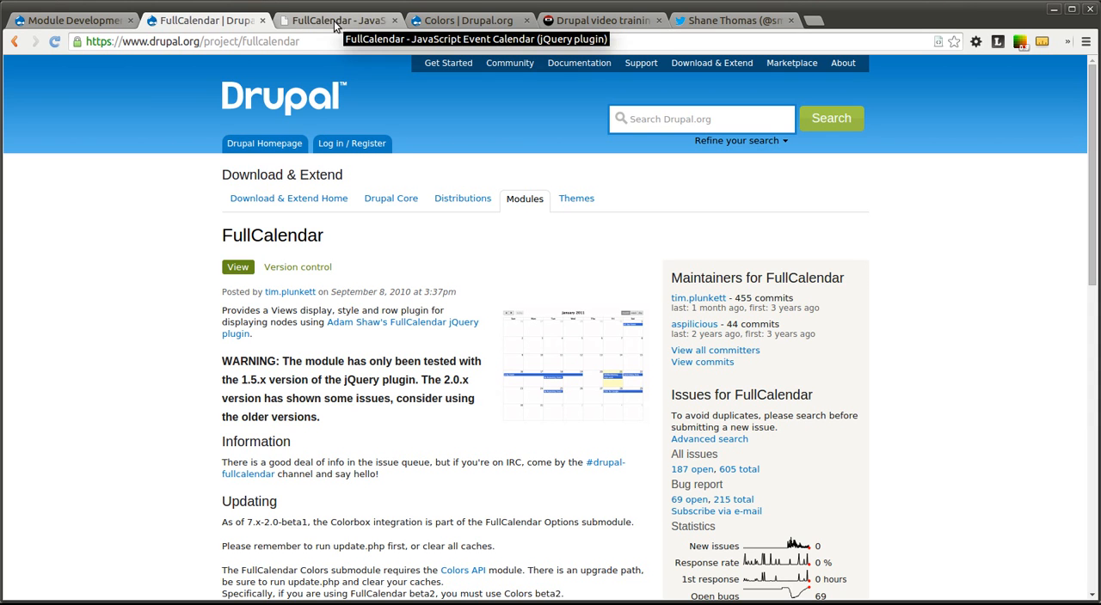
{"action": "left_click", "coordinate": [335, 20]}
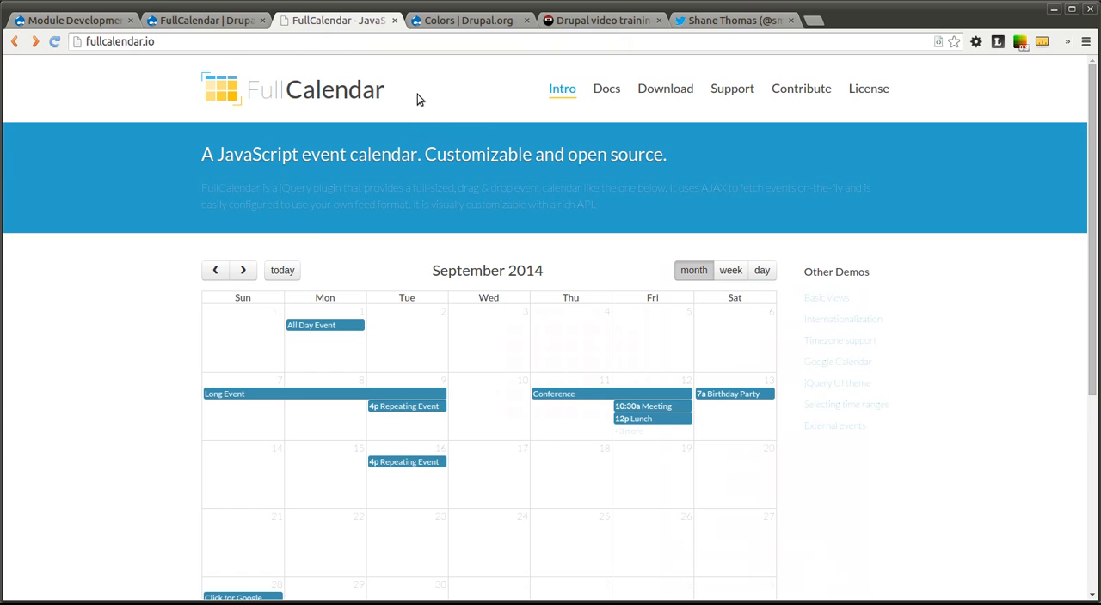
{"action": "left_click", "coordinate": [205, 19]}
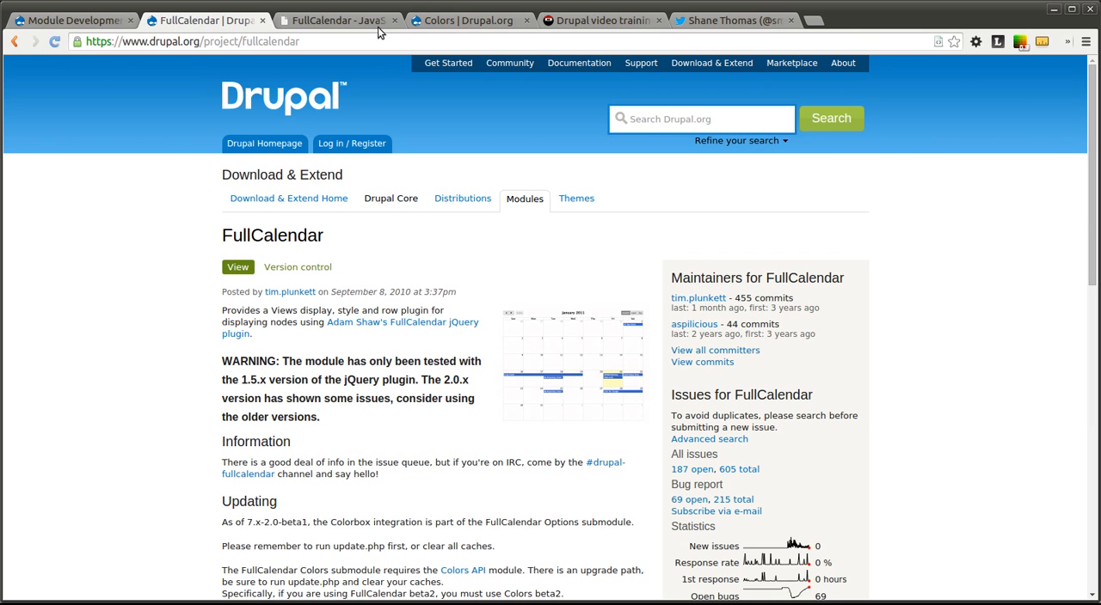
{"action": "mouse_move", "coordinate": [456, 392]}
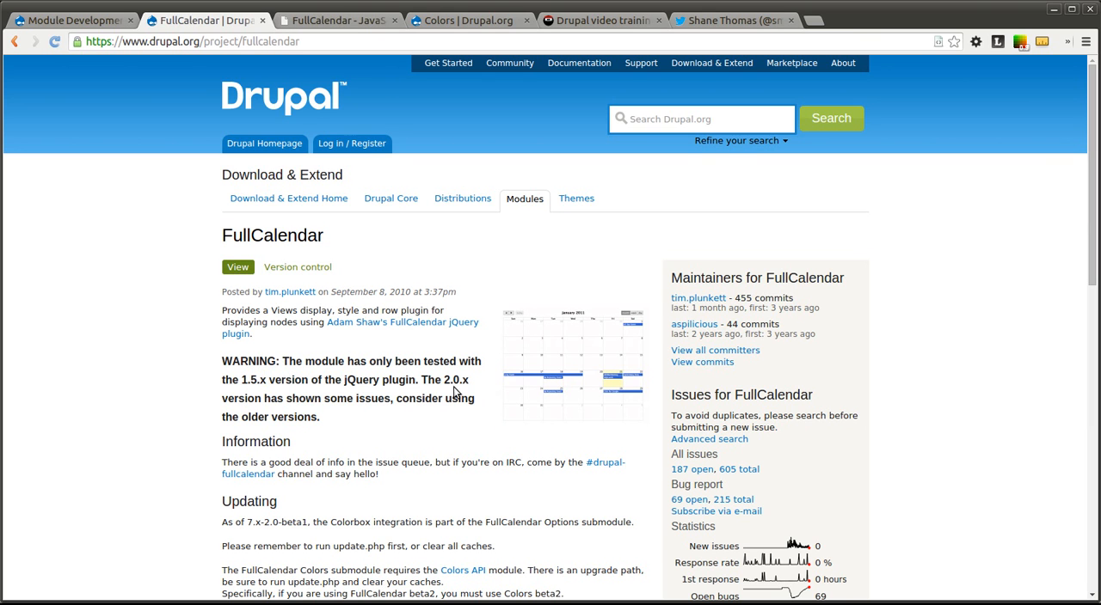
{"action": "left_click", "coordinate": [335, 20]}
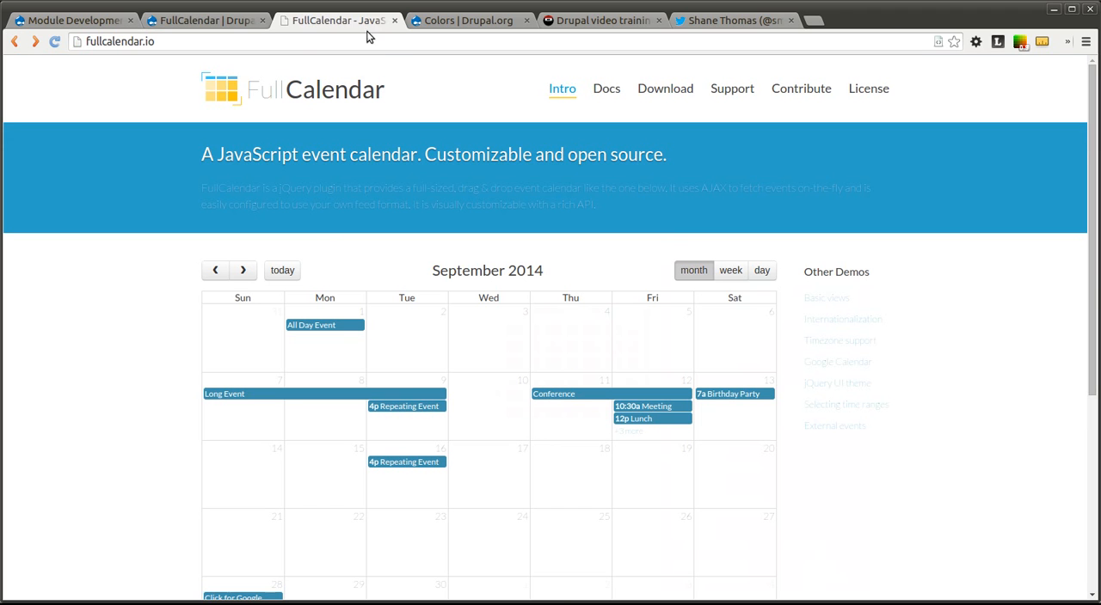
{"action": "mouse_move", "coordinate": [665, 87]}
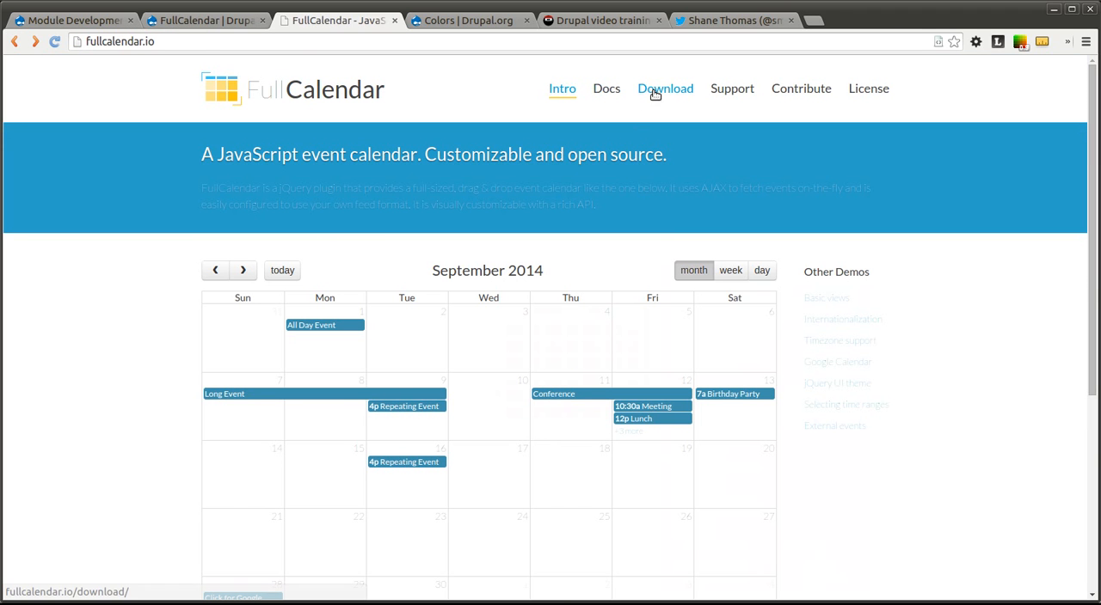
Browse GitHub's FullCalendar releases down to the v1.5.4 zip, then return to Drupal.org.
{"action": "left_click", "coordinate": [665, 87]}
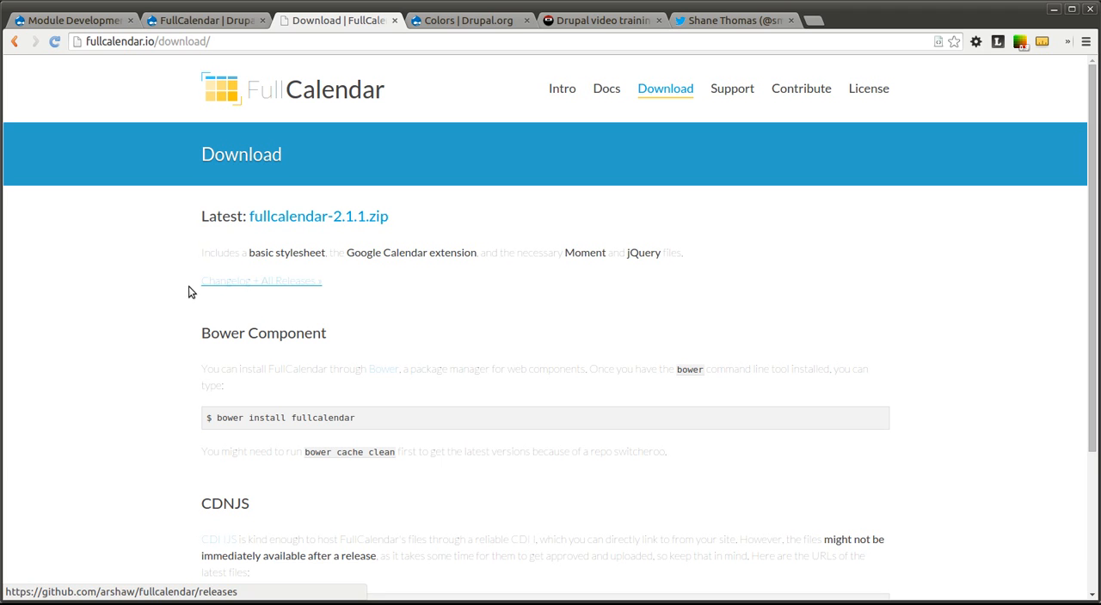
{"action": "left_click", "coordinate": [261, 280]}
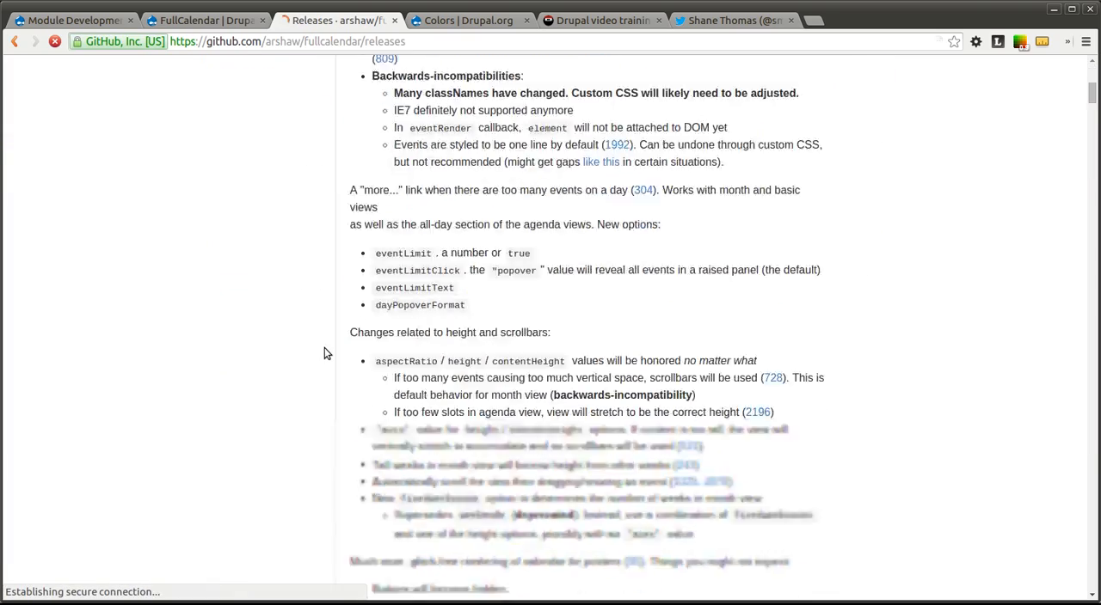
{"action": "scroll", "scroll_direction": "down", "scroll_amount": 3}
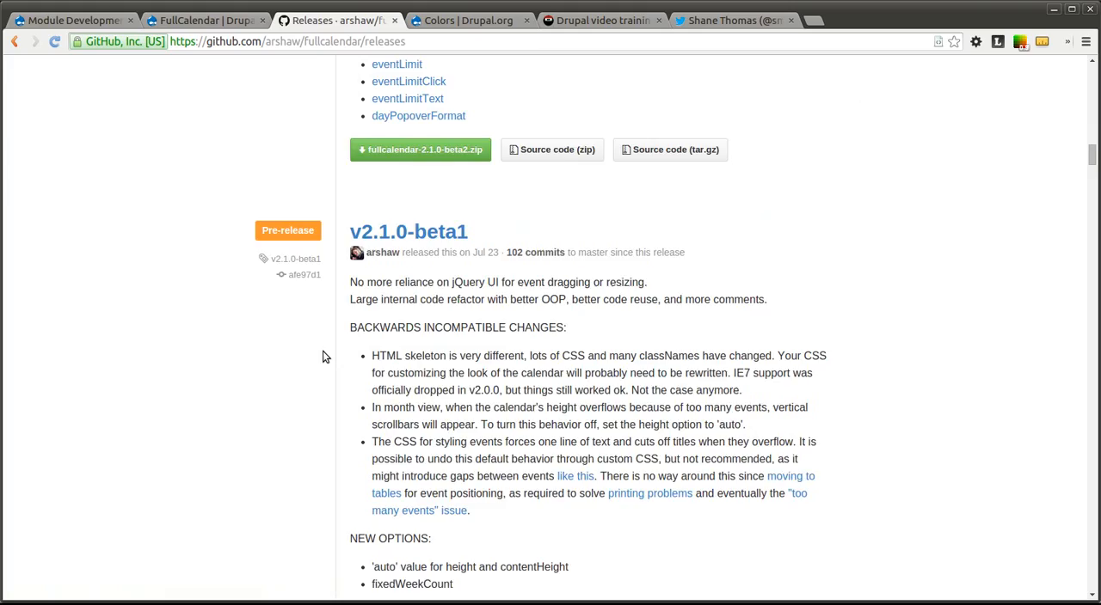
{"action": "scroll", "scroll_direction": "down", "scroll_amount": 3}
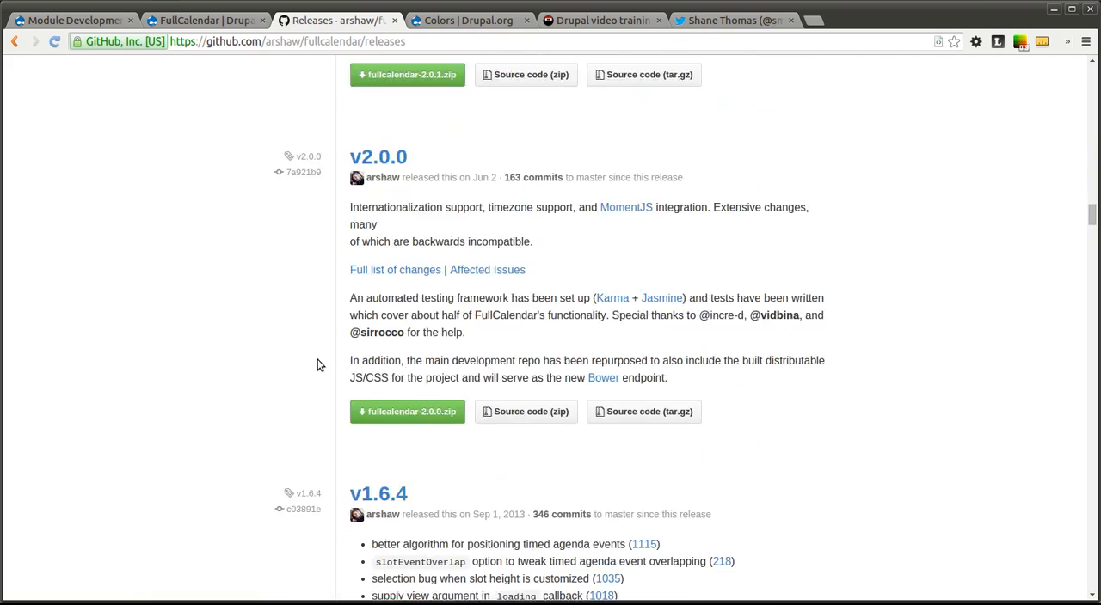
{"action": "scroll", "scroll_direction": "down", "scroll_amount": 3}
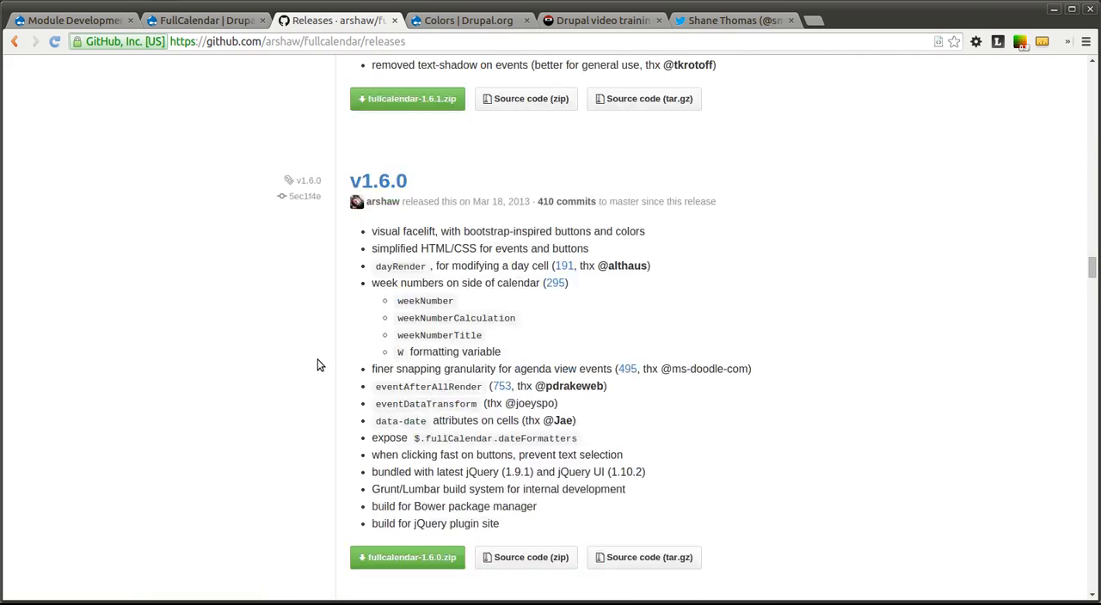
{"action": "scroll", "scroll_direction": "down", "scroll_amount": 3}
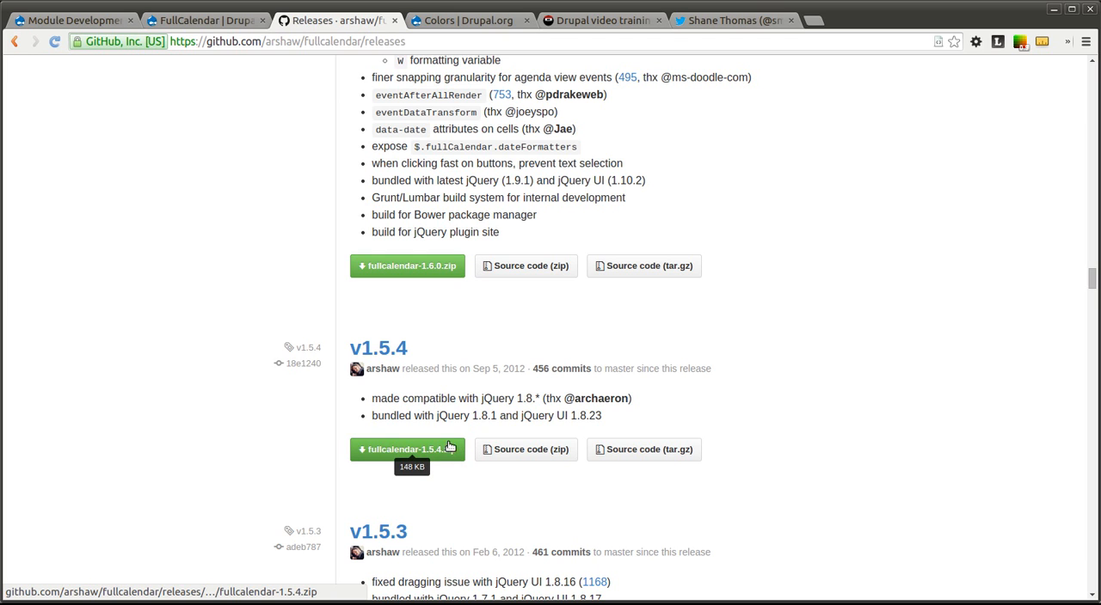
{"action": "mouse_move", "coordinate": [291, 420]}
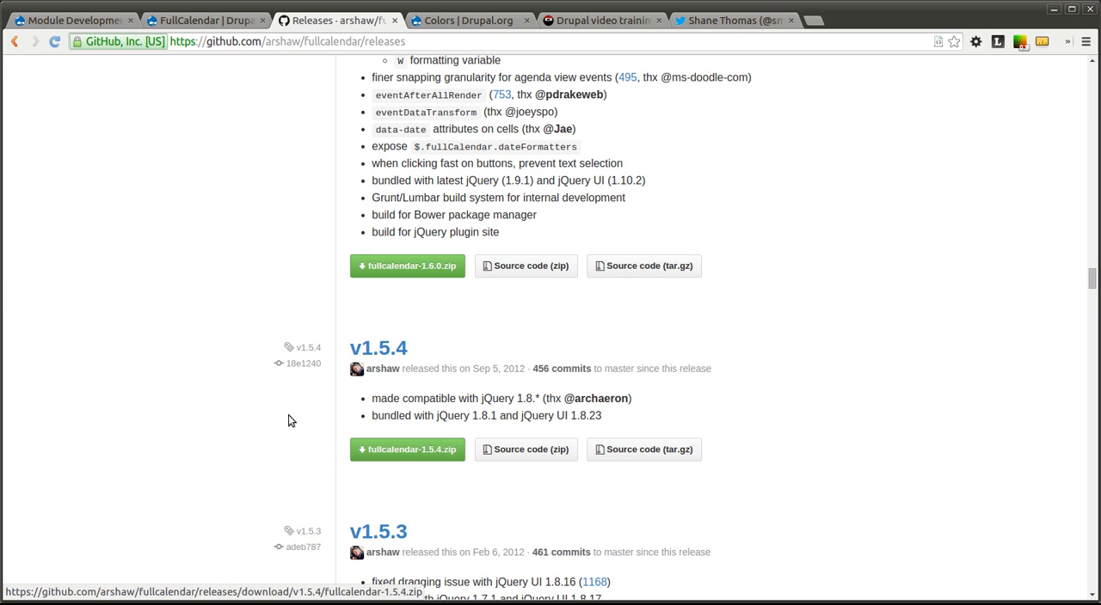
{"action": "mouse_move", "coordinate": [217, 396]}
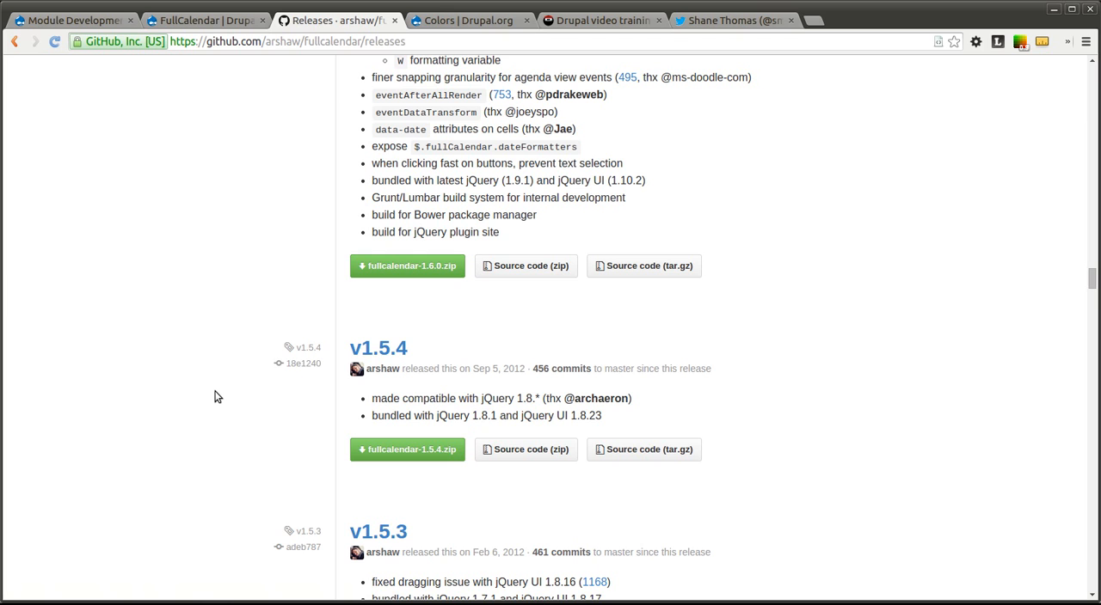
{"action": "mouse_move", "coordinate": [303, 363]}
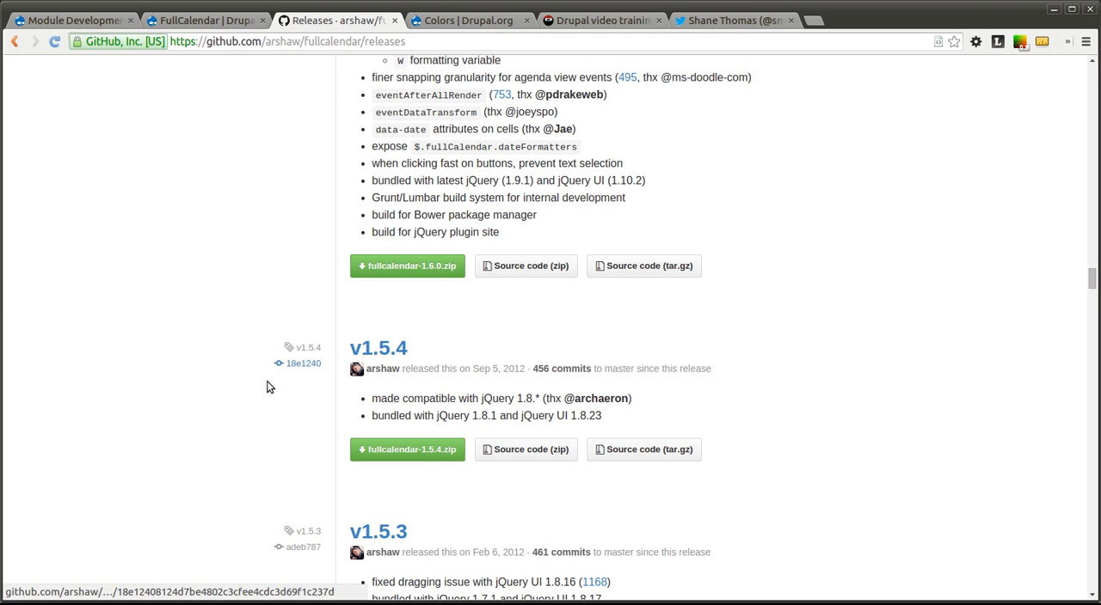
{"action": "mouse_move", "coordinate": [408, 449]}
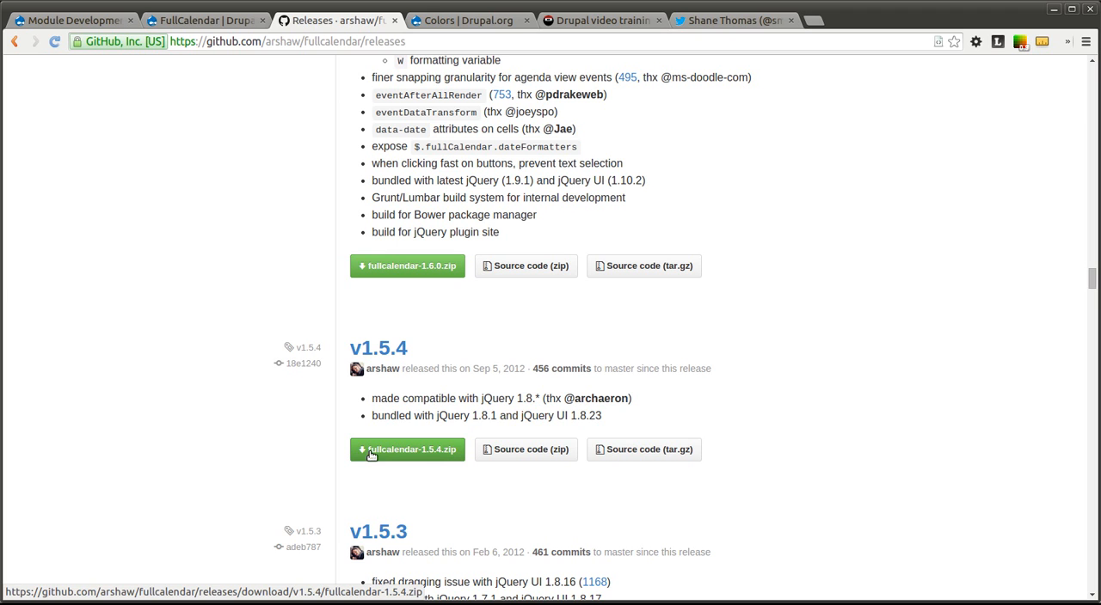
{"action": "mouse_move", "coordinate": [443, 453]}
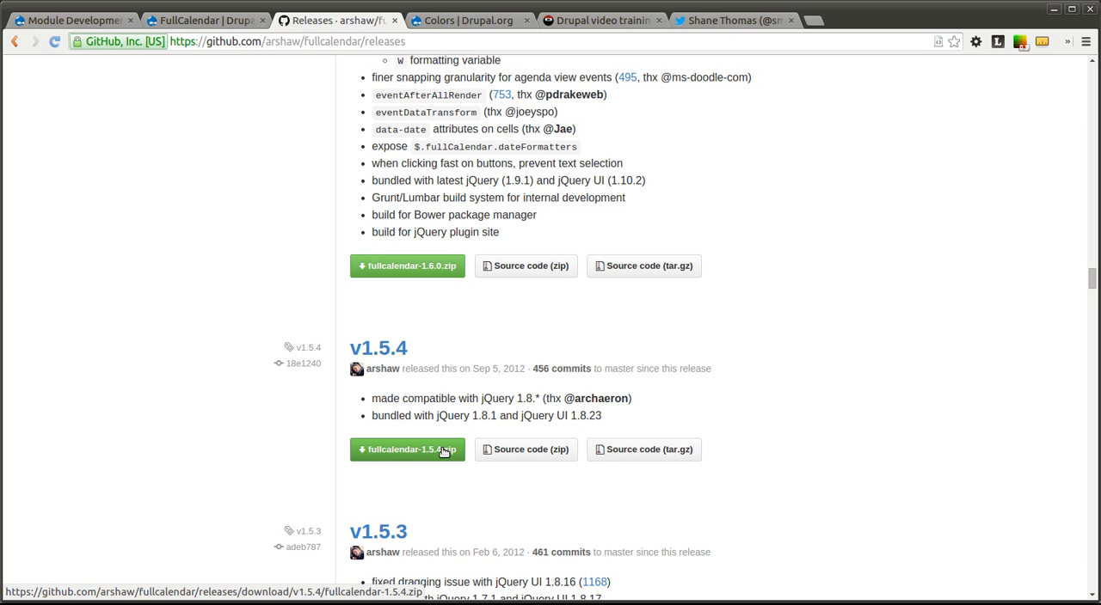
{"action": "mouse_move", "coordinate": [239, 418]}
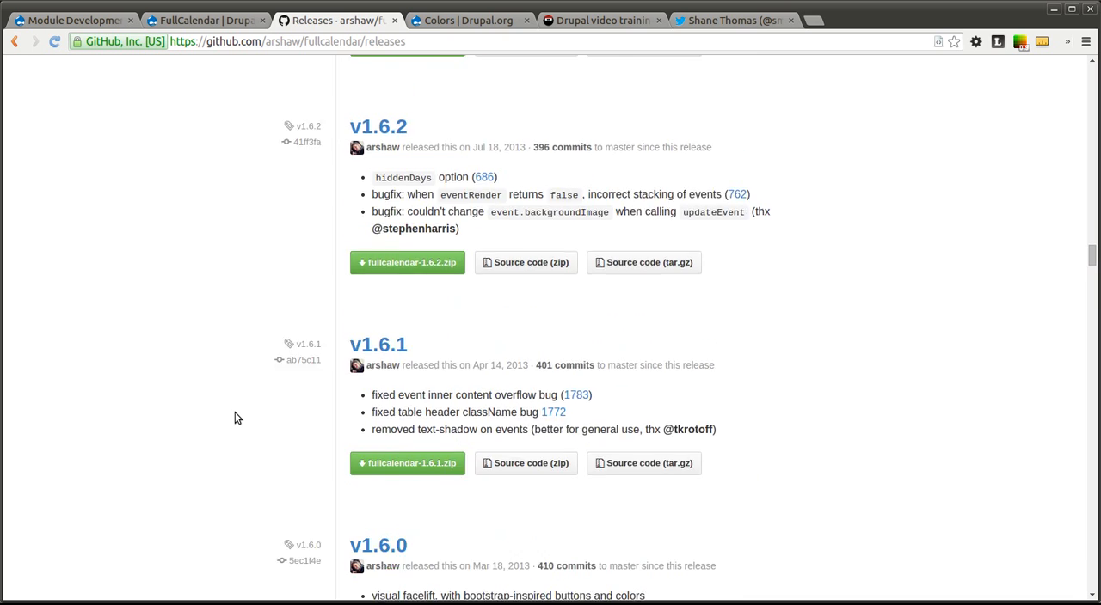
{"action": "left_click", "coordinate": [202, 20]}
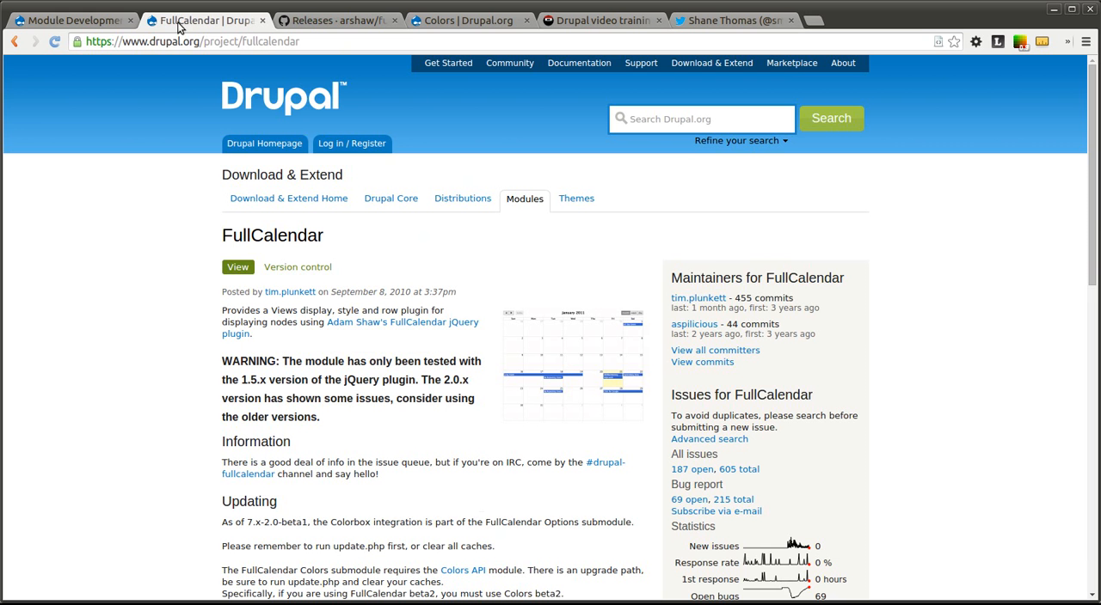
{"action": "mouse_move", "coordinate": [73, 19]}
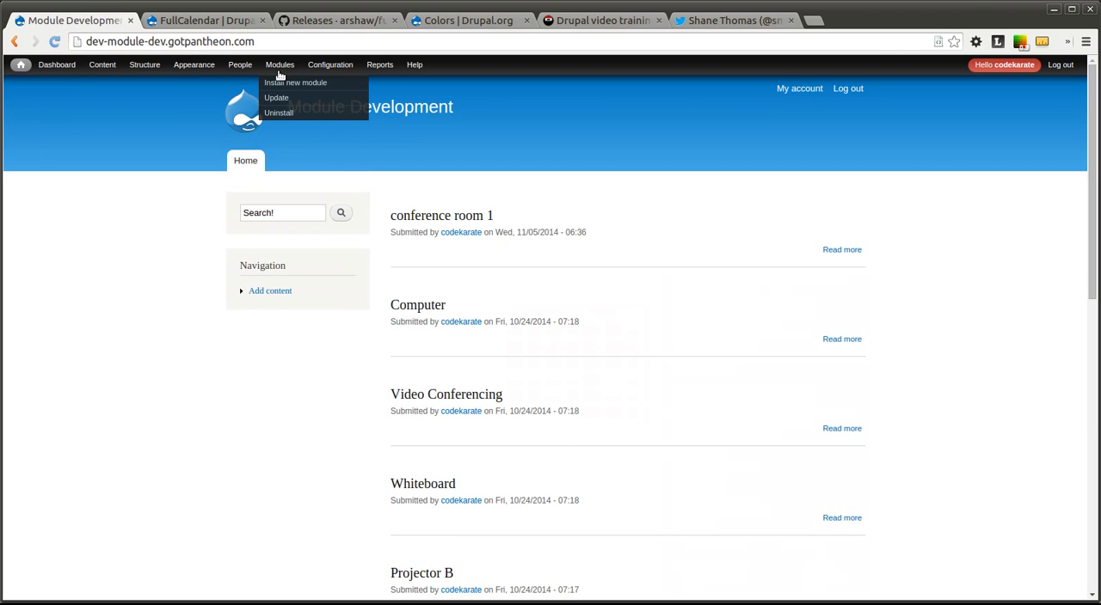
Enable the FullCalendar module, found by filtering modules with 'full', and save the configuration.
{"action": "left_click", "coordinate": [279, 64]}
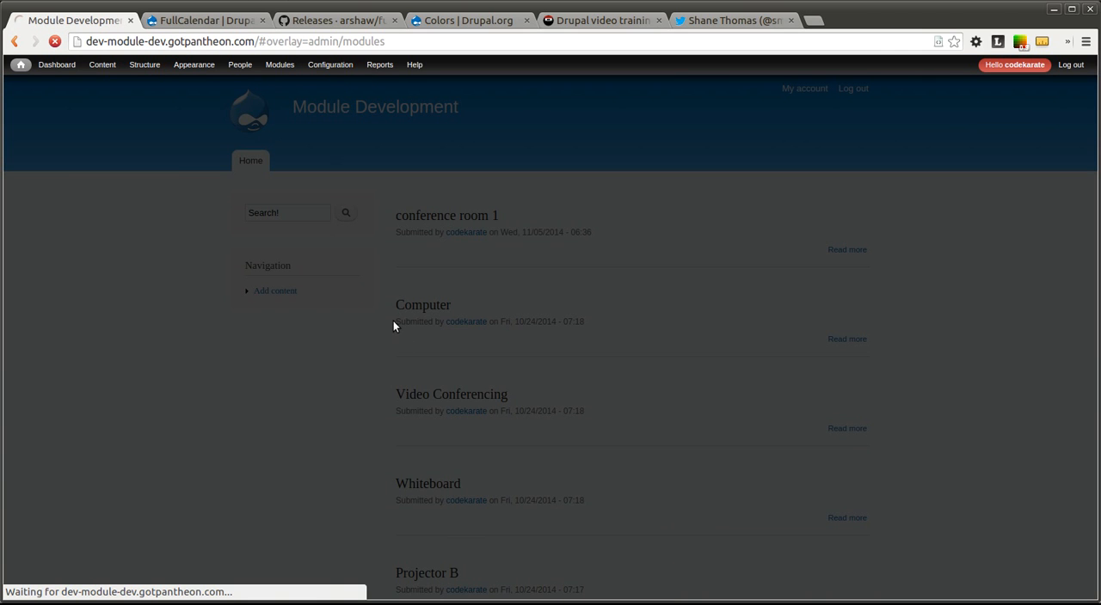
{"action": "left_click", "coordinate": [279, 65]}
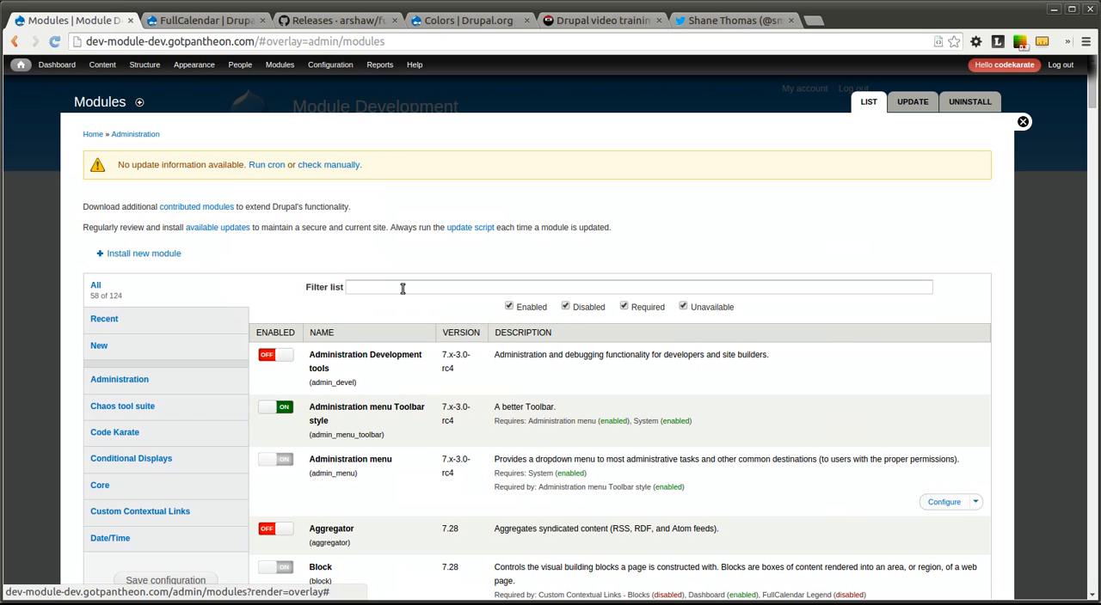
{"action": "type", "text": "full"}
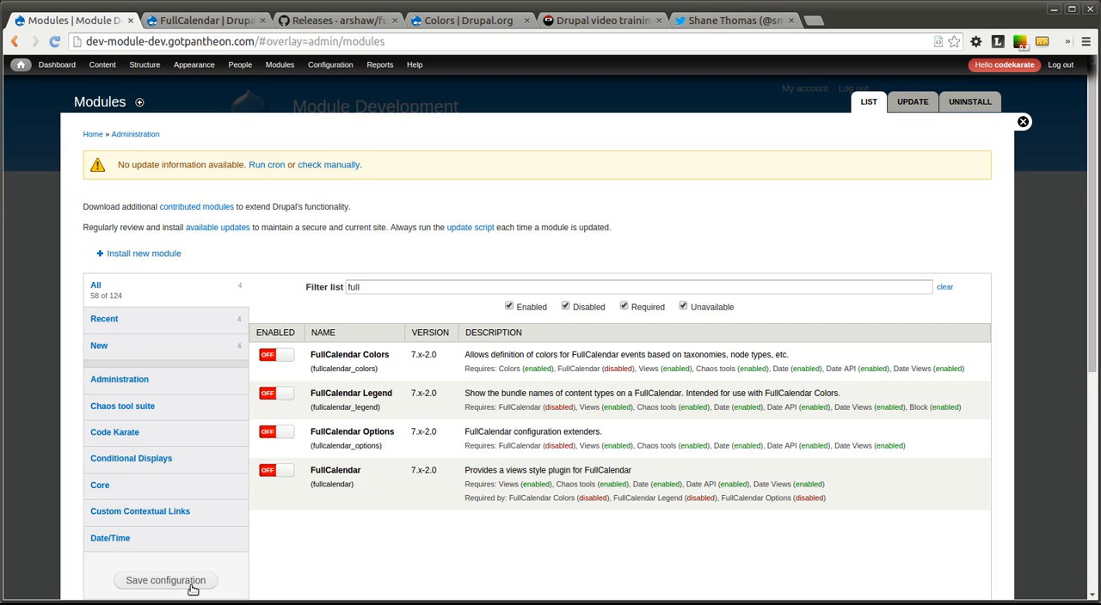
{"action": "left_click", "coordinate": [276, 470]}
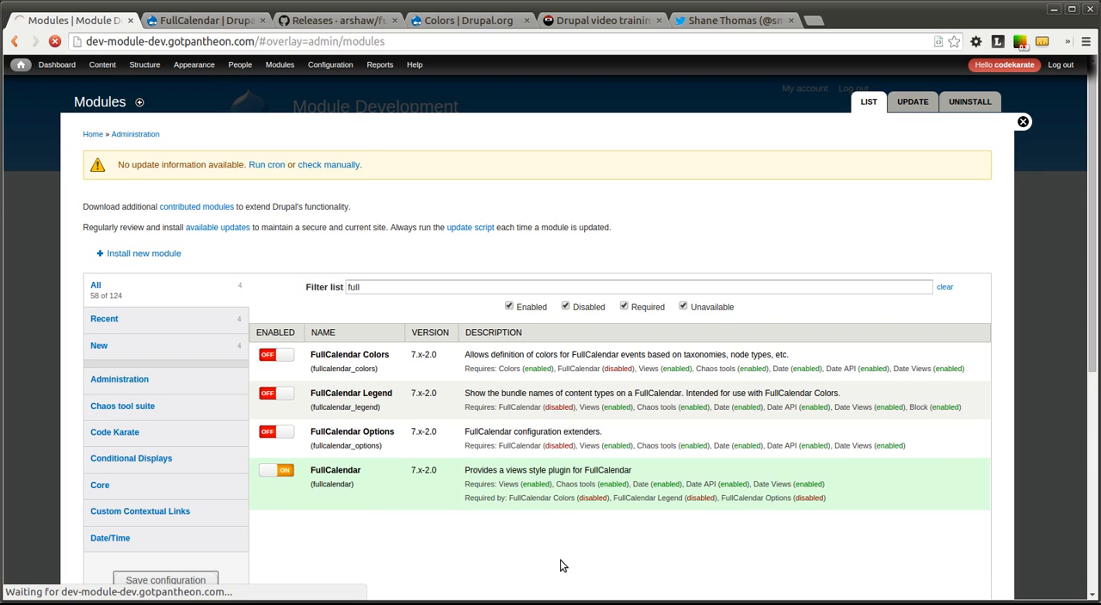
{"action": "mouse_move", "coordinate": [952, 512]}
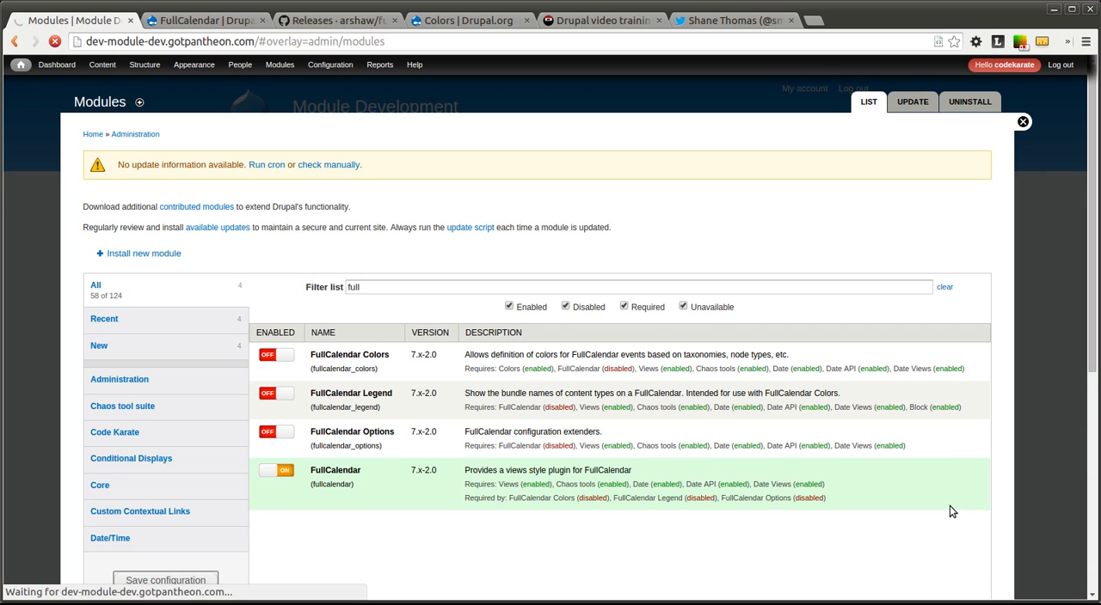
{"action": "left_click", "coordinate": [1022, 122]}
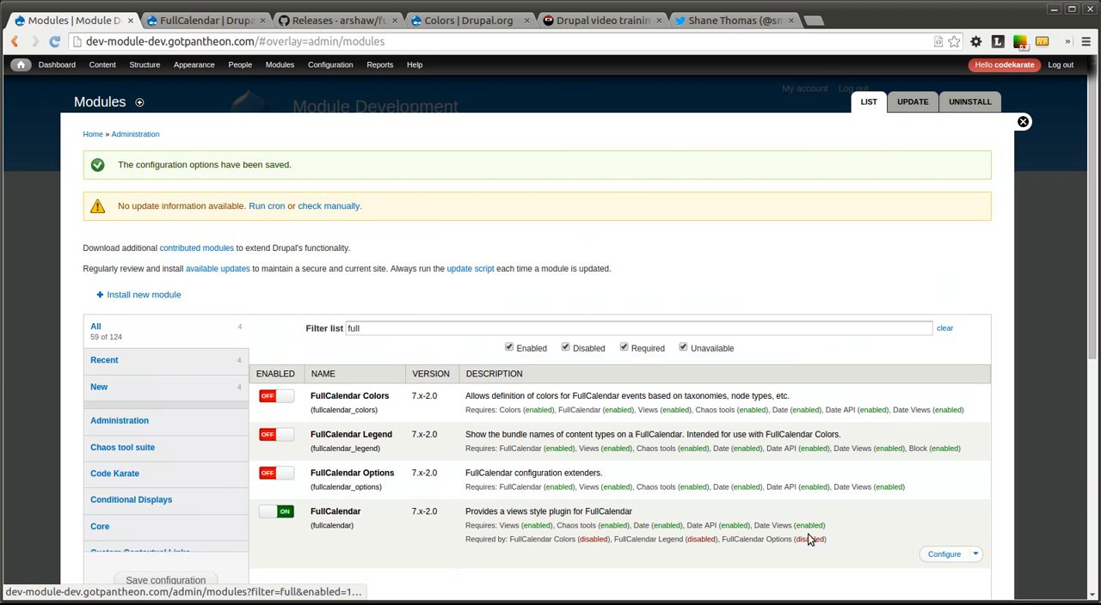
Open FullCalendar's settings, showing library path sites/all/libraries/fullcalendar.
{"action": "left_click", "coordinate": [944, 554]}
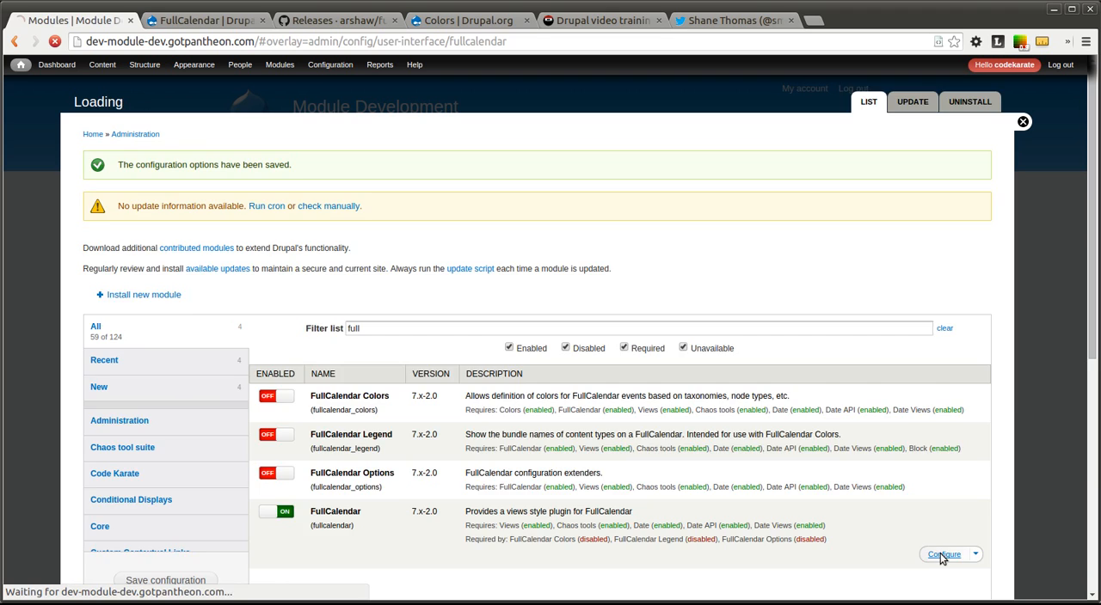
{"action": "left_click", "coordinate": [943, 554]}
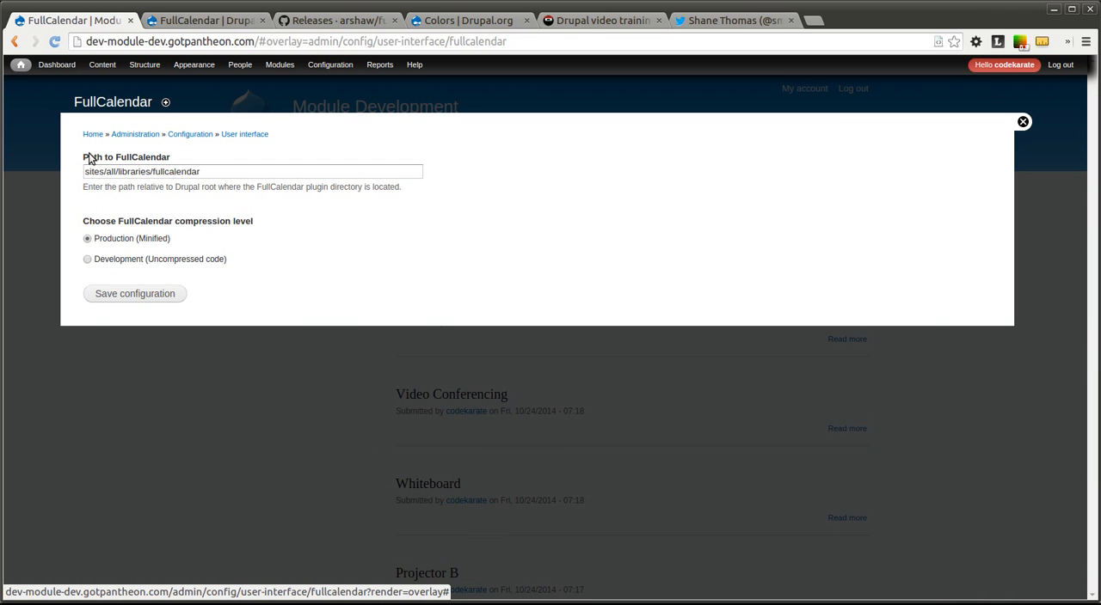
{"action": "mouse_move", "coordinate": [335, 105]}
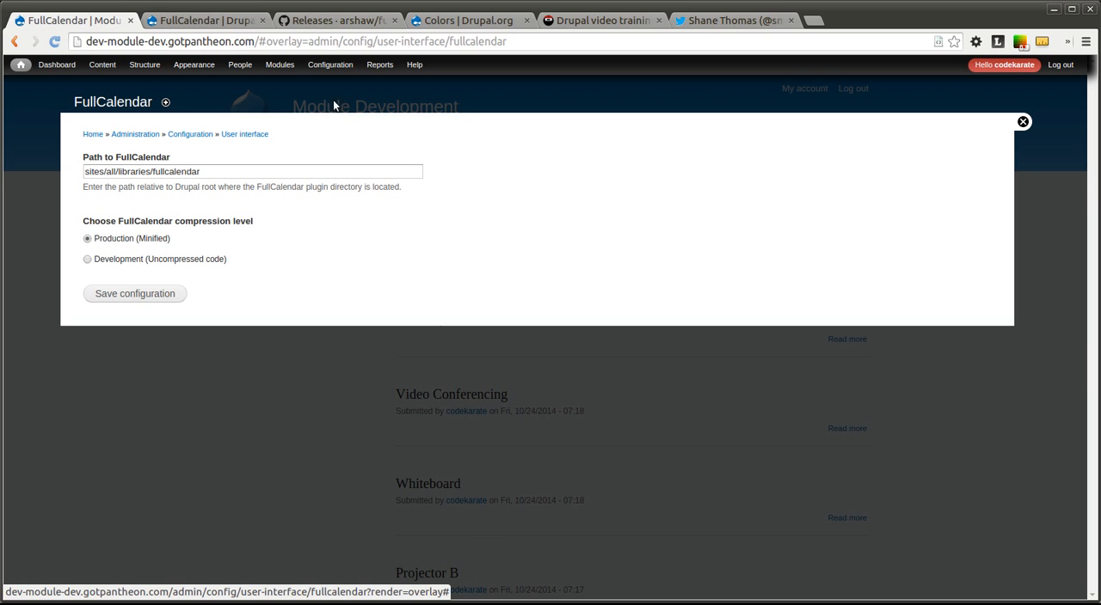
{"action": "left_click", "coordinate": [379, 64]}
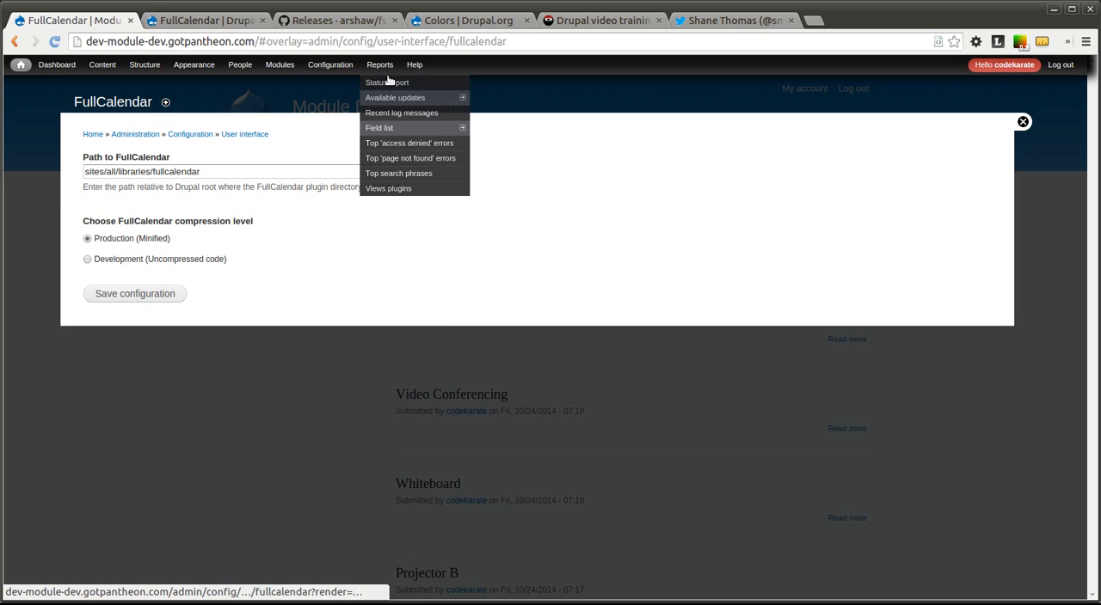
Check the status report shows FullCalendar plugin 1.5.4, then begin adding a content type.
{"action": "left_click", "coordinate": [386, 81]}
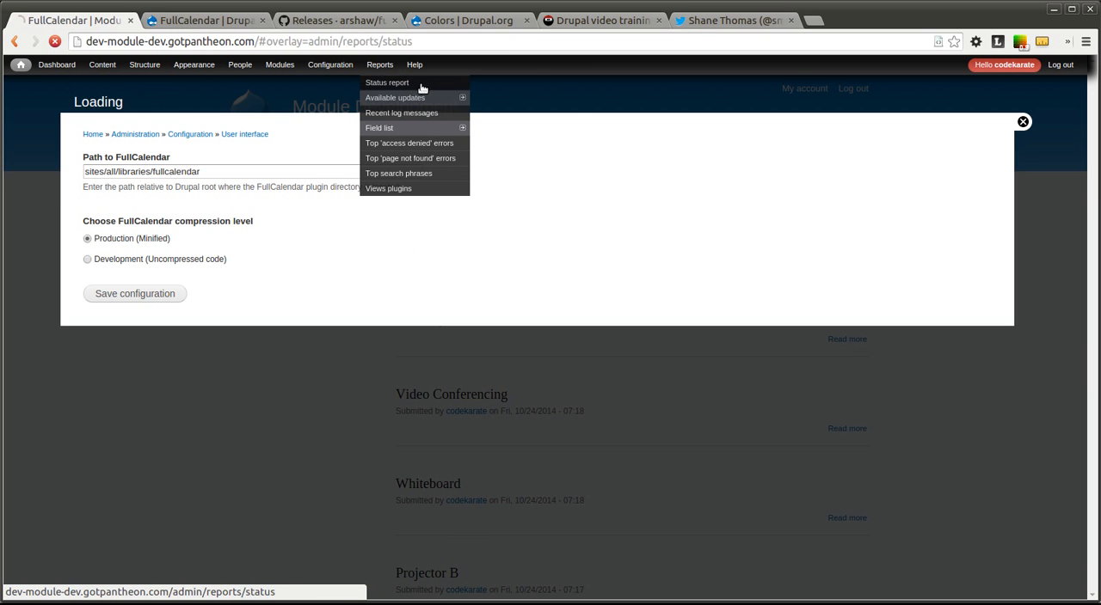
{"action": "left_click", "coordinate": [386, 83]}
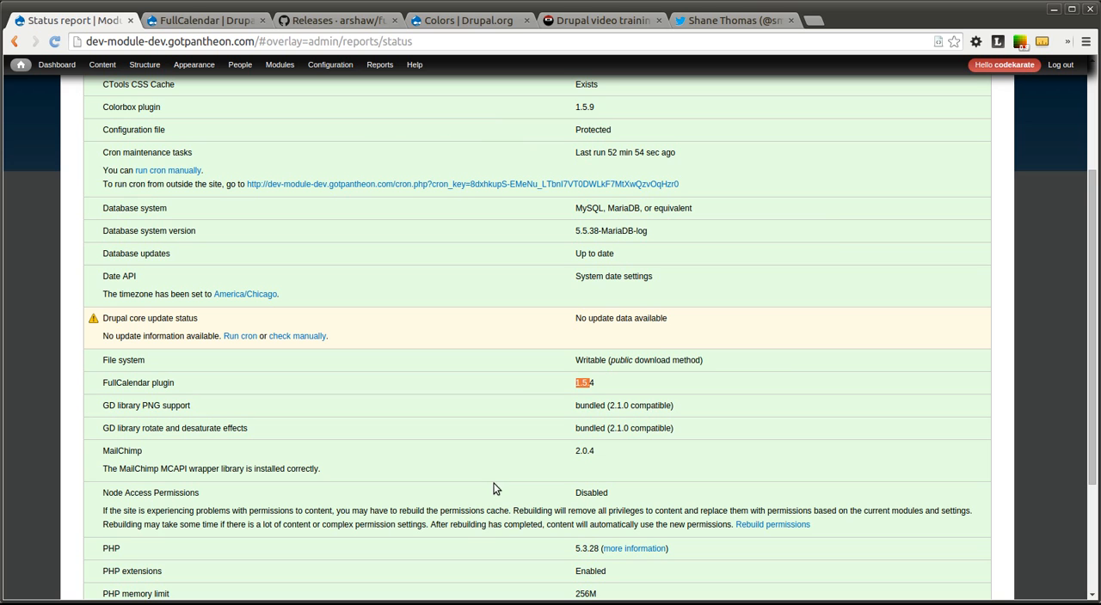
{"action": "mouse_move", "coordinate": [738, 388]}
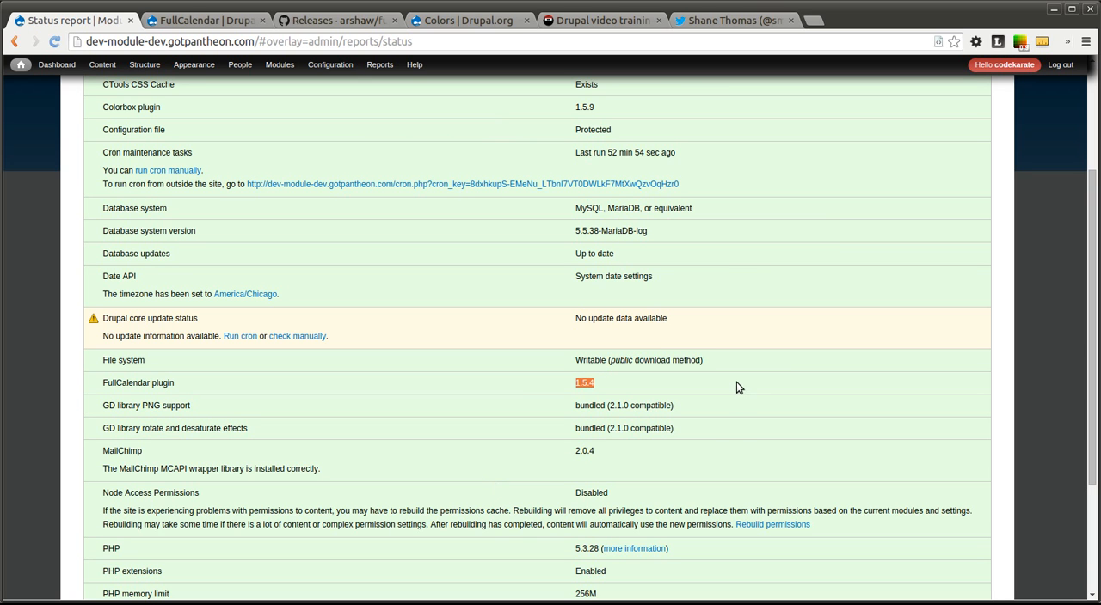
{"action": "mouse_move", "coordinate": [600, 384]}
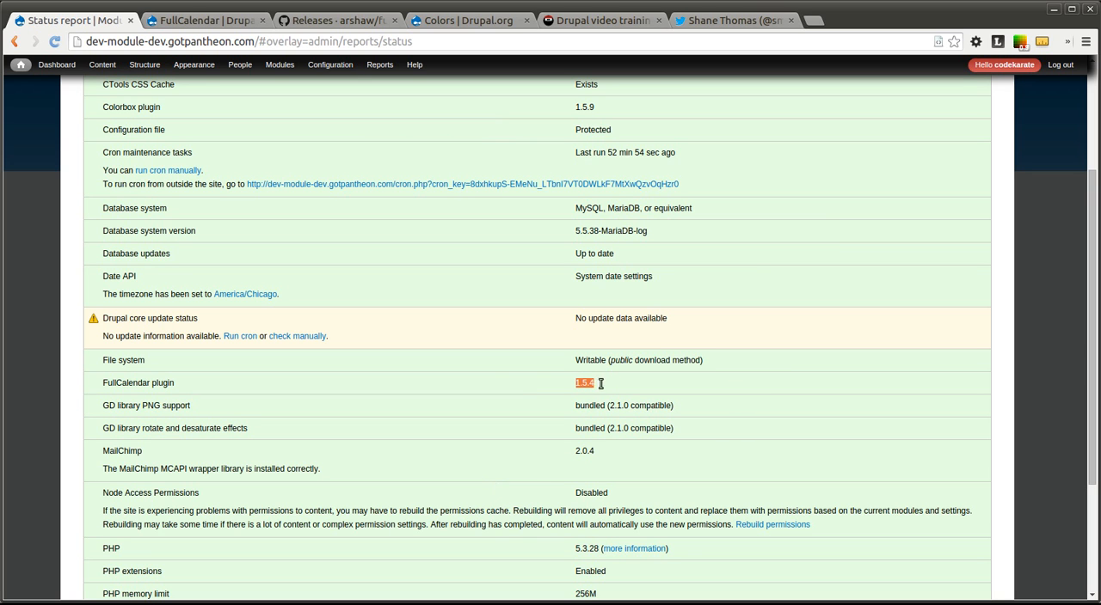
{"action": "mouse_move", "coordinate": [612, 359]}
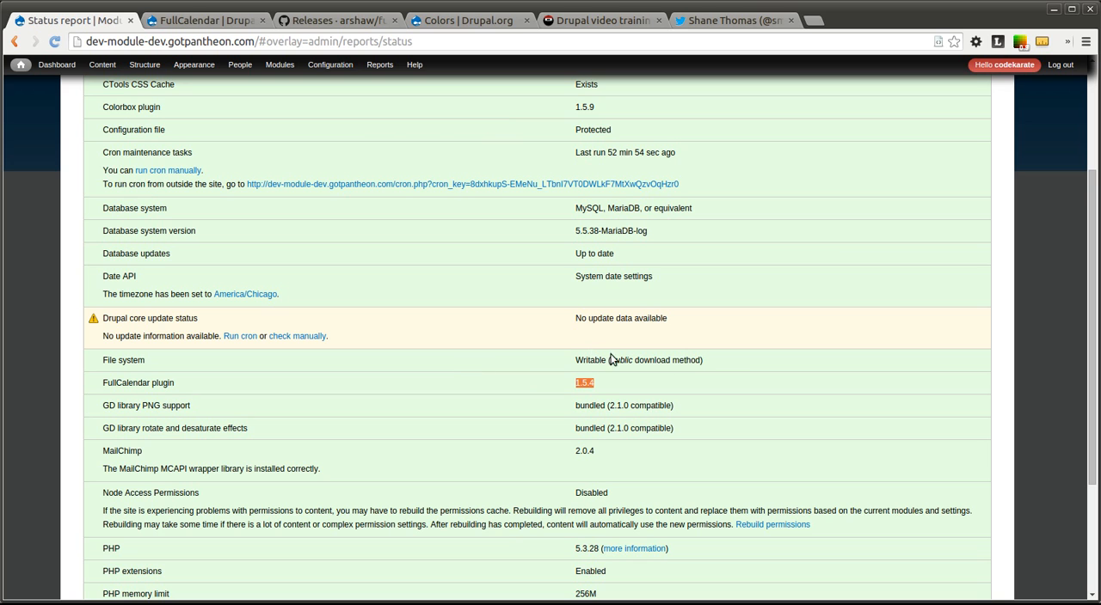
{"action": "mouse_move", "coordinate": [624, 398]}
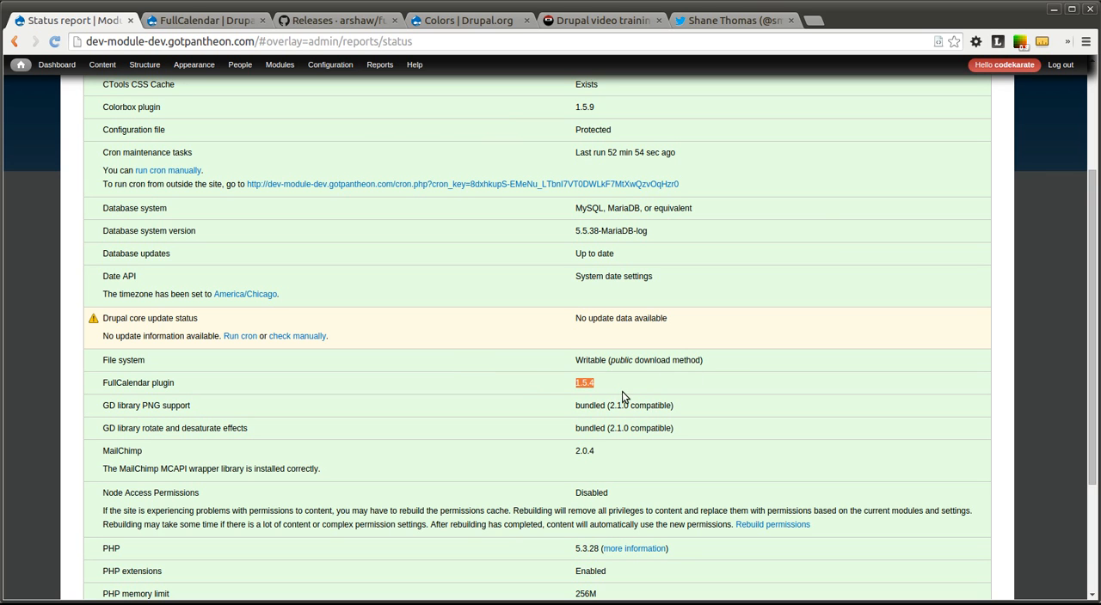
{"action": "mouse_move", "coordinate": [609, 389]}
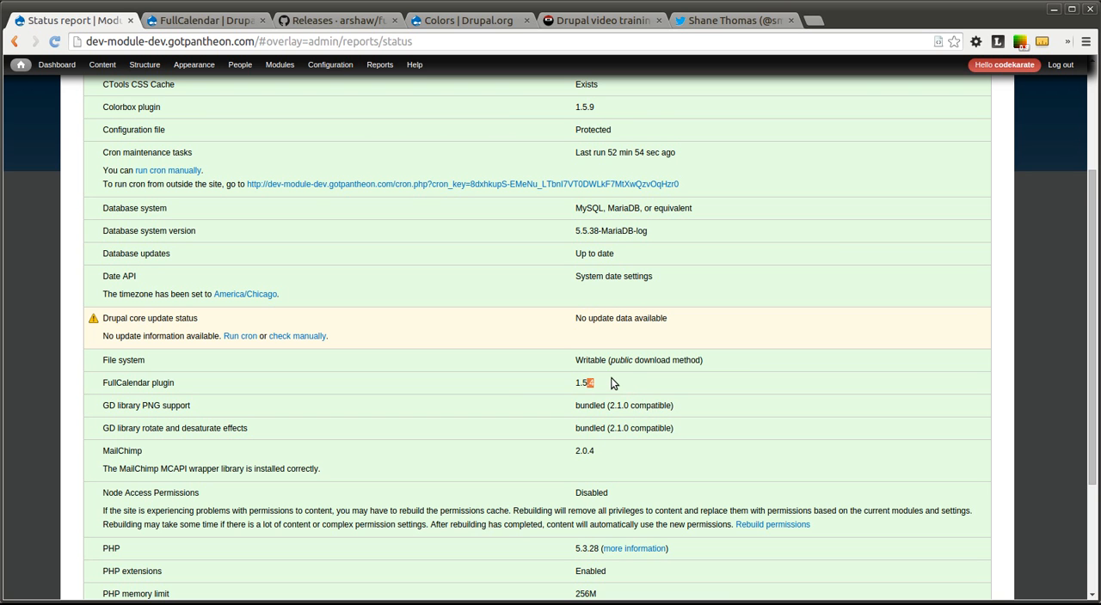
{"action": "scroll", "scroll_direction": "up", "scroll_amount": 3}
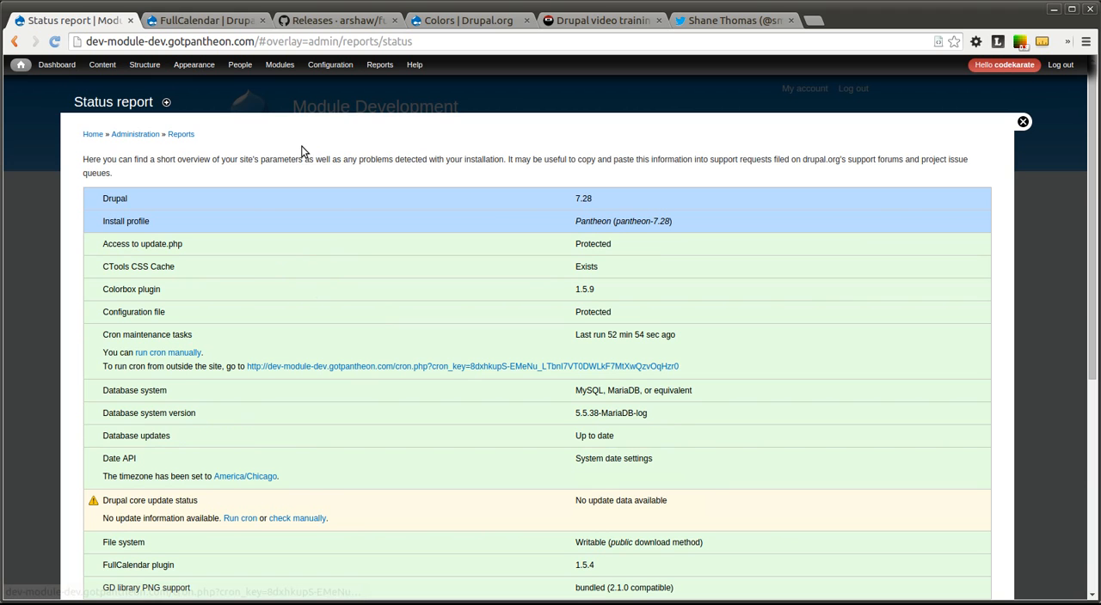
{"action": "left_click", "coordinate": [102, 64]}
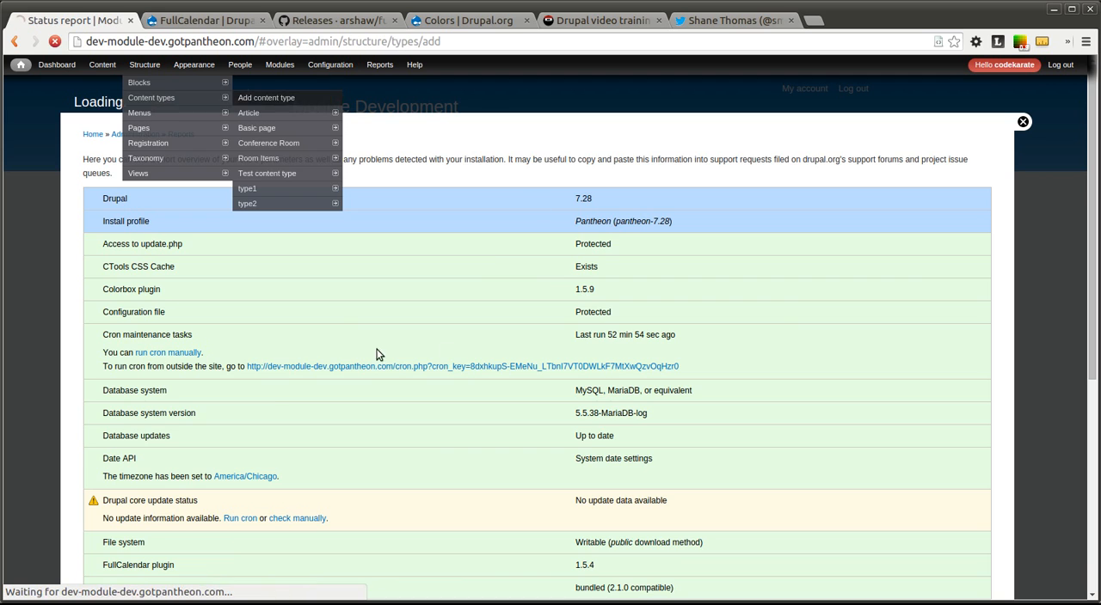
Create content type 'Calendar Event', not promoted, comments hidden, and save.
{"action": "left_click", "coordinate": [266, 97]}
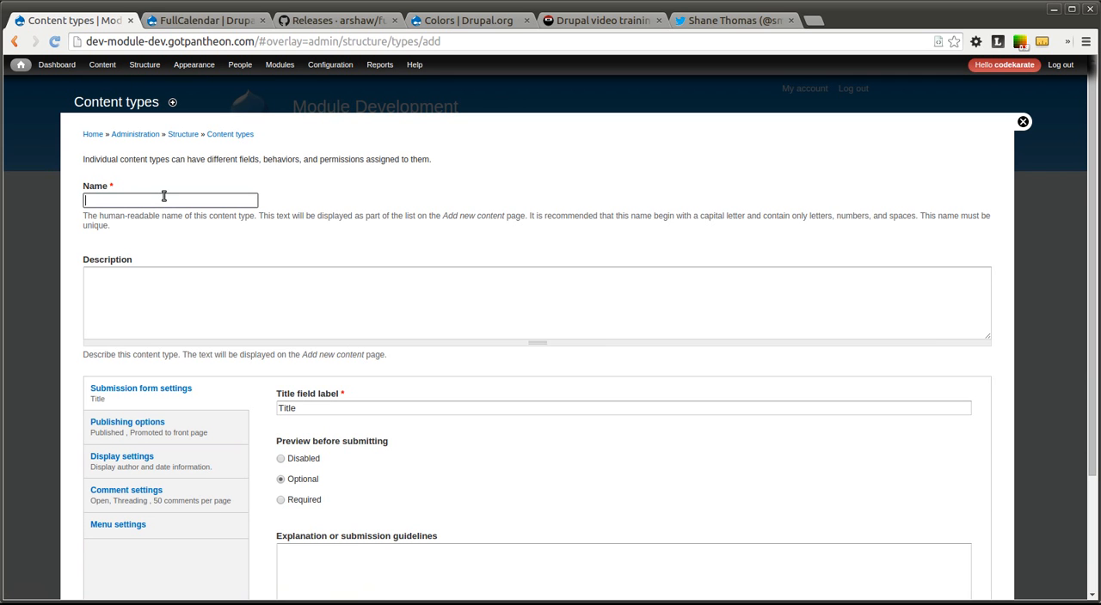
{"action": "type", "text": "Calendar Event"}
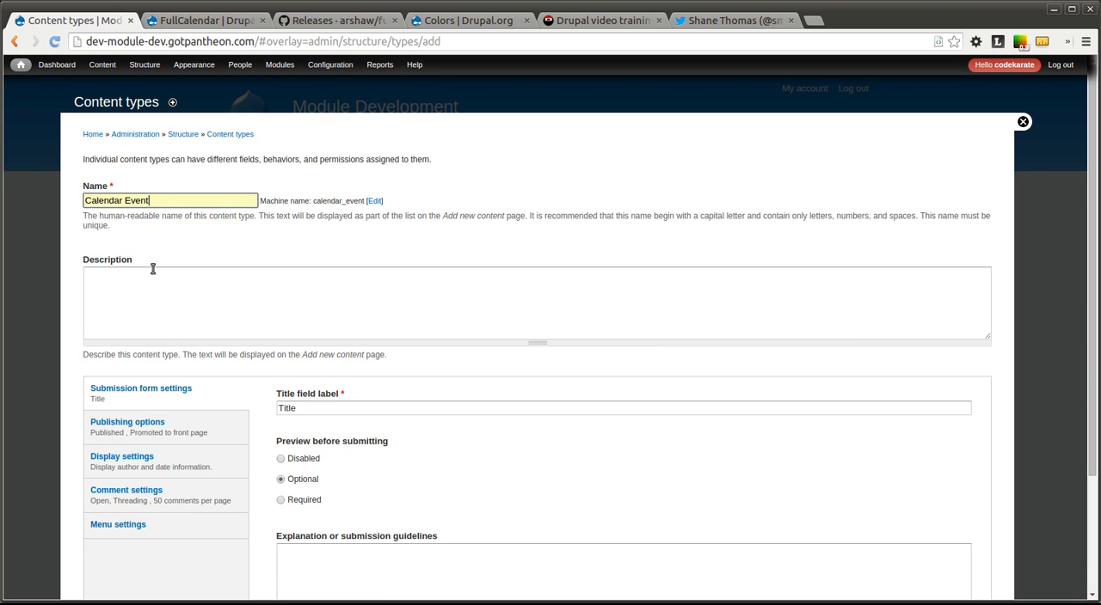
{"action": "scroll", "scroll_direction": "down", "scroll_amount": 3}
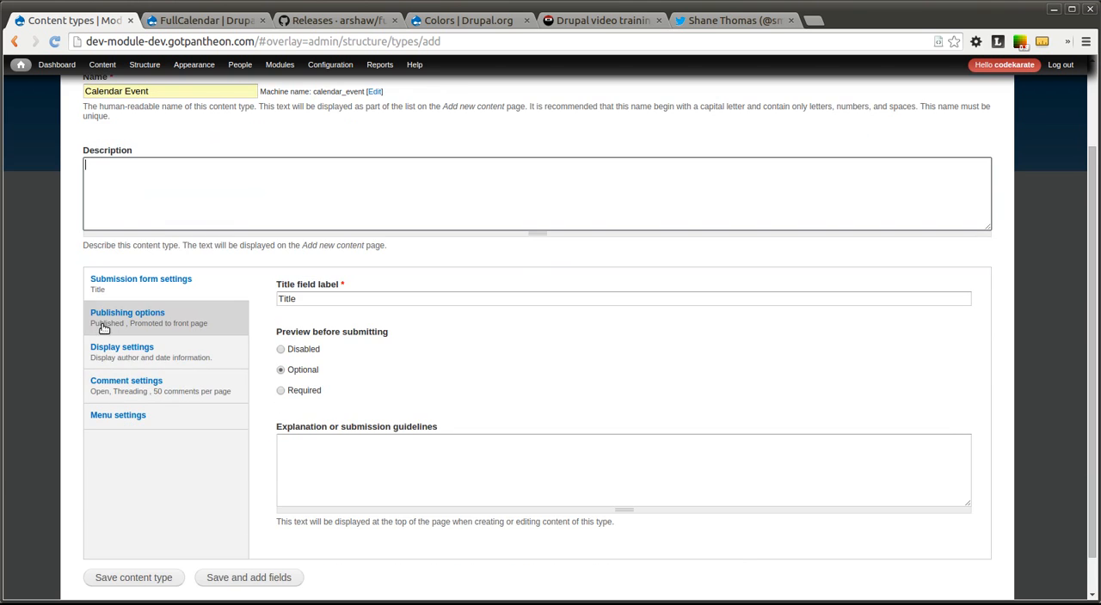
{"action": "left_click", "coordinate": [127, 312]}
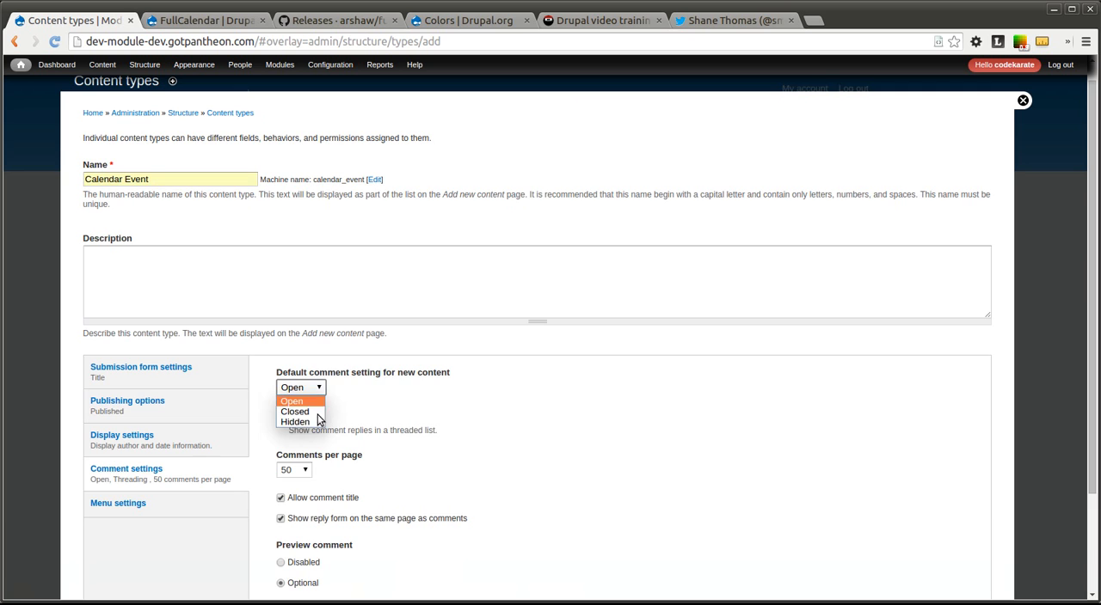
{"action": "left_click", "coordinate": [295, 422]}
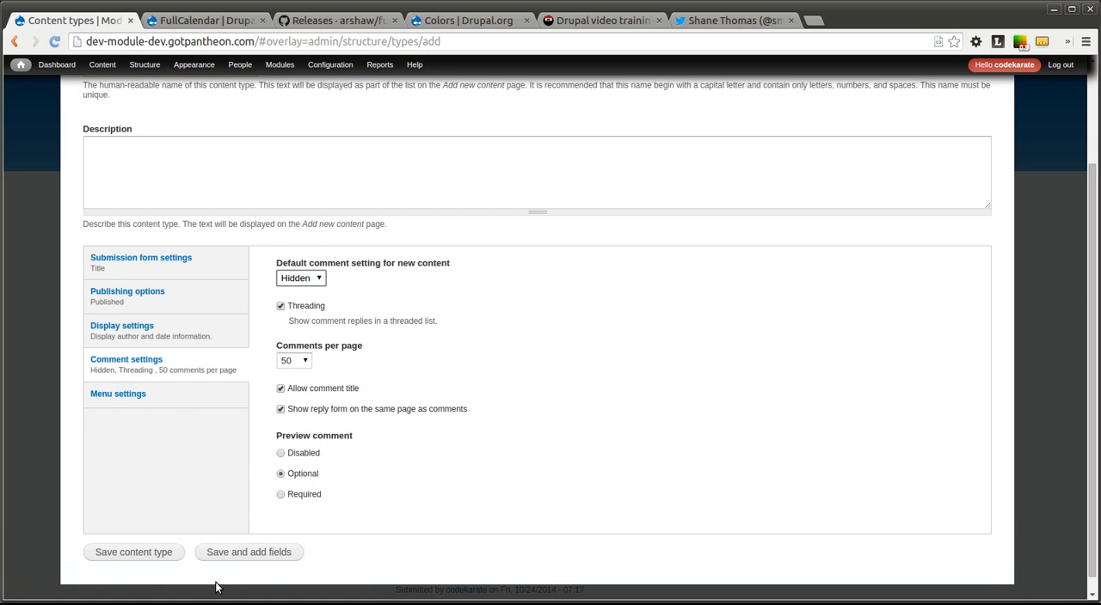
{"action": "left_click", "coordinate": [249, 552]}
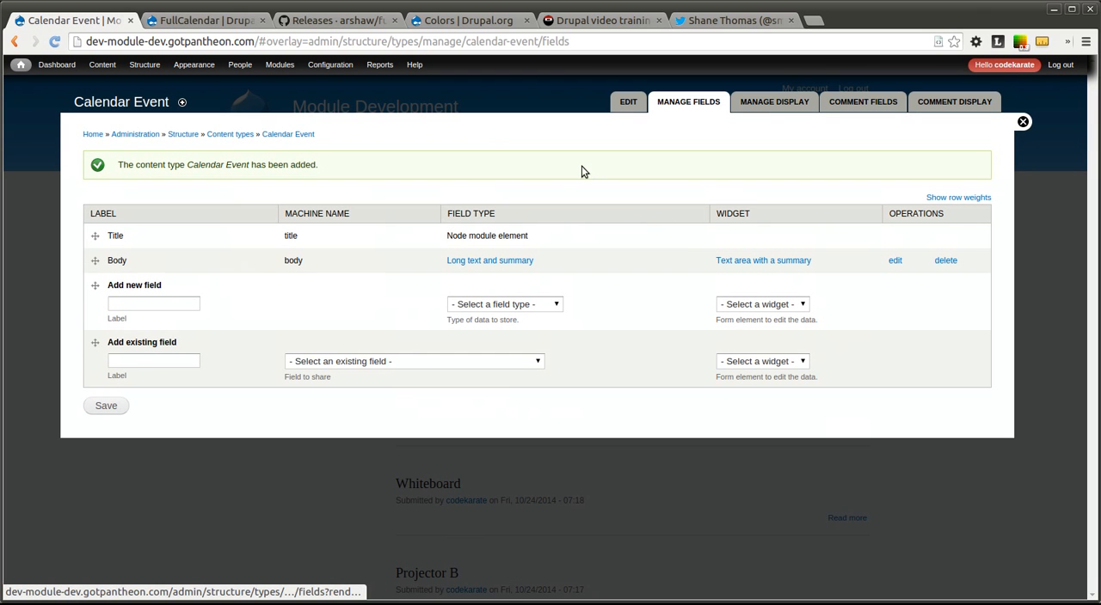
{"action": "mouse_move", "coordinate": [509, 309]}
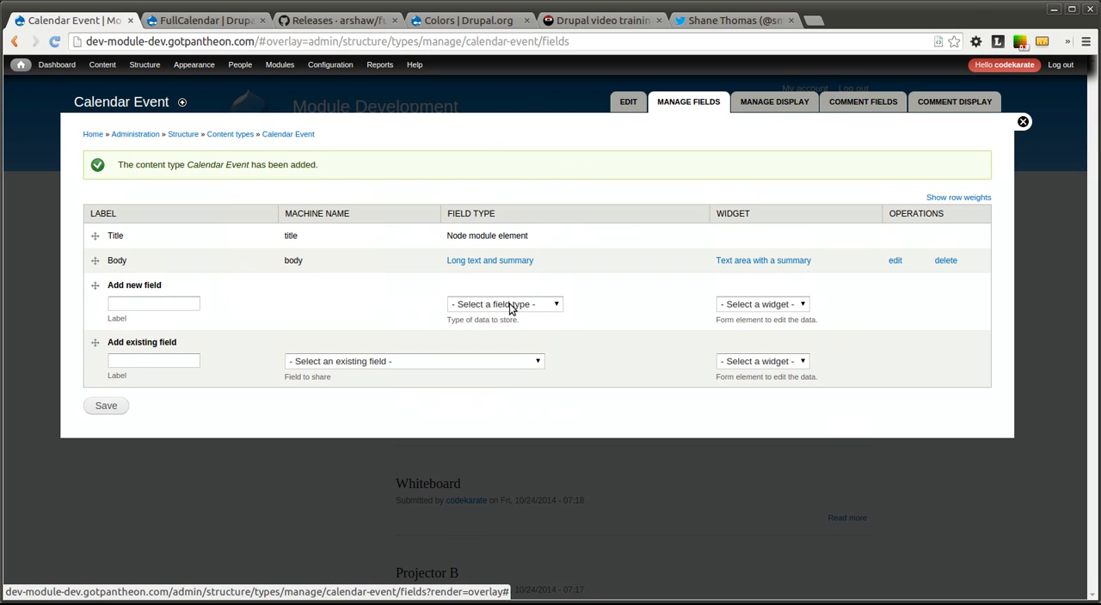
Add field 'Calendar Date' of type Date with a Pop-up calendar widget.
{"action": "left_click", "coordinate": [504, 304]}
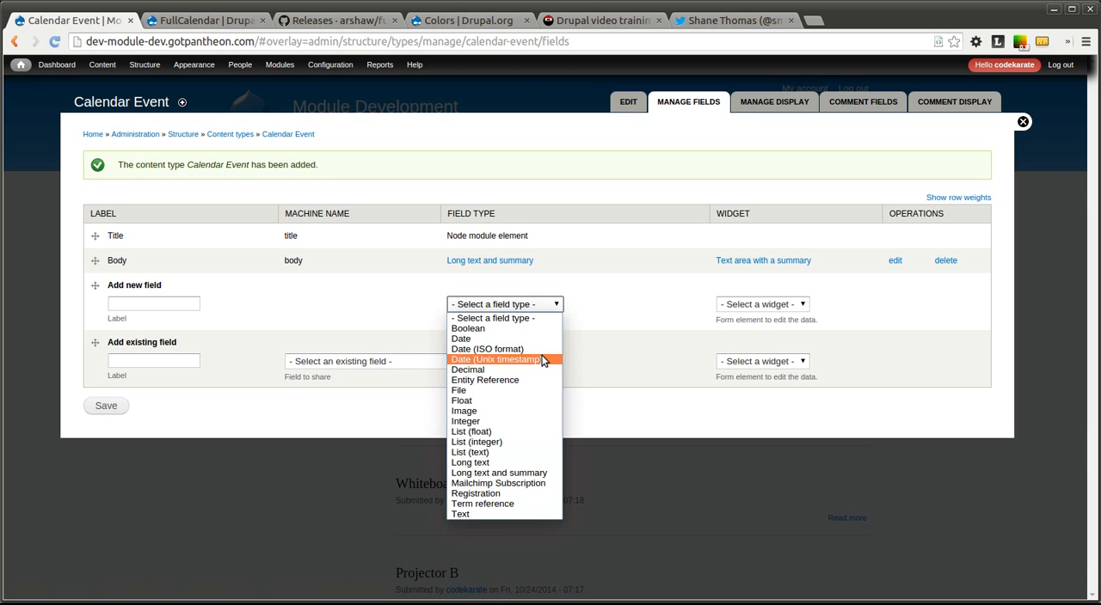
{"action": "left_click", "coordinate": [612, 343]}
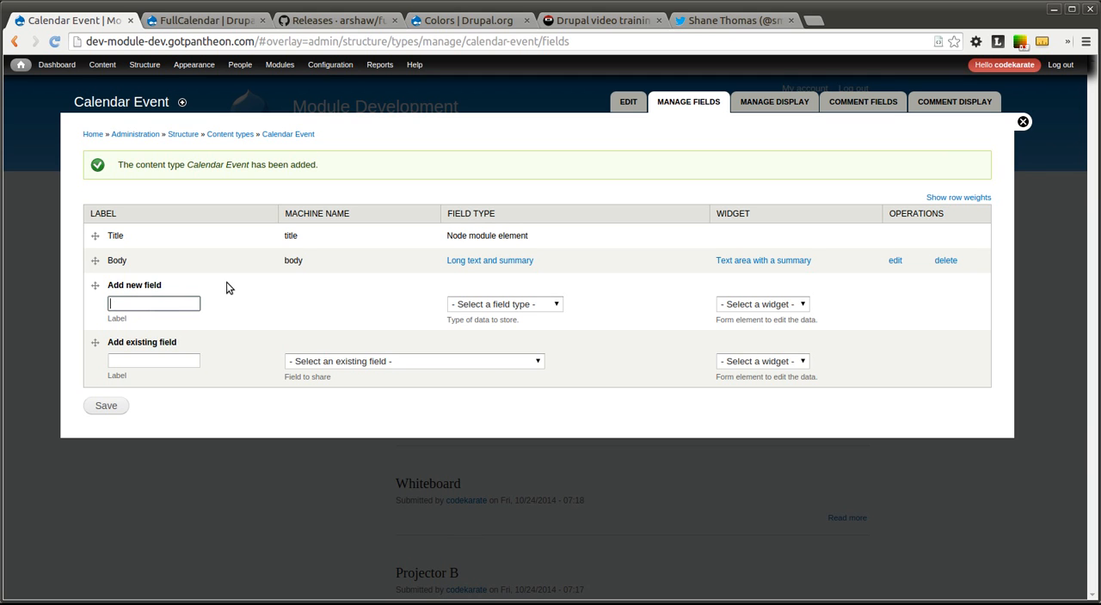
{"action": "type", "text": "Calendar"}
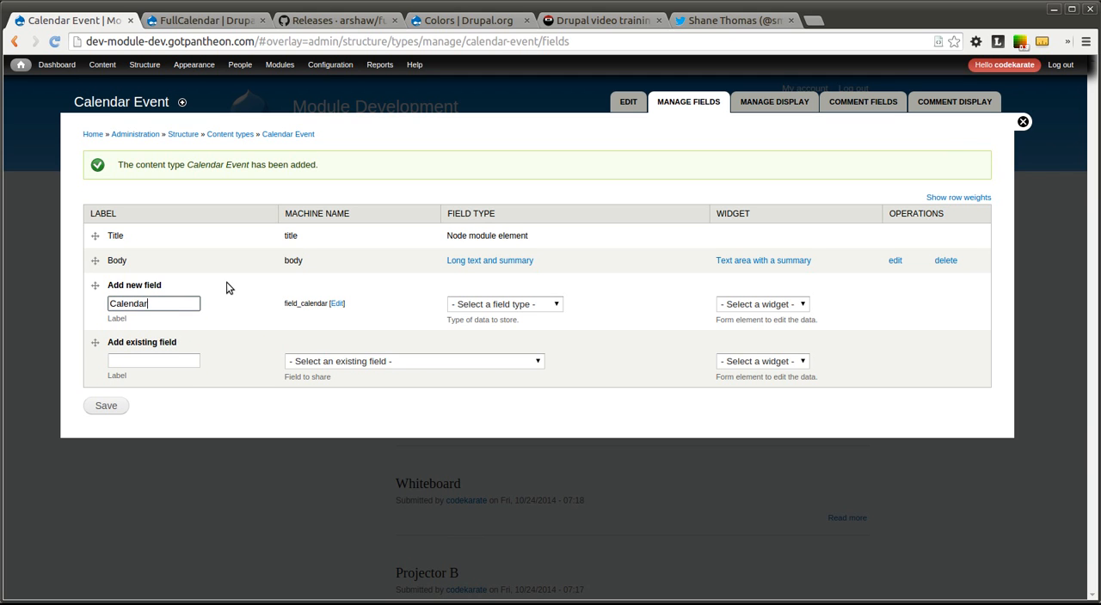
{"action": "type", "text": "Date"}
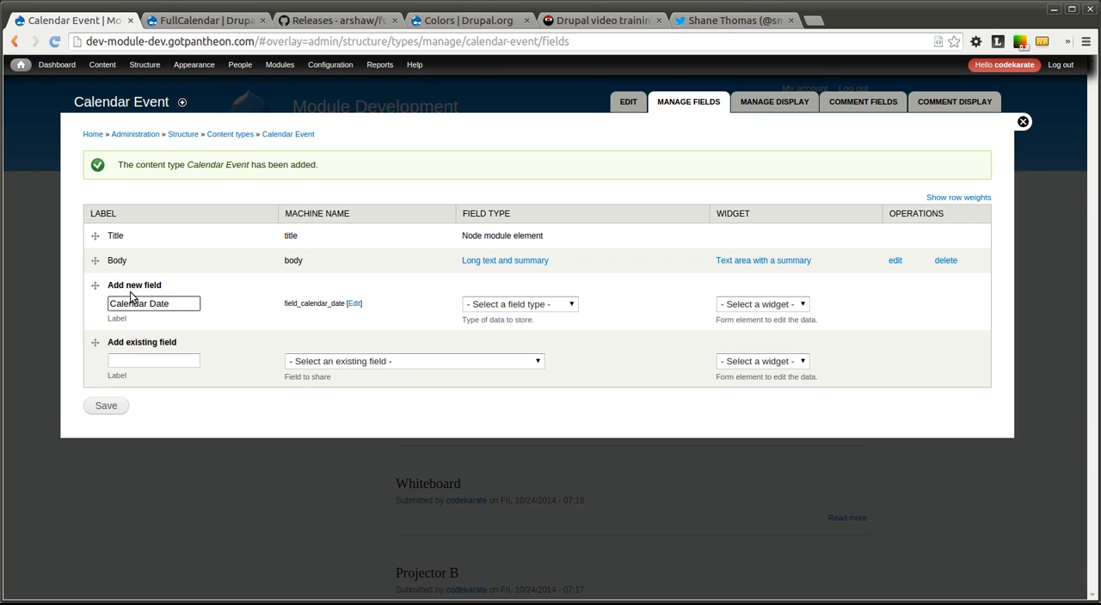
{"action": "left_click", "coordinate": [519, 303]}
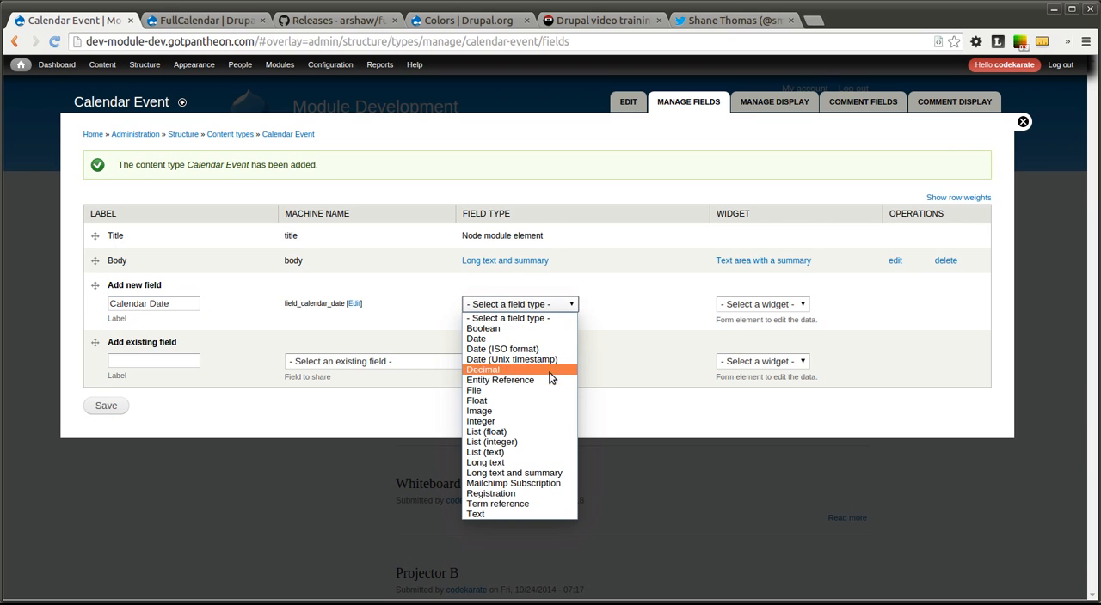
{"action": "left_click", "coordinate": [476, 338]}
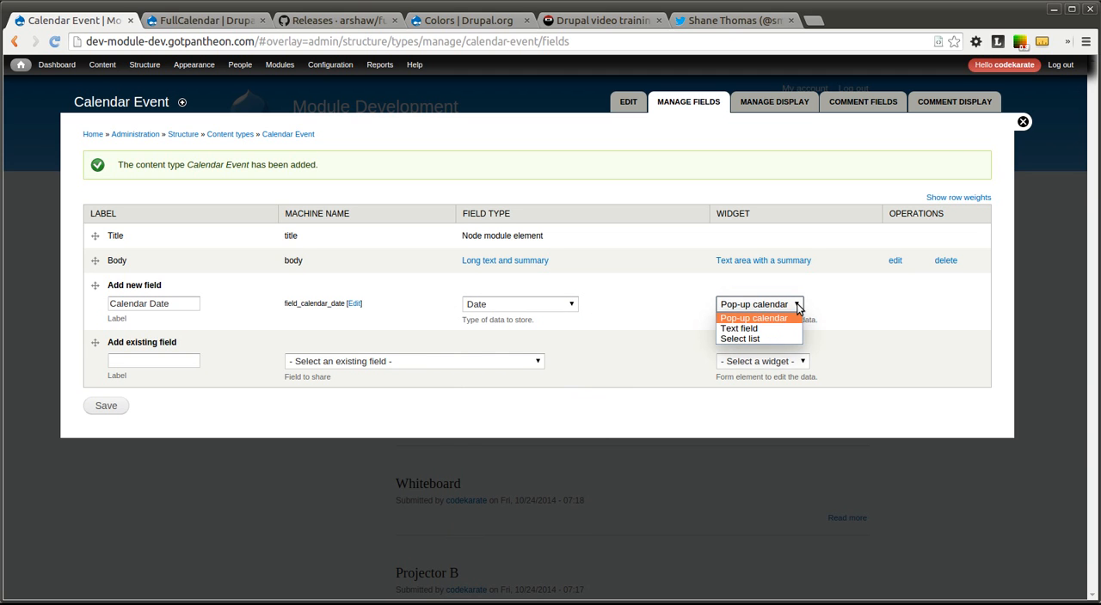
{"action": "left_click", "coordinate": [753, 318]}
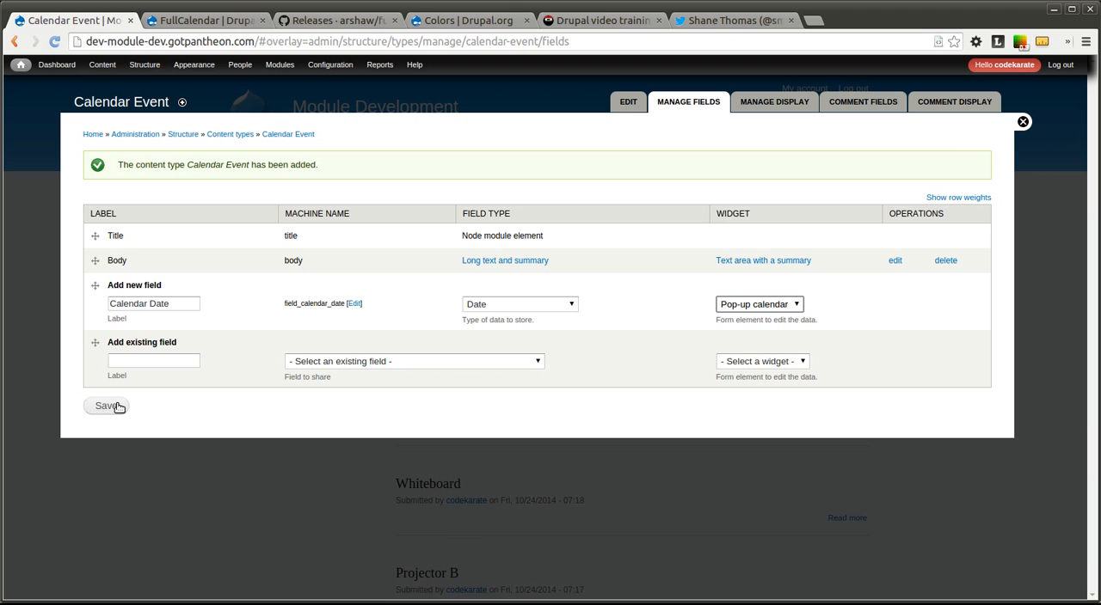
{"action": "left_click", "coordinate": [107, 405]}
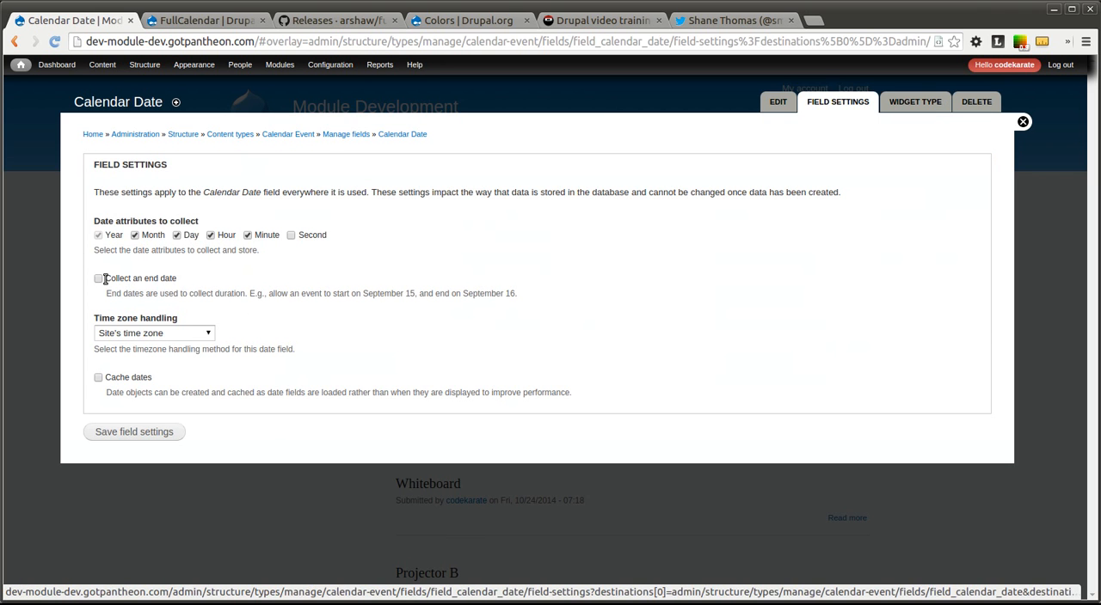
Enable 'Collect an end date' for Calendar Date, save, and drag it above Body.
{"action": "left_click", "coordinate": [98, 278]}
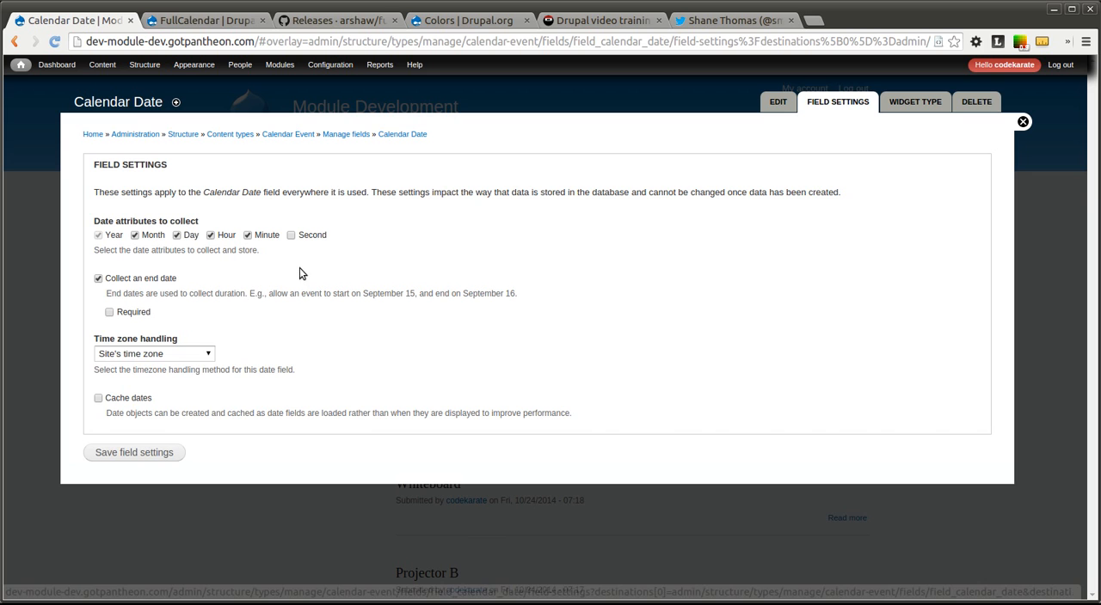
{"action": "mouse_move", "coordinate": [253, 248]}
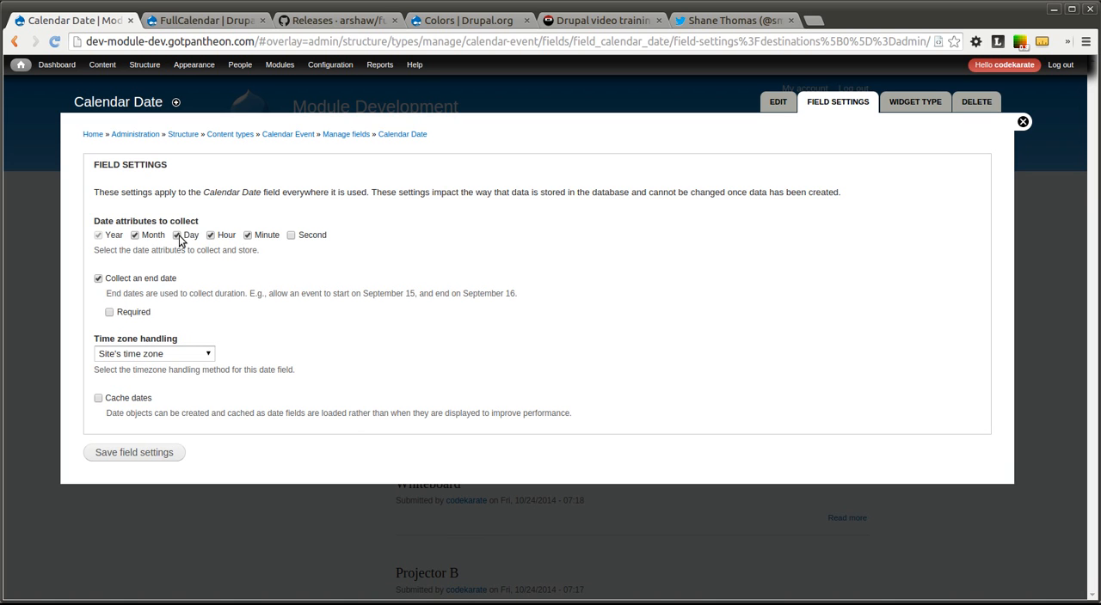
{"action": "mouse_move", "coordinate": [295, 307]}
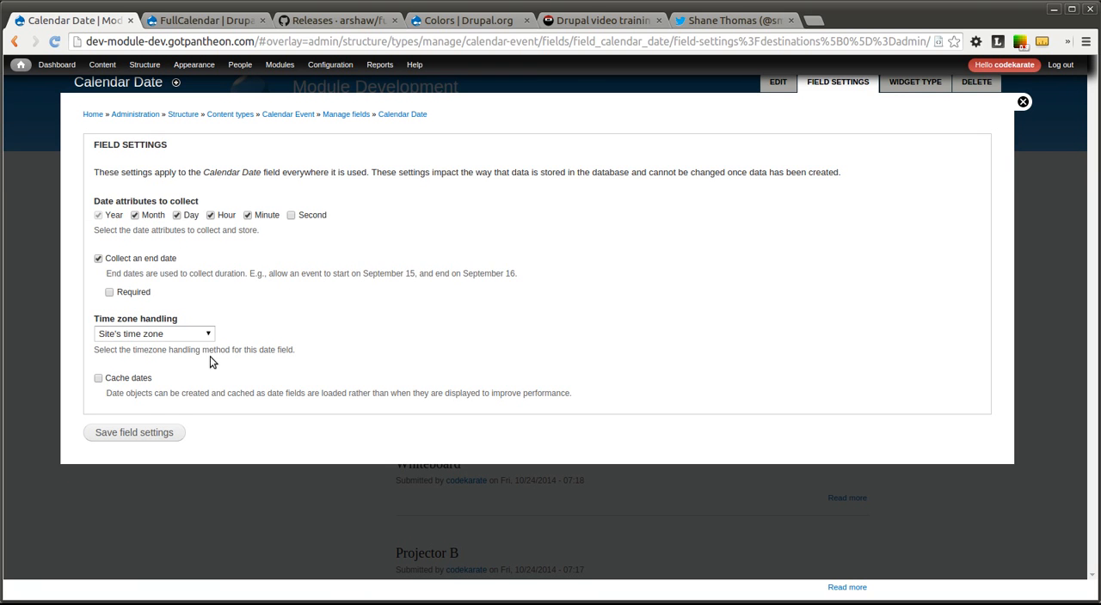
{"action": "left_click", "coordinate": [133, 433]}
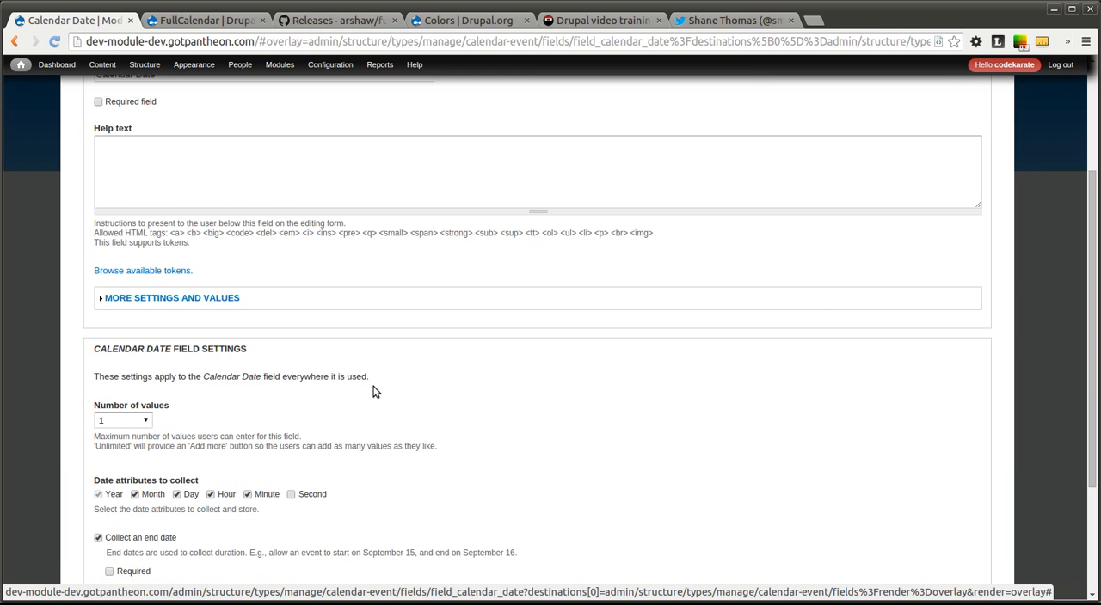
{"action": "scroll", "scroll_direction": "down", "scroll_amount": 3}
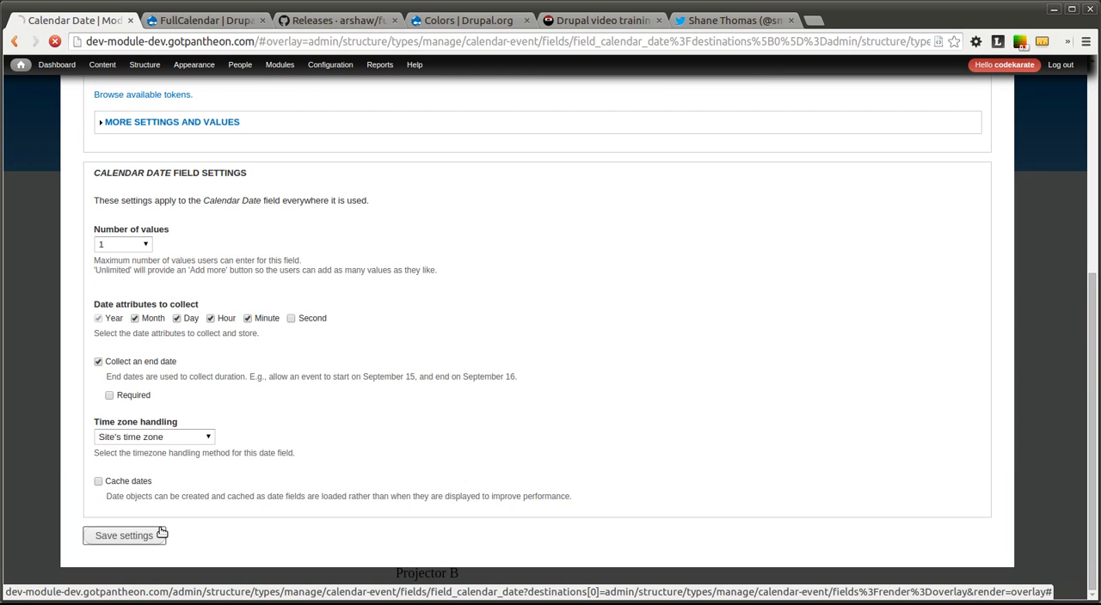
{"action": "left_click", "coordinate": [123, 536]}
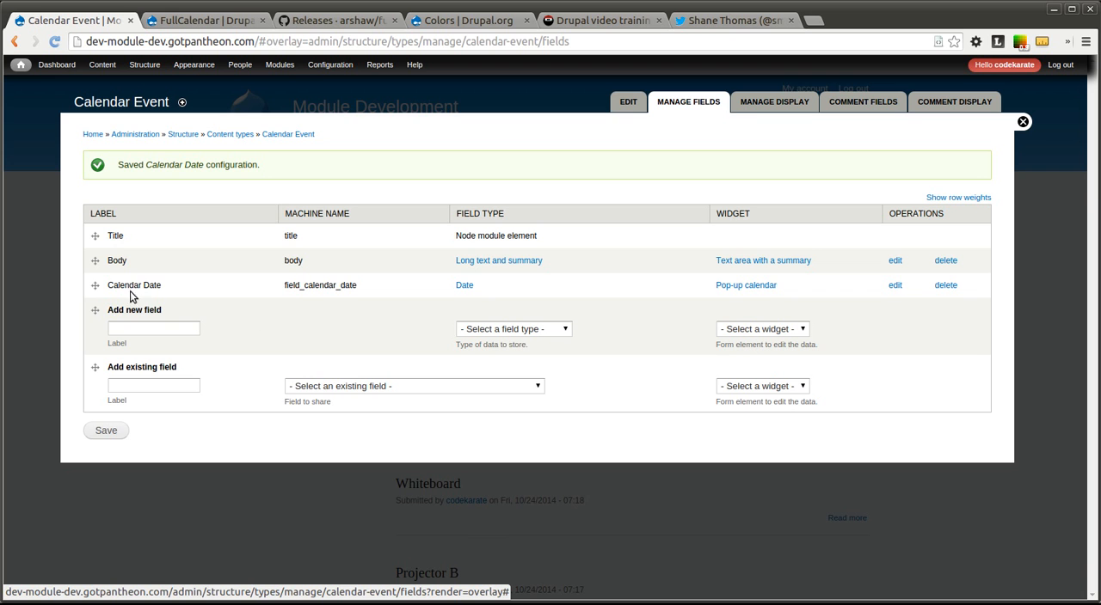
{"action": "left_click_drag", "start_coordinate": [96, 285], "coordinate": [96, 261]}
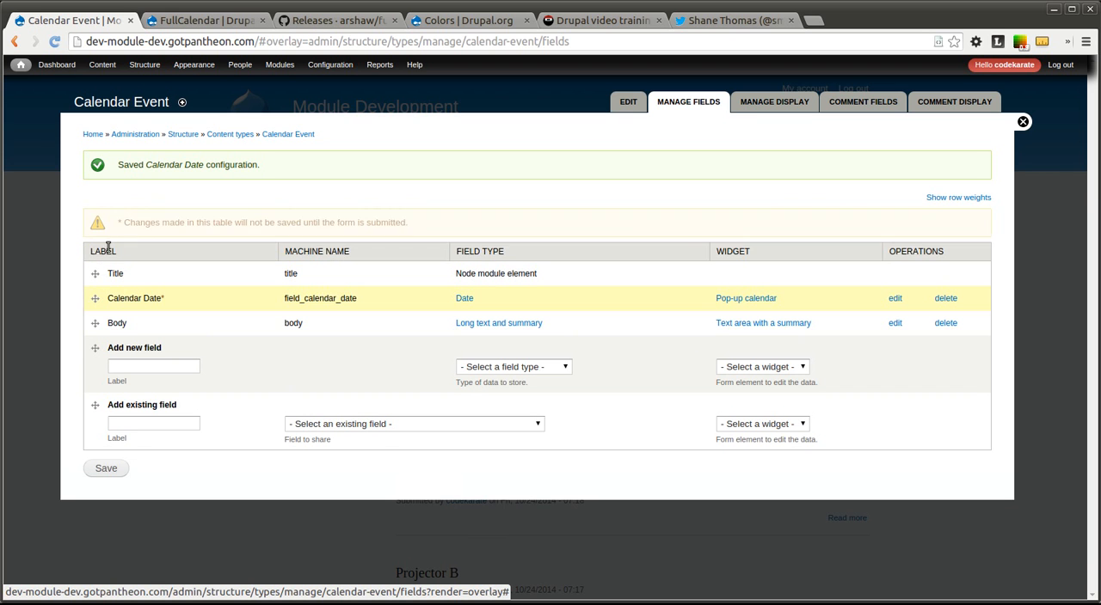
{"action": "left_click", "coordinate": [1022, 121]}
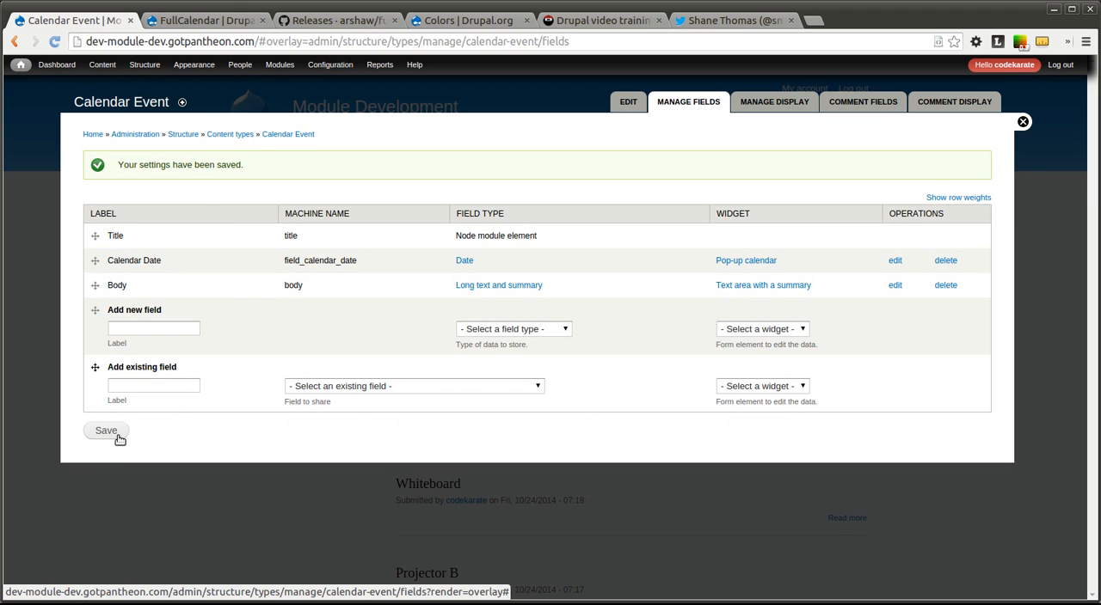
Open the Add new view page from Structure > Views.
{"action": "left_click", "coordinate": [145, 65]}
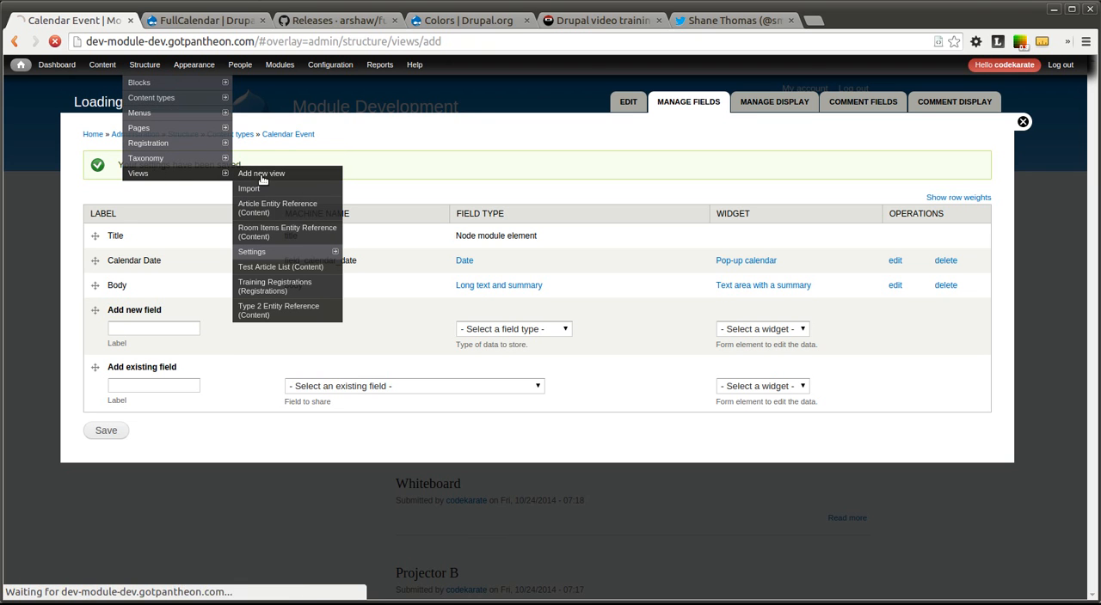
Name the new view 'FullCalendar', showing Calendar Event content with a fullcalendar page path.
{"action": "left_click", "coordinate": [261, 173]}
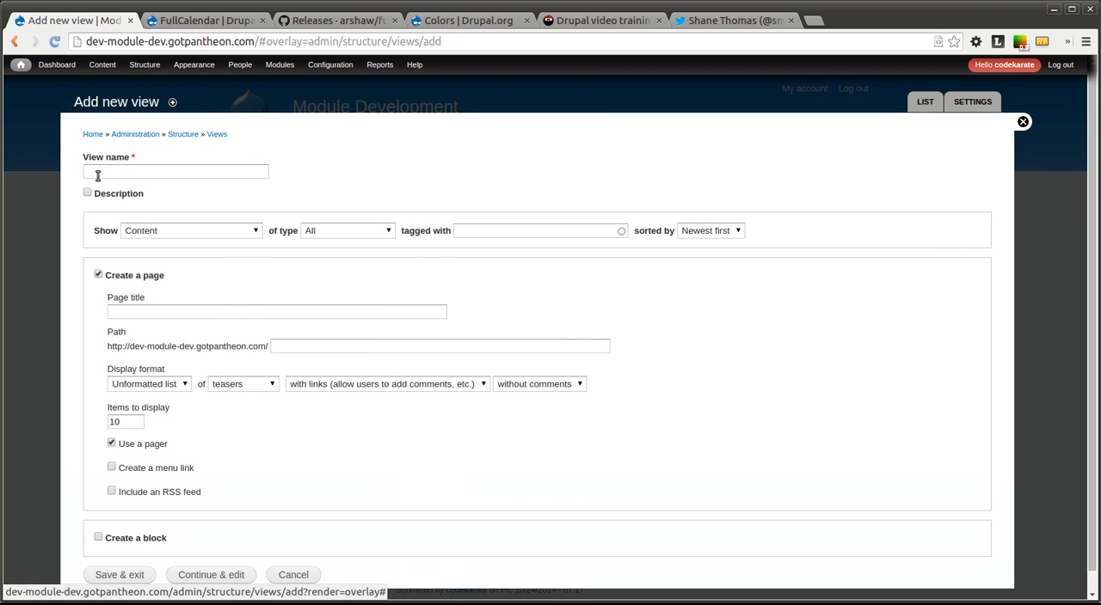
{"action": "type", "text": "FullCalendar"}
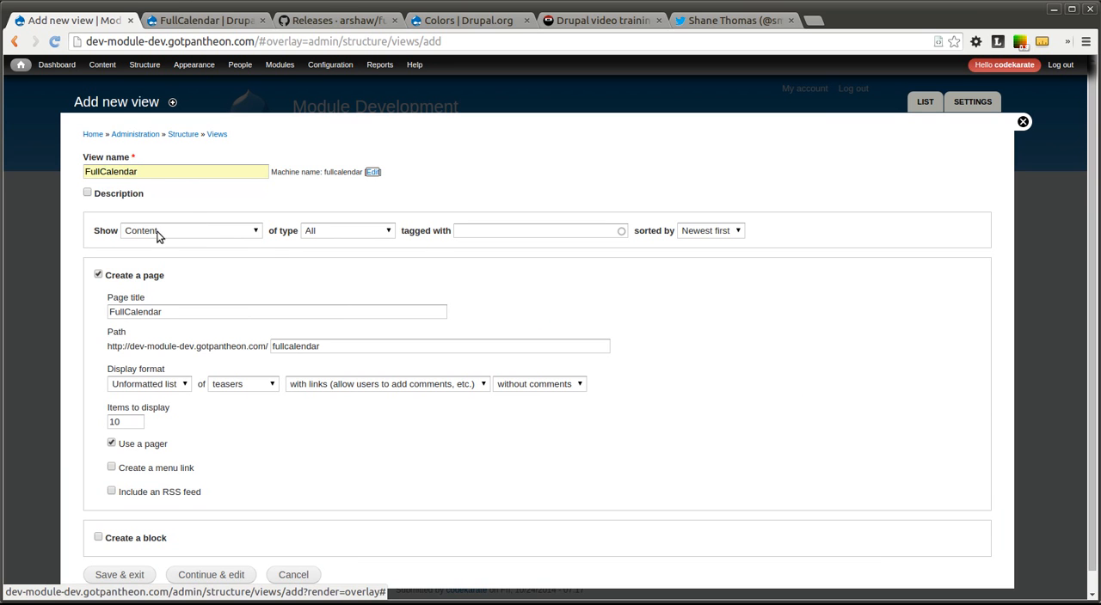
{"action": "mouse_move", "coordinate": [390, 236]}
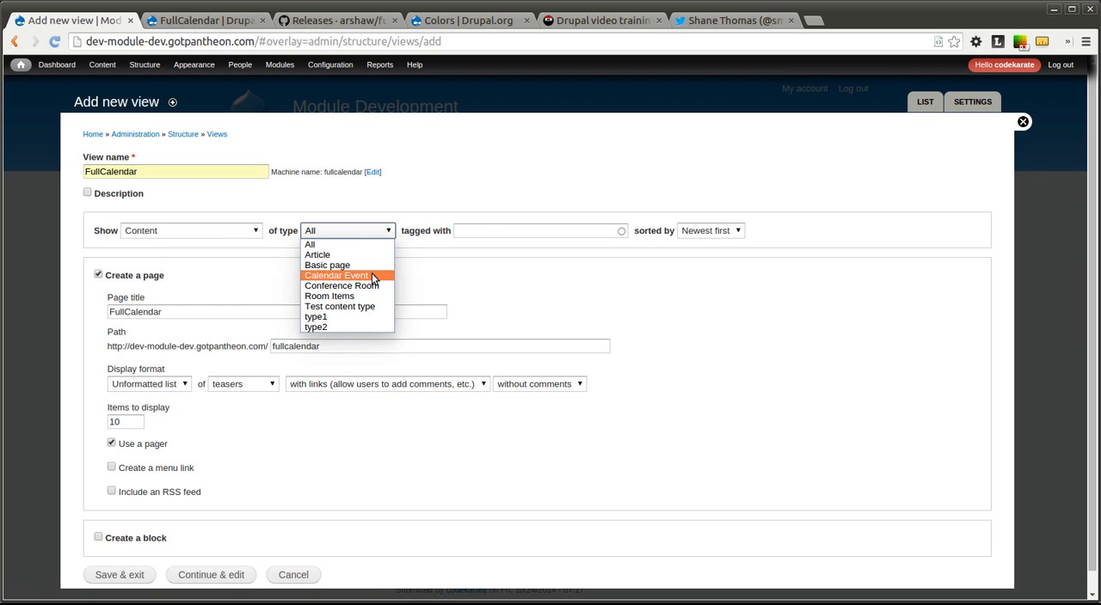
{"action": "left_click", "coordinate": [337, 275]}
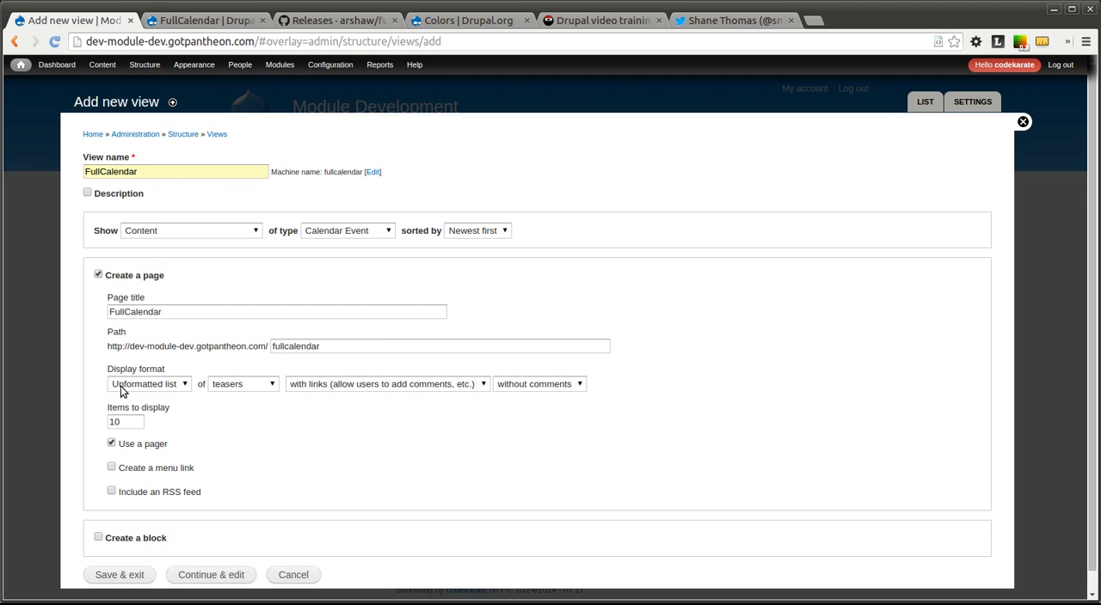
{"action": "mouse_move", "coordinate": [148, 386]}
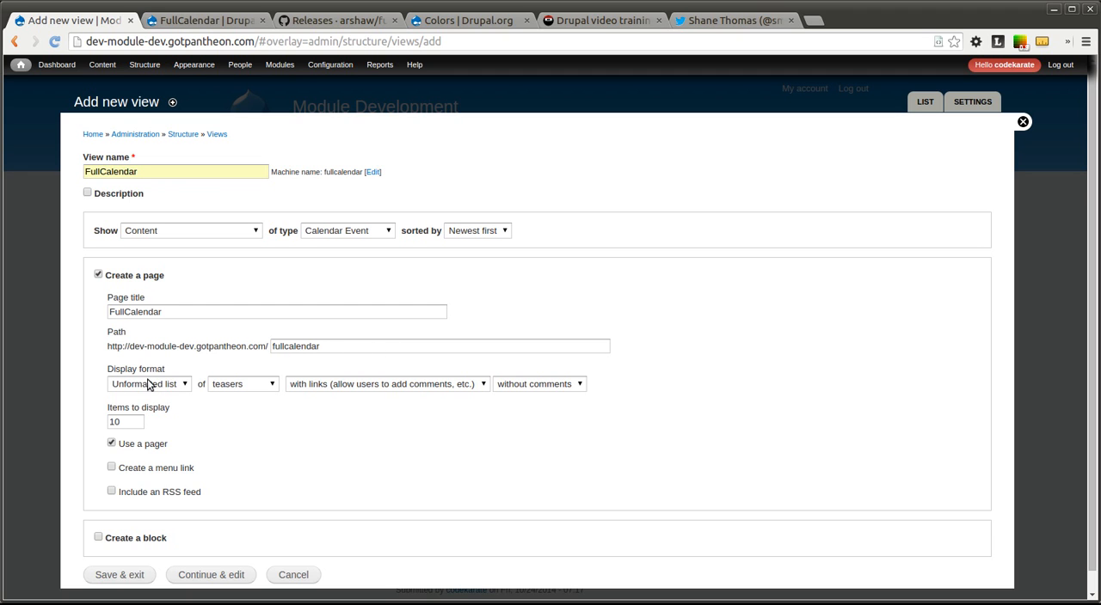
{"action": "mouse_move", "coordinate": [421, 362]}
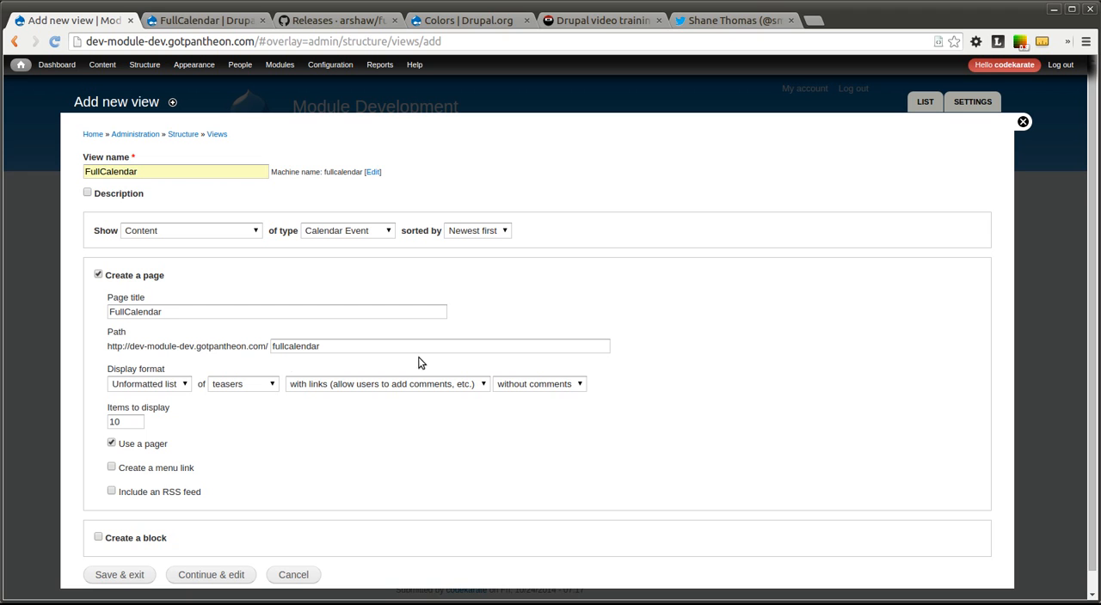
{"action": "left_click", "coordinate": [148, 383]}
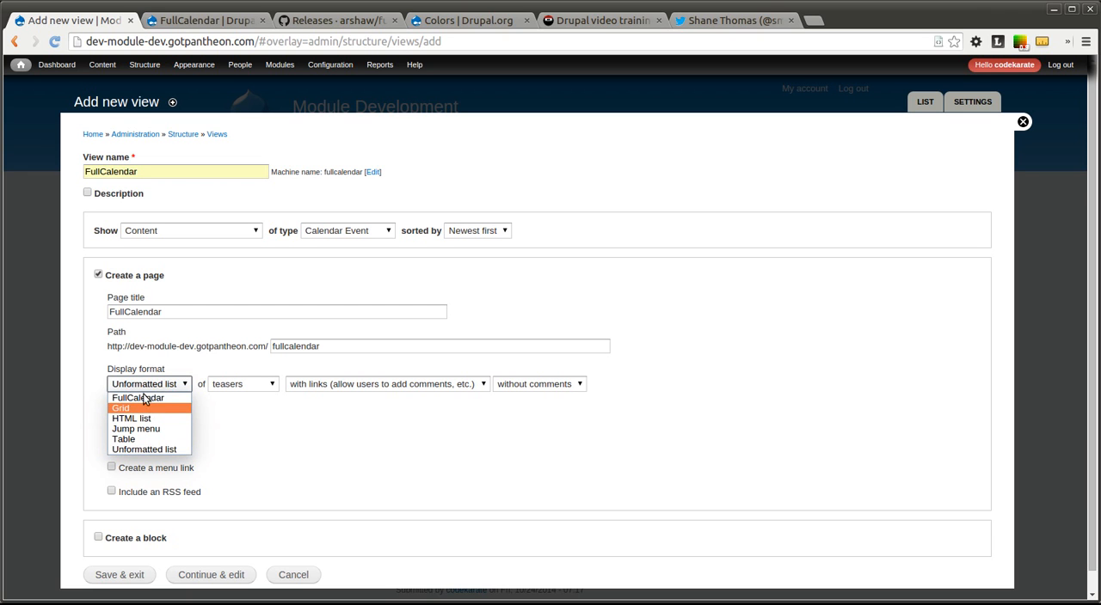
{"action": "mouse_move", "coordinate": [137, 398]}
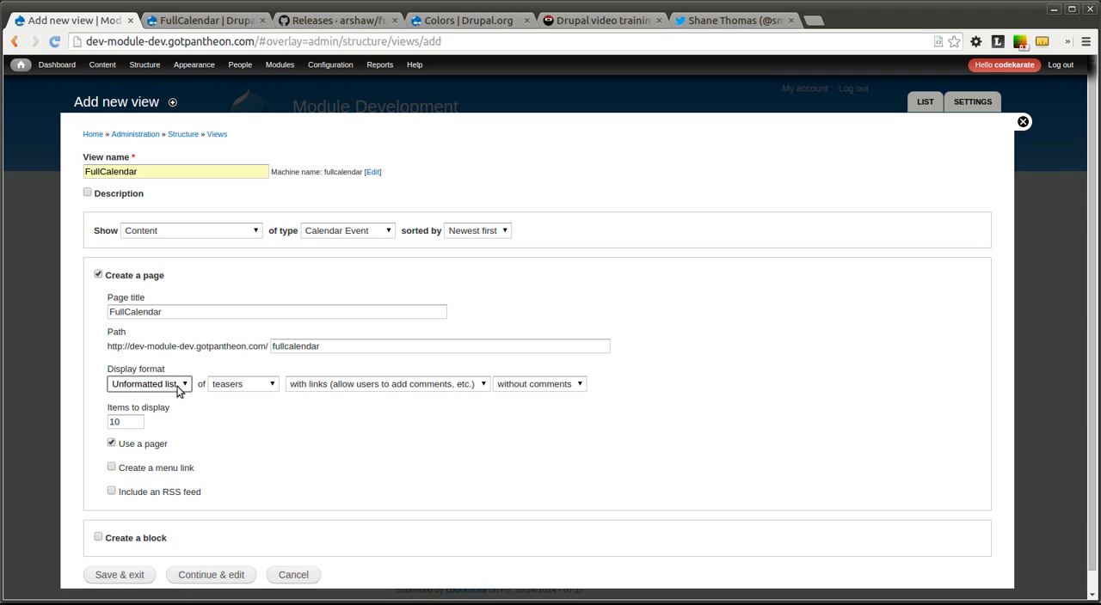
{"action": "mouse_move", "coordinate": [248, 377]}
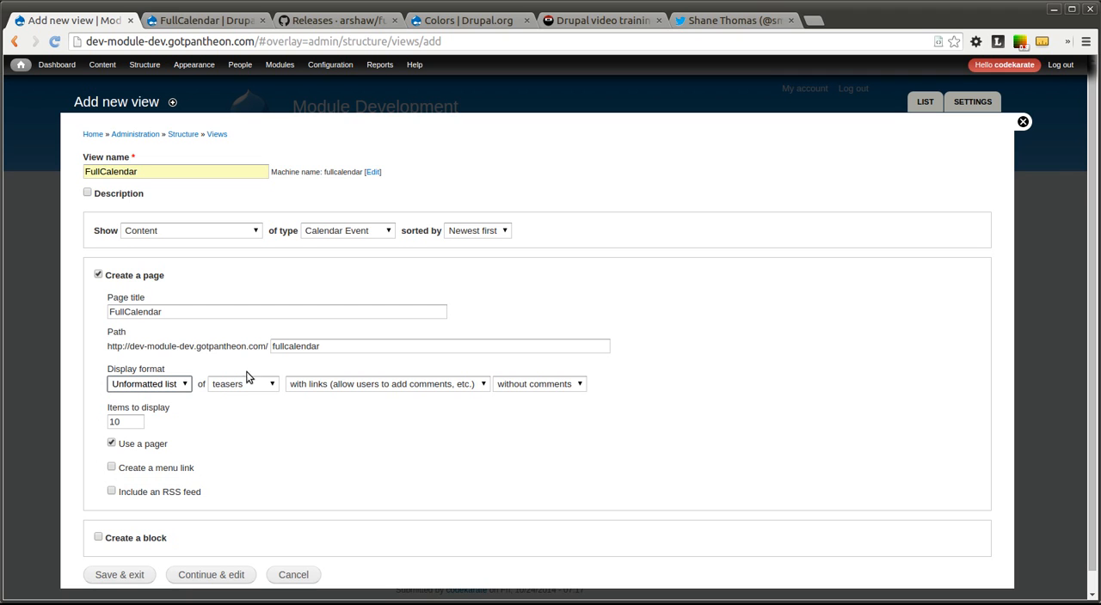
{"action": "mouse_move", "coordinate": [213, 427]}
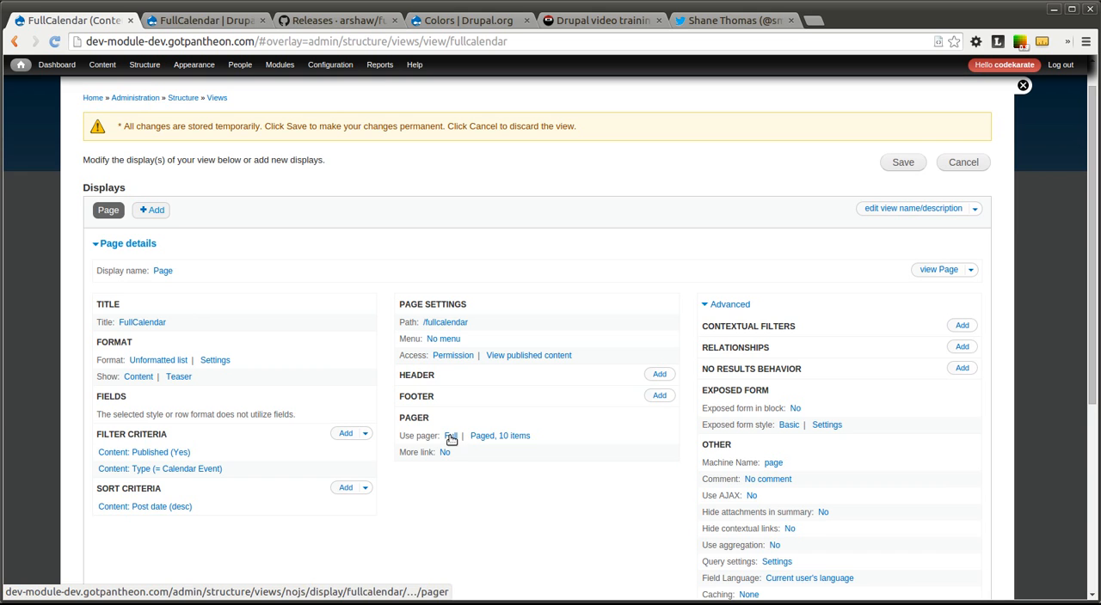
Set the view's pager to display all items and show rows as fields.
{"action": "left_click", "coordinate": [451, 436]}
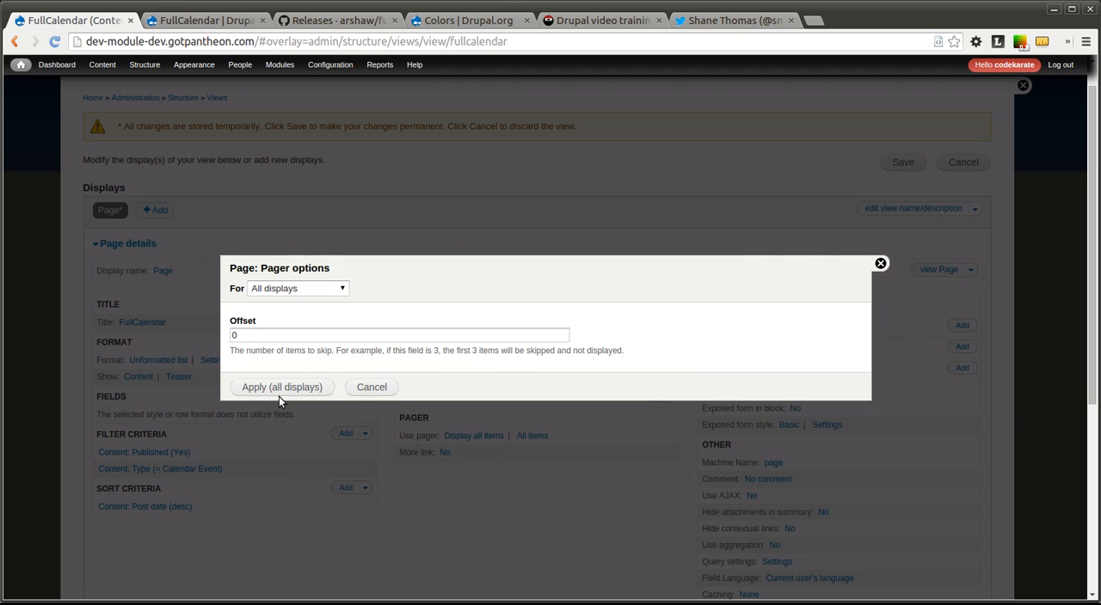
{"action": "left_click", "coordinate": [281, 387]}
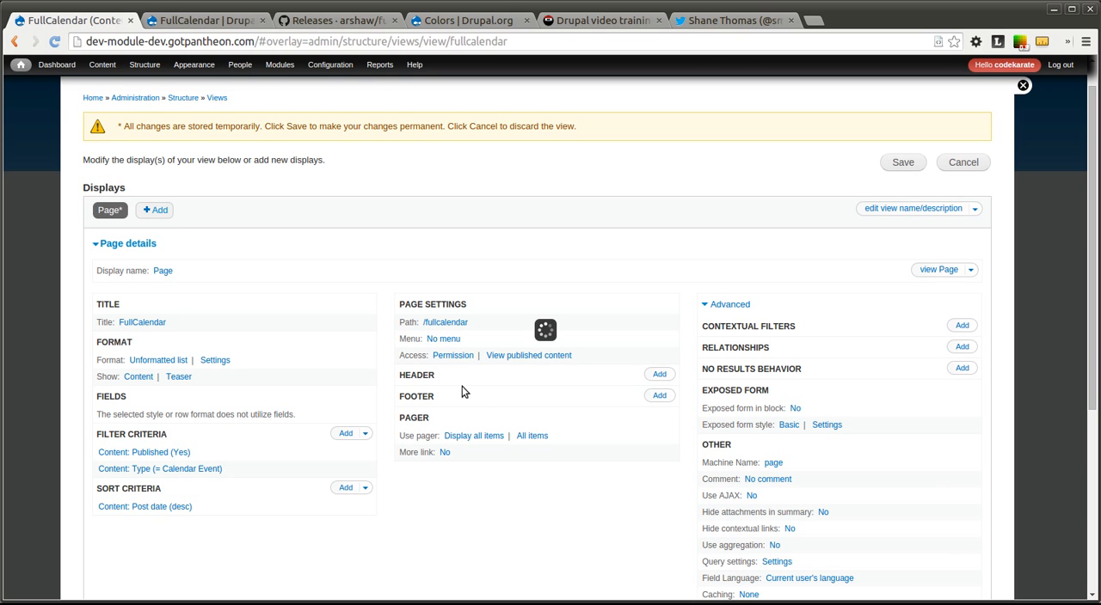
{"action": "mouse_move", "coordinate": [108, 393]}
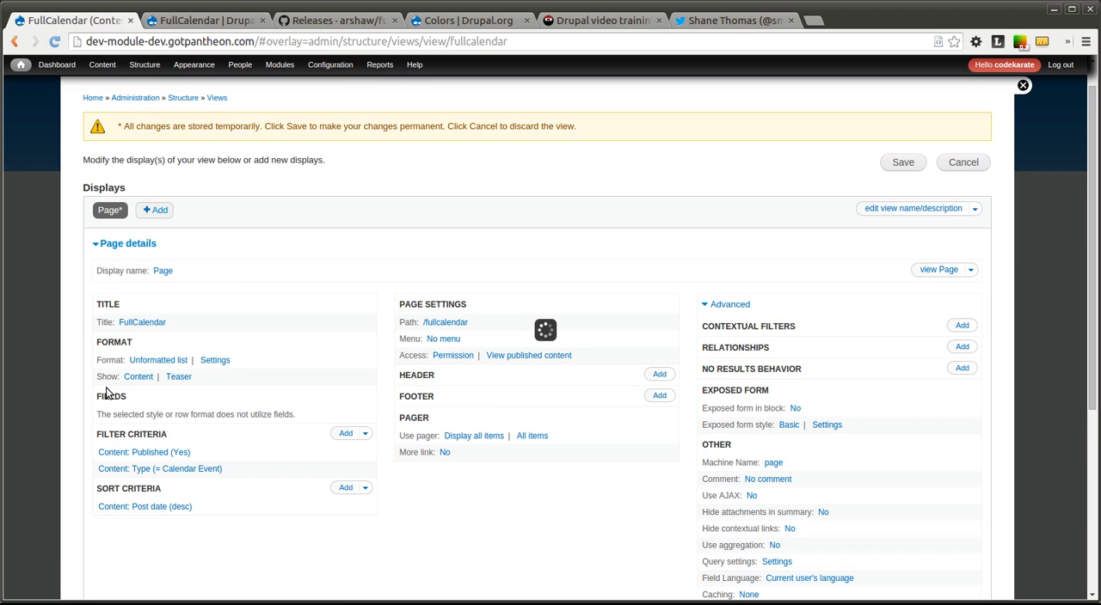
{"action": "left_click", "coordinate": [158, 360]}
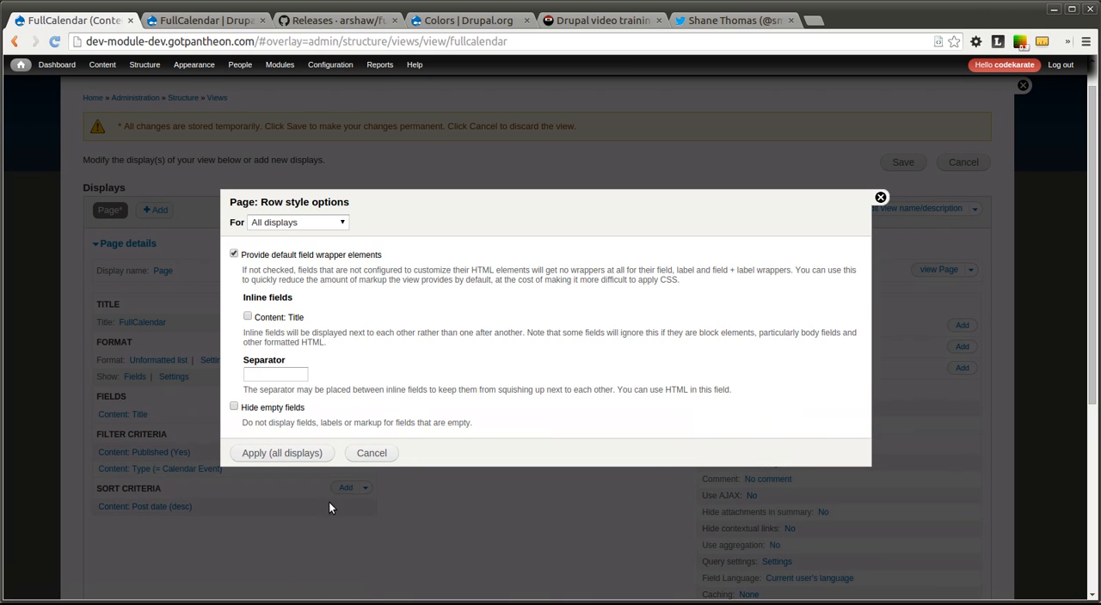
{"action": "left_click", "coordinate": [372, 453]}
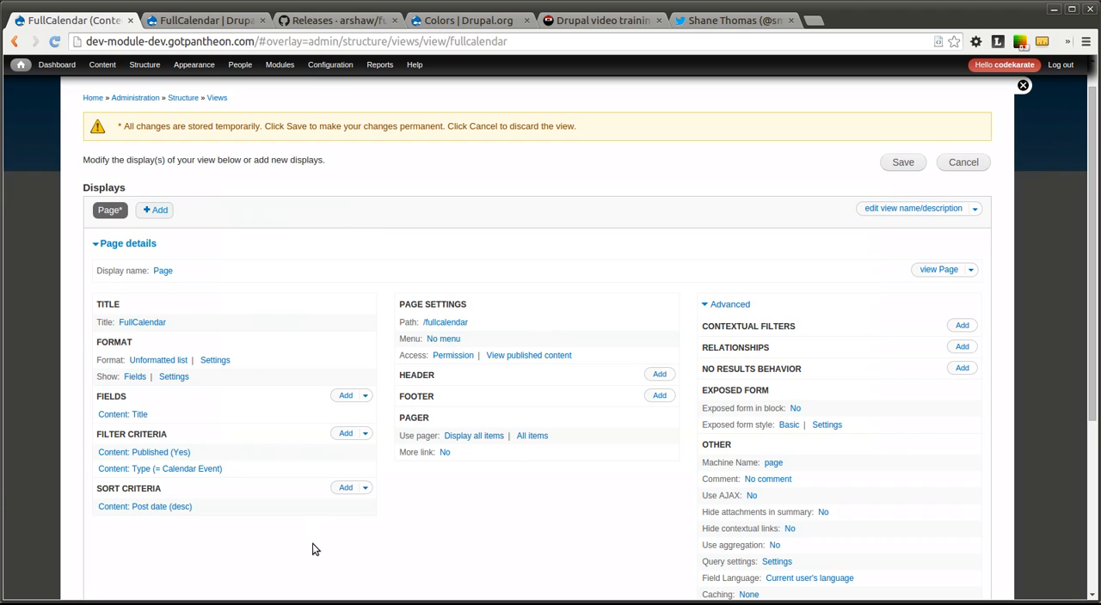
{"action": "mouse_move", "coordinate": [345, 395]}
{"action": "type", "text": "date"}
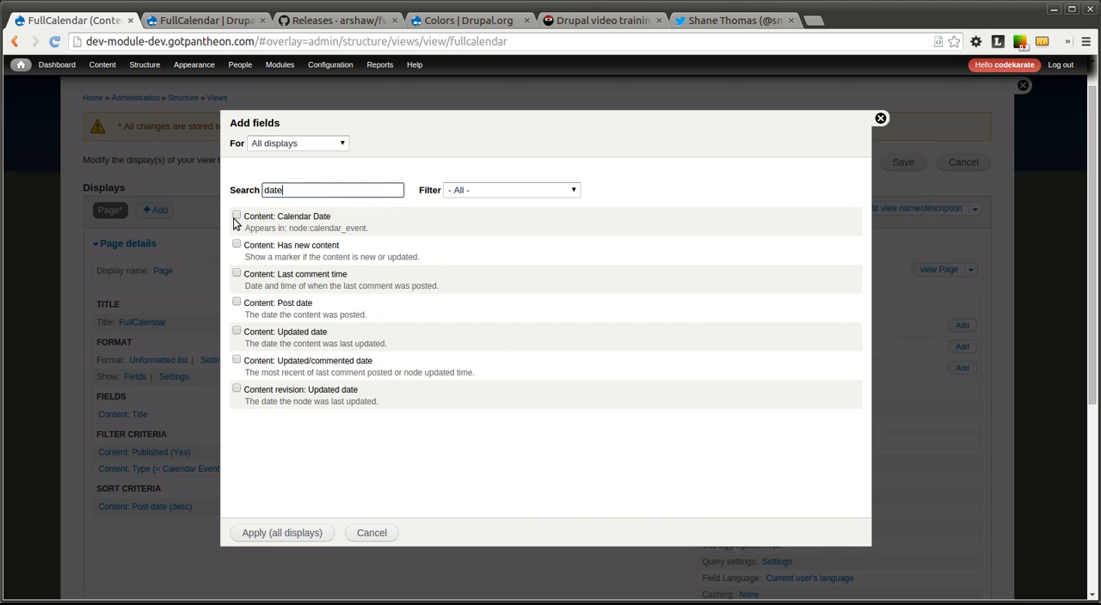
Add the Content: Calendar Date field after the title and apply its settings.
{"action": "left_click", "coordinate": [237, 216]}
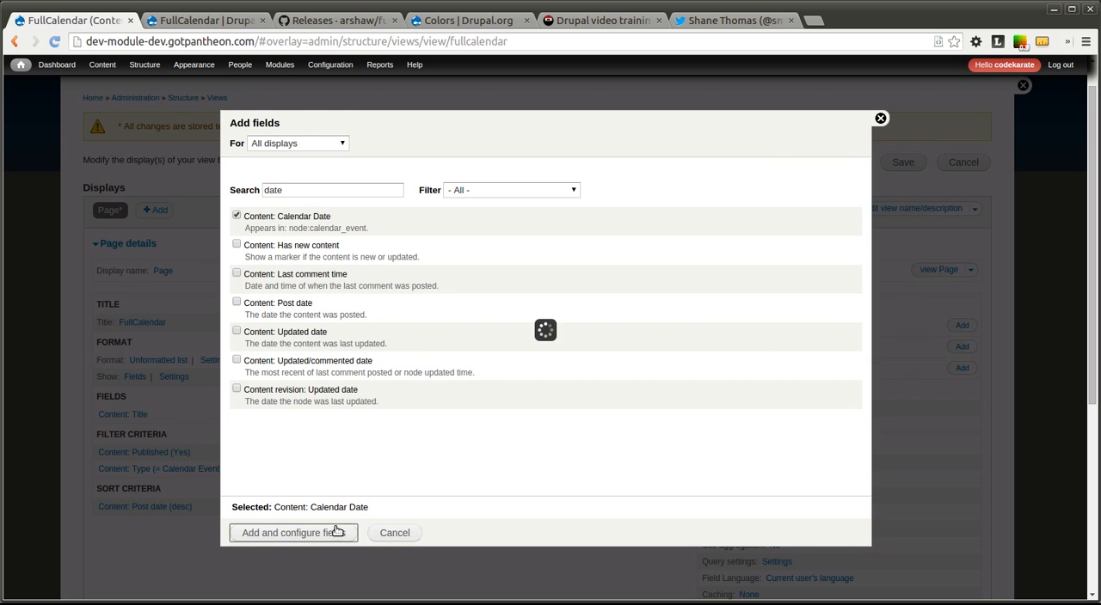
{"action": "left_click", "coordinate": [293, 532]}
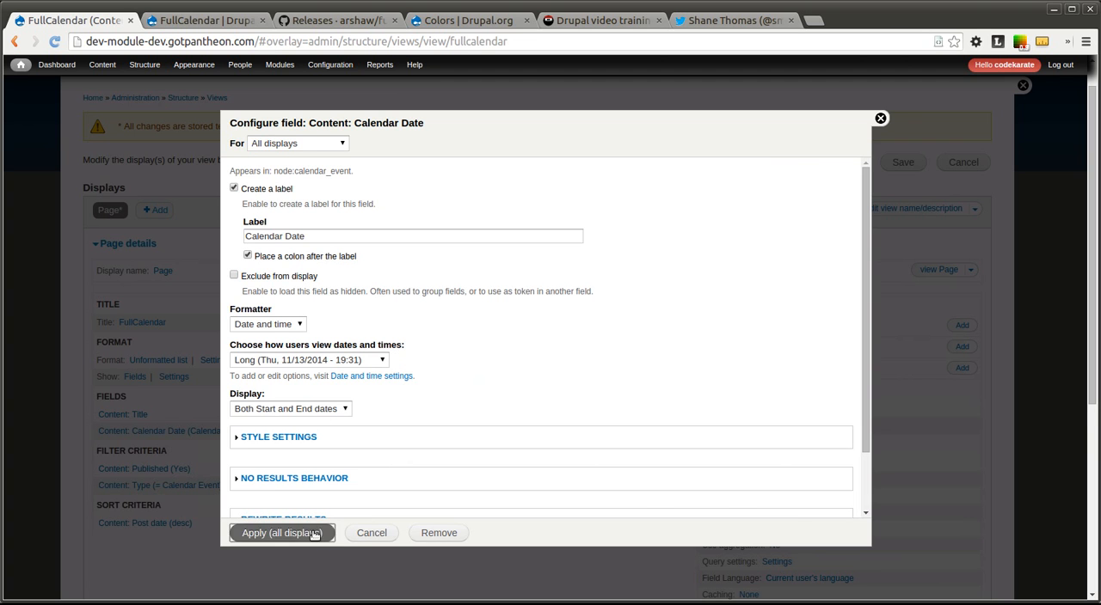
{"action": "left_click", "coordinate": [282, 533]}
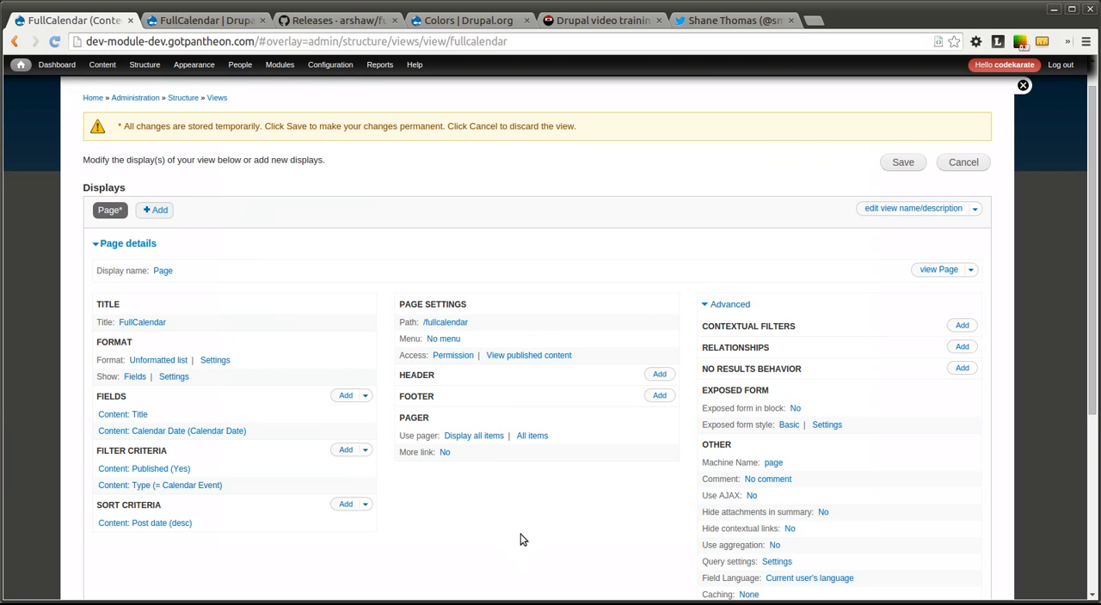
{"action": "mouse_move", "coordinate": [294, 406]}
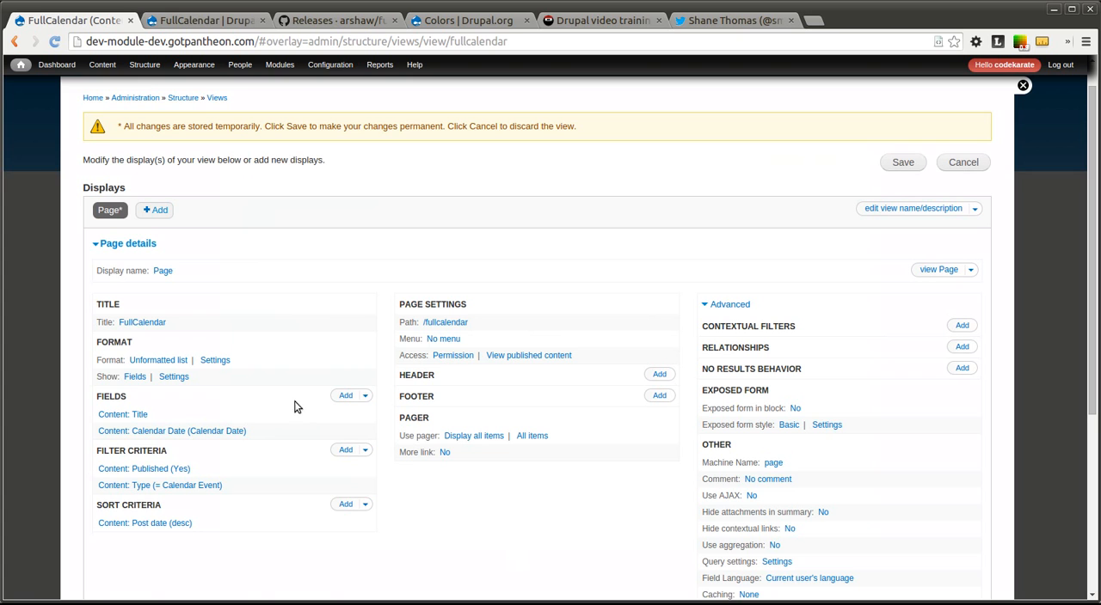
Switch the view format to FullCalendar, keeping Month display and Fixed week mode.
{"action": "left_click", "coordinate": [158, 360]}
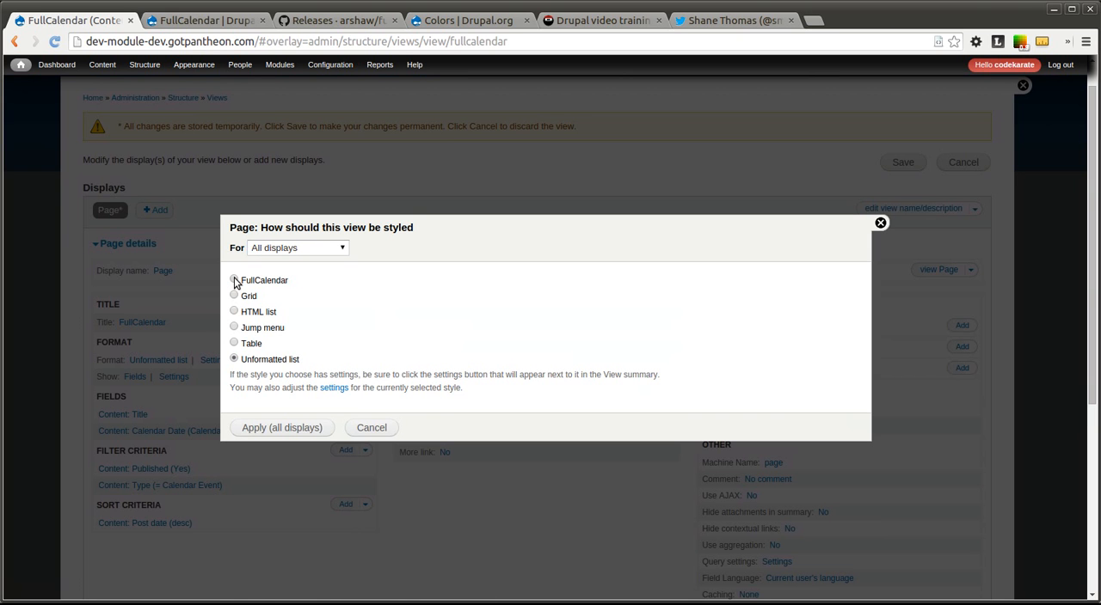
{"action": "left_click", "coordinate": [234, 280]}
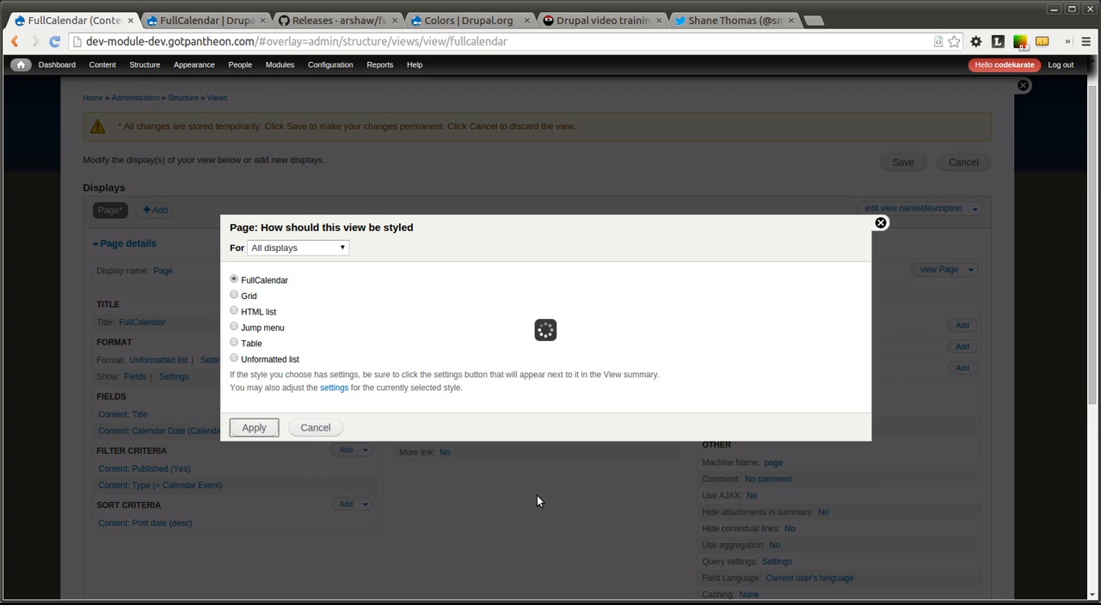
{"action": "left_click", "coordinate": [253, 427]}
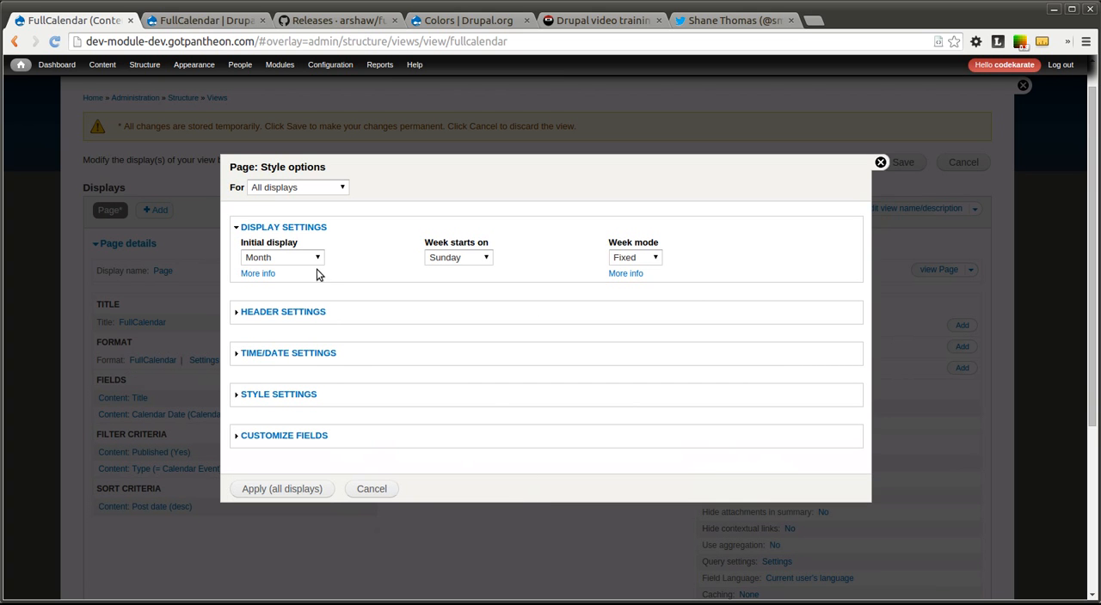
{"action": "mouse_move", "coordinate": [284, 260]}
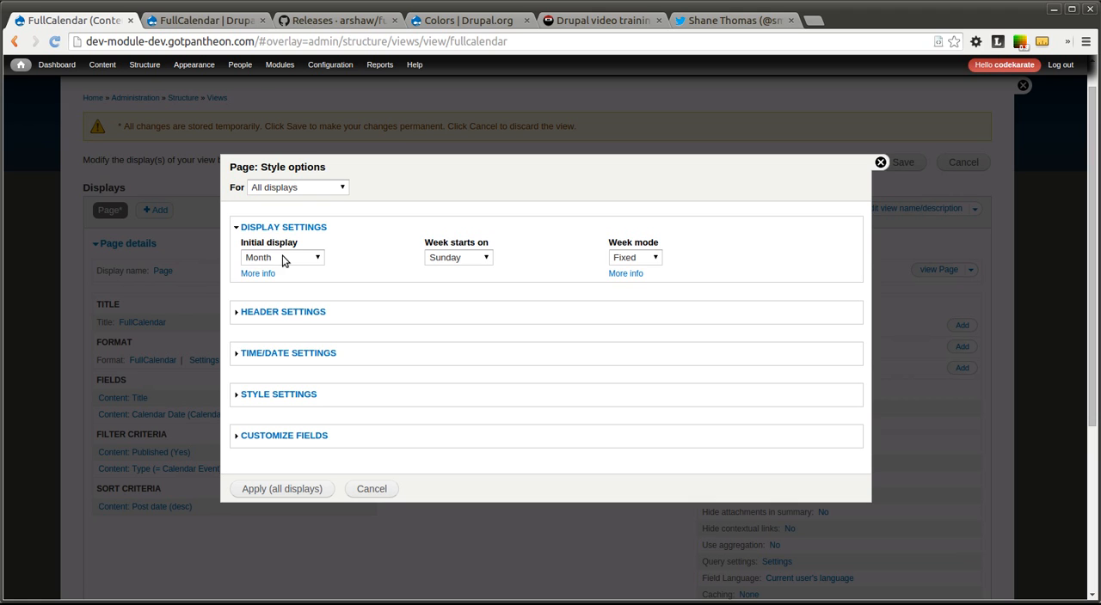
{"action": "left_click", "coordinate": [282, 258]}
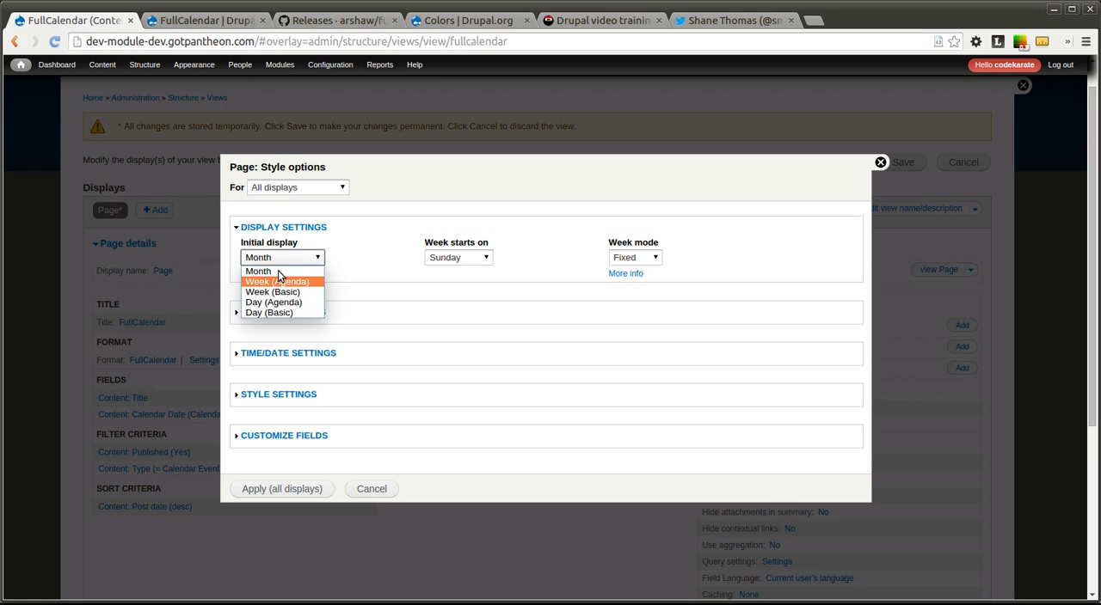
{"action": "left_click", "coordinate": [258, 271]}
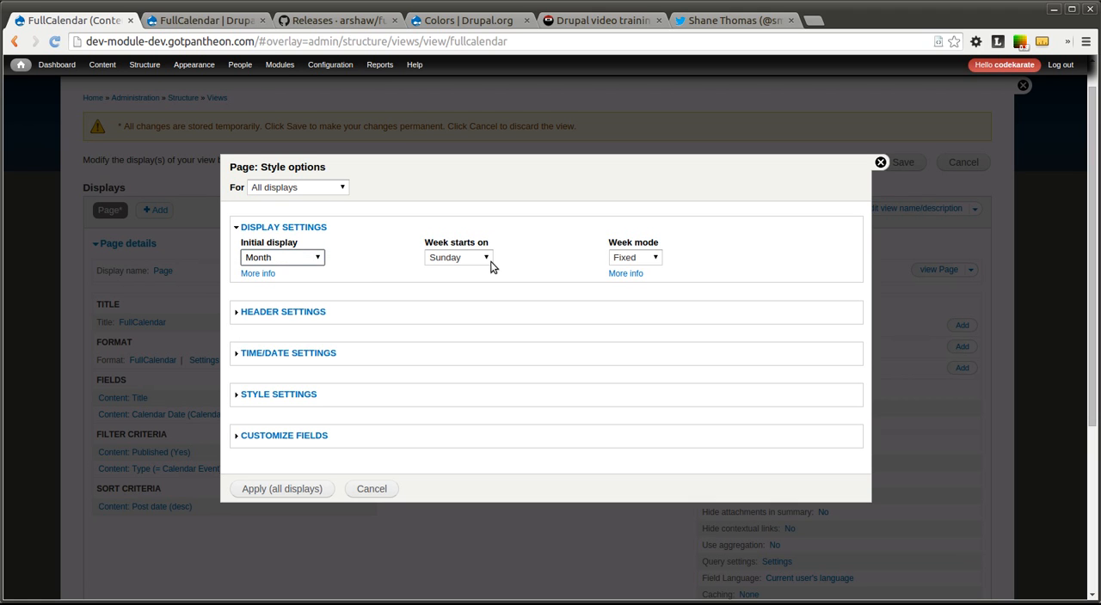
{"action": "left_click", "coordinate": [457, 257]}
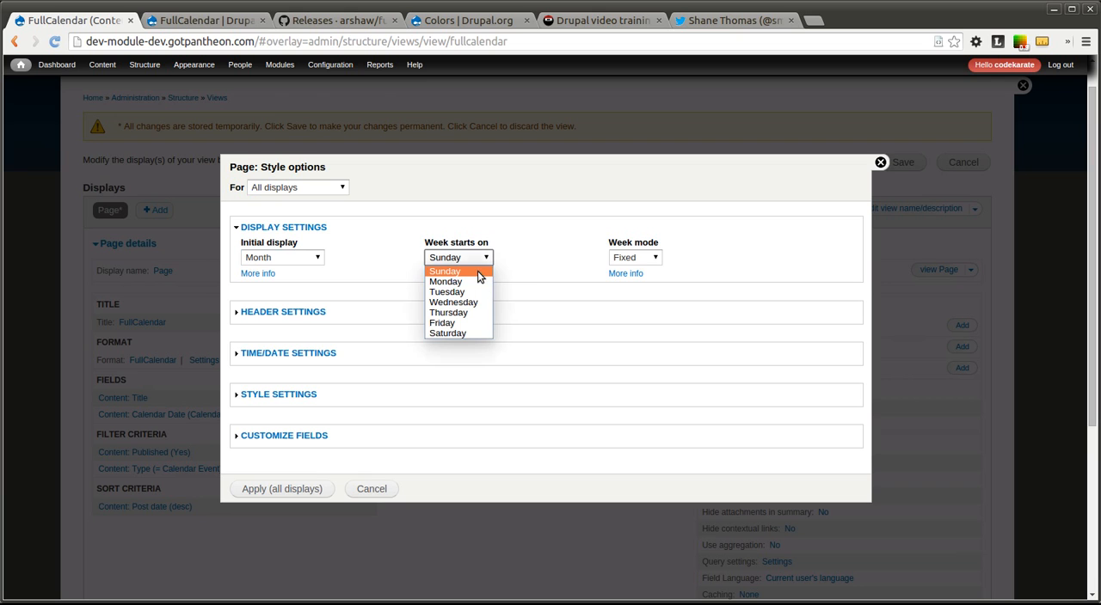
{"action": "left_click", "coordinate": [635, 257]}
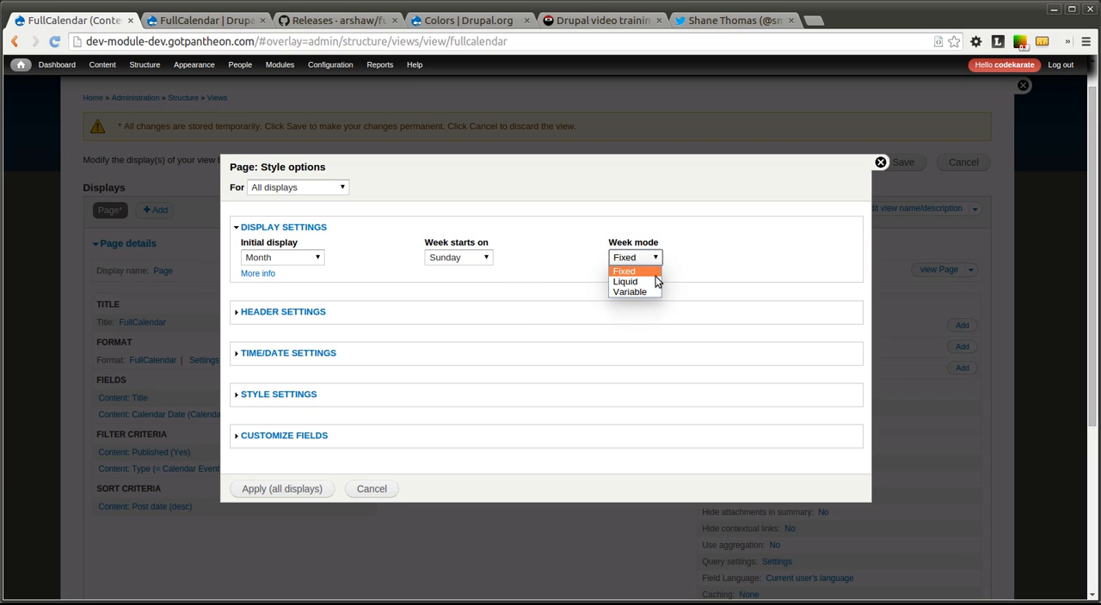
{"action": "mouse_move", "coordinate": [655, 262]}
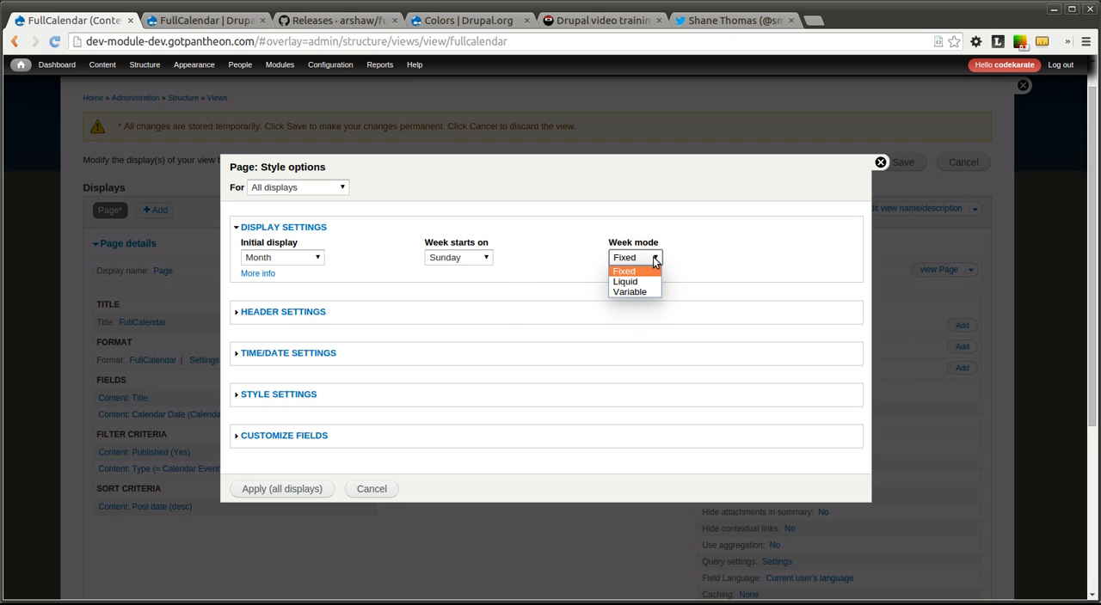
{"action": "left_click", "coordinate": [624, 271]}
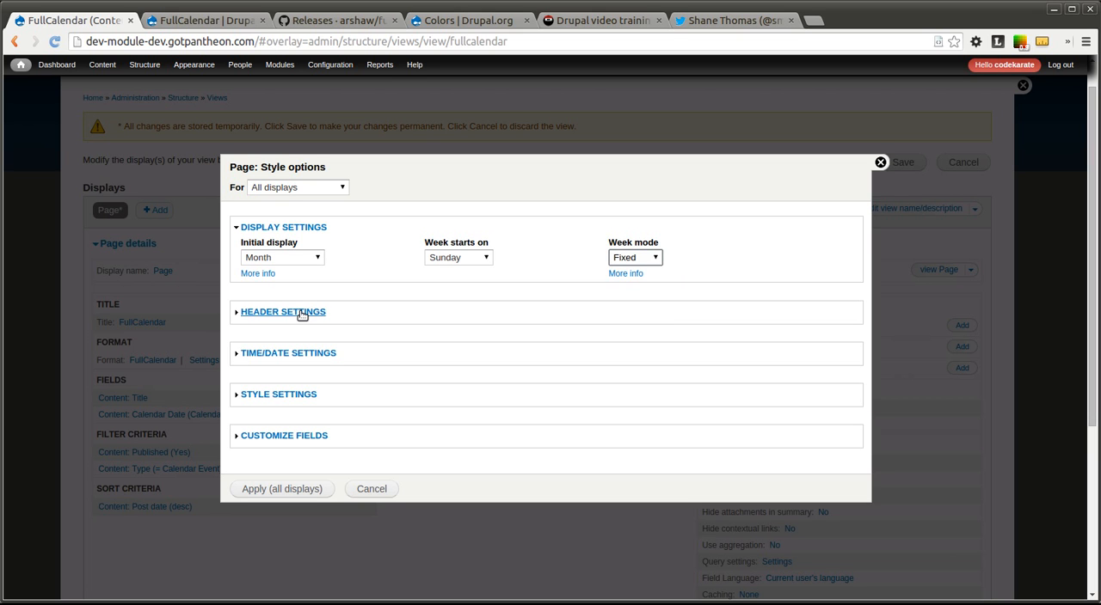
Review the Header, Time/Date and Style settings and apply them to all displays.
{"action": "left_click", "coordinate": [282, 311]}
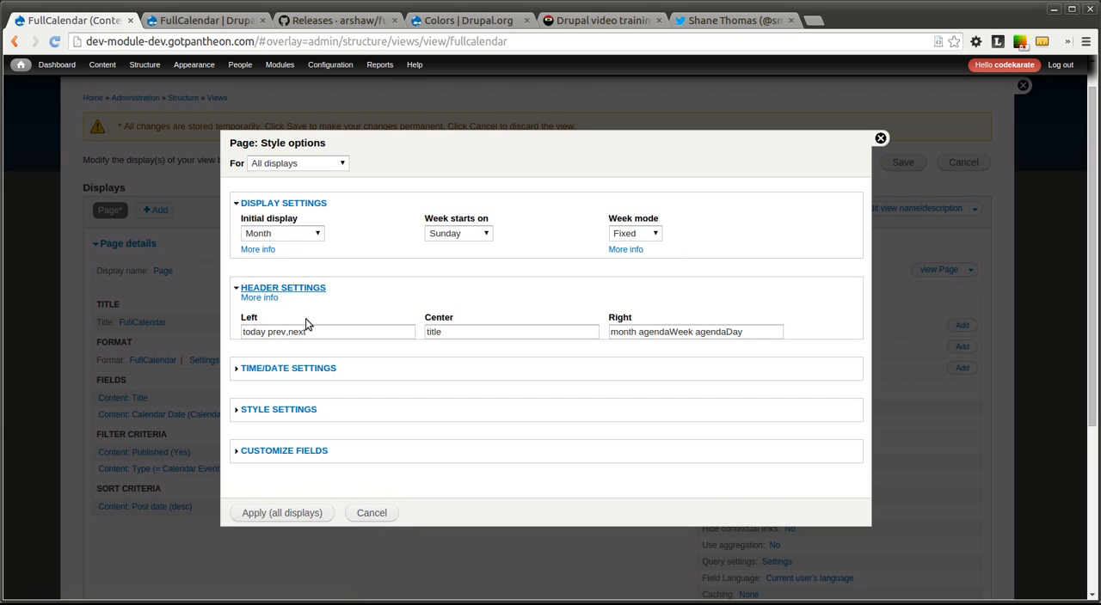
{"action": "triple_click", "coordinate": [326, 332]}
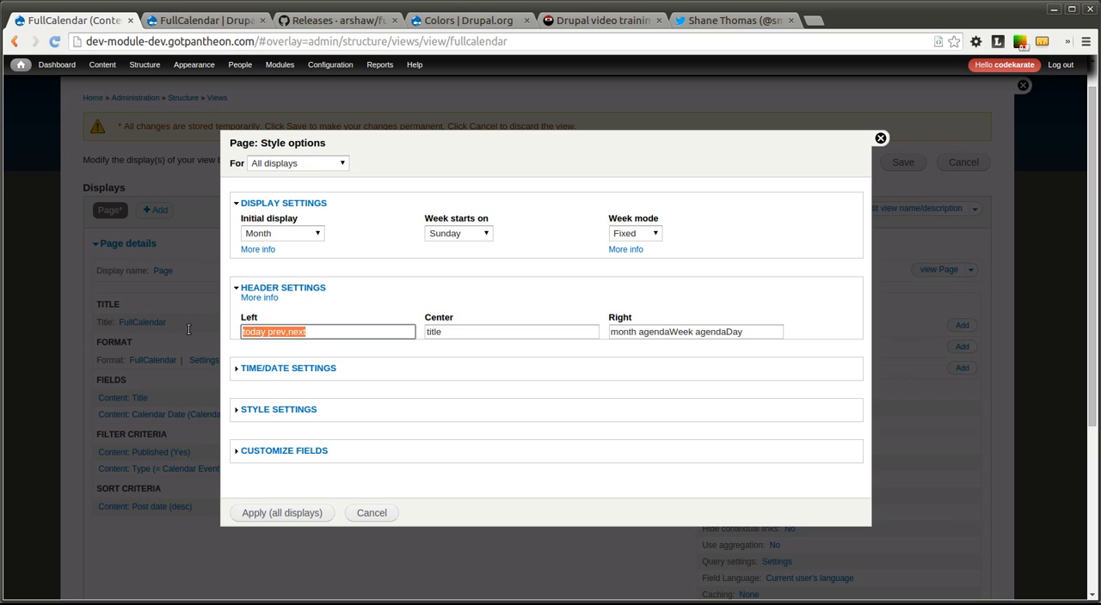
{"action": "left_click", "coordinate": [288, 368]}
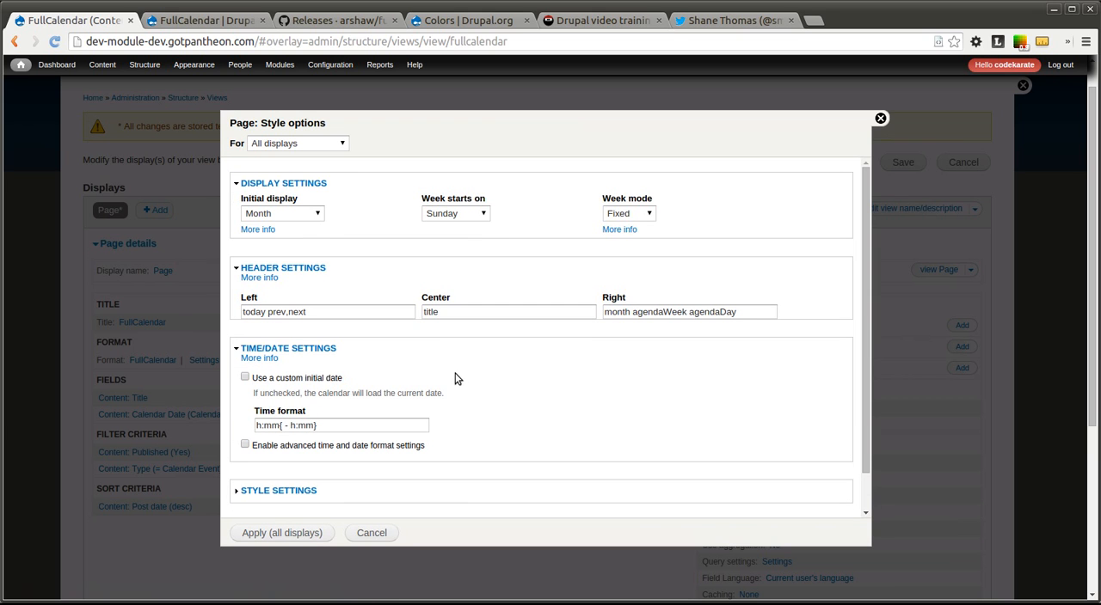
{"action": "mouse_move", "coordinate": [406, 347]}
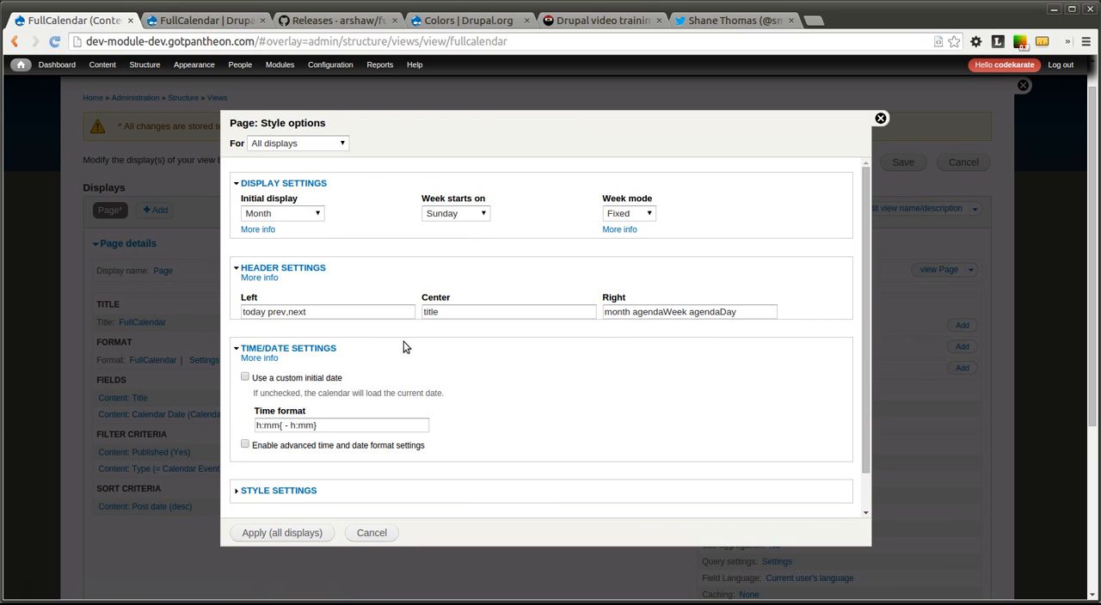
{"action": "scroll", "scroll_direction": "down", "scroll_amount": 3}
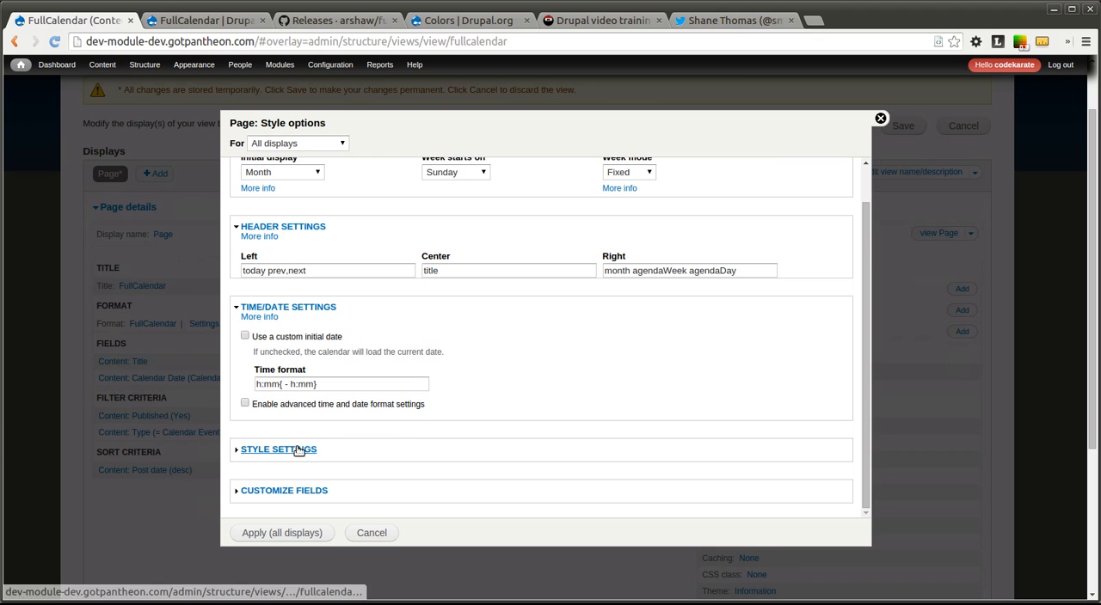
{"action": "left_click", "coordinate": [278, 449]}
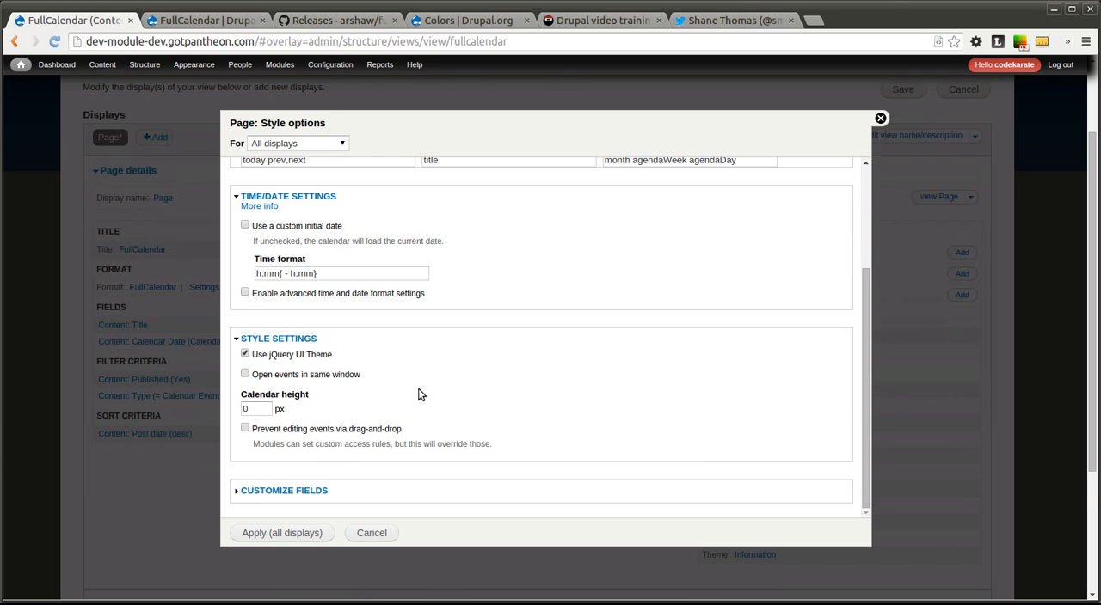
{"action": "left_click", "coordinate": [284, 490]}
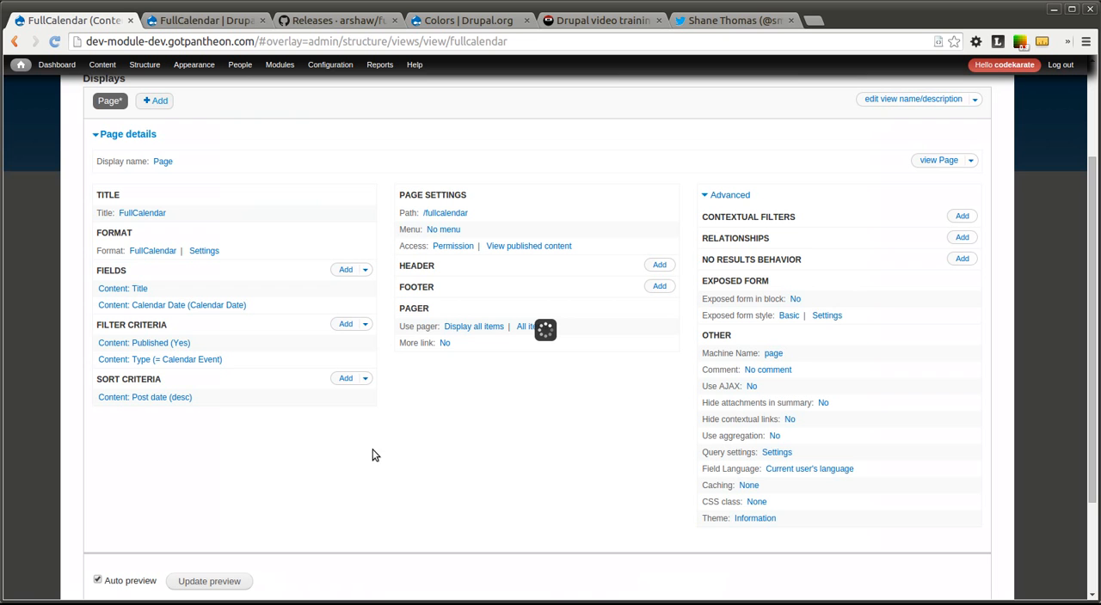
{"action": "mouse_move", "coordinate": [760, 405]}
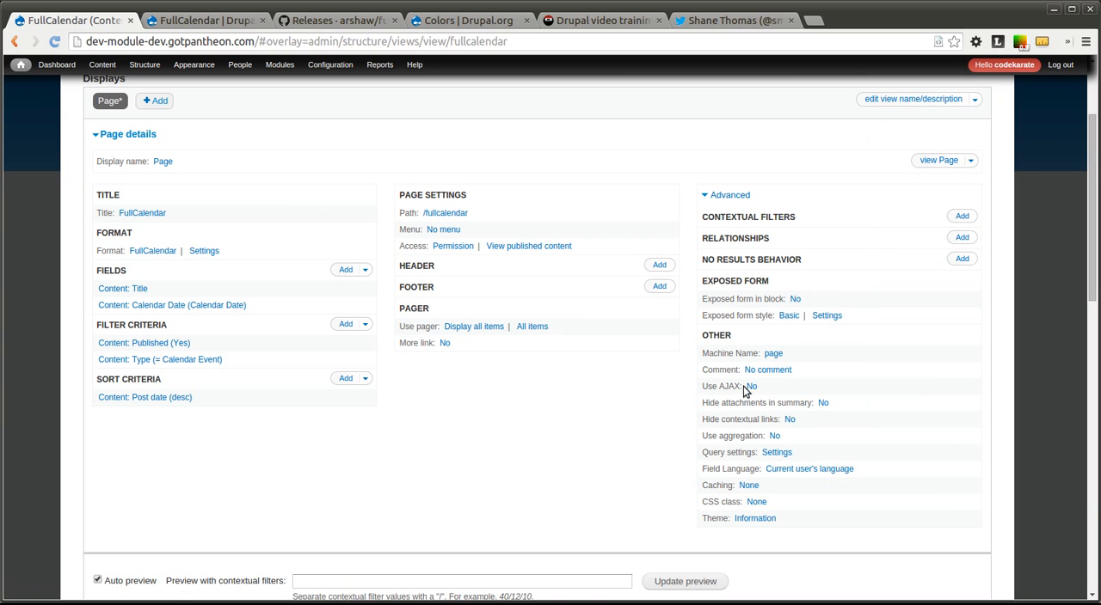
Enable Use AJAX for all displays and save the FullCalendar view.
{"action": "left_click", "coordinate": [750, 386]}
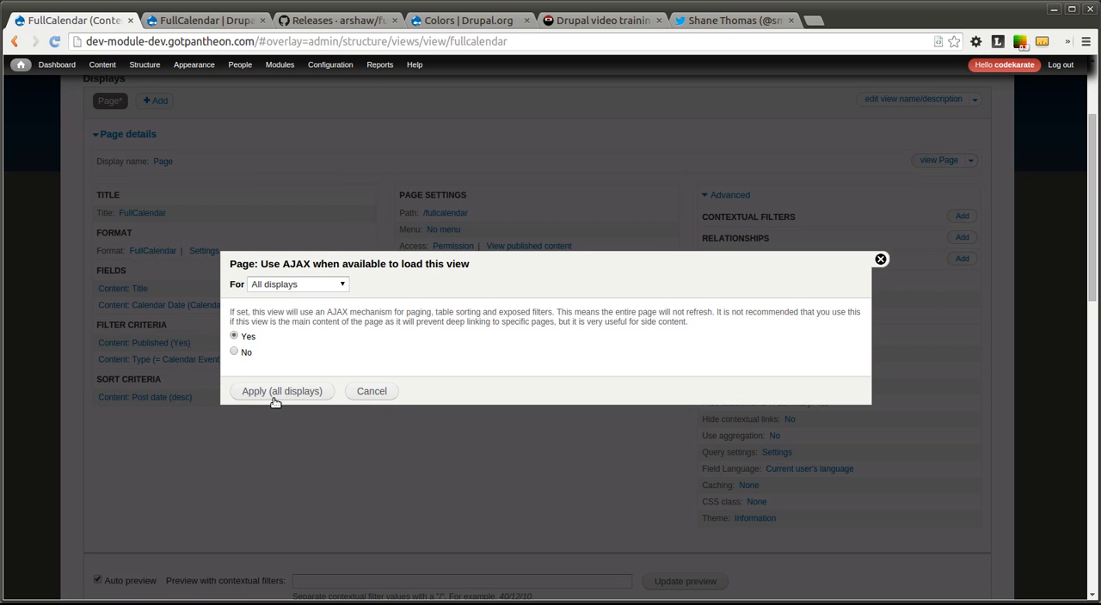
{"action": "left_click", "coordinate": [281, 391]}
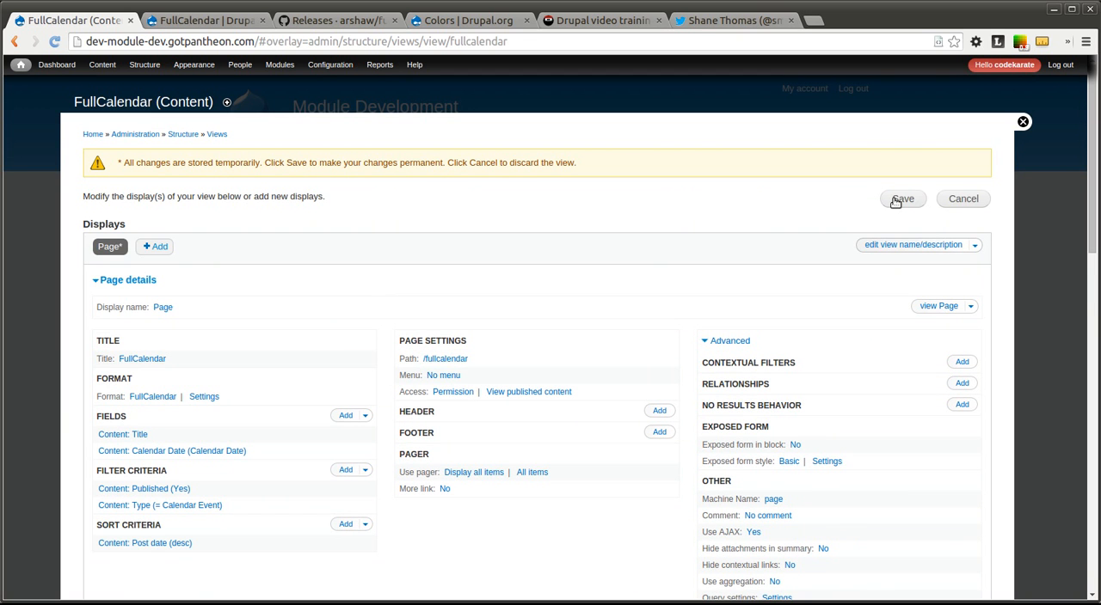
{"action": "left_click", "coordinate": [902, 198]}
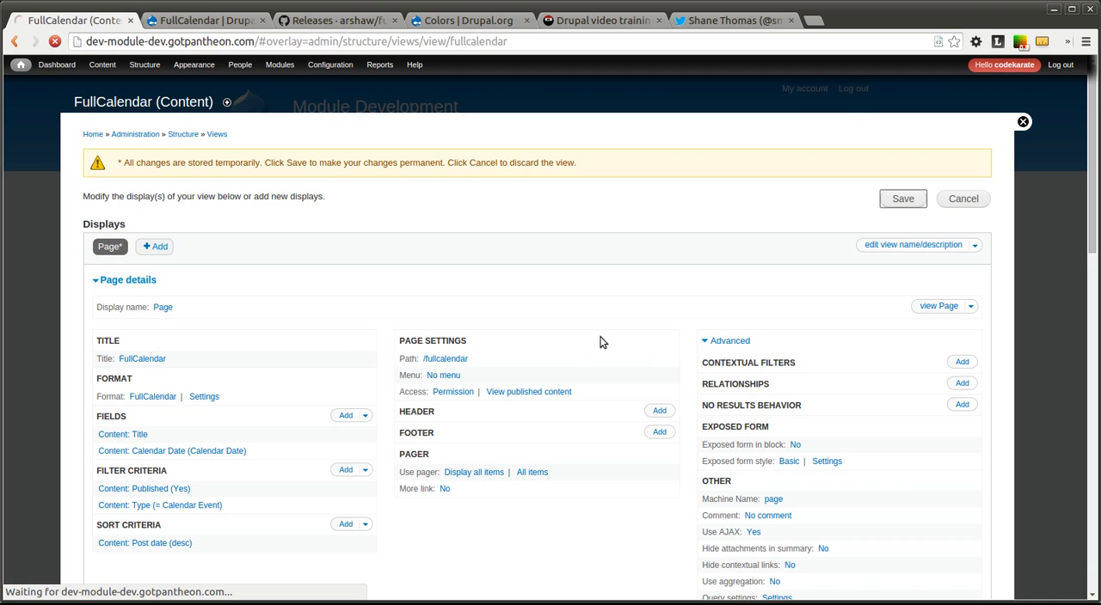
{"action": "left_click", "coordinate": [903, 198]}
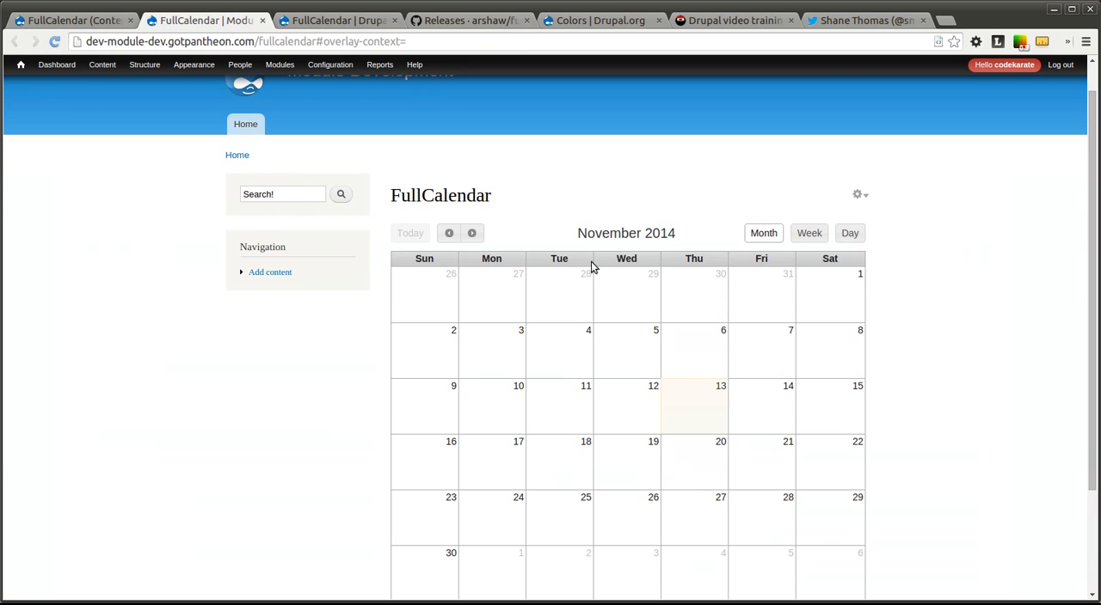
{"action": "mouse_move", "coordinate": [742, 256]}
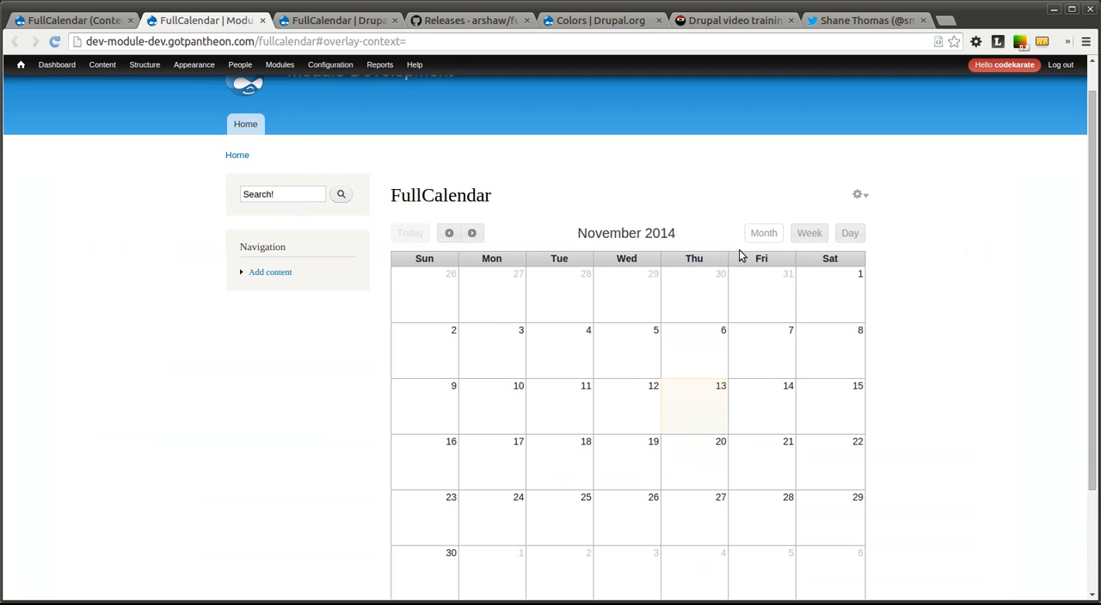
Show the Add content list of content types over the FullCalendar page.
{"action": "left_click", "coordinate": [102, 65]}
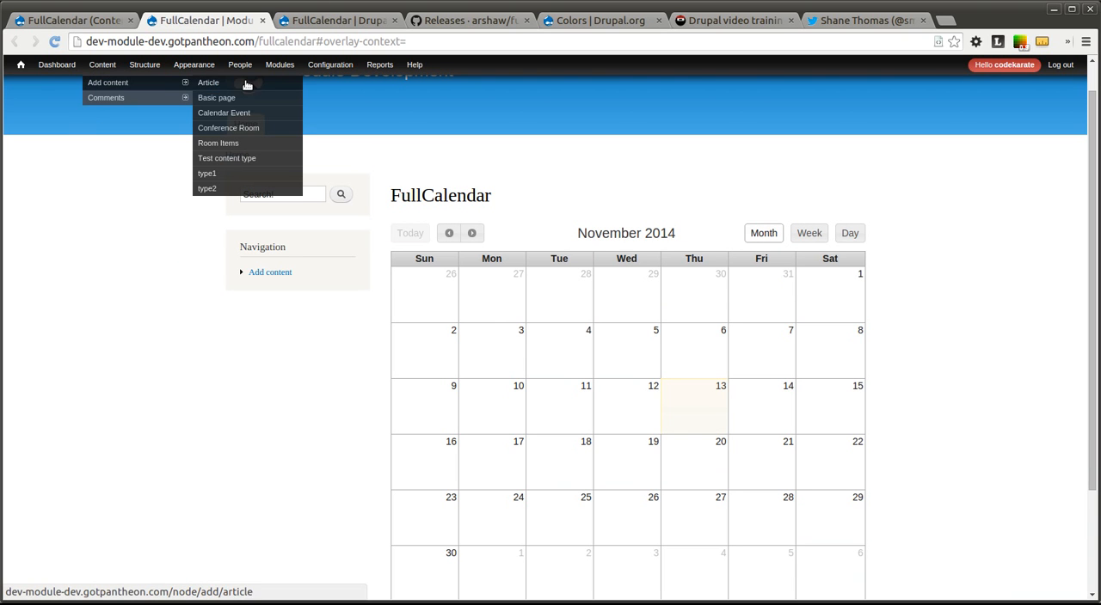
{"action": "mouse_move", "coordinate": [252, 118]}
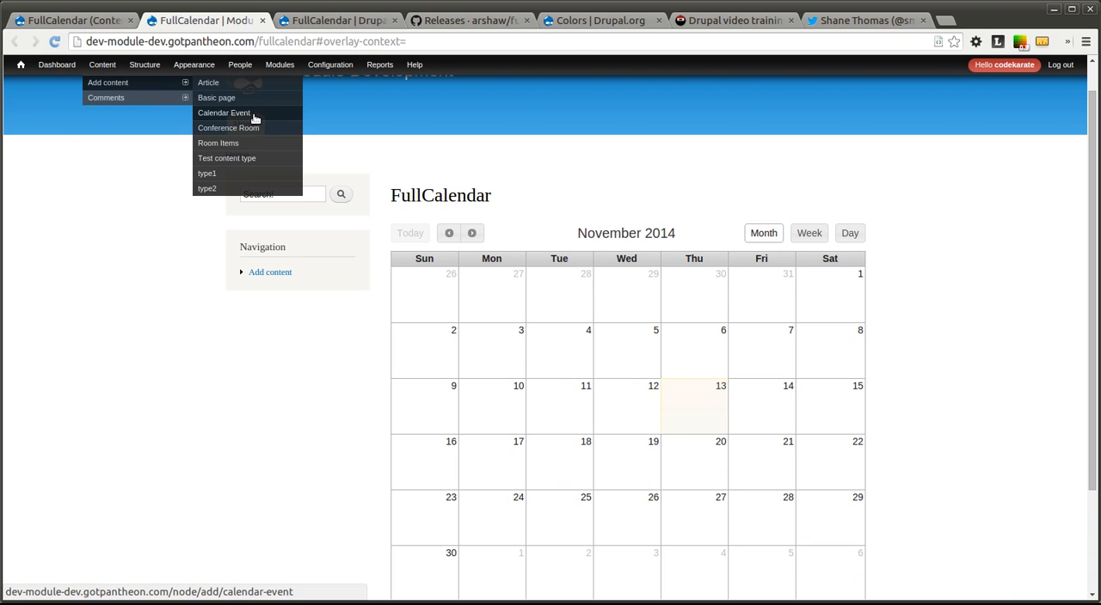
Save Calendar Event 'Test Event 1', 11/13/2014 07:30–08:30, body 'This is a test event.'.
{"action": "left_click", "coordinate": [224, 113]}
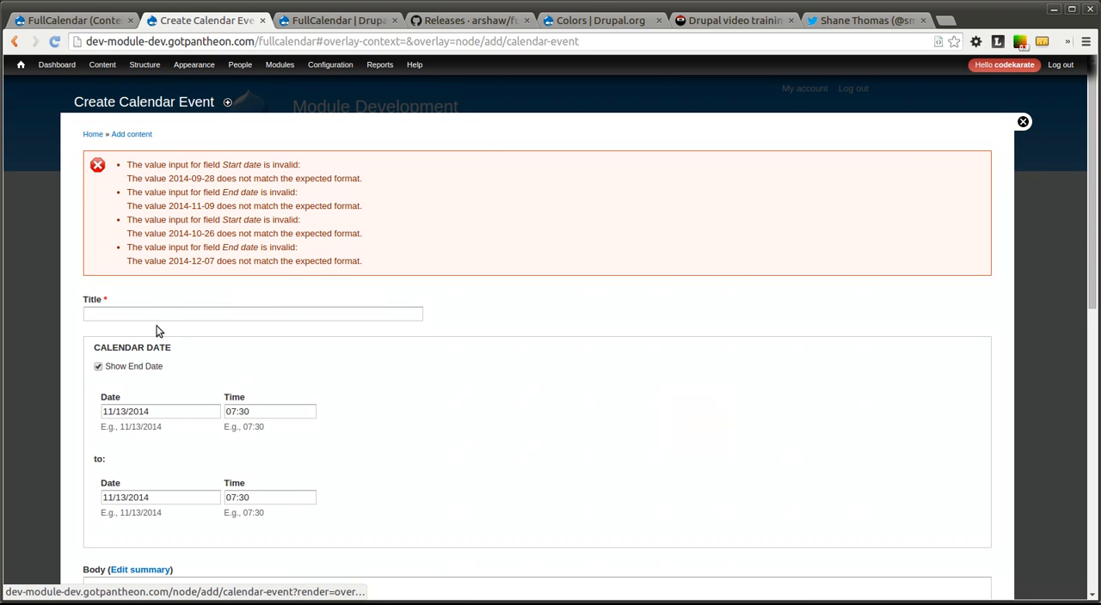
{"action": "left_click", "coordinate": [253, 313]}
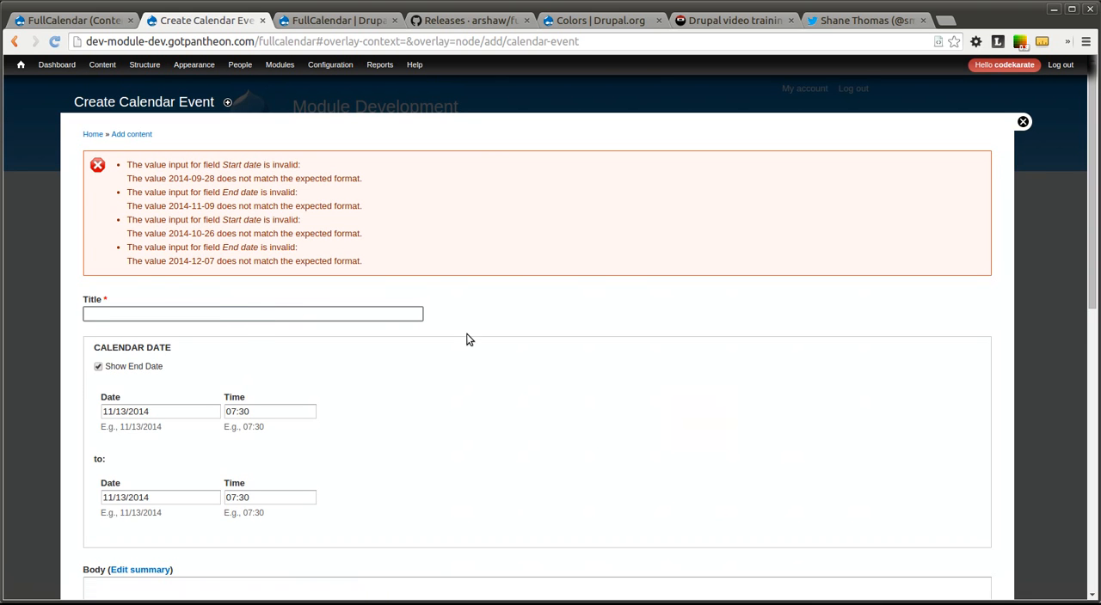
{"action": "type", "text": "T"}
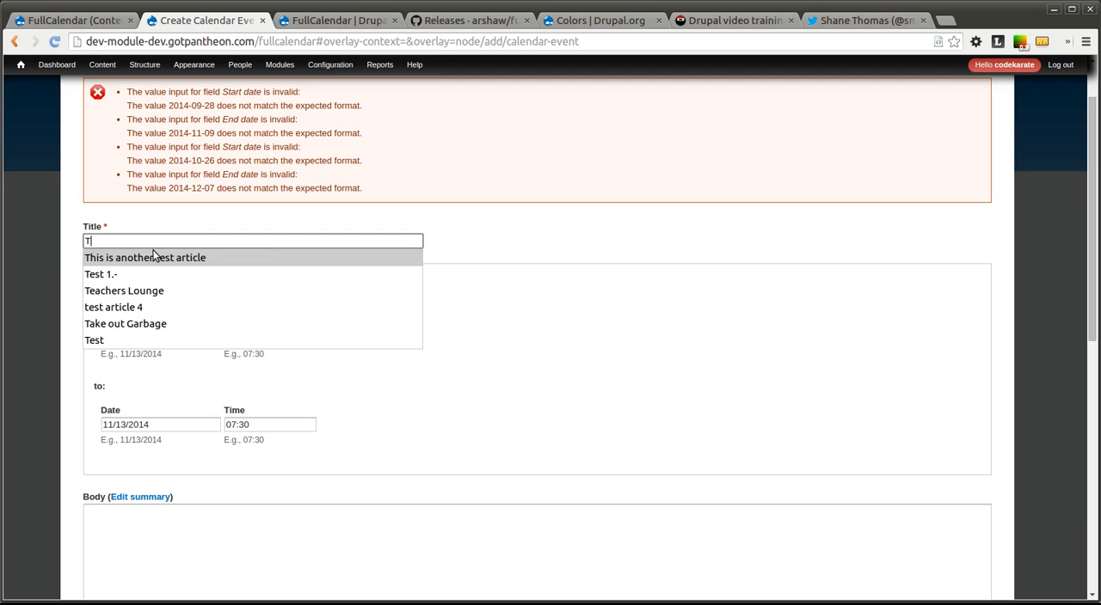
{"action": "type", "text": "Test Event"}
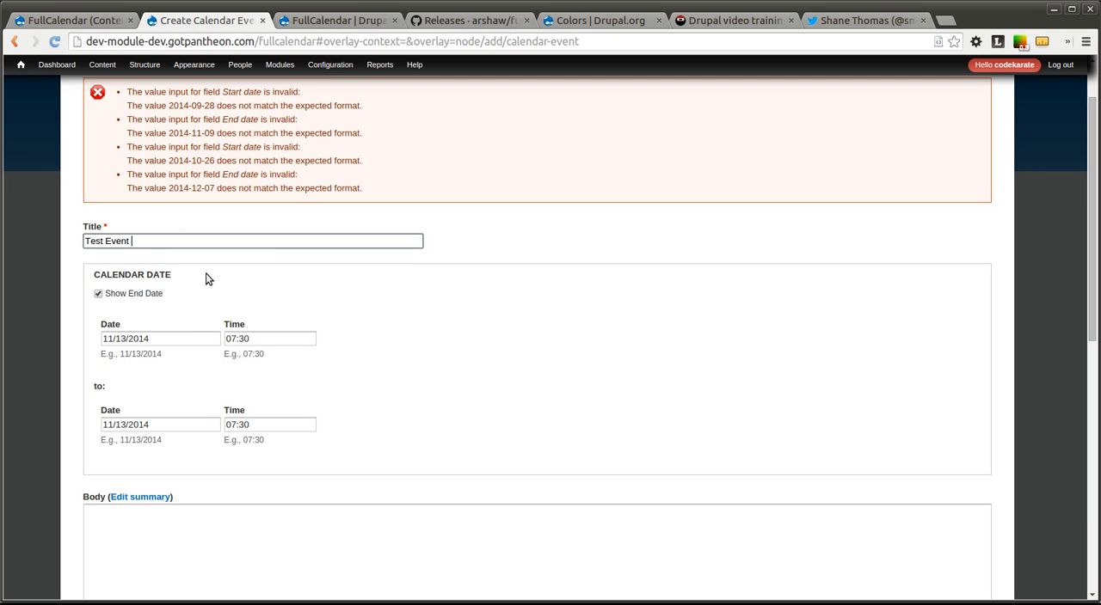
{"action": "type", "text": "1"}
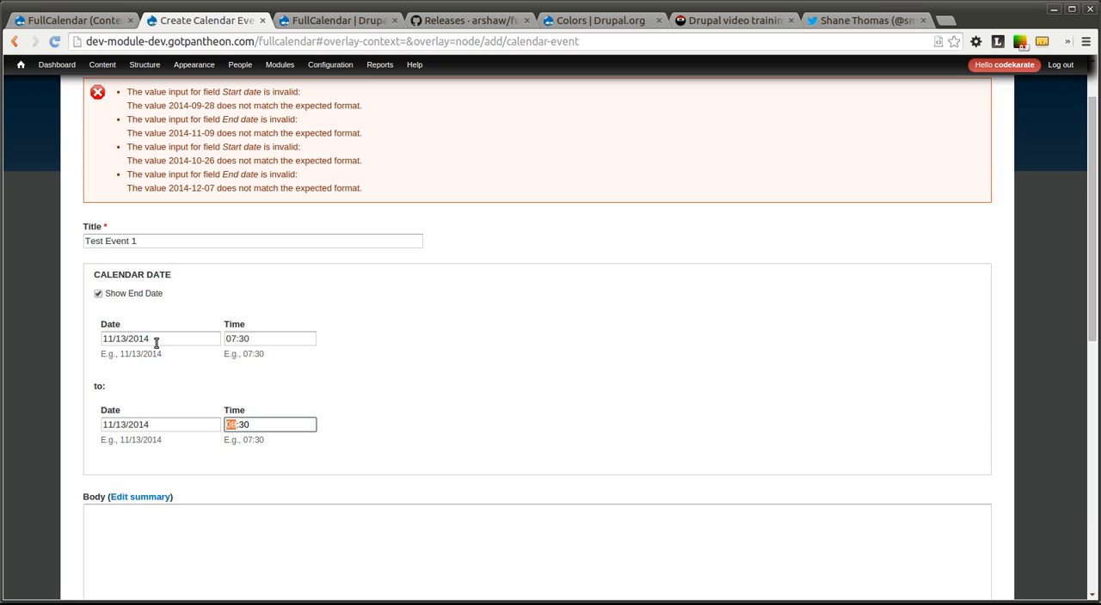
{"action": "mouse_move", "coordinate": [190, 341]}
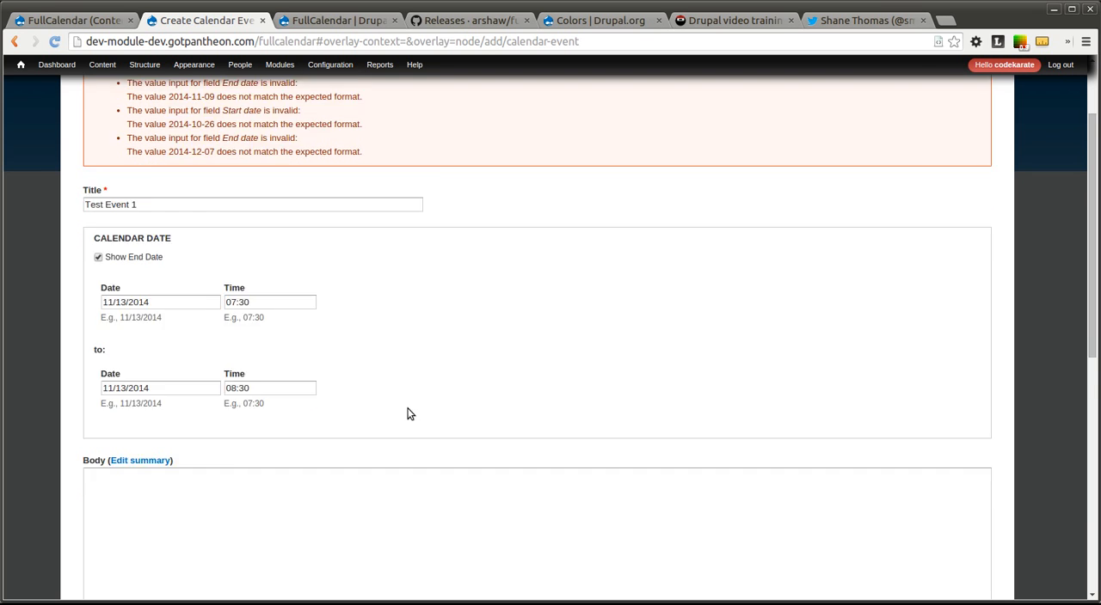
{"action": "type", "text": "This is"}
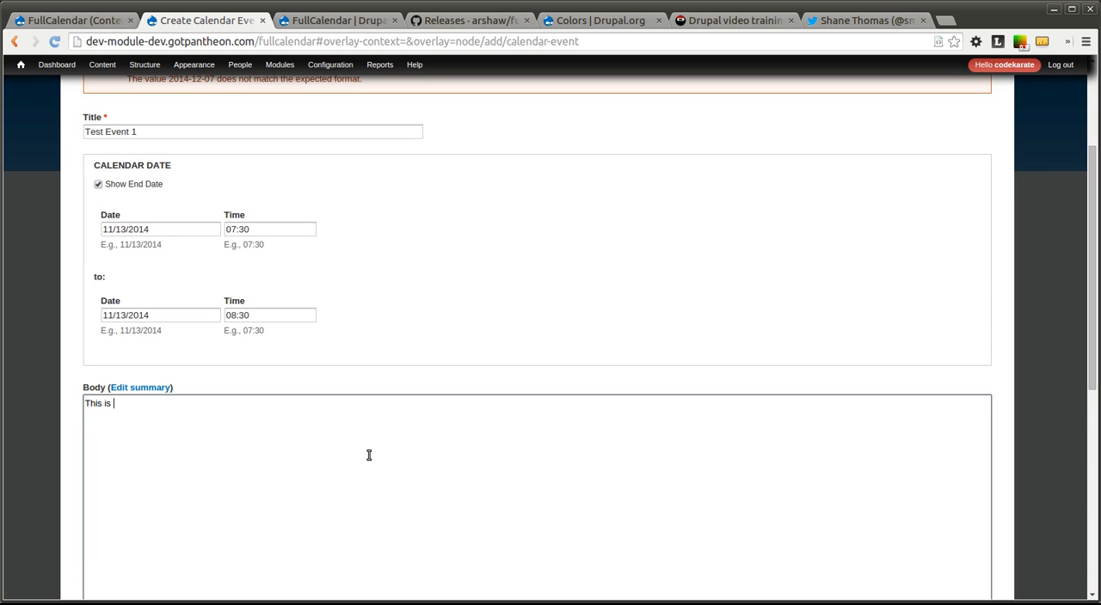
{"action": "type", "text": "a test event."}
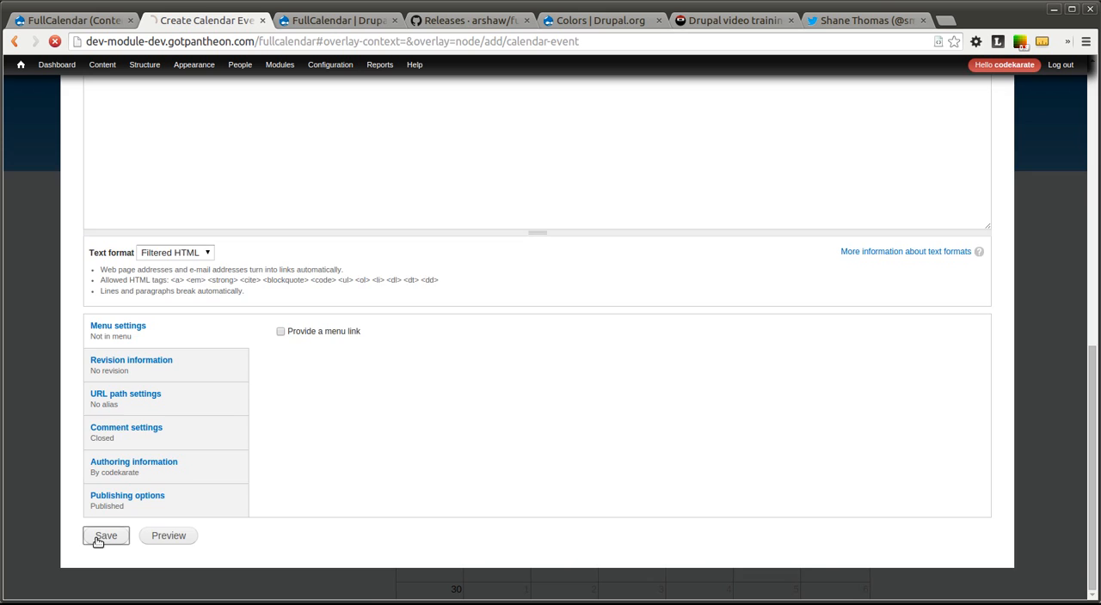
{"action": "left_click", "coordinate": [105, 536]}
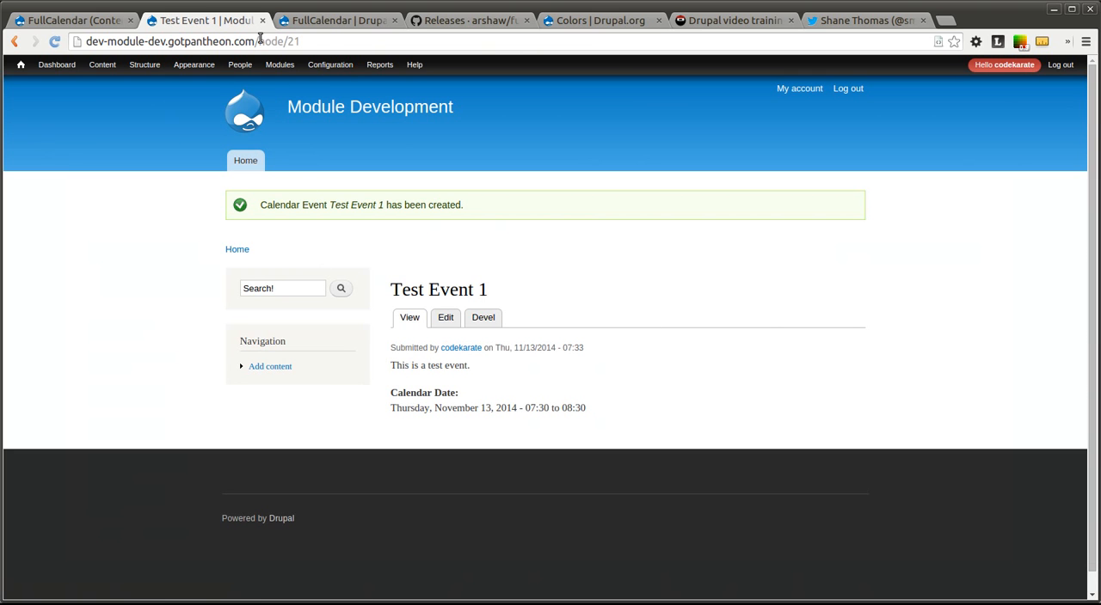
Open /fullcalendar and drag Test Event 1 to November 12, then November 20.
{"action": "type", "text": "full"}
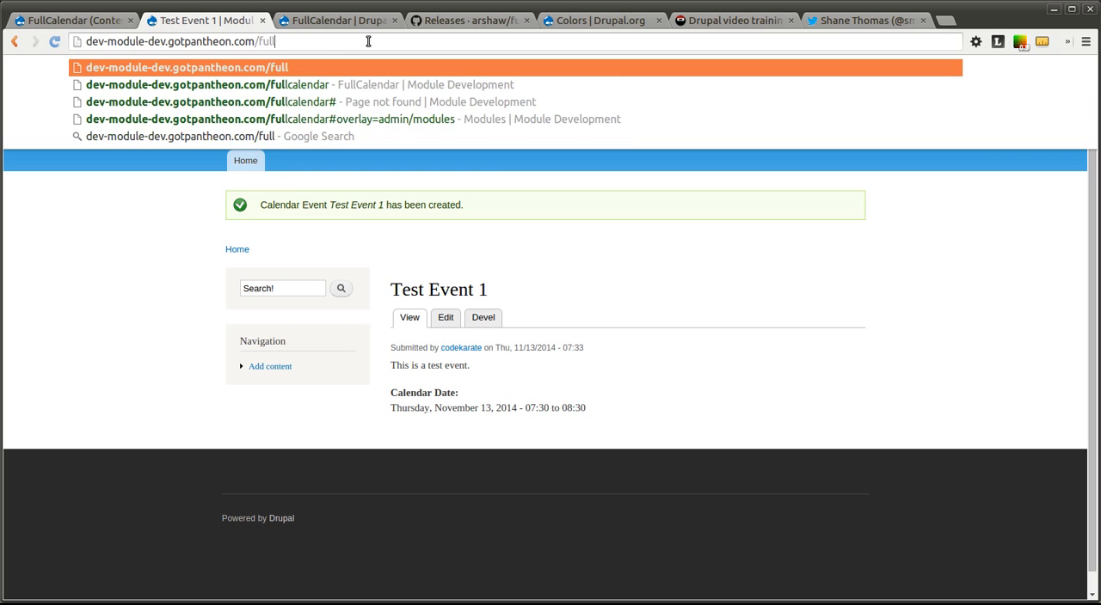
{"action": "left_click", "coordinate": [206, 84]}
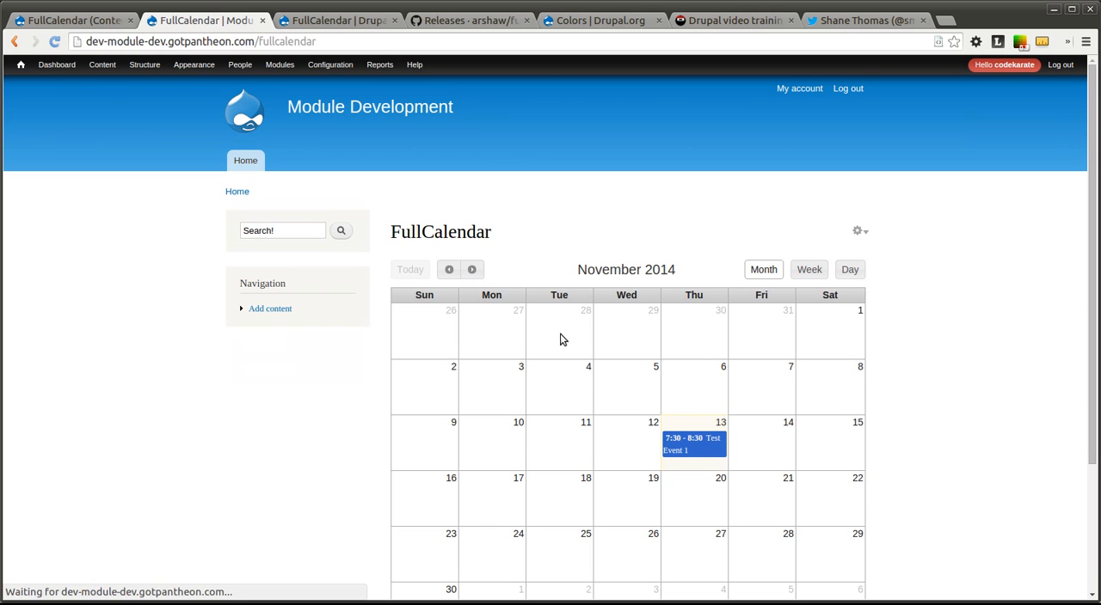
{"action": "mouse_move", "coordinate": [353, 407]}
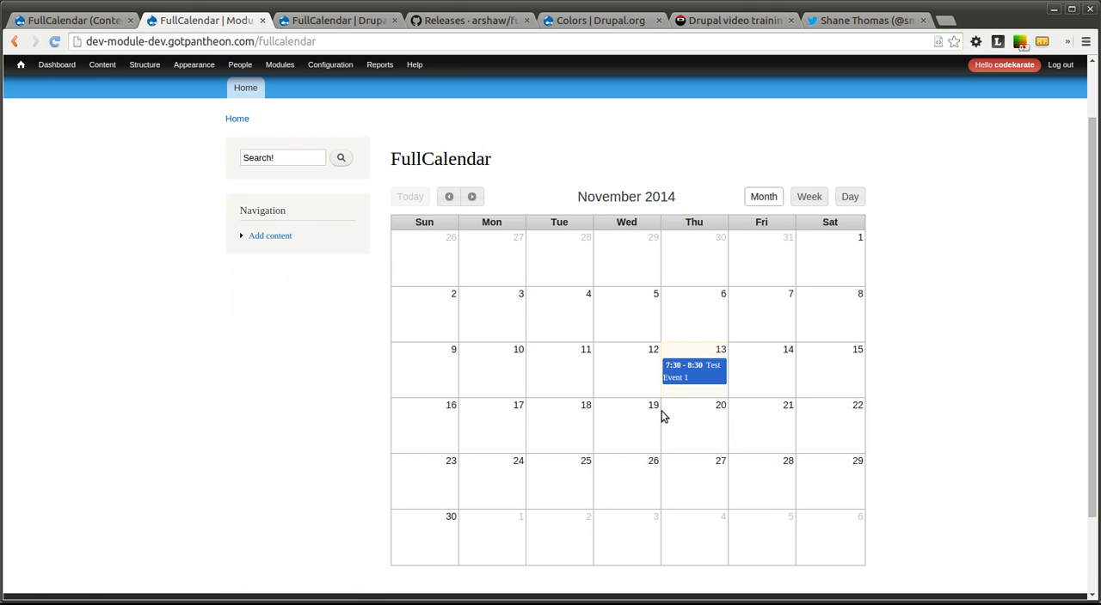
{"action": "left_click_drag", "start_coordinate": [693, 372], "coordinate": [626, 367]}
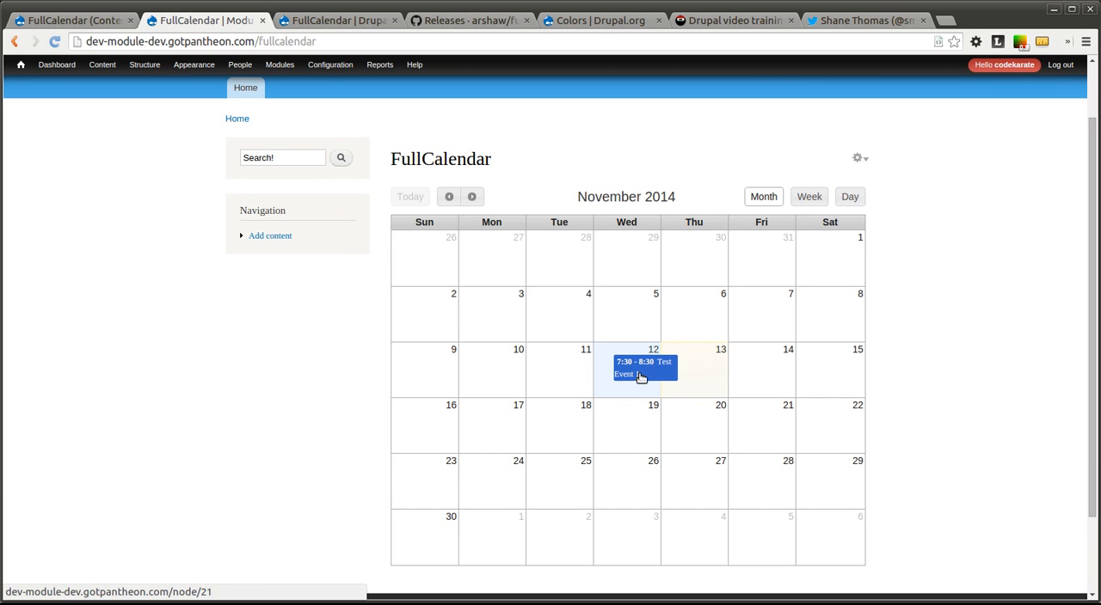
{"action": "left_click_drag", "start_coordinate": [644, 367], "coordinate": [626, 415]}
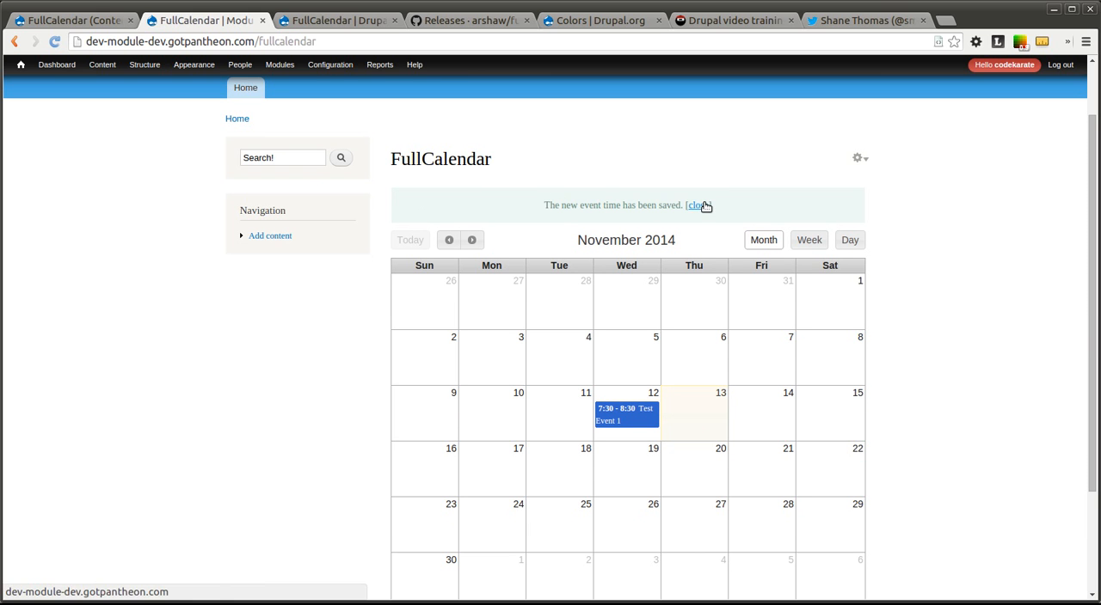
{"action": "left_click", "coordinate": [696, 206]}
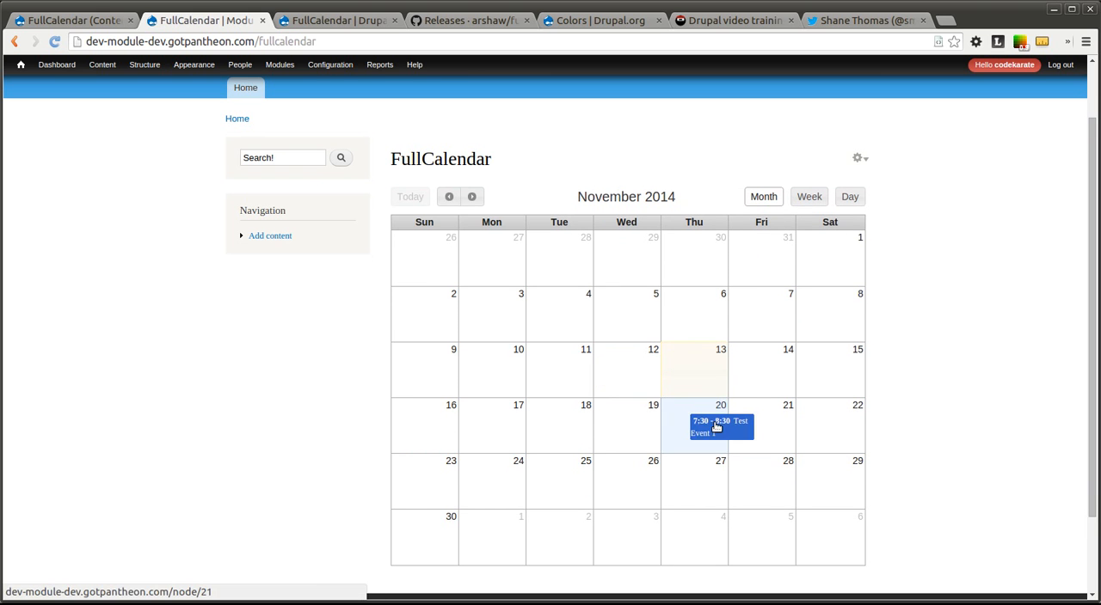
{"action": "left_click_drag", "start_coordinate": [721, 426], "coordinate": [694, 454]}
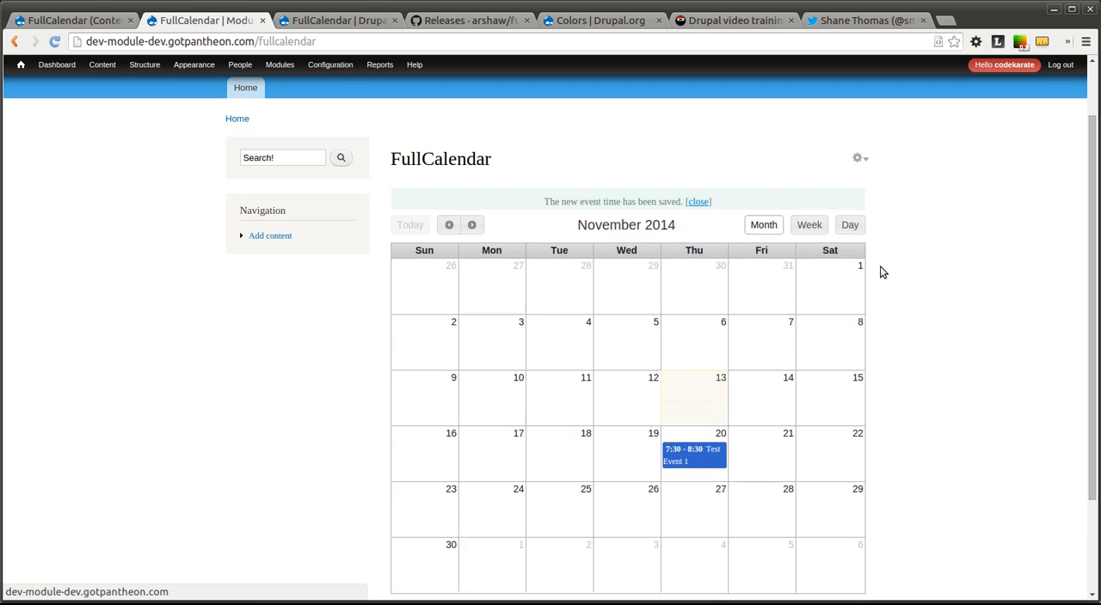
Switch the calendar to week view and lengthen Test Event 1.
{"action": "left_click_drag", "start_coordinate": [693, 454], "coordinate": [692, 379]}
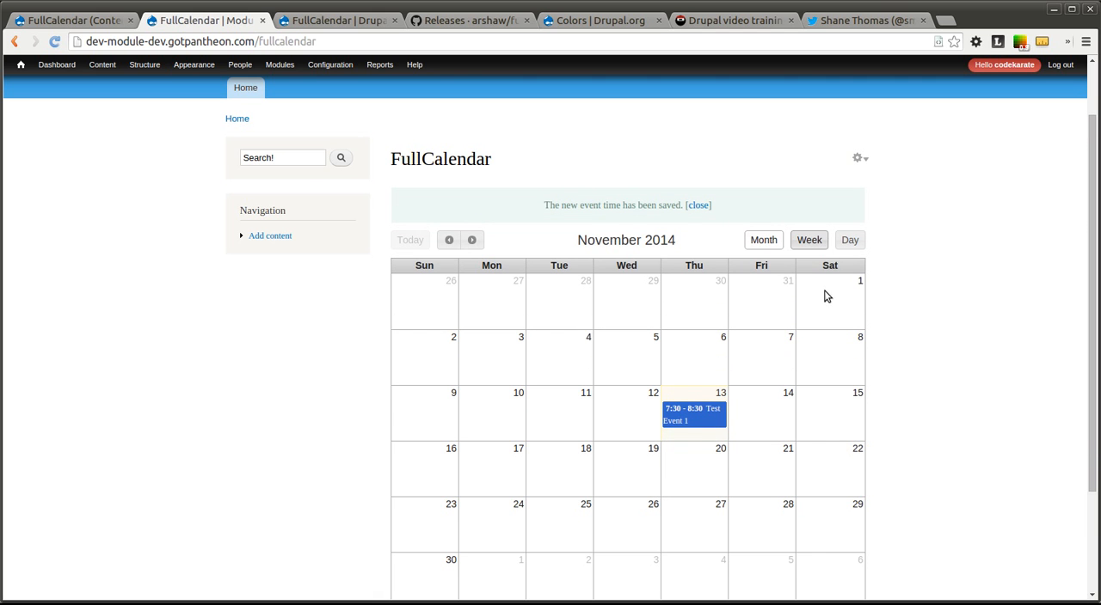
{"action": "left_click", "coordinate": [808, 240]}
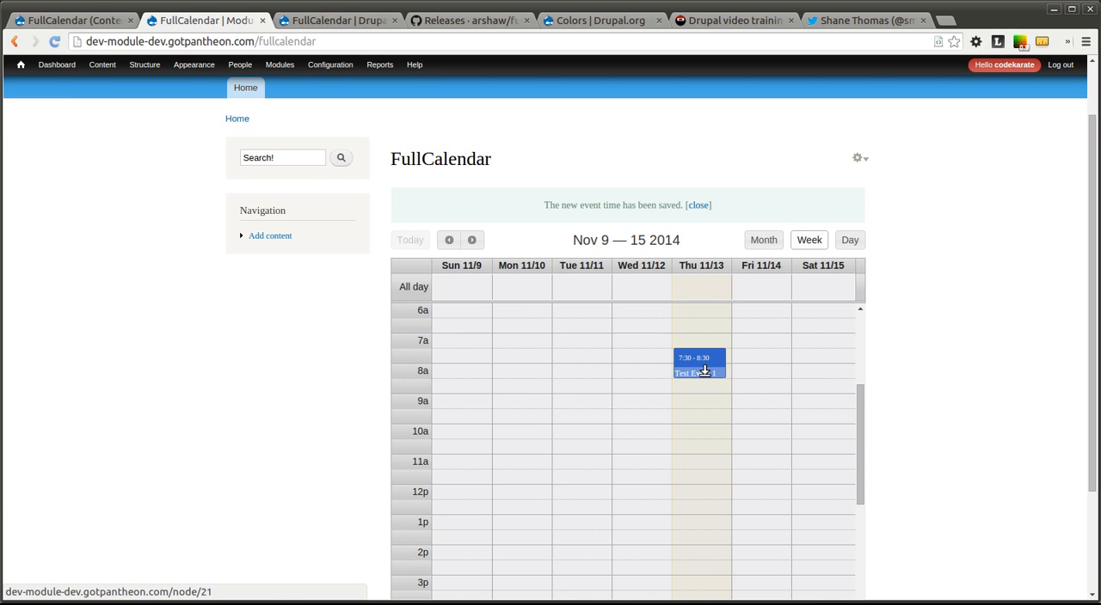
{"action": "left_click_drag", "start_coordinate": [699, 372], "coordinate": [699, 404]}
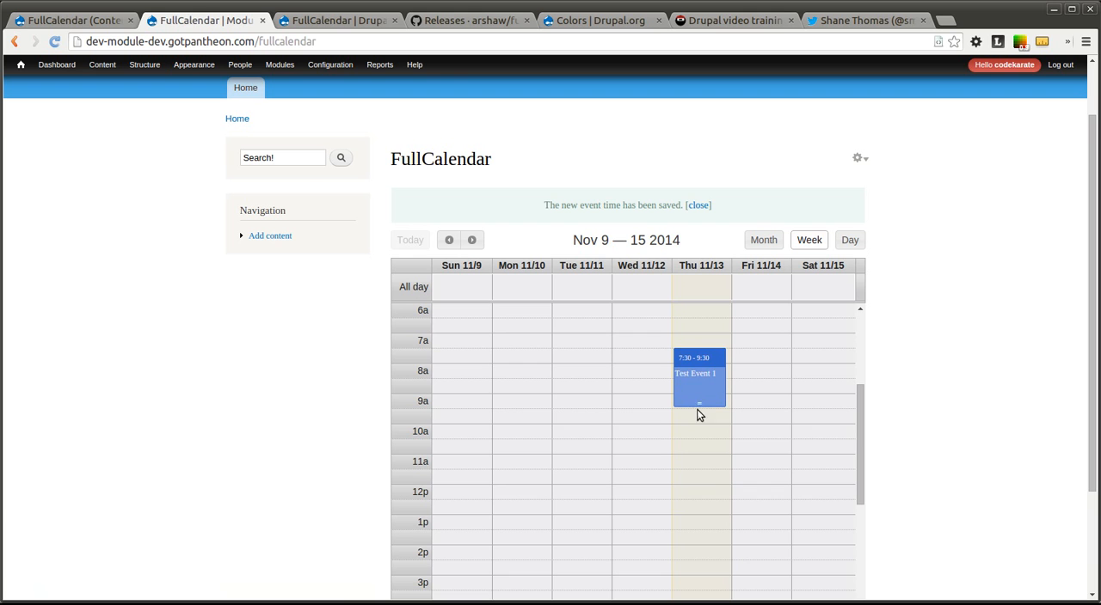
{"action": "mouse_move", "coordinate": [712, 368]}
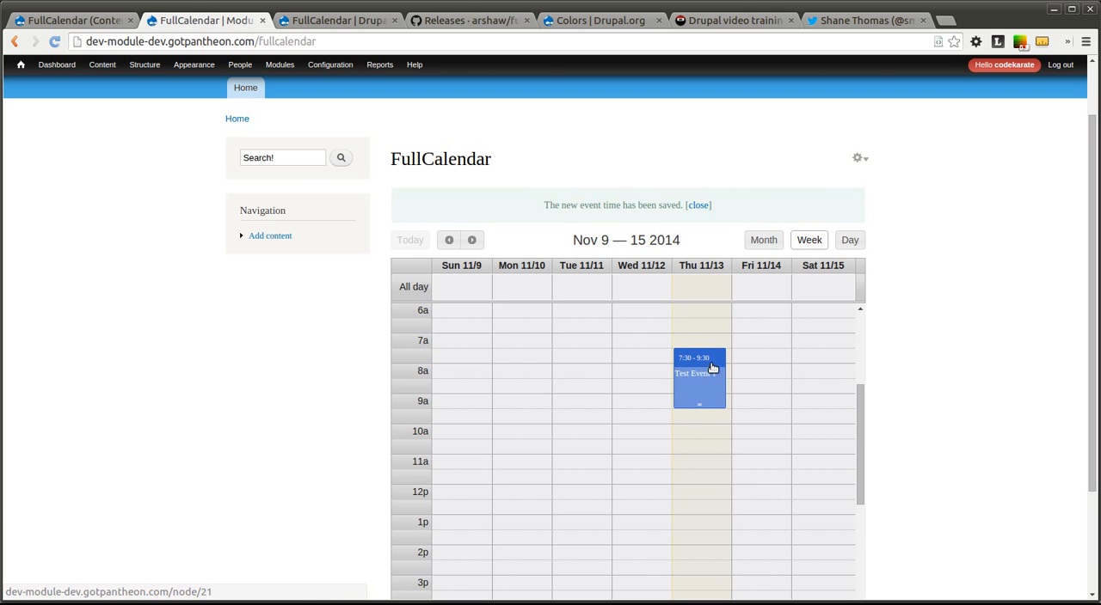
Drag Test Event 1 to Friday, November 14, 8:30 to 10:00.
{"action": "left_click_drag", "start_coordinate": [699, 374], "coordinate": [639, 374]}
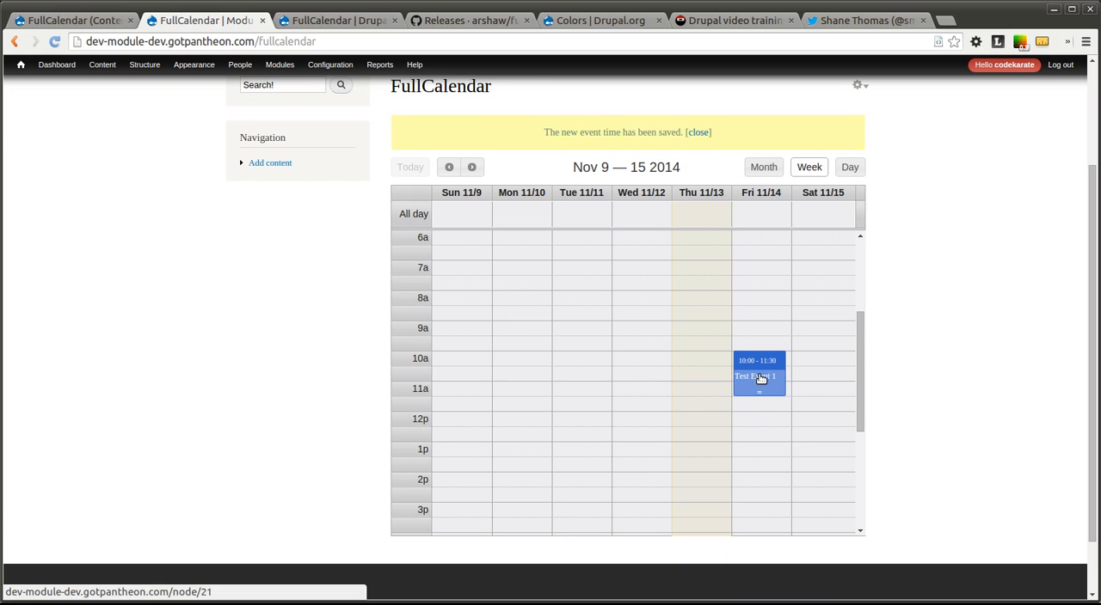
{"action": "left_click_drag", "start_coordinate": [759, 375], "coordinate": [579, 390]}
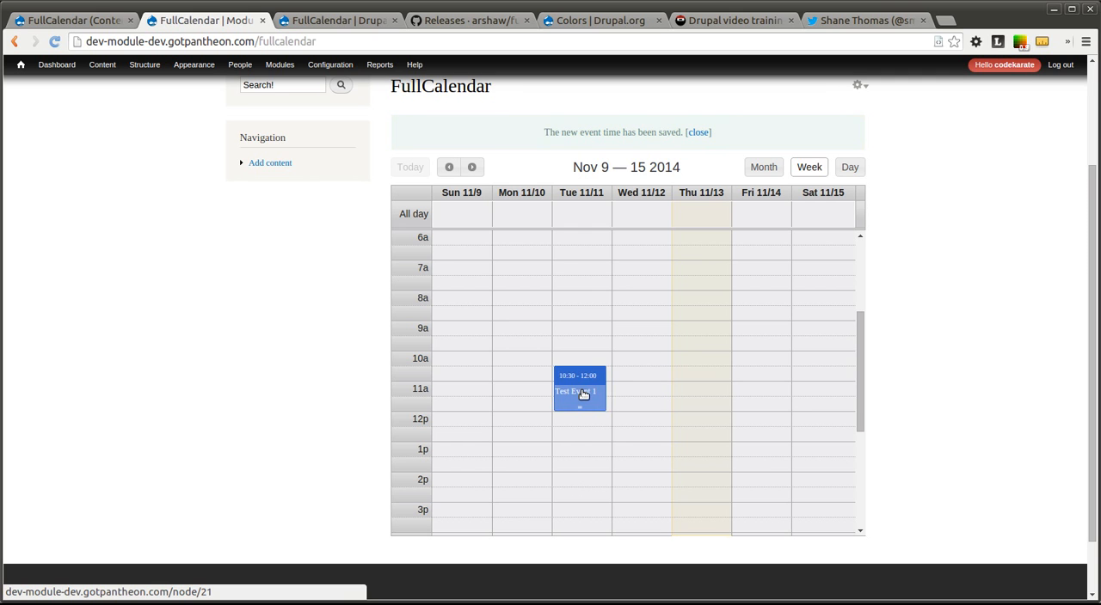
{"action": "left_click_drag", "start_coordinate": [579, 389], "coordinate": [759, 329]}
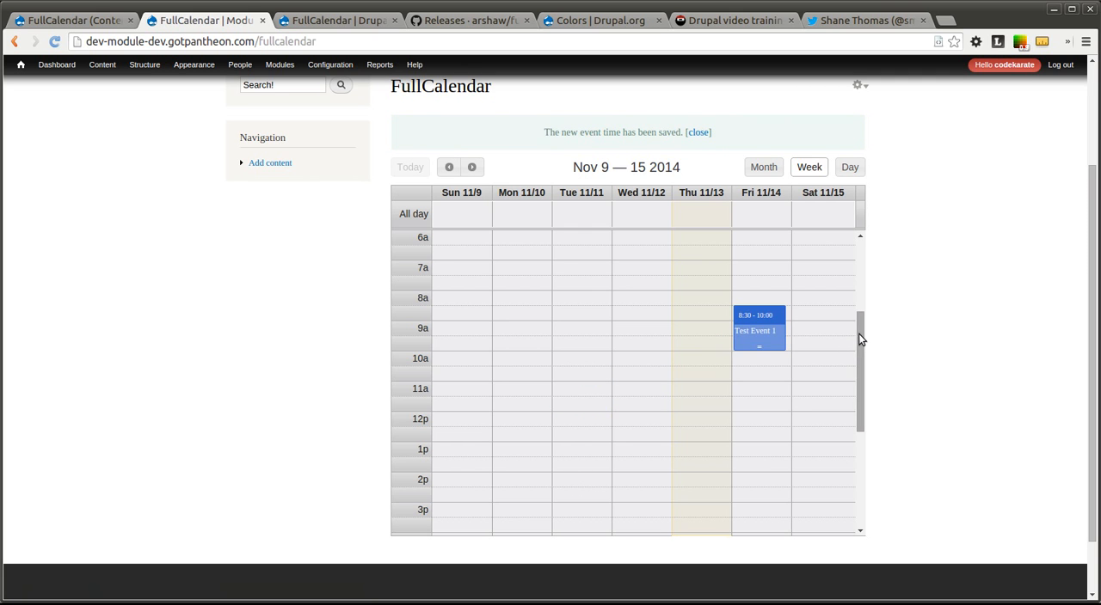
{"action": "scroll", "scroll_direction": "up", "scroll_amount": 3}
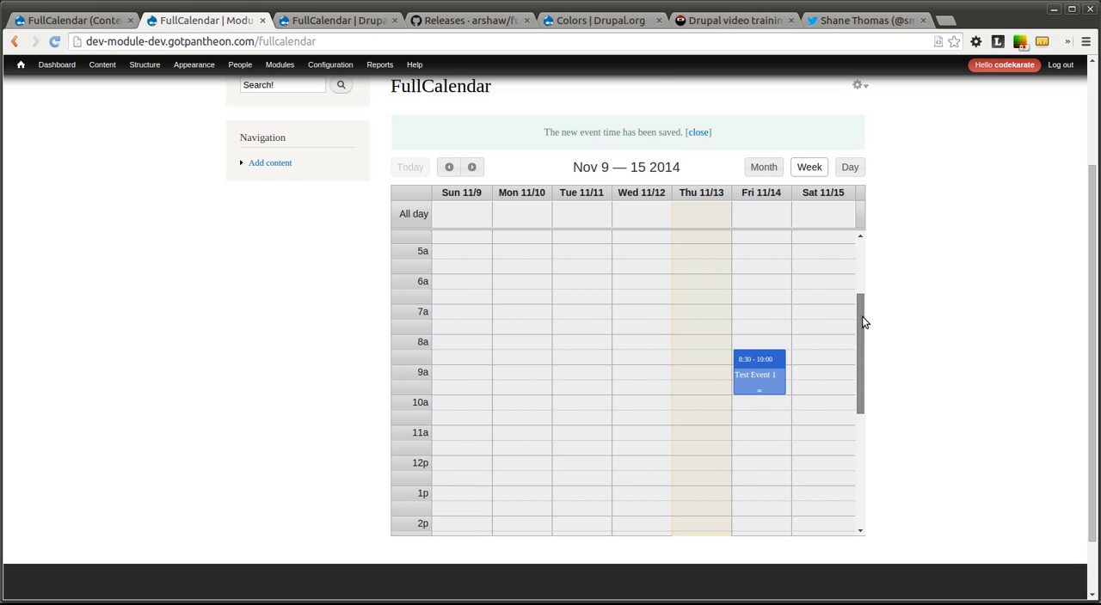
{"action": "mouse_move", "coordinate": [632, 283]}
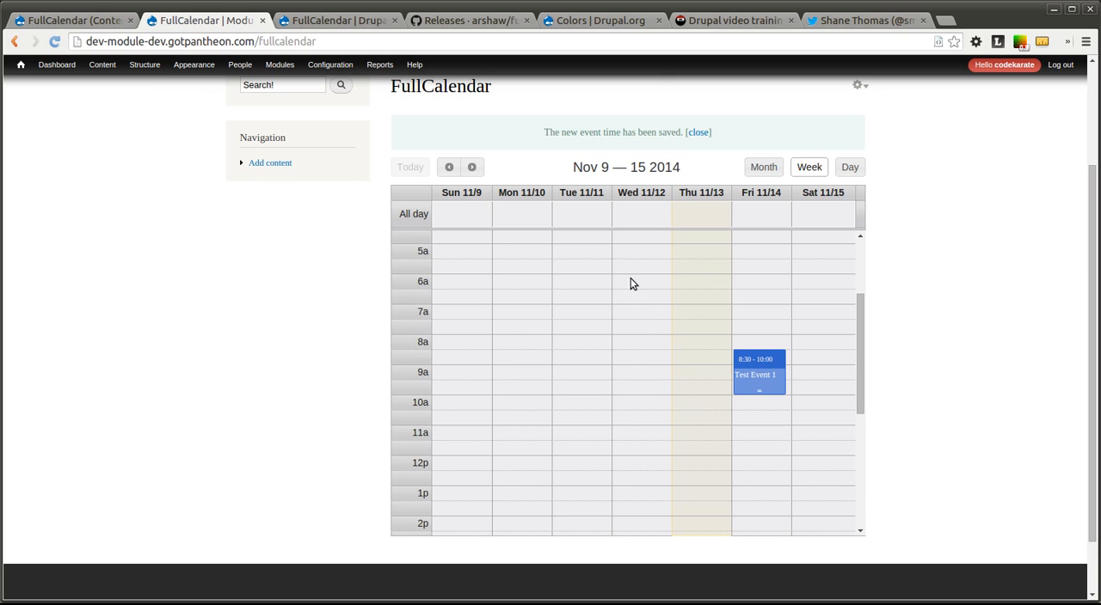
{"action": "scroll", "scroll_direction": "up", "scroll_amount": 3}
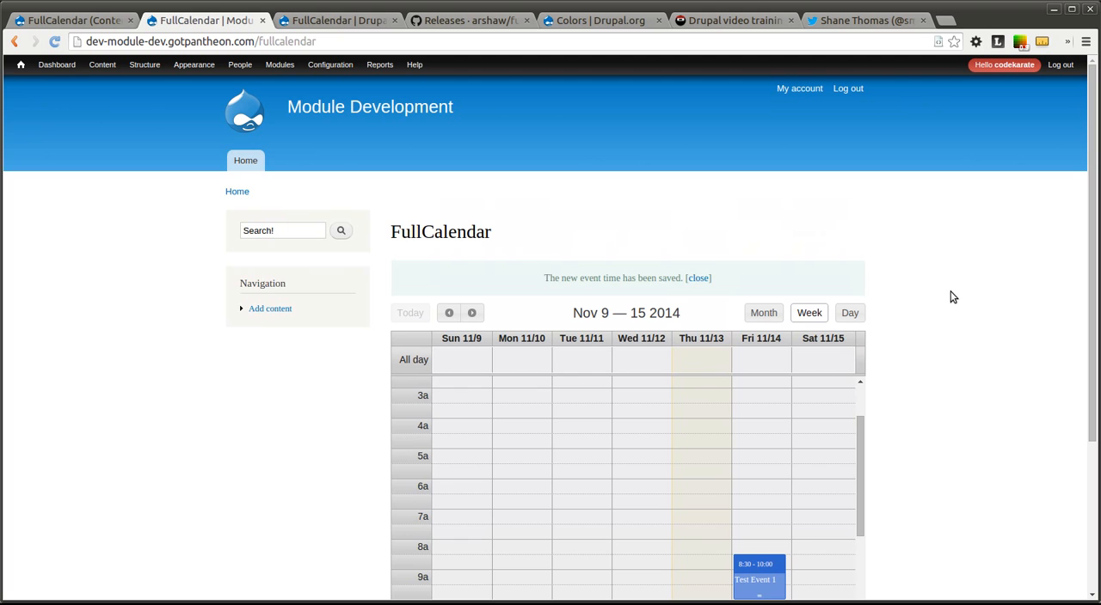
{"action": "scroll", "scroll_direction": "down", "scroll_amount": 3}
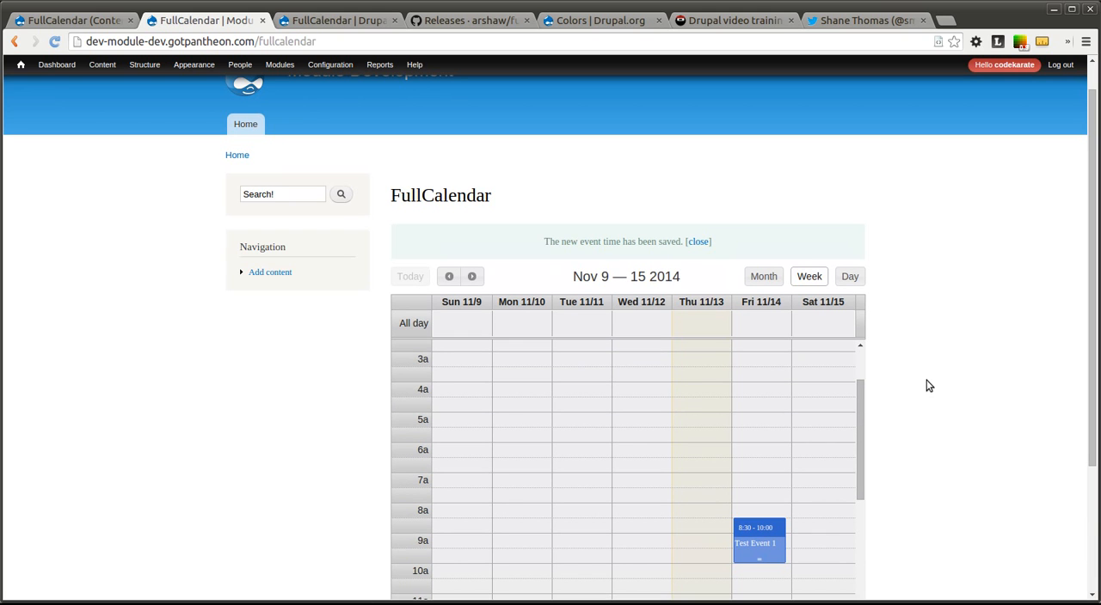
{"action": "mouse_move", "coordinate": [975, 348]}
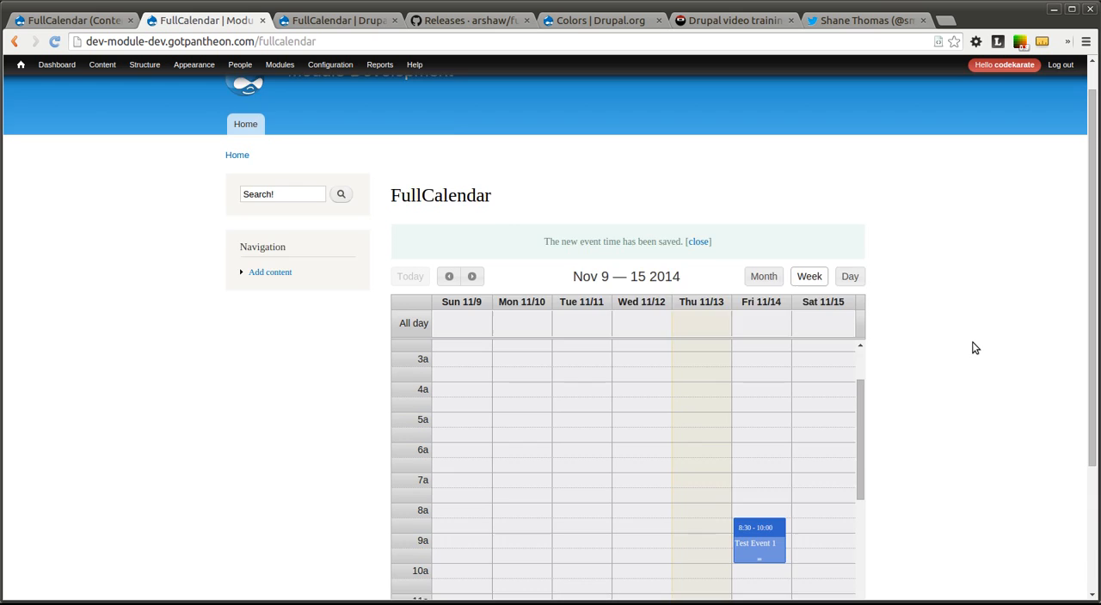
Filter modules for 'full', switch FullCalendar Options on, and save the configuration.
{"action": "left_click", "coordinate": [279, 64]}
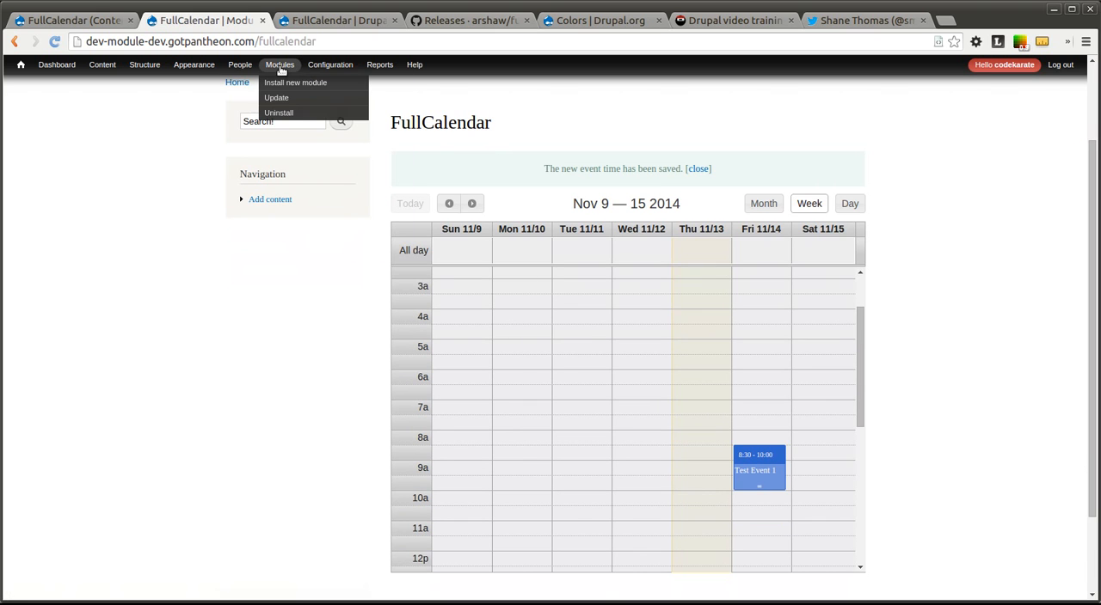
{"action": "left_click", "coordinate": [280, 64]}
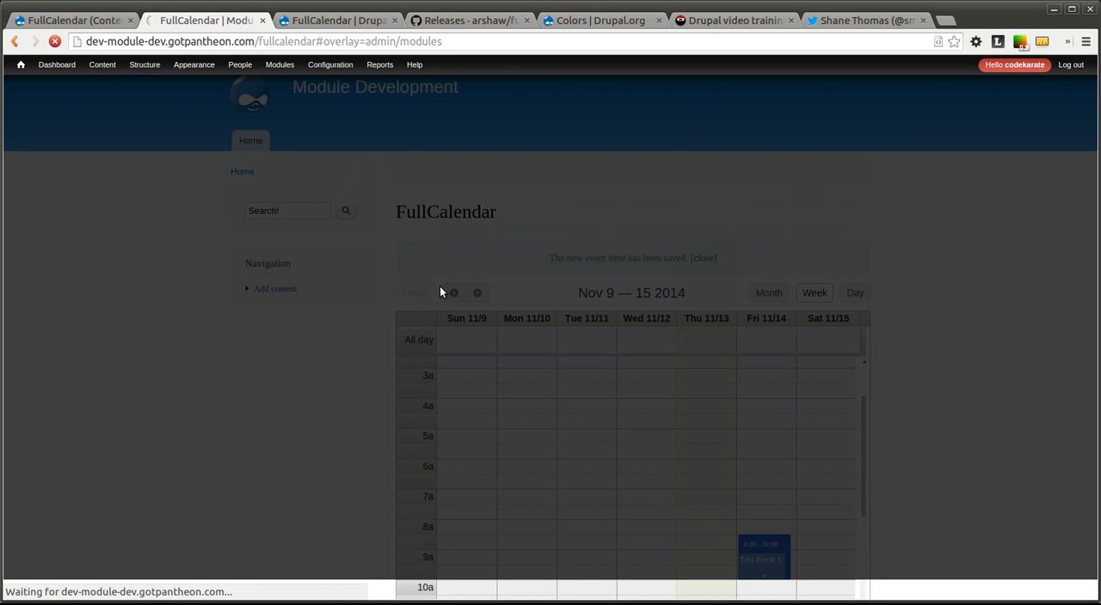
{"action": "left_click", "coordinate": [280, 65]}
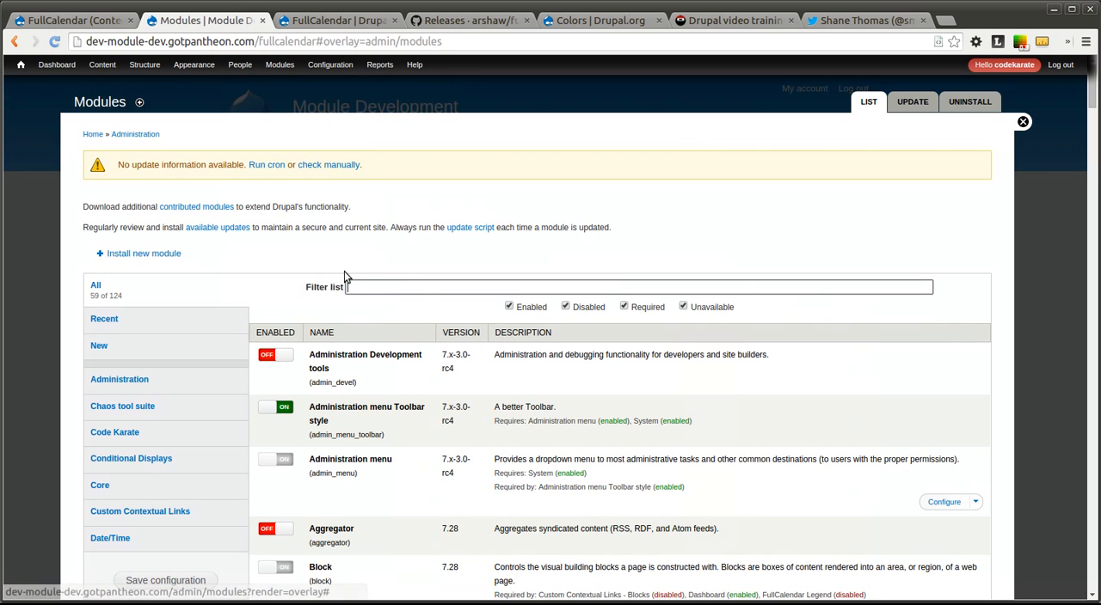
{"action": "type", "text": "full"}
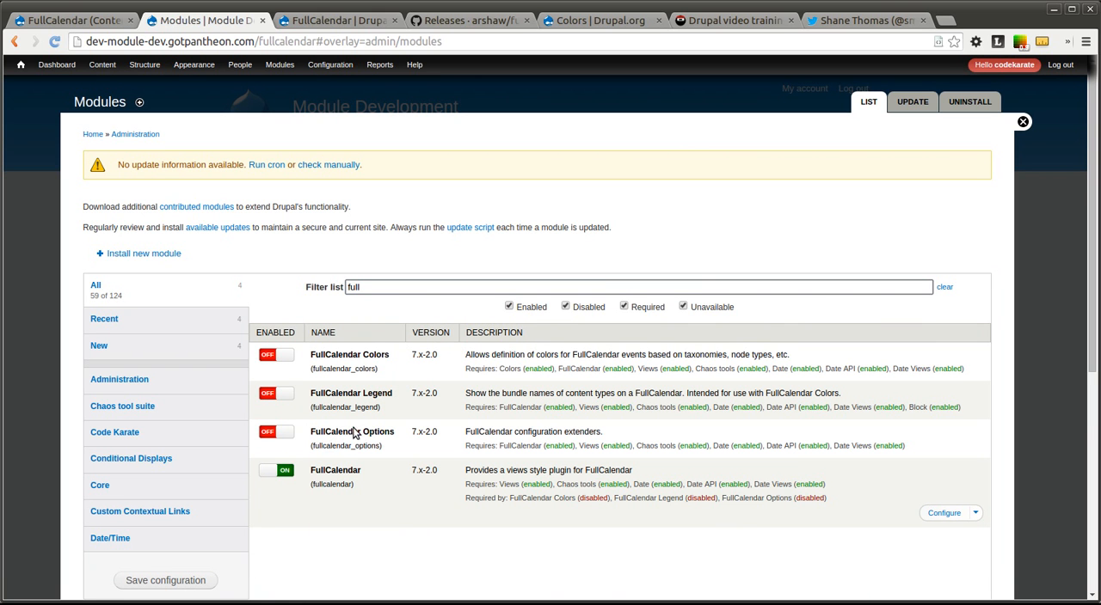
{"action": "left_click", "coordinate": [276, 431]}
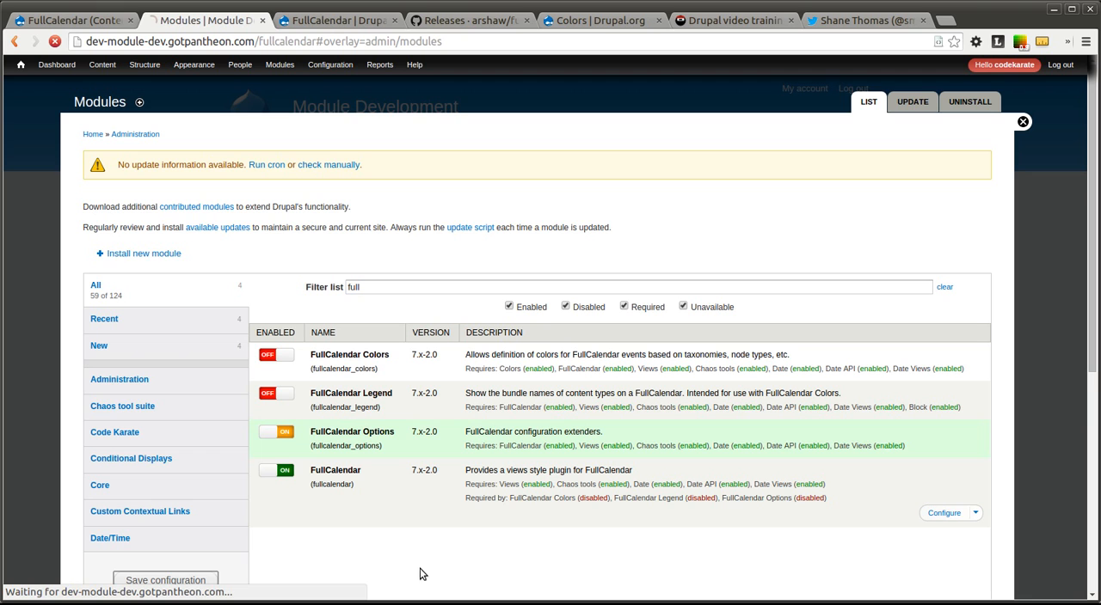
{"action": "mouse_move", "coordinate": [622, 460]}
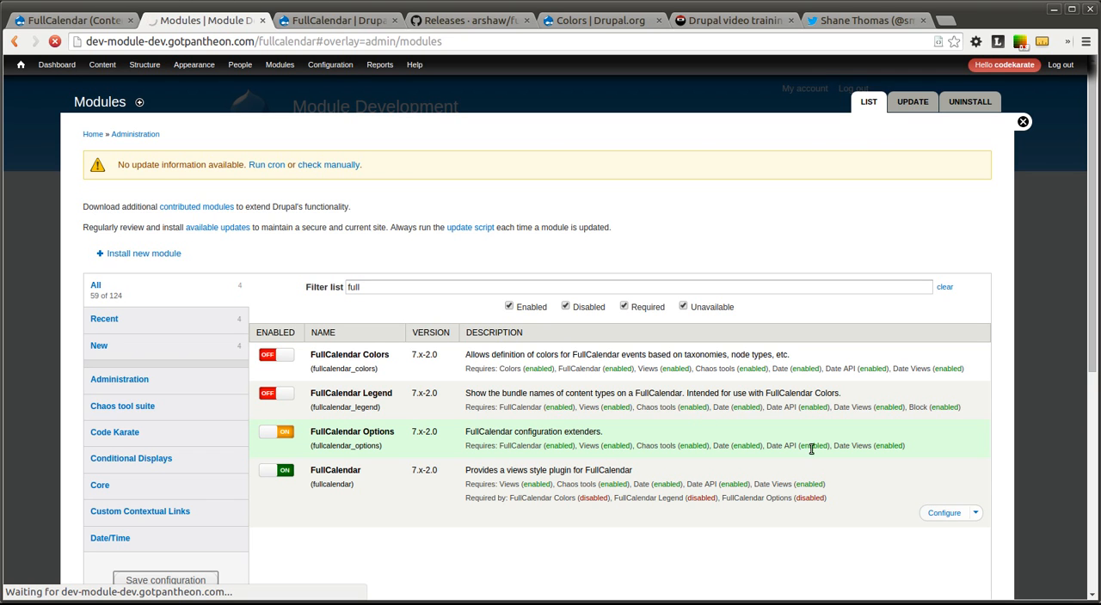
{"action": "left_click", "coordinate": [1023, 121]}
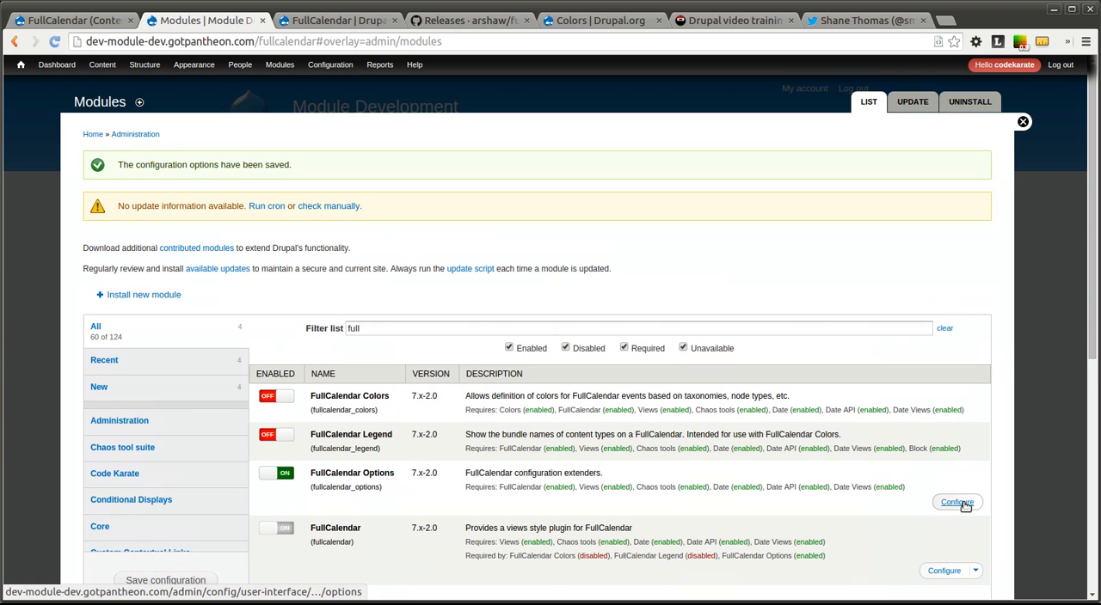
Open FullCalendar Options settings and review its checked options like first hour and weekends.
{"action": "left_click", "coordinate": [956, 502]}
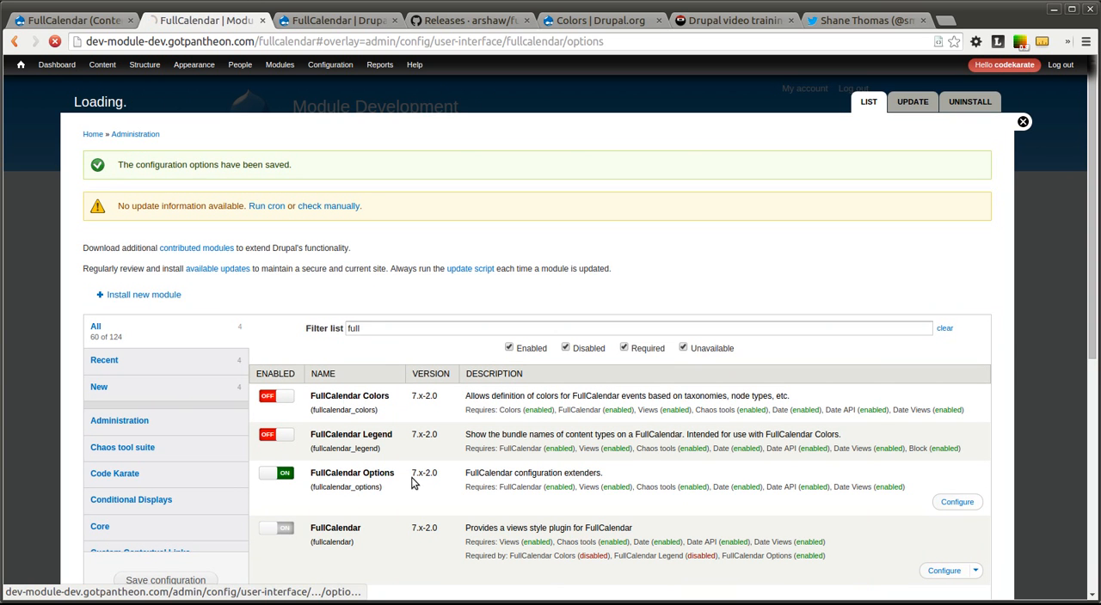
{"action": "left_click", "coordinate": [956, 502]}
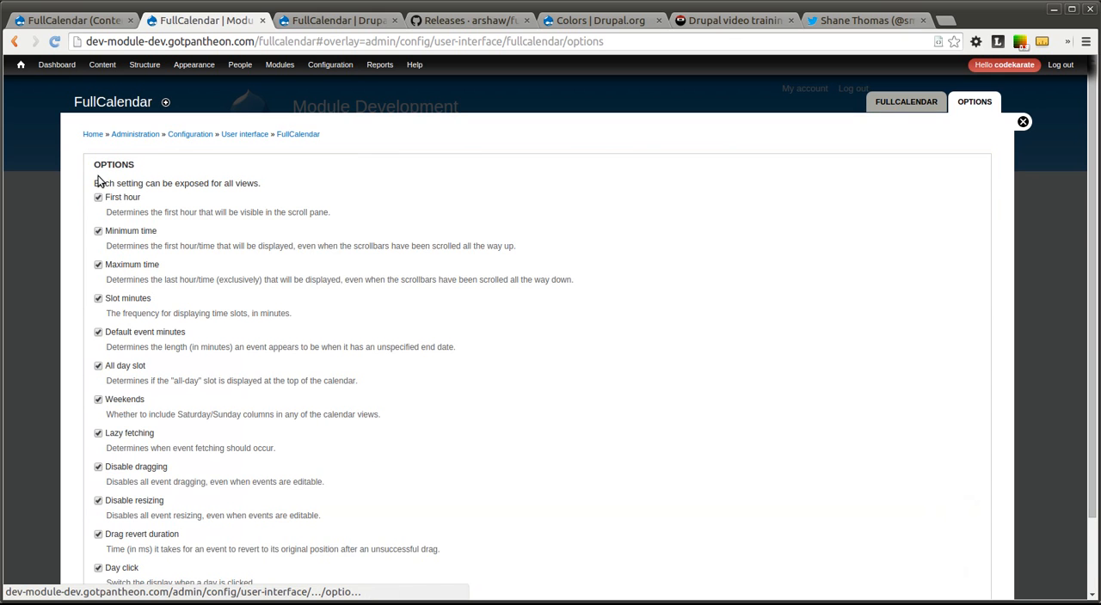
{"action": "scroll", "scroll_direction": "down", "scroll_amount": 3}
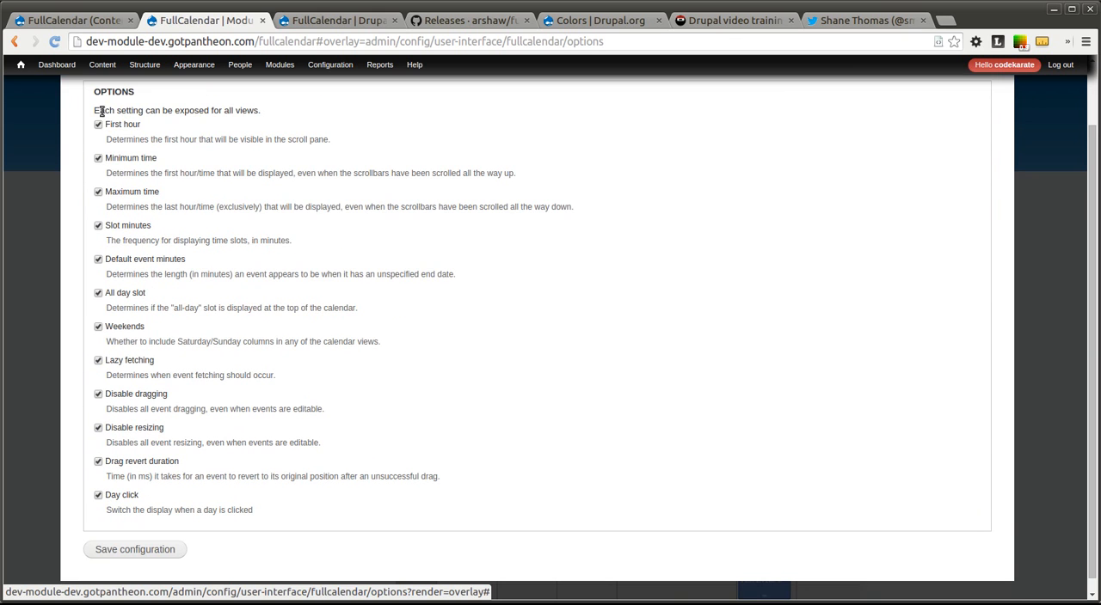
{"action": "mouse_move", "coordinate": [100, 474]}
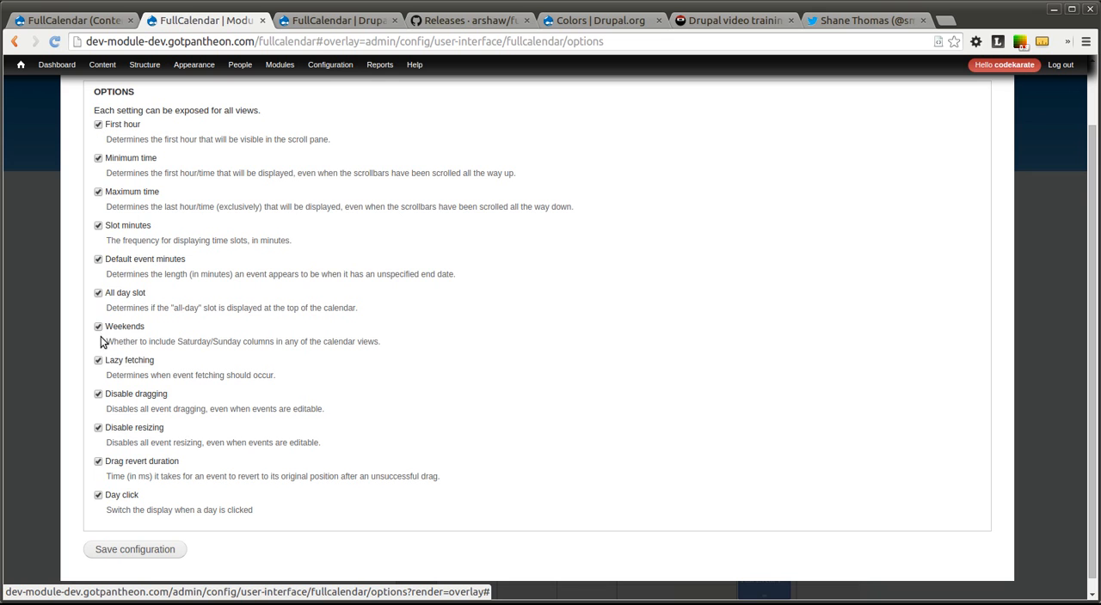
{"action": "mouse_move", "coordinate": [97, 241]}
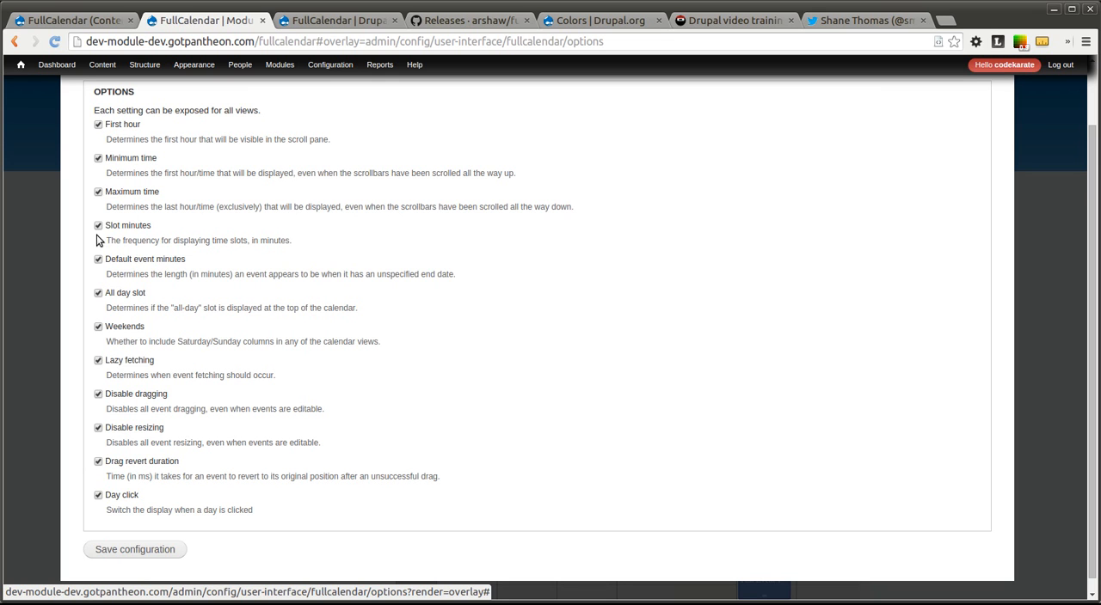
{"action": "mouse_move", "coordinate": [77, 367]}
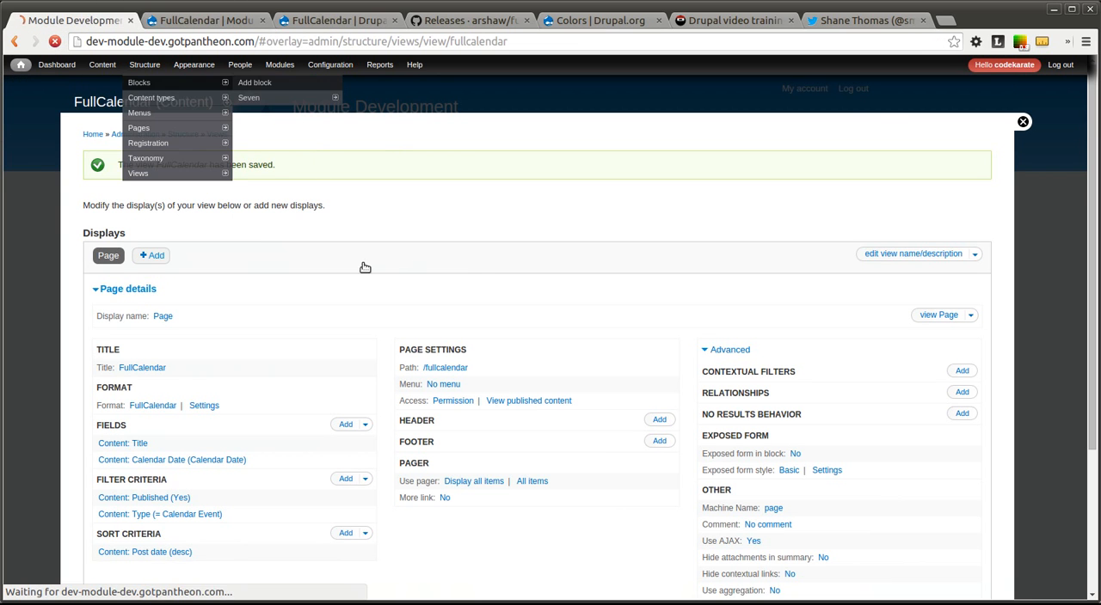
Load the FullCalendar view editor without '#overlay=' in the URL and open its format settings.
{"action": "left_click", "coordinate": [379, 65]}
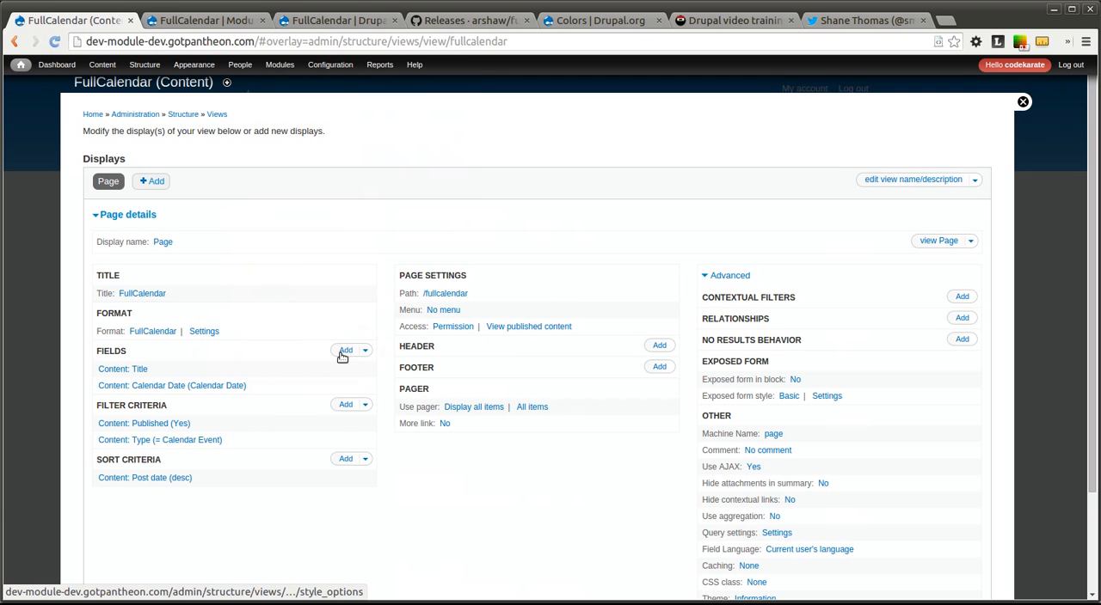
{"action": "mouse_move", "coordinate": [277, 184]}
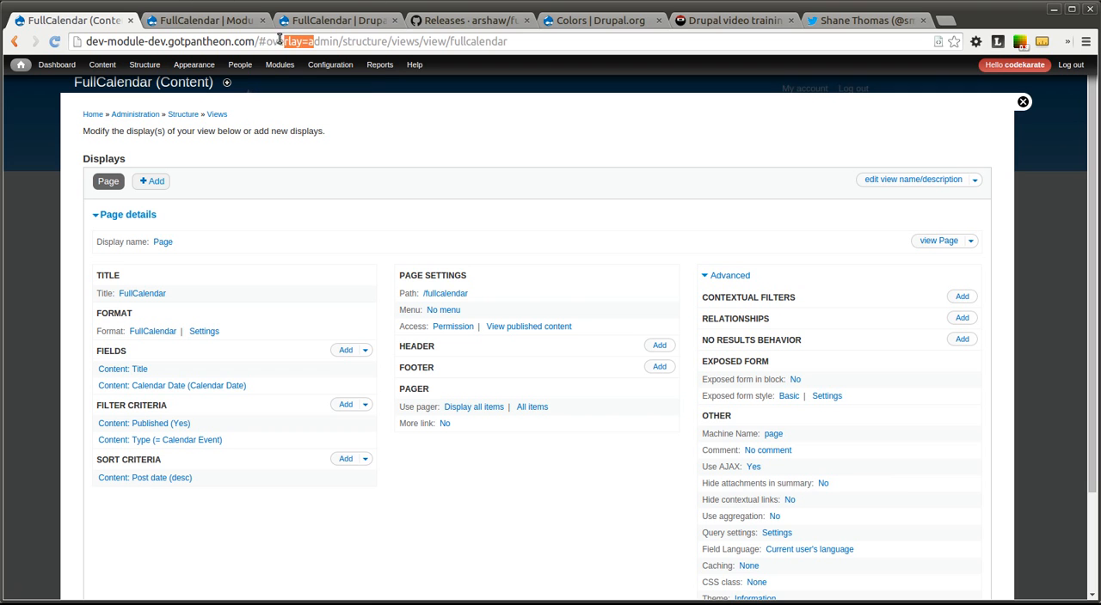
{"action": "key", "text": "Return"}
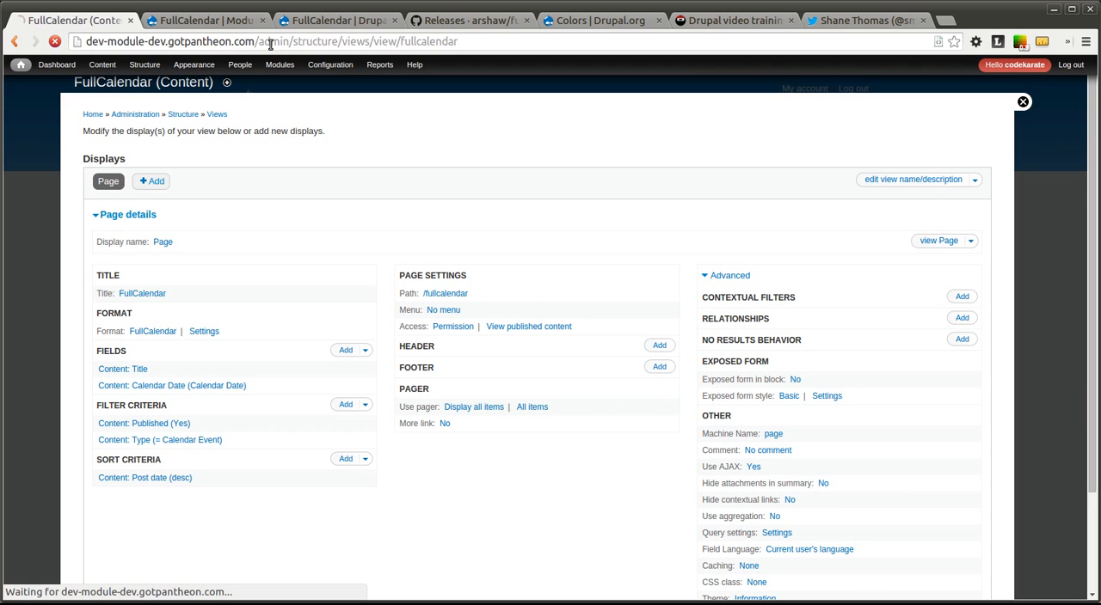
{"action": "left_click", "coordinate": [1022, 102]}
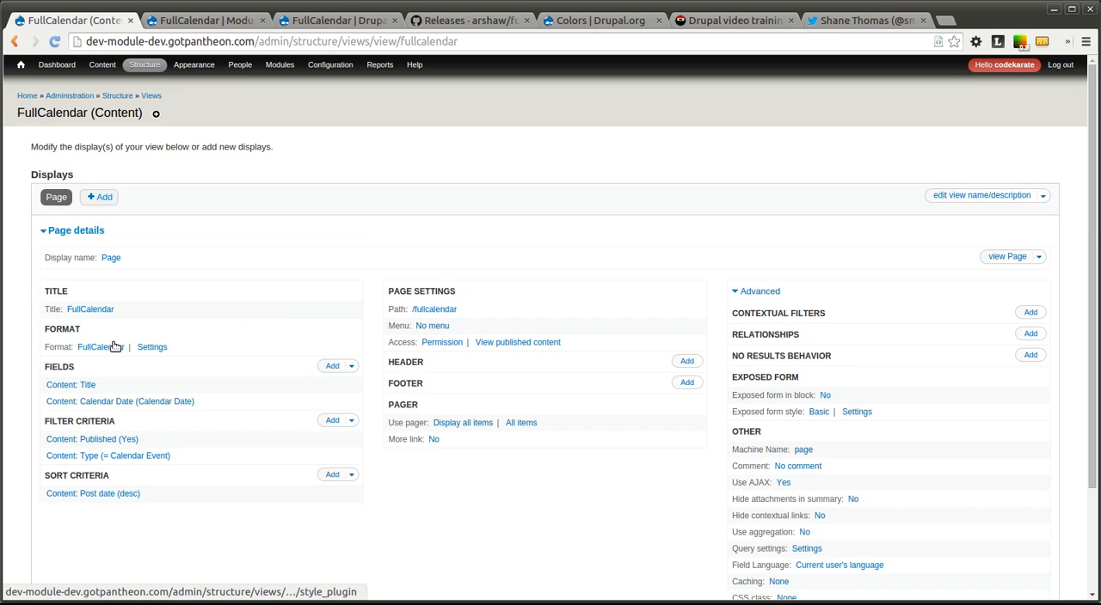
{"action": "left_click", "coordinate": [100, 346]}
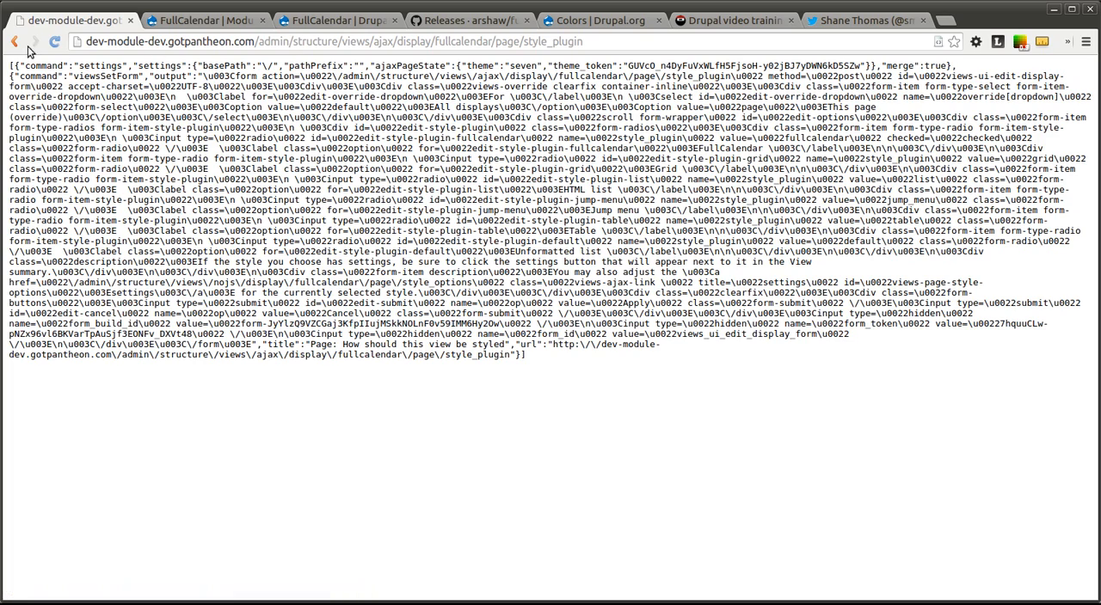
Save pending FullCalendar view changes, recheck its format settings, then go to the front page.
{"action": "left_click", "coordinate": [15, 41]}
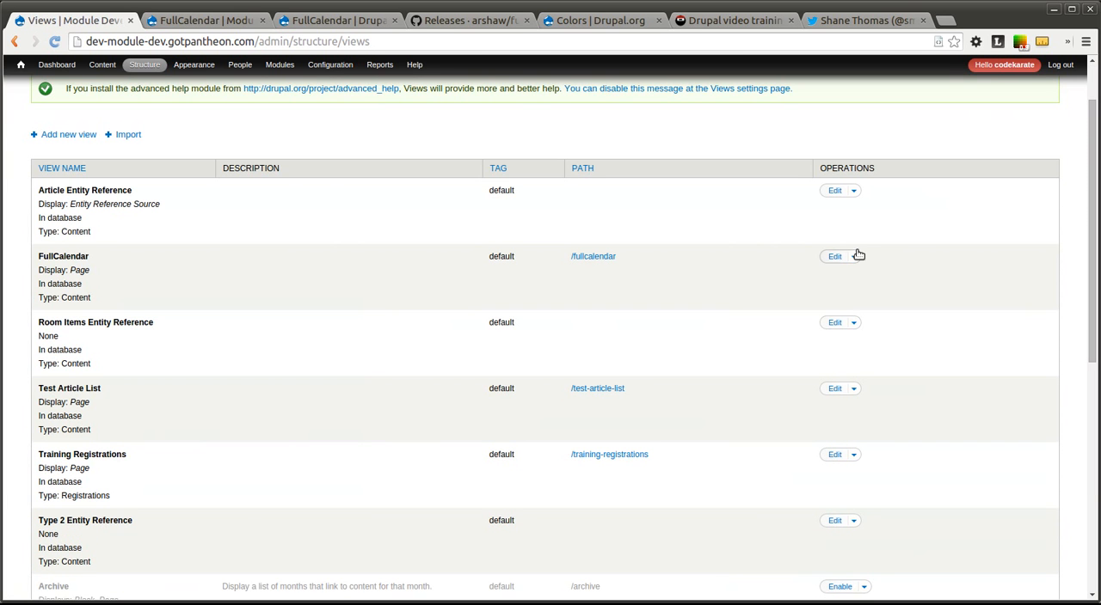
{"action": "left_click", "coordinate": [834, 257]}
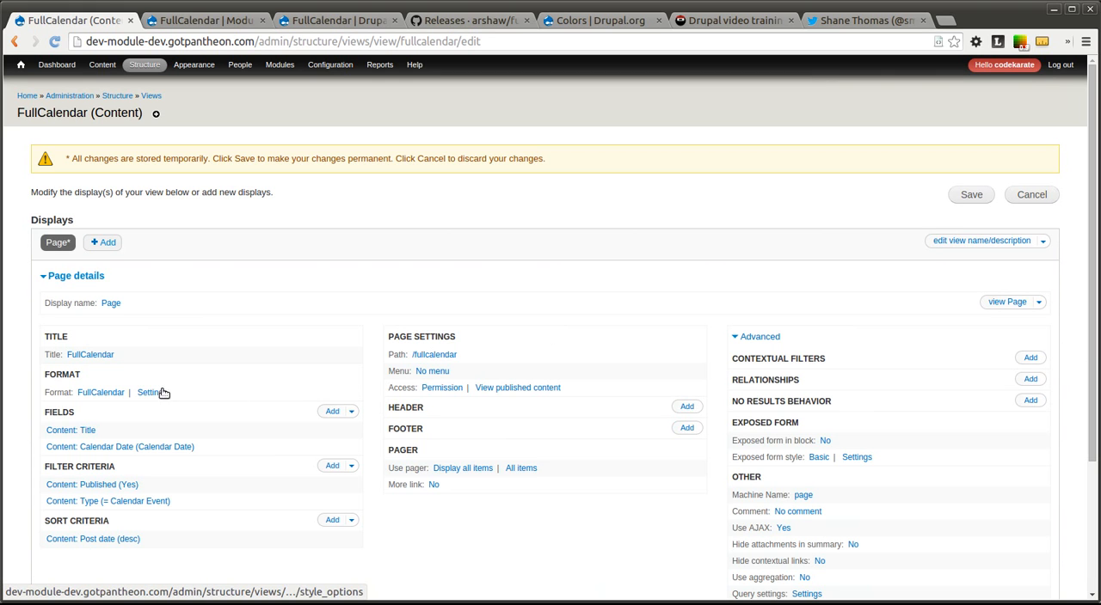
{"action": "left_click", "coordinate": [152, 392]}
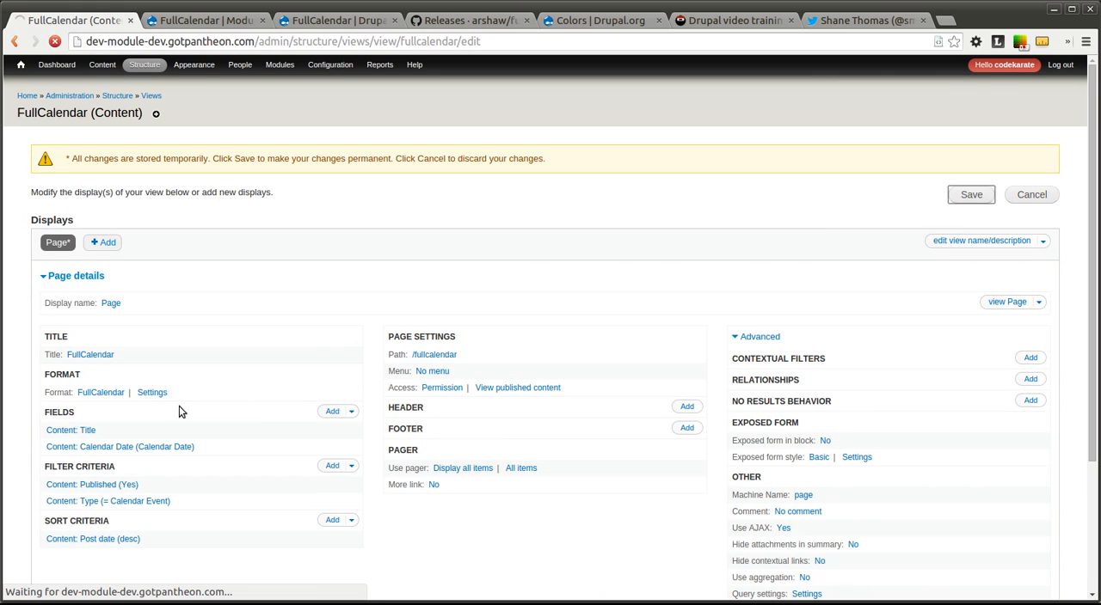
{"action": "left_click", "coordinate": [970, 194]}
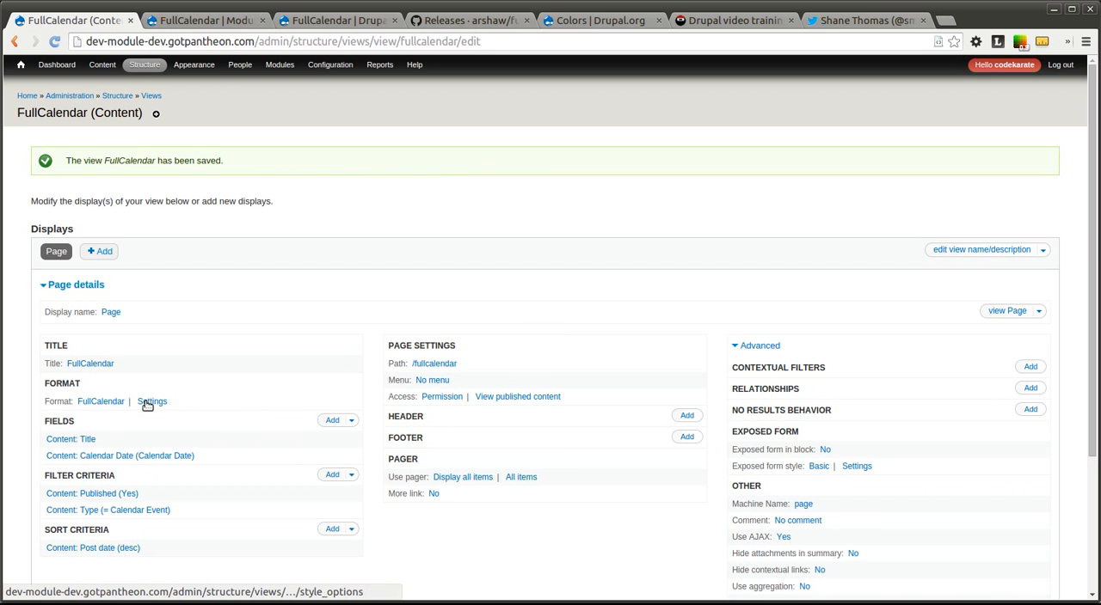
{"action": "left_click", "coordinate": [151, 401]}
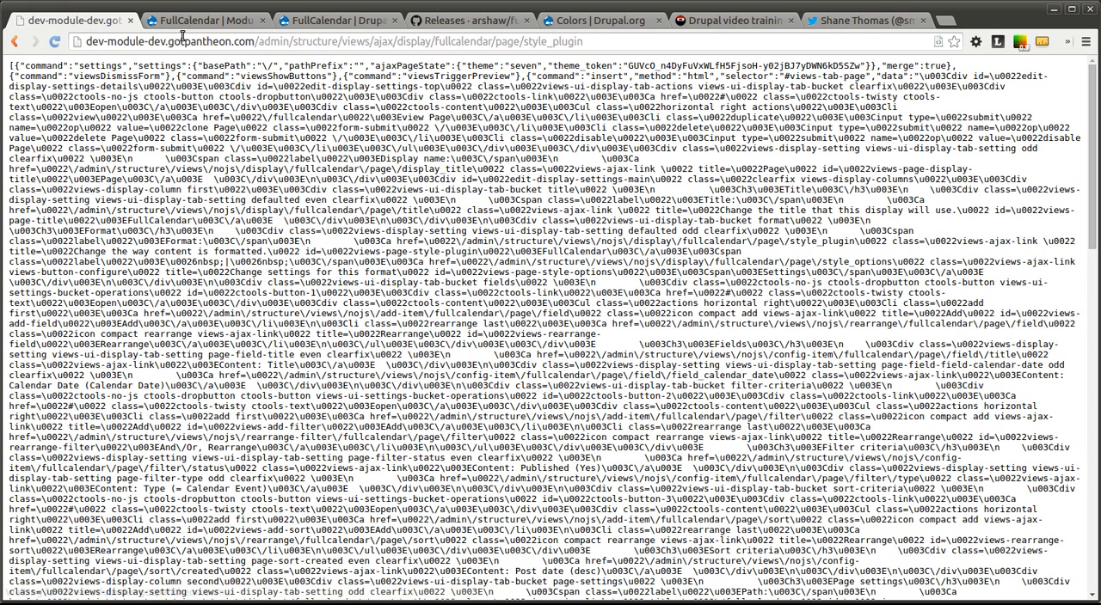
{"action": "left_click", "coordinate": [344, 42]}
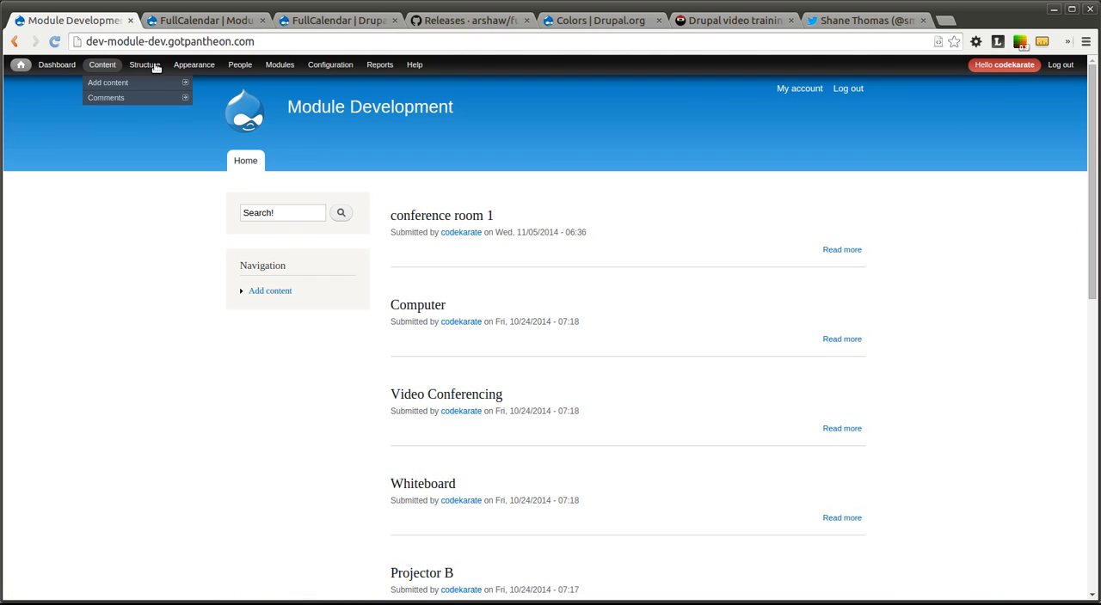
Edit the FullCalendar view from Structure > Views and apply the Calendar Date field settings.
{"action": "left_click", "coordinate": [143, 65]}
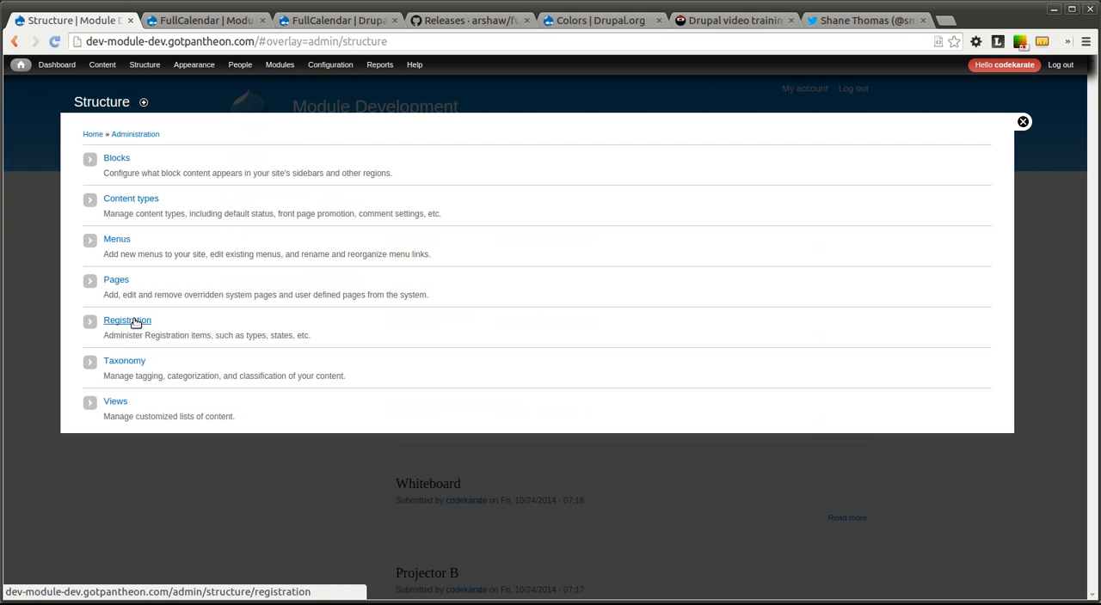
{"action": "left_click", "coordinate": [115, 400]}
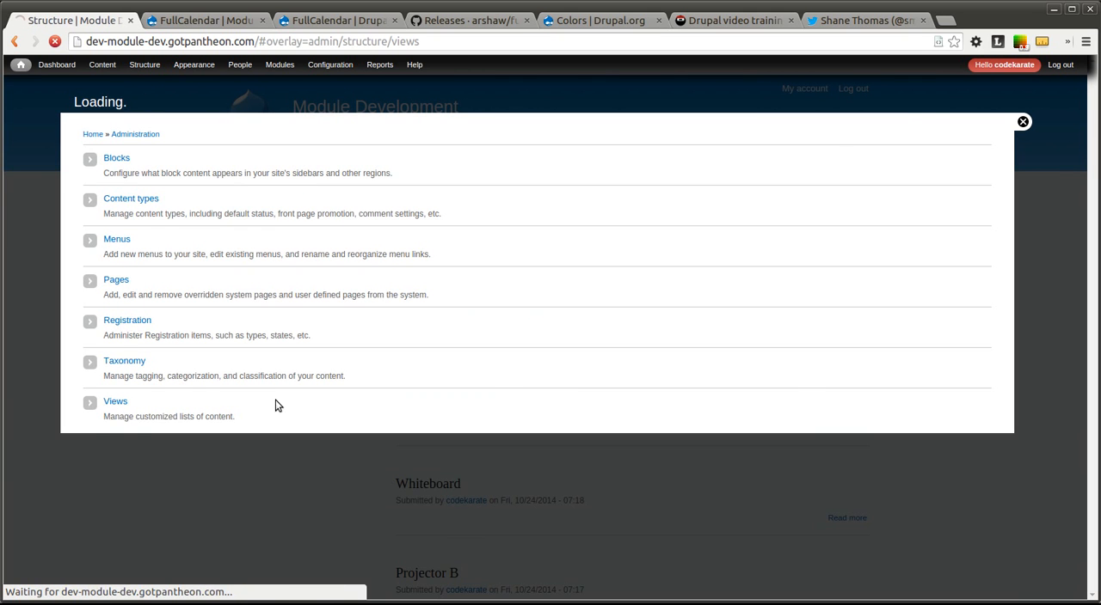
{"action": "left_click", "coordinate": [115, 400]}
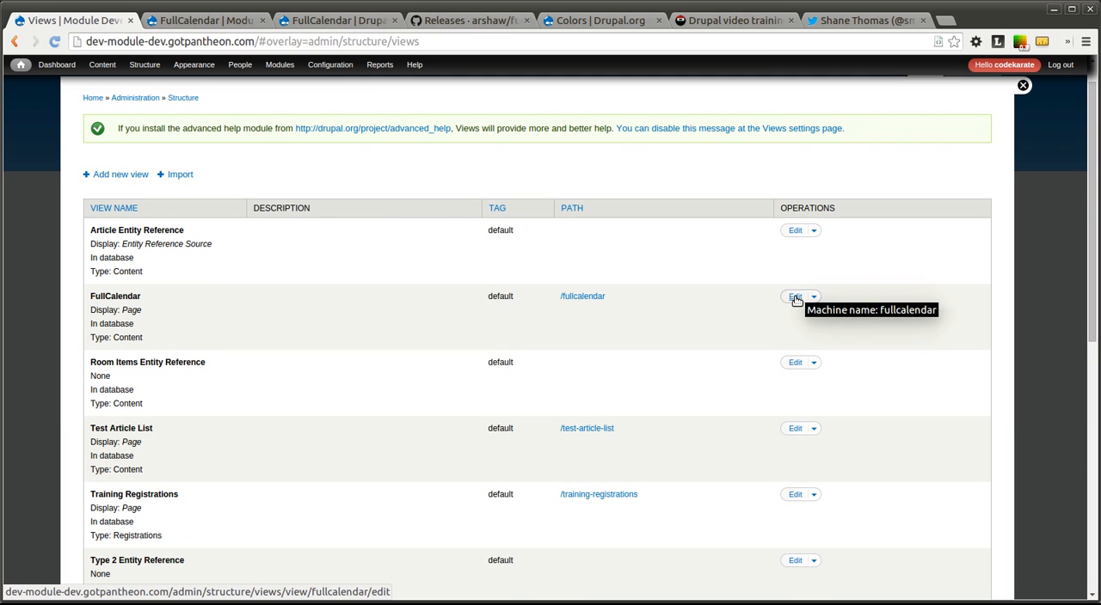
{"action": "left_click", "coordinate": [814, 296]}
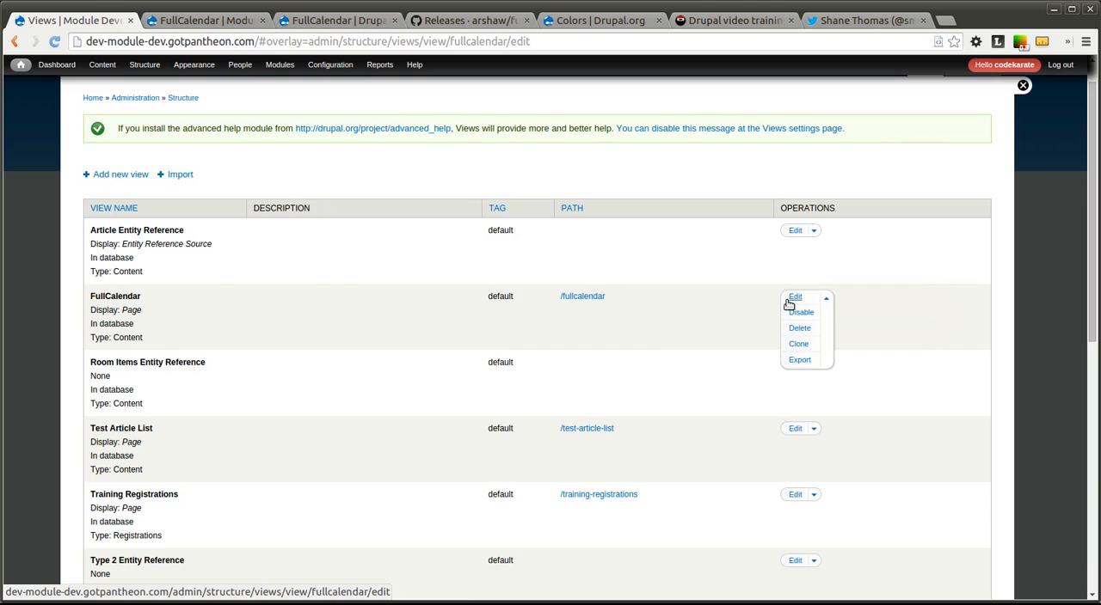
{"action": "left_click", "coordinate": [795, 296]}
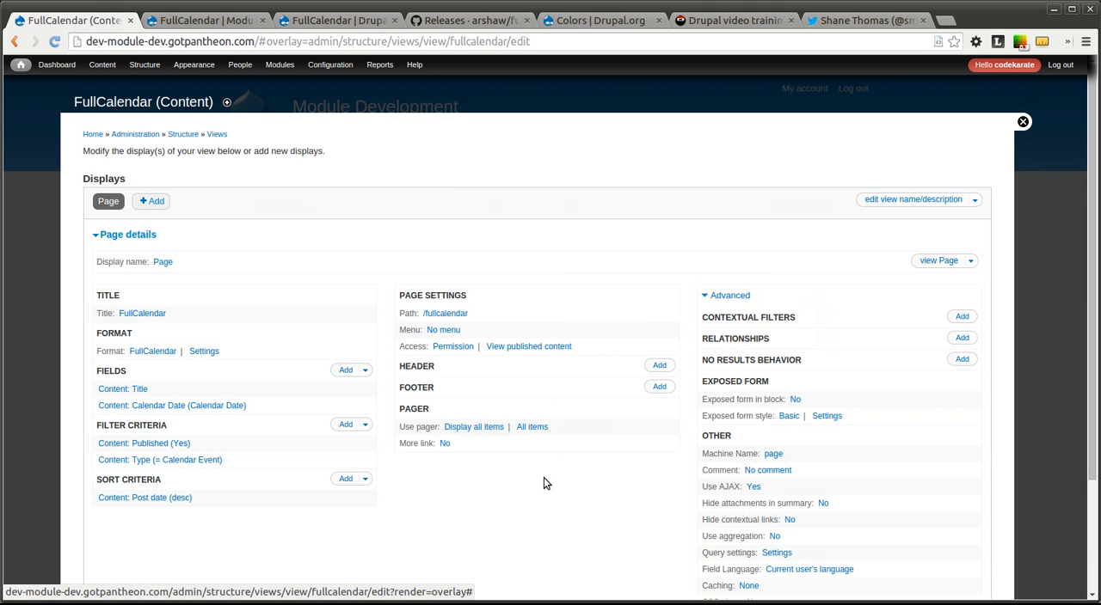
{"action": "scroll", "scroll_direction": "down", "scroll_amount": 3}
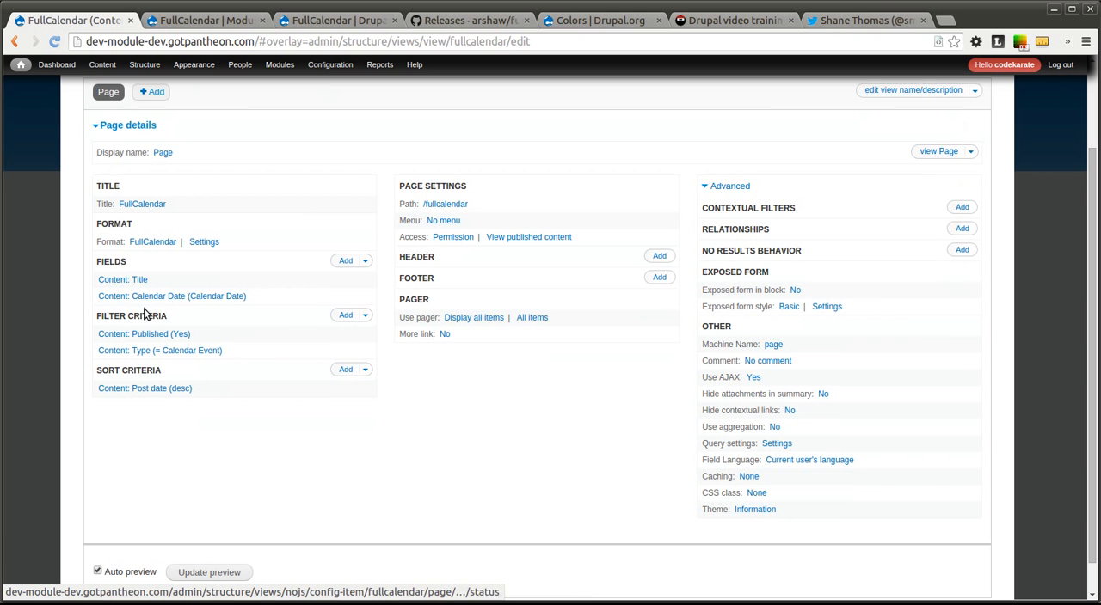
{"action": "left_click", "coordinate": [172, 295]}
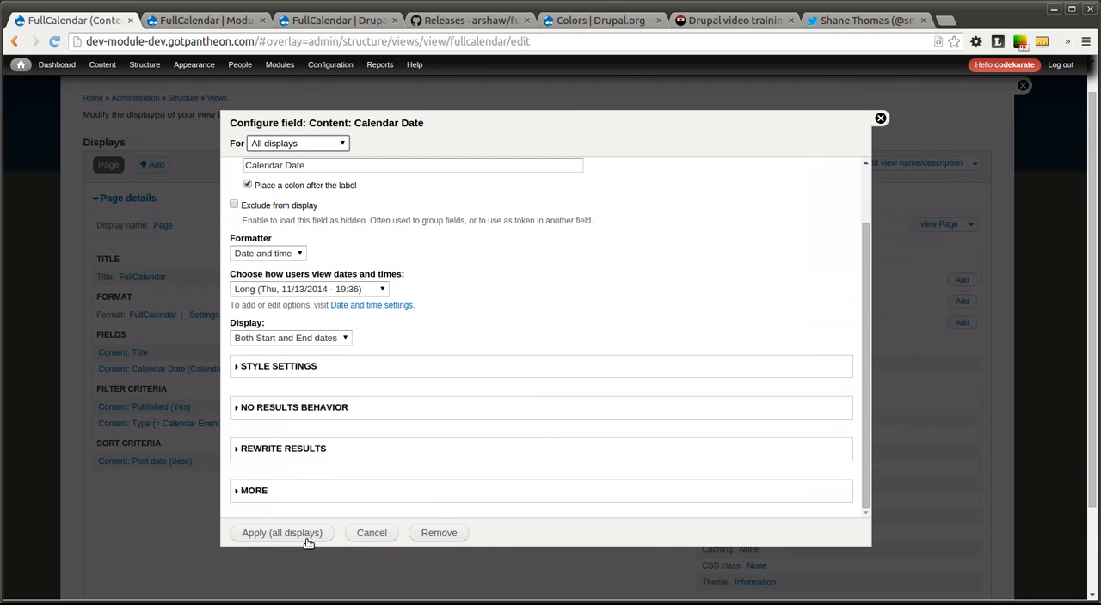
{"action": "left_click", "coordinate": [281, 533]}
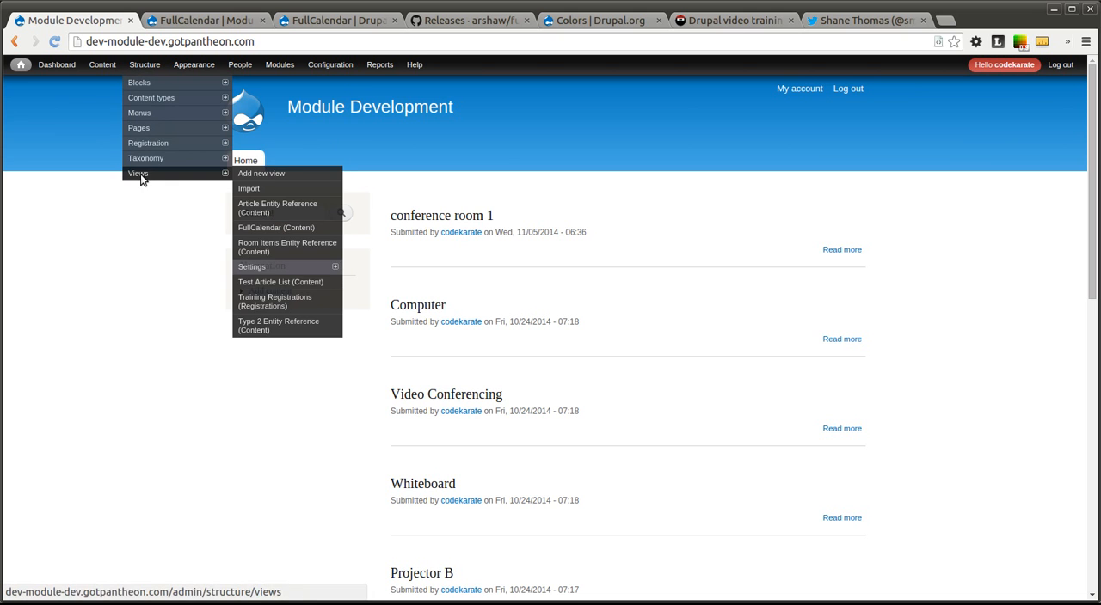
Reopen the FullCalendar view from the Views list and save it with AJAX off.
{"action": "left_click", "coordinate": [138, 174]}
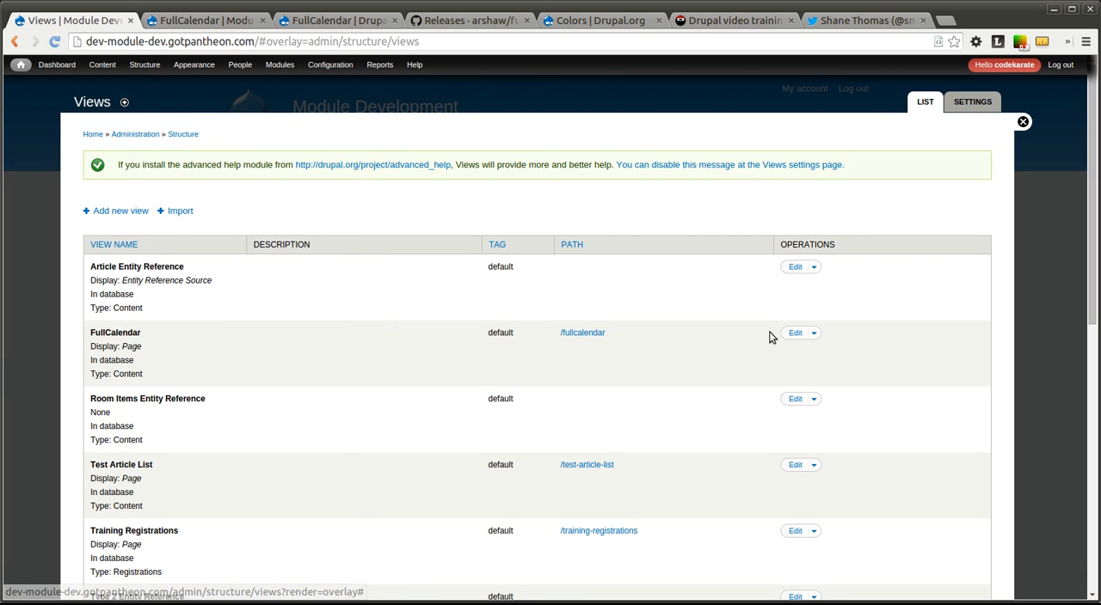
{"action": "left_click", "coordinate": [812, 332]}
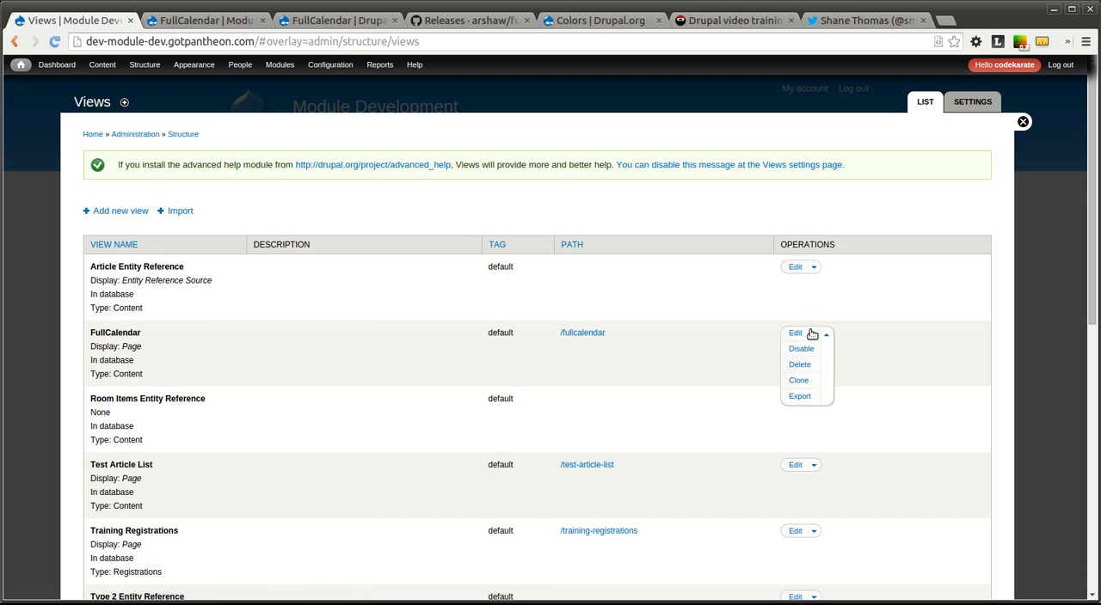
{"action": "left_click", "coordinate": [795, 333]}
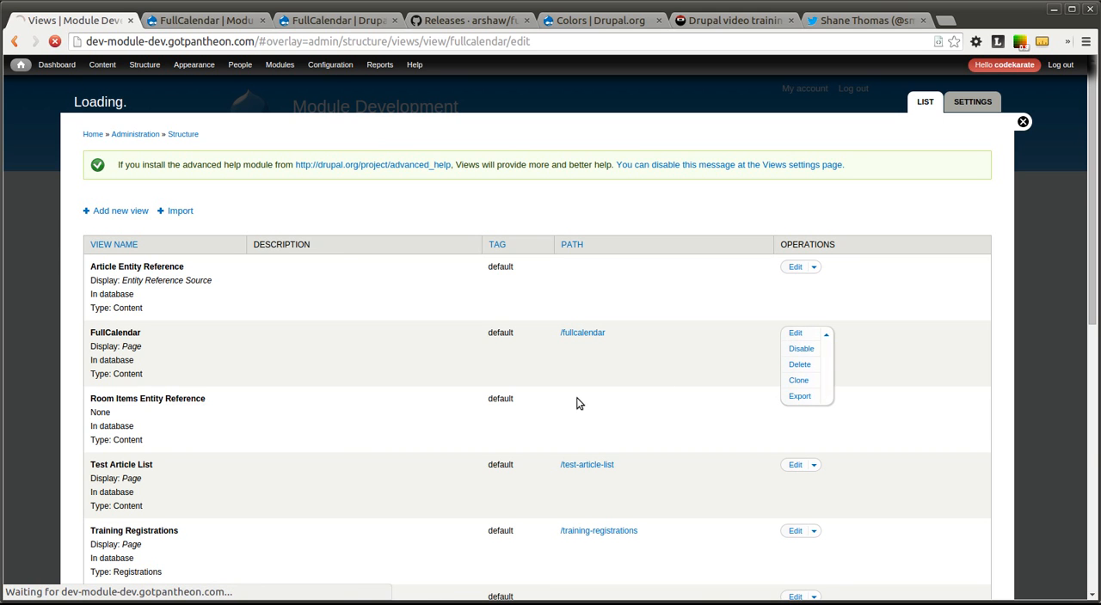
{"action": "left_click", "coordinate": [795, 333]}
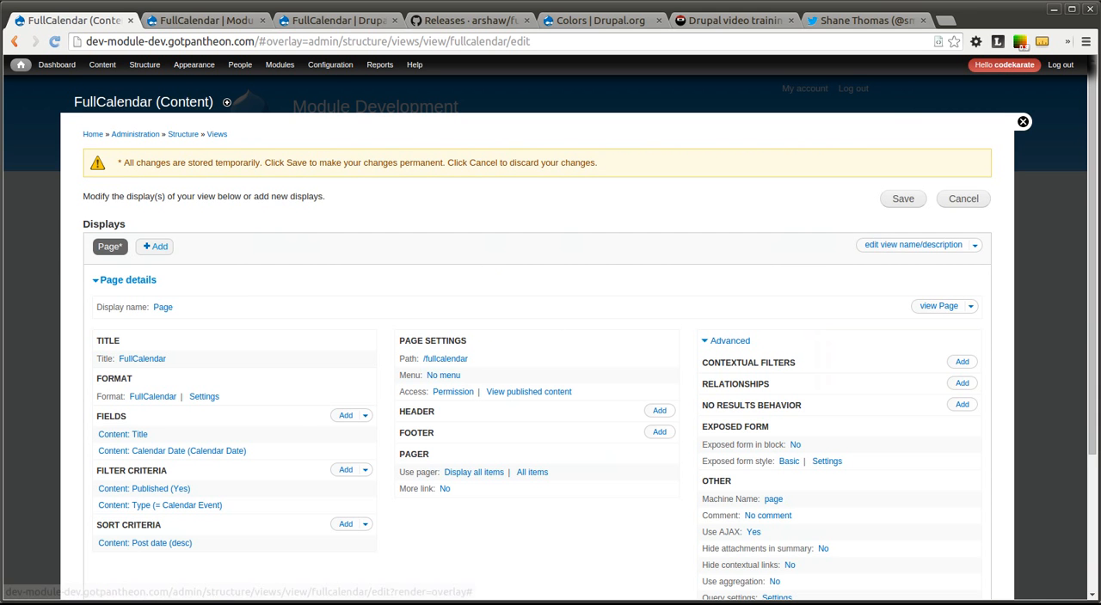
{"action": "left_click", "coordinate": [902, 199]}
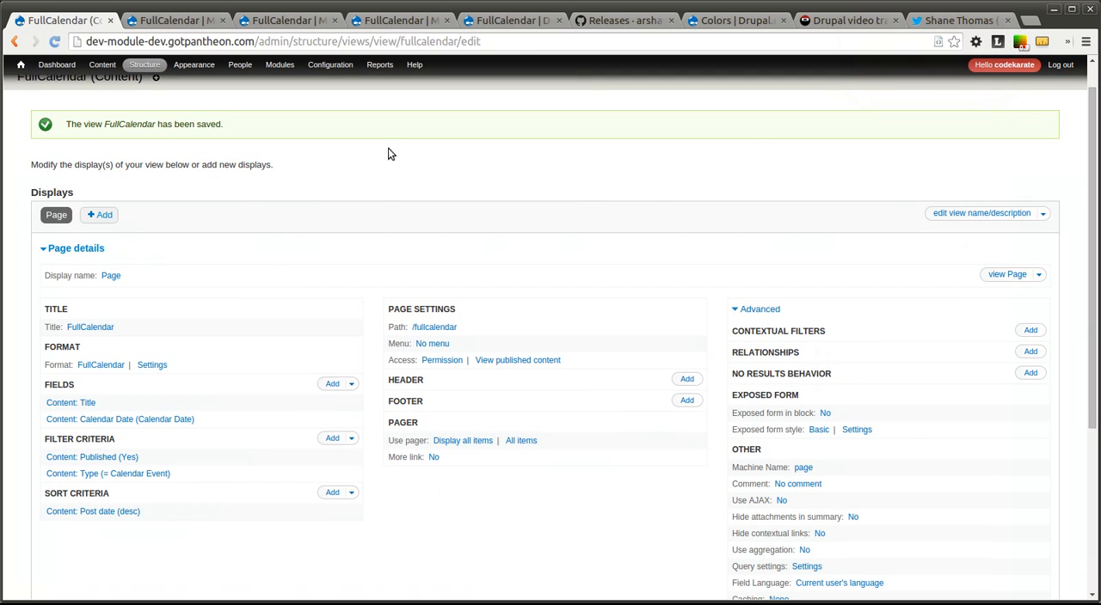
{"action": "mouse_move", "coordinate": [493, 250]}
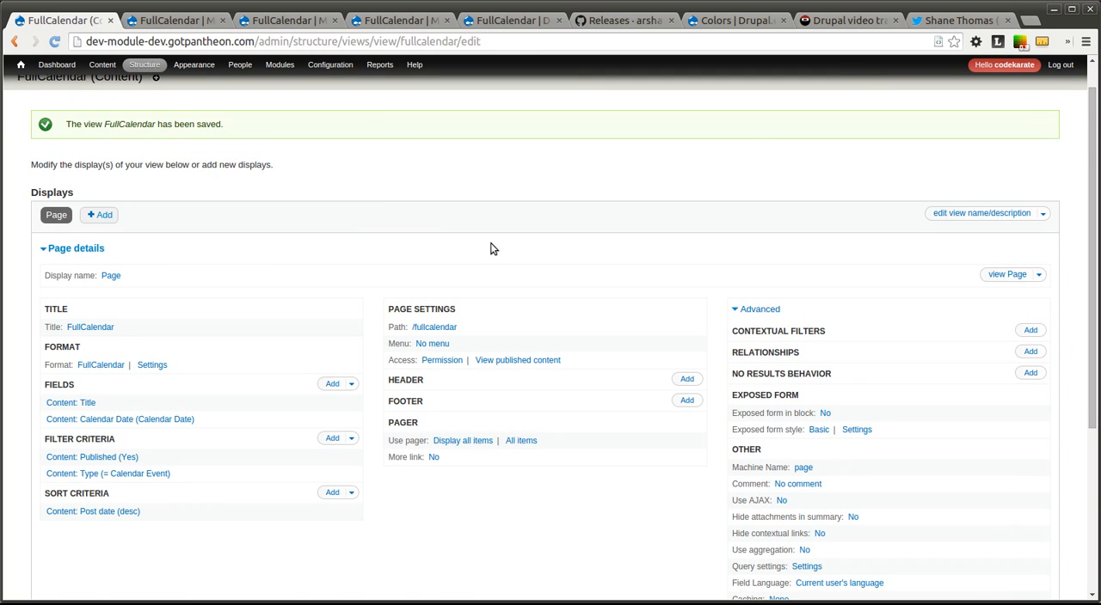
{"action": "scroll", "scroll_direction": "up", "scroll_amount": 3}
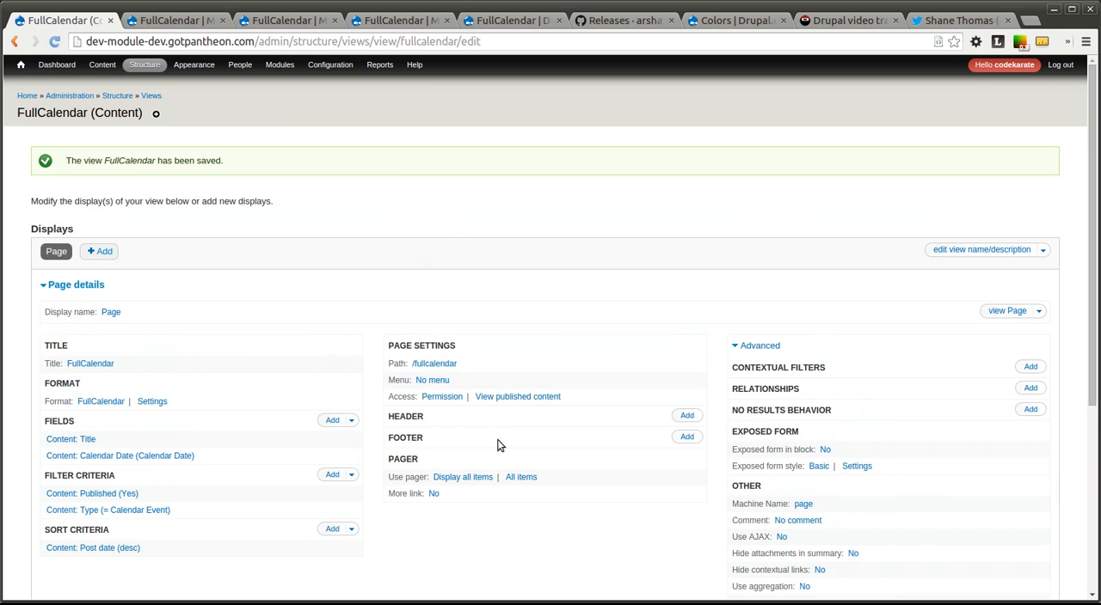
{"action": "scroll", "scroll_direction": "down", "scroll_amount": 3}
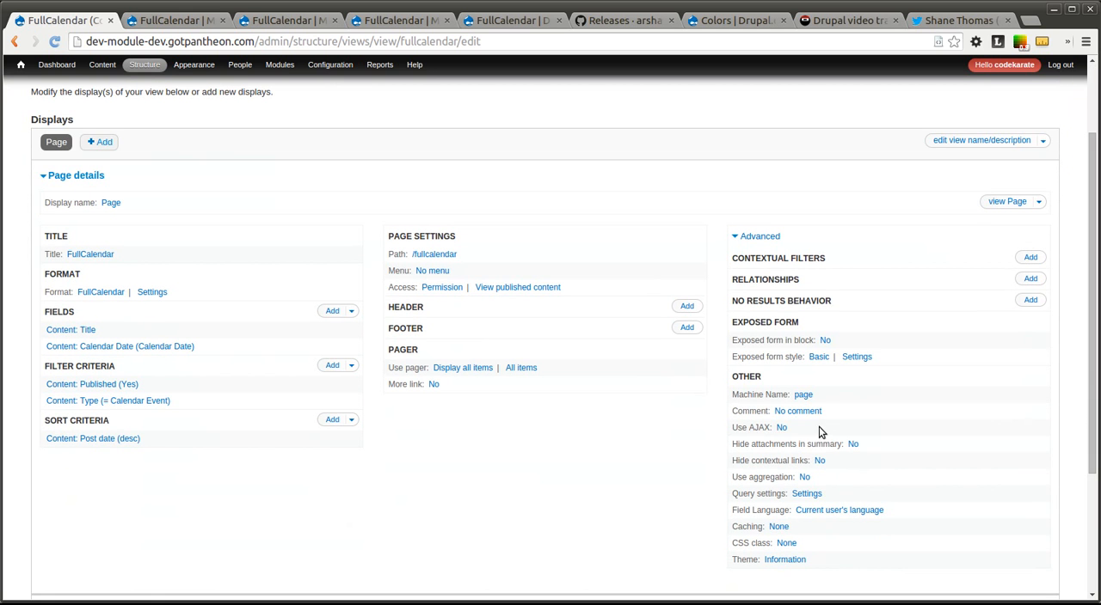
{"action": "mouse_move", "coordinate": [711, 443]}
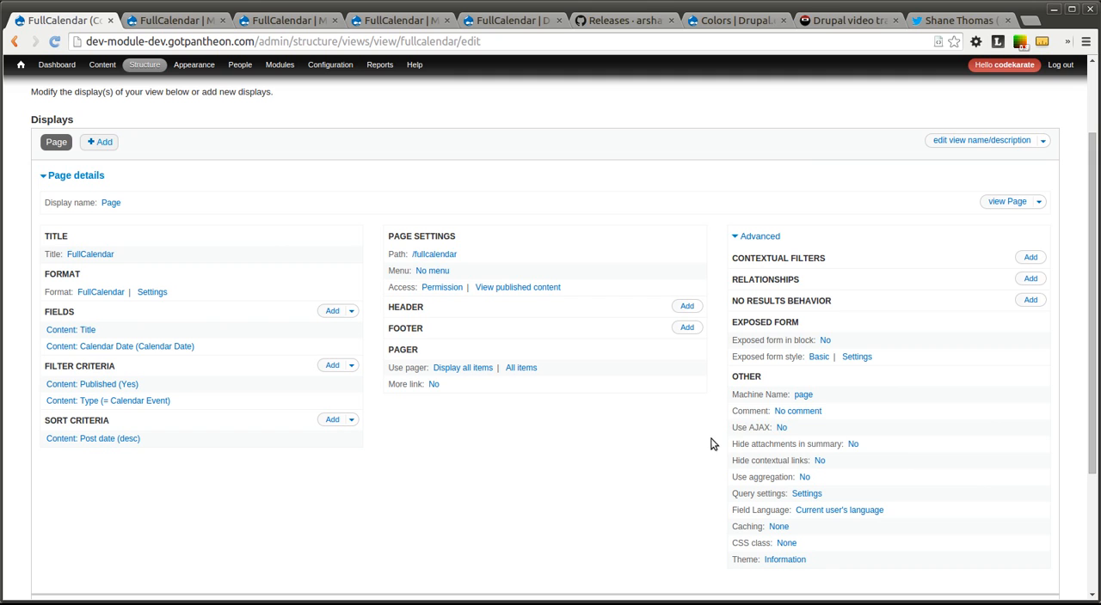
{"action": "mouse_move", "coordinate": [712, 445]}
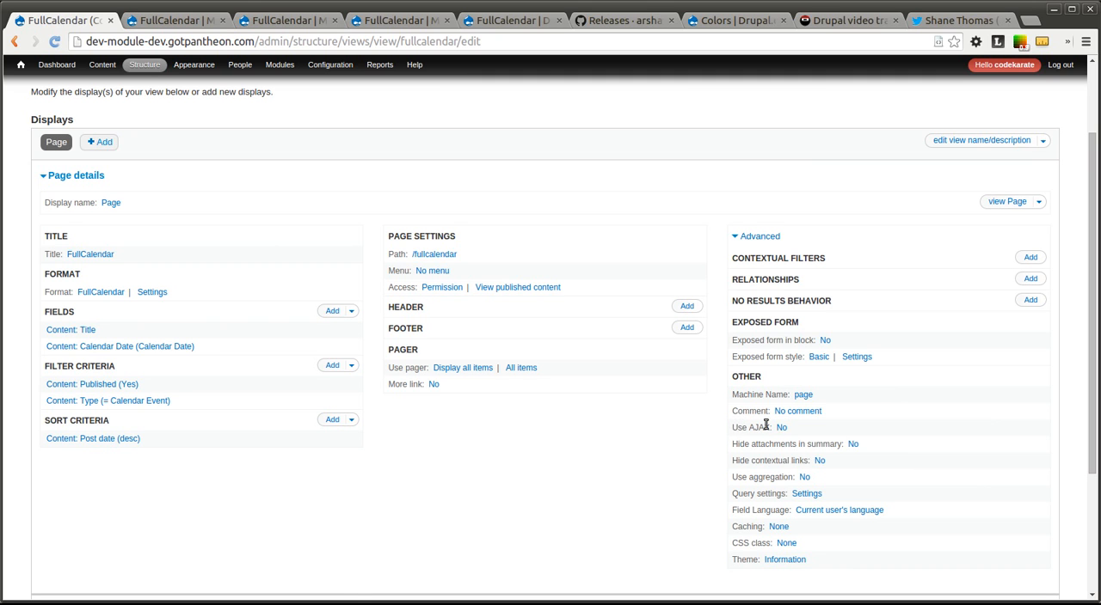
{"action": "mouse_move", "coordinate": [798, 434]}
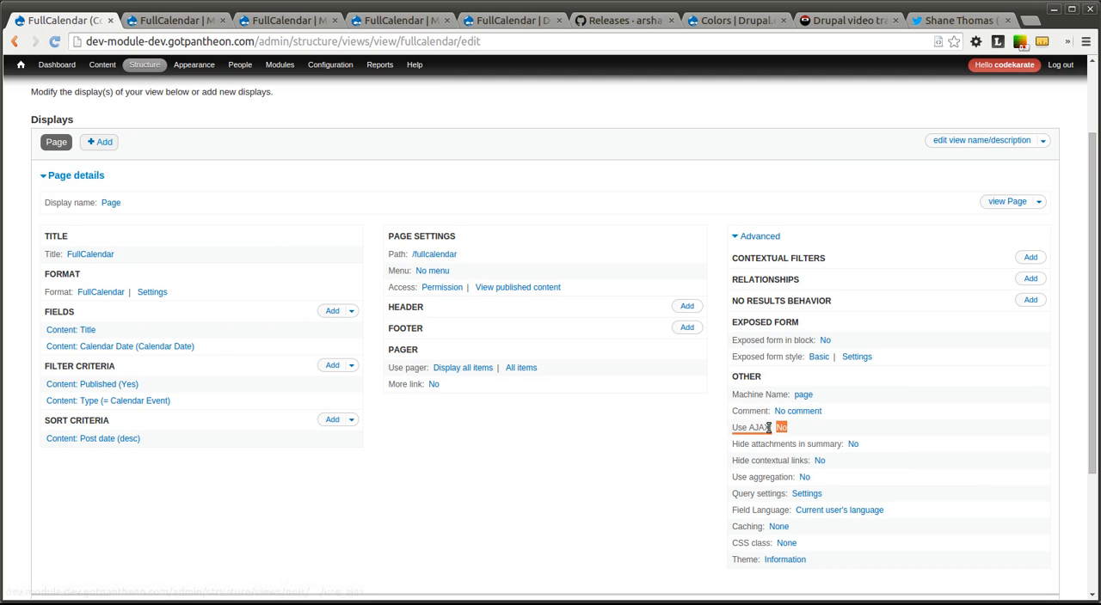
{"action": "mouse_move", "coordinate": [765, 427]}
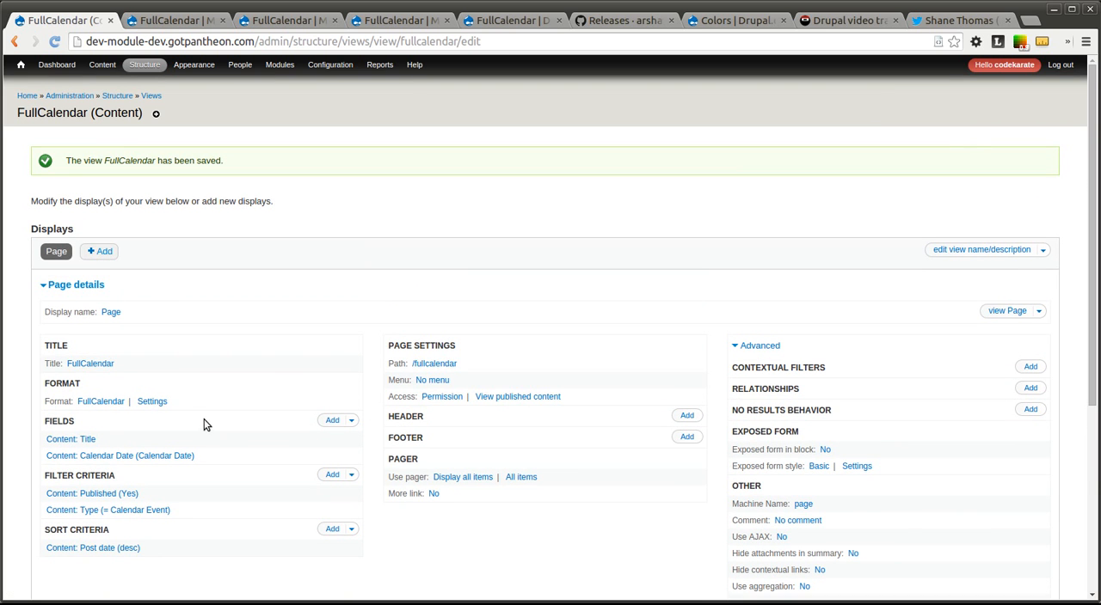
Expand extra calendar options, keep dragging and resizing enabled, and apply to all displays.
{"action": "left_click", "coordinate": [152, 401]}
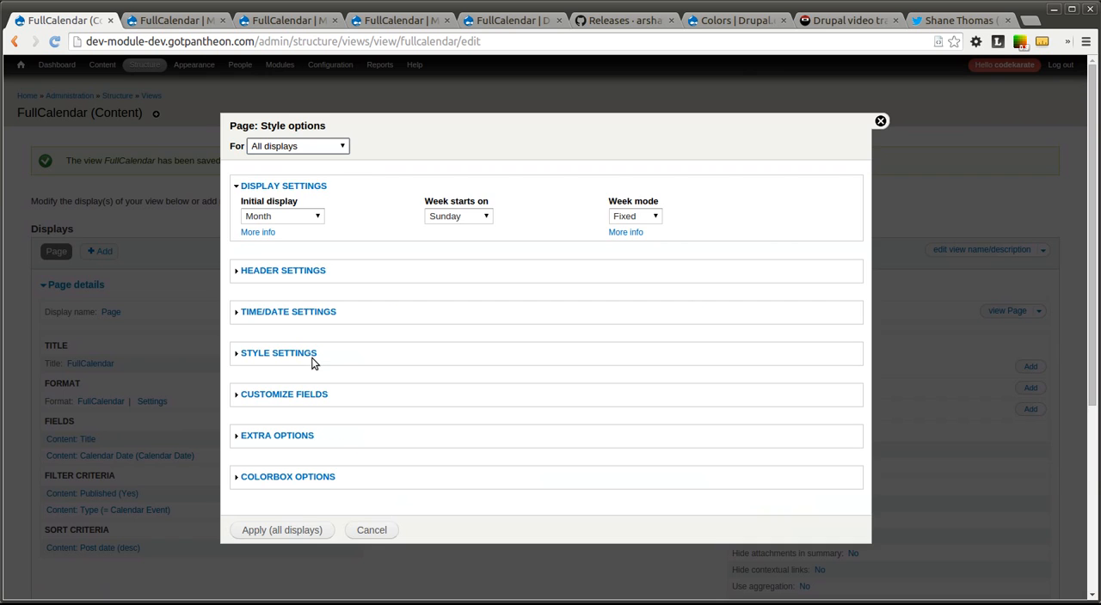
{"action": "mouse_move", "coordinate": [303, 234]}
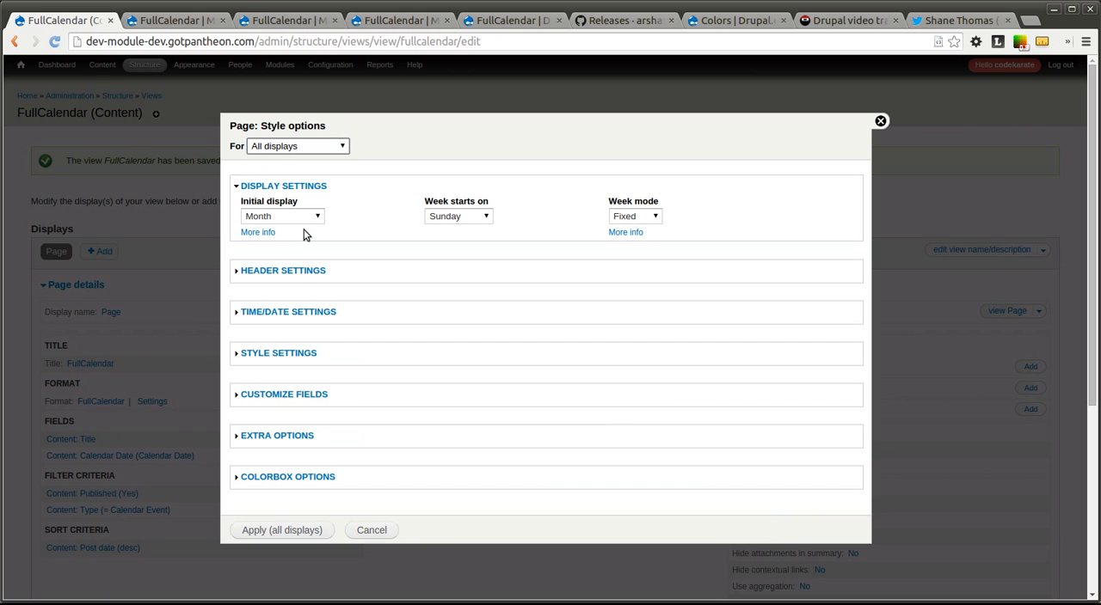
{"action": "mouse_move", "coordinate": [374, 283]}
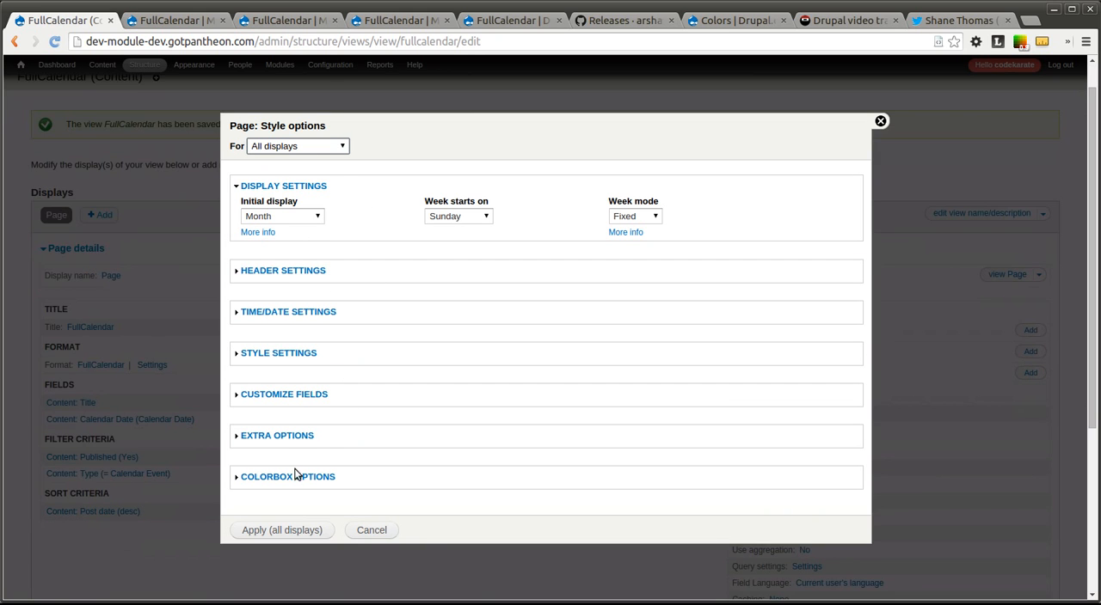
{"action": "left_click", "coordinate": [277, 435]}
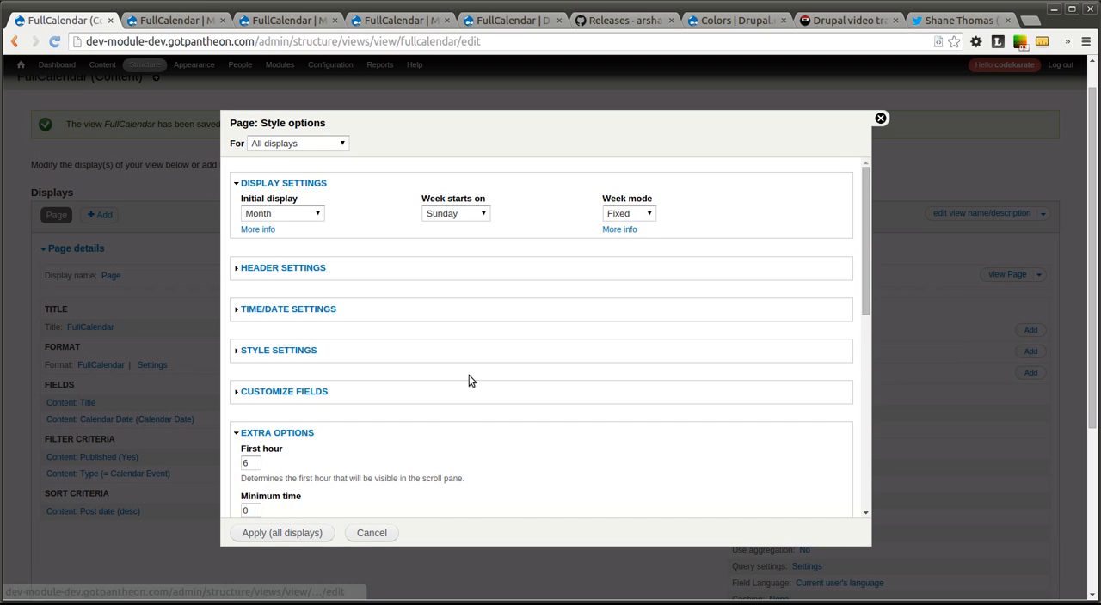
{"action": "scroll", "scroll_direction": "down", "scroll_amount": 3}
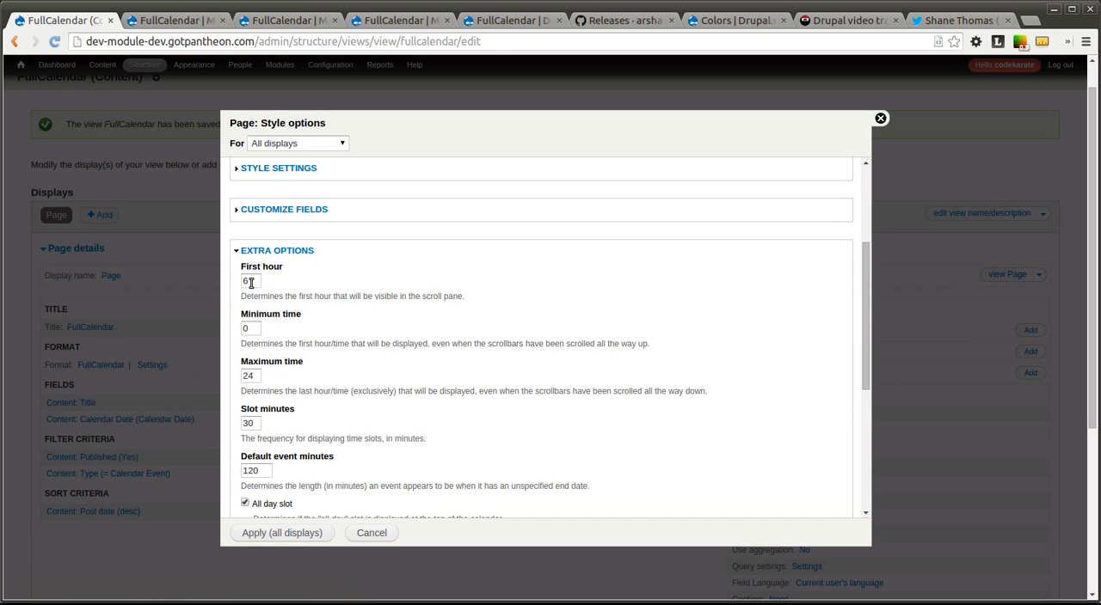
{"action": "mouse_move", "coordinate": [313, 323]}
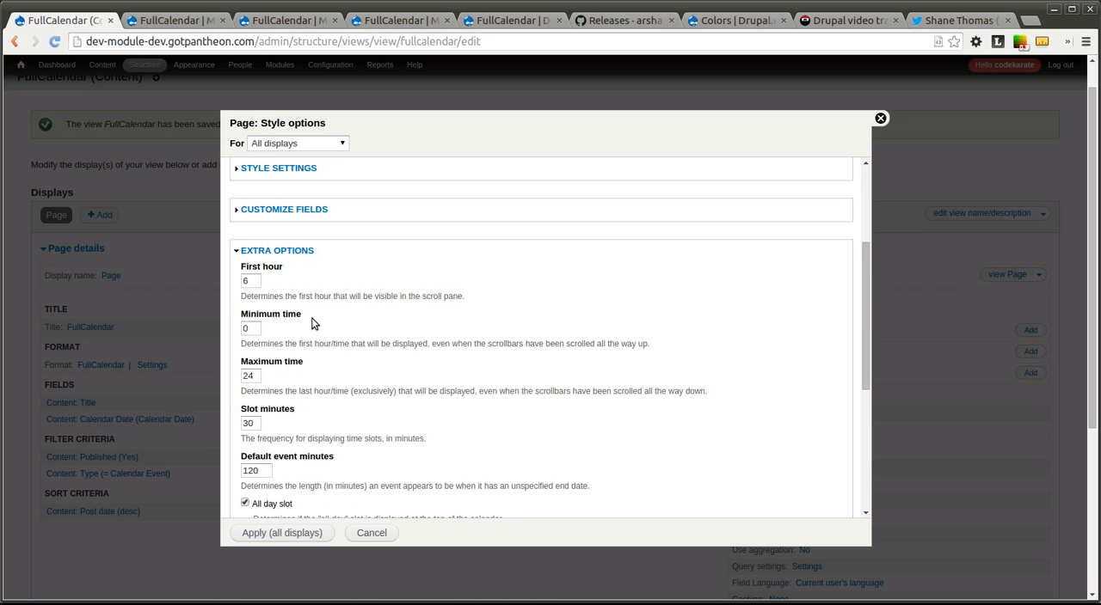
{"action": "scroll", "scroll_direction": "down", "scroll_amount": 3}
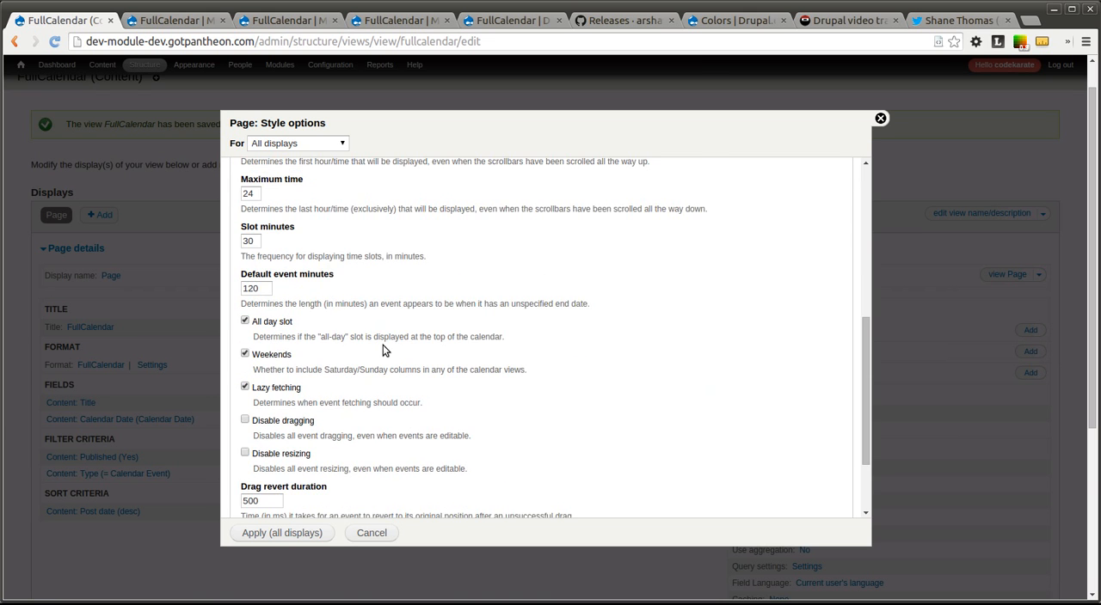
{"action": "scroll", "scroll_direction": "down", "scroll_amount": 3}
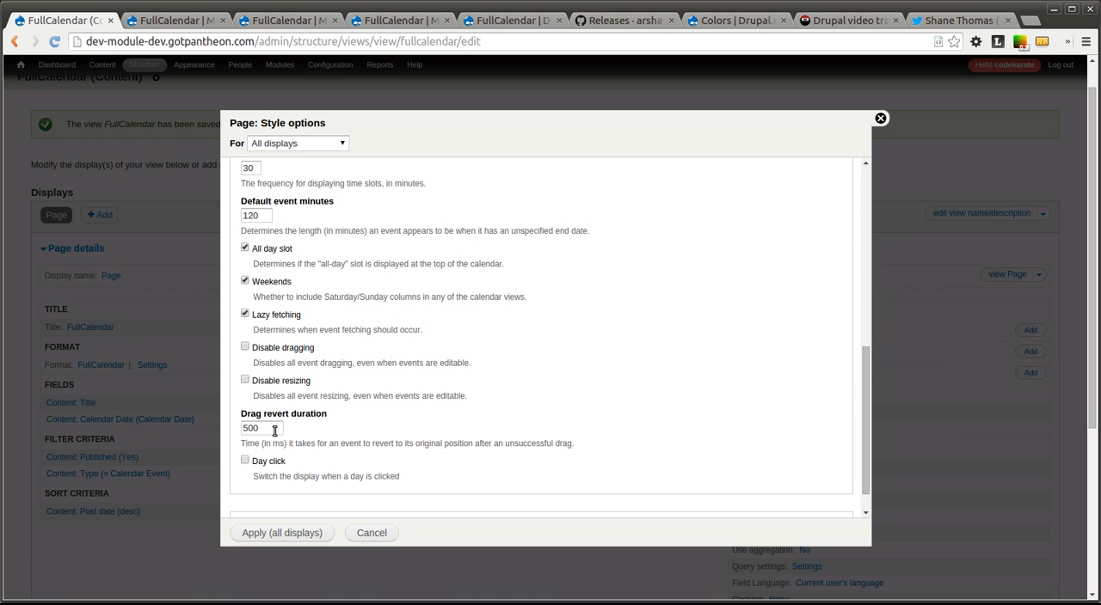
{"action": "scroll", "scroll_direction": "up", "scroll_amount": 3}
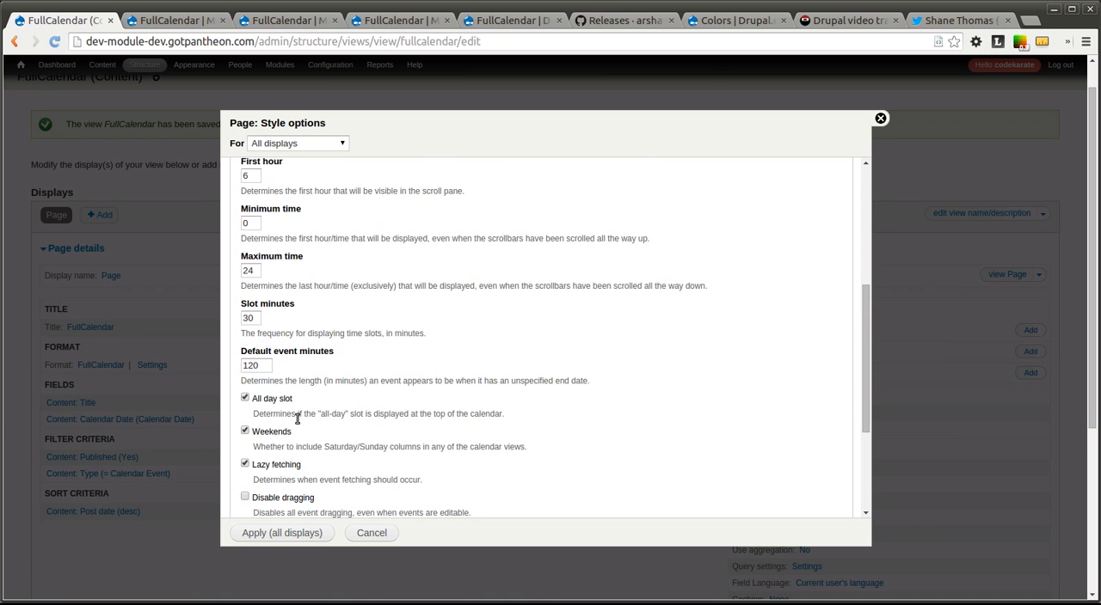
{"action": "scroll", "scroll_direction": "down", "scroll_amount": 3}
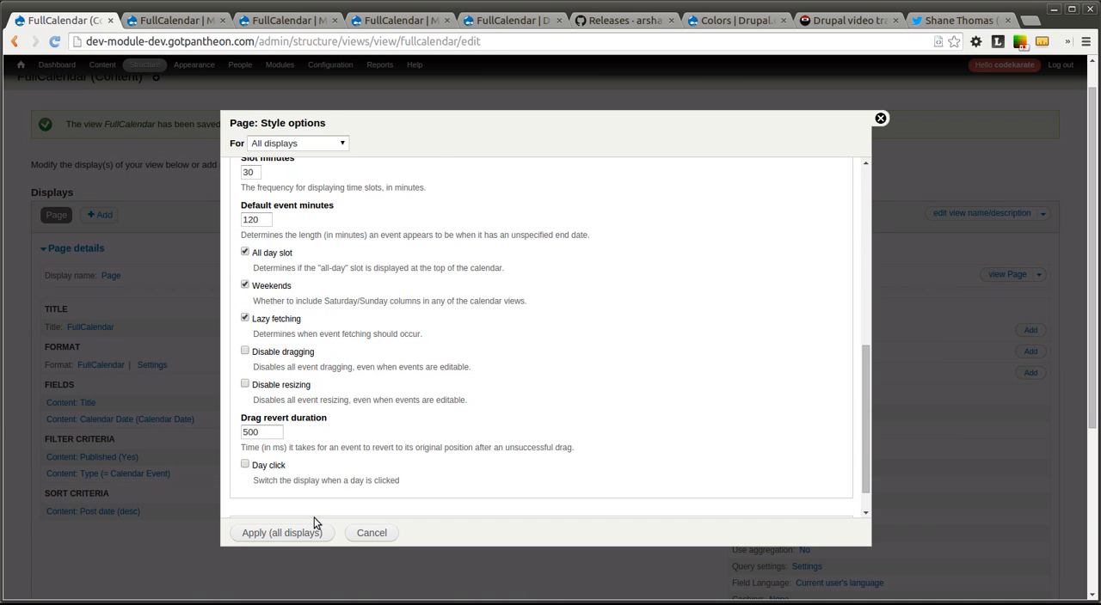
{"action": "left_click", "coordinate": [282, 533]}
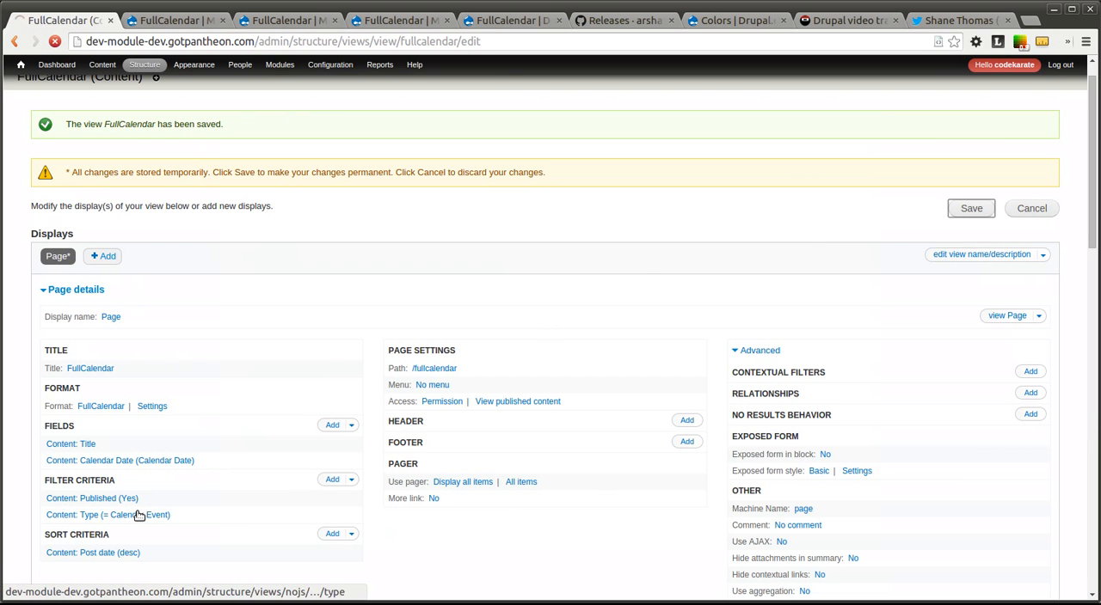
Save the FullCalendar view and filter the modules list for 'full'.
{"action": "left_click", "coordinate": [108, 514]}
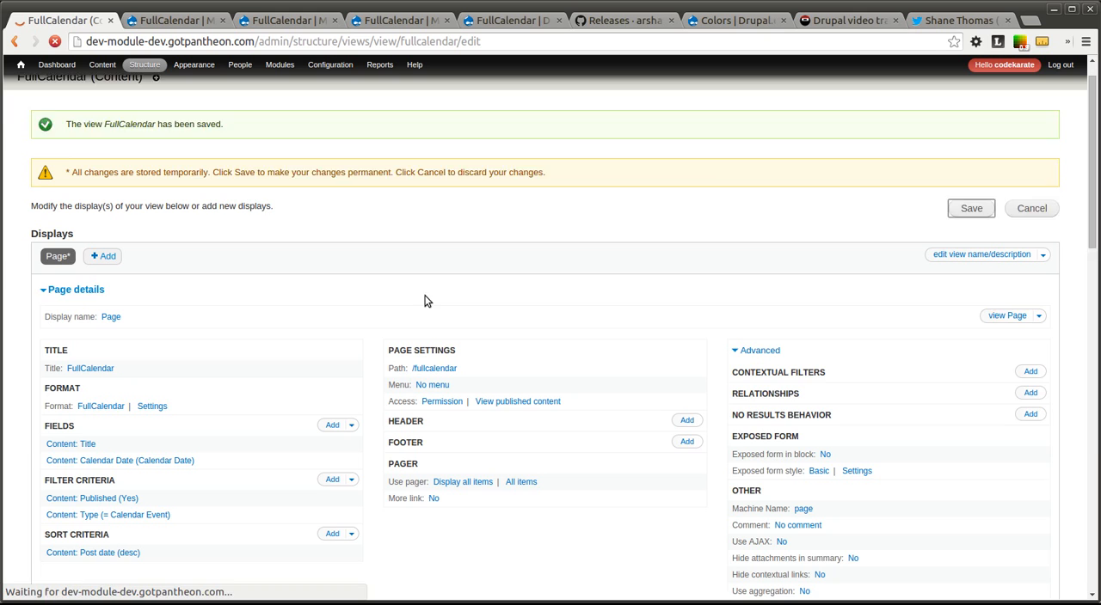
{"action": "left_click", "coordinate": [280, 65]}
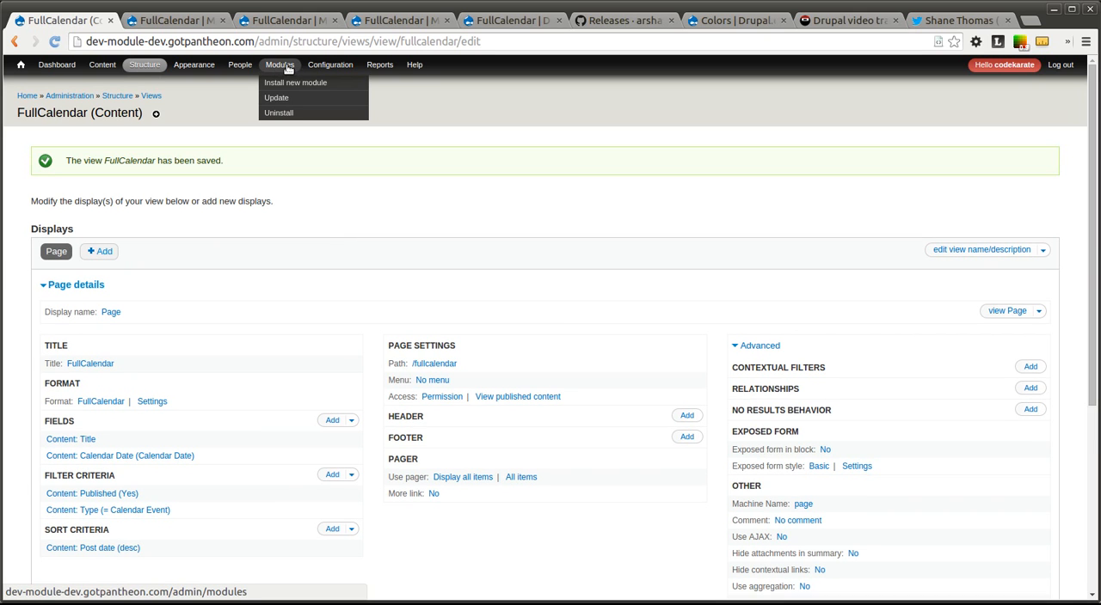
{"action": "left_click", "coordinate": [280, 64]}
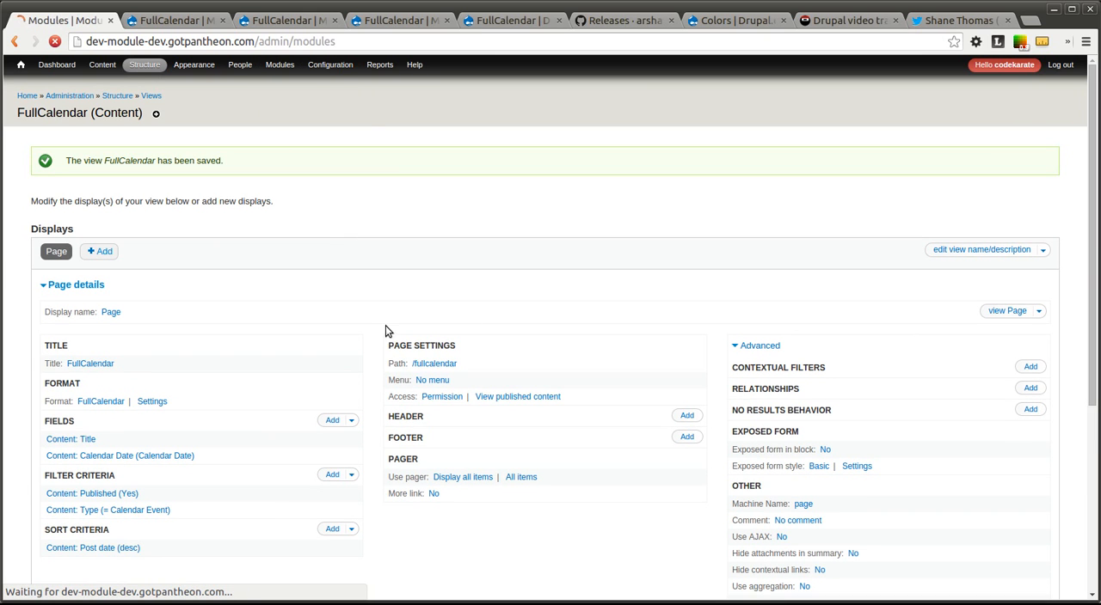
{"action": "left_click", "coordinate": [280, 64]}
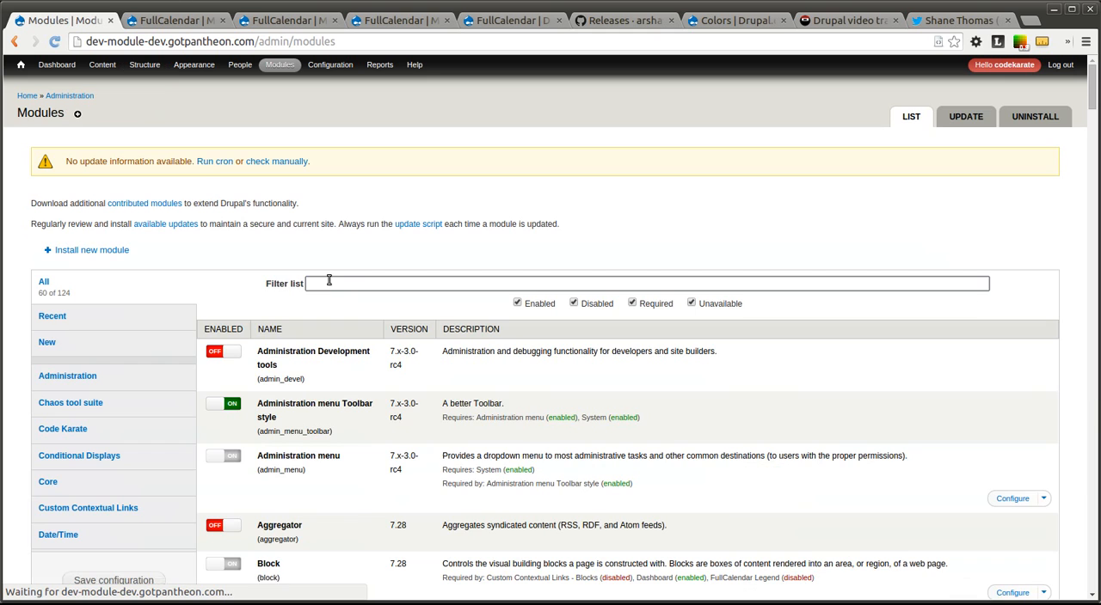
{"action": "type", "text": "full"}
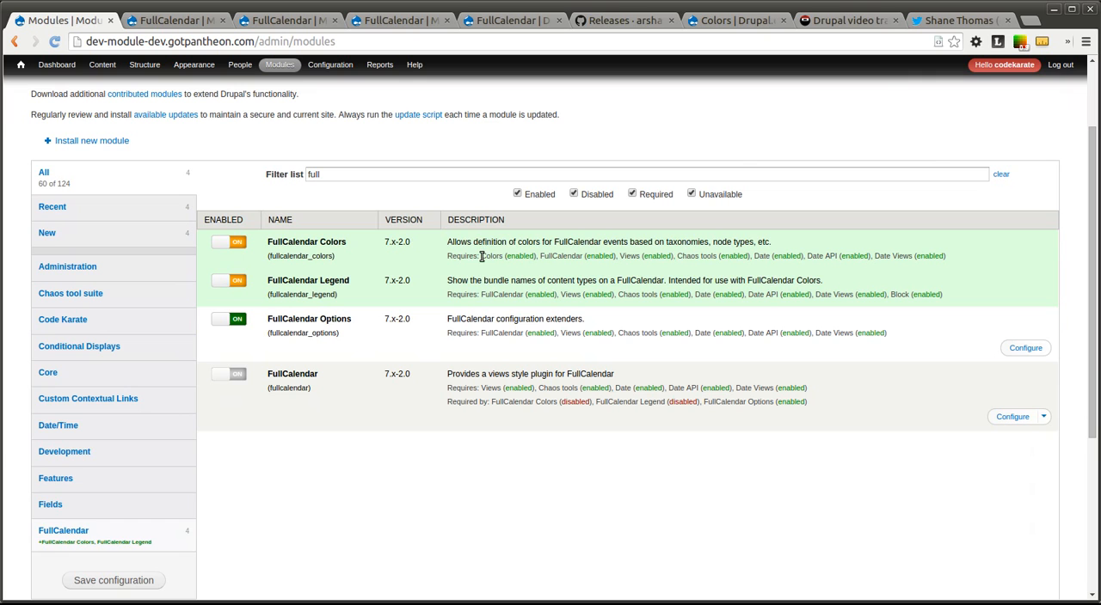
Switch on FullCalendar Colors and FullCalendar Legend and save the module configuration.
{"action": "left_click", "coordinate": [113, 579]}
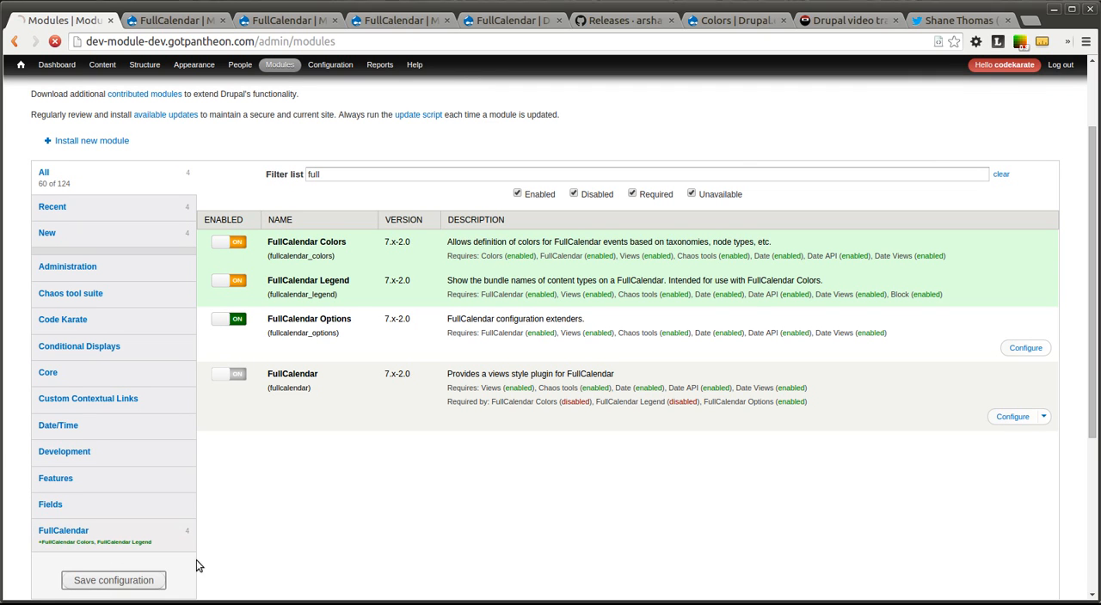
{"action": "left_click", "coordinate": [507, 20]}
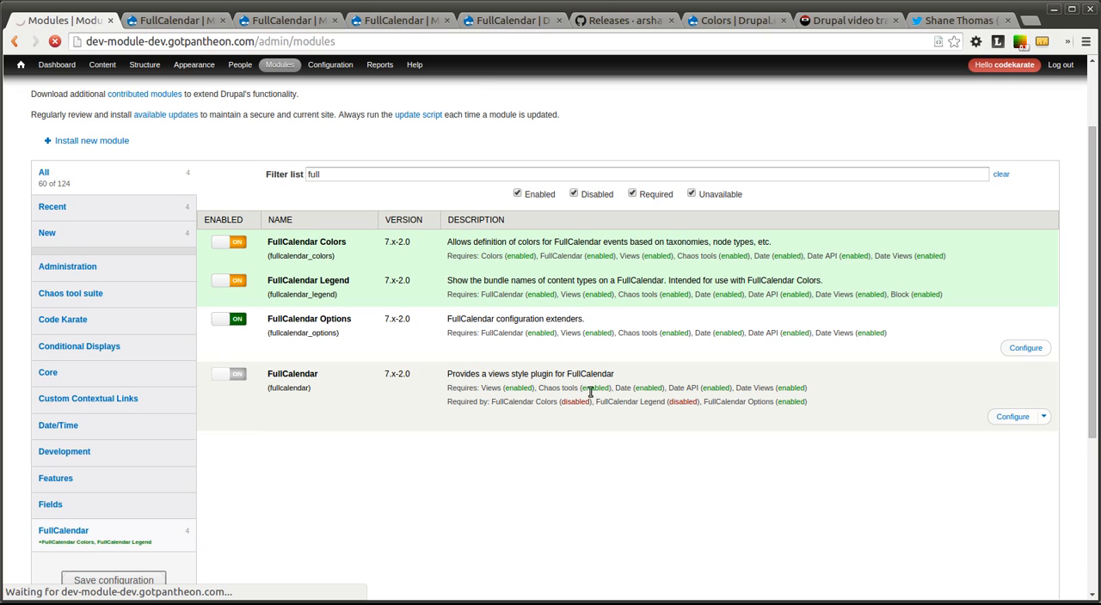
{"action": "left_click", "coordinate": [113, 580]}
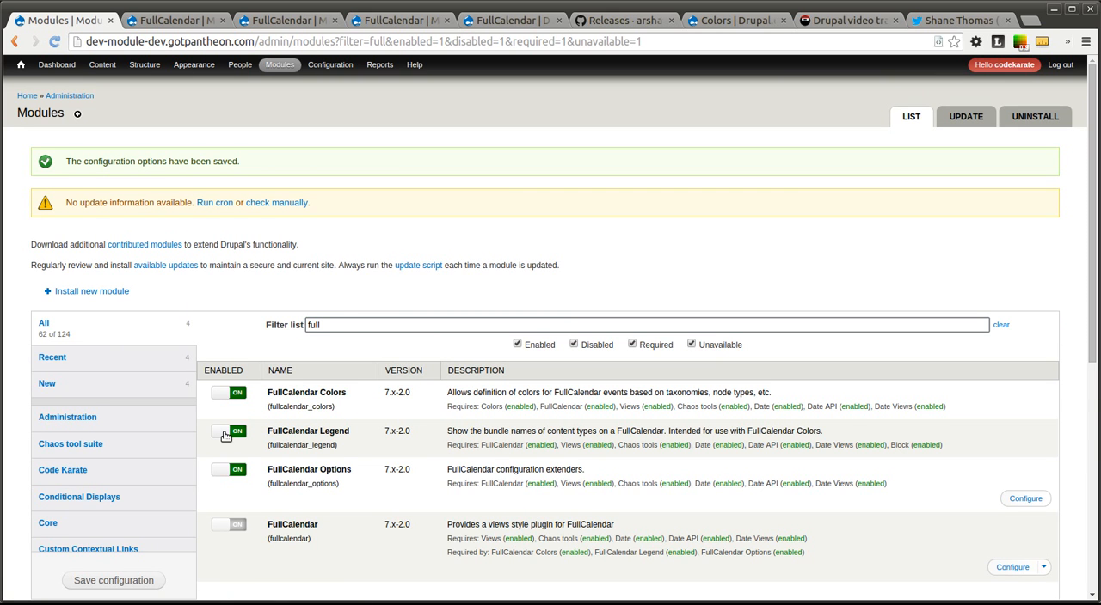
{"action": "scroll", "scroll_direction": "down", "scroll_amount": 3}
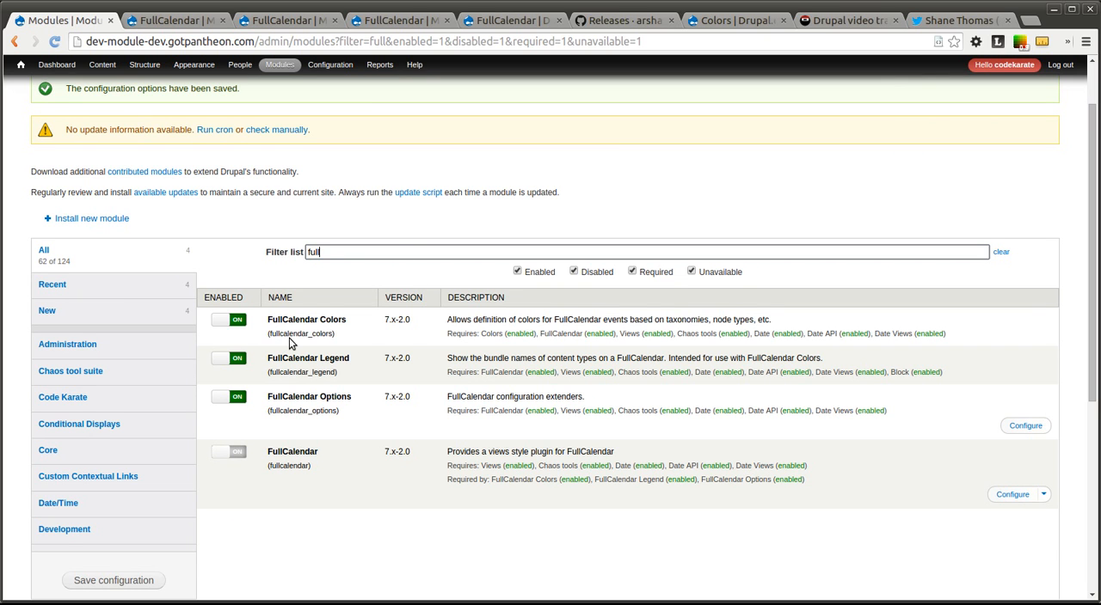
{"action": "mouse_move", "coordinate": [410, 354]}
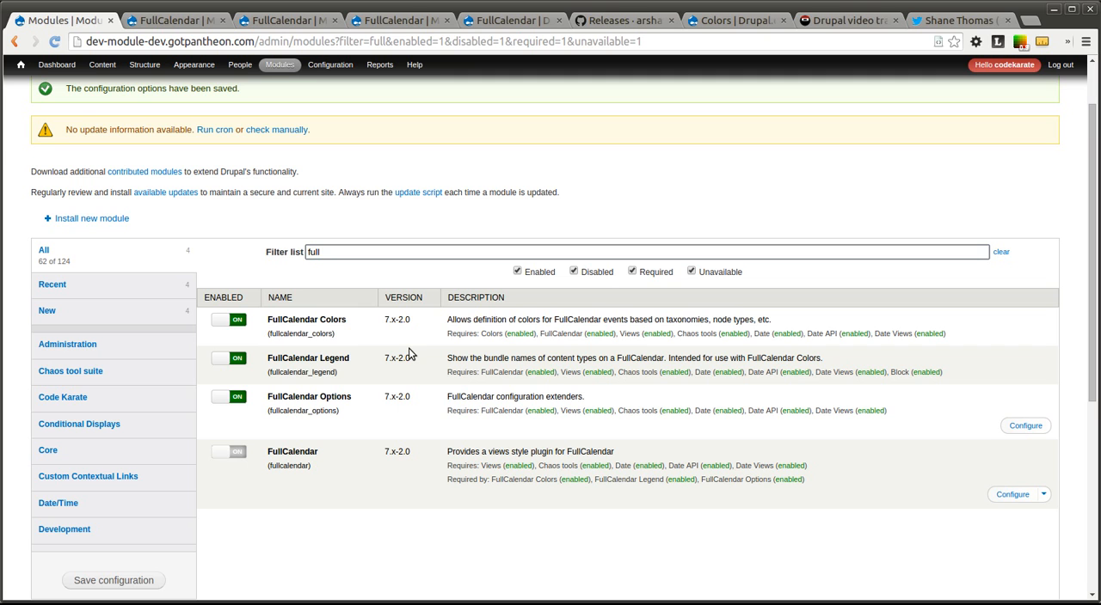
{"action": "mouse_move", "coordinate": [375, 359]}
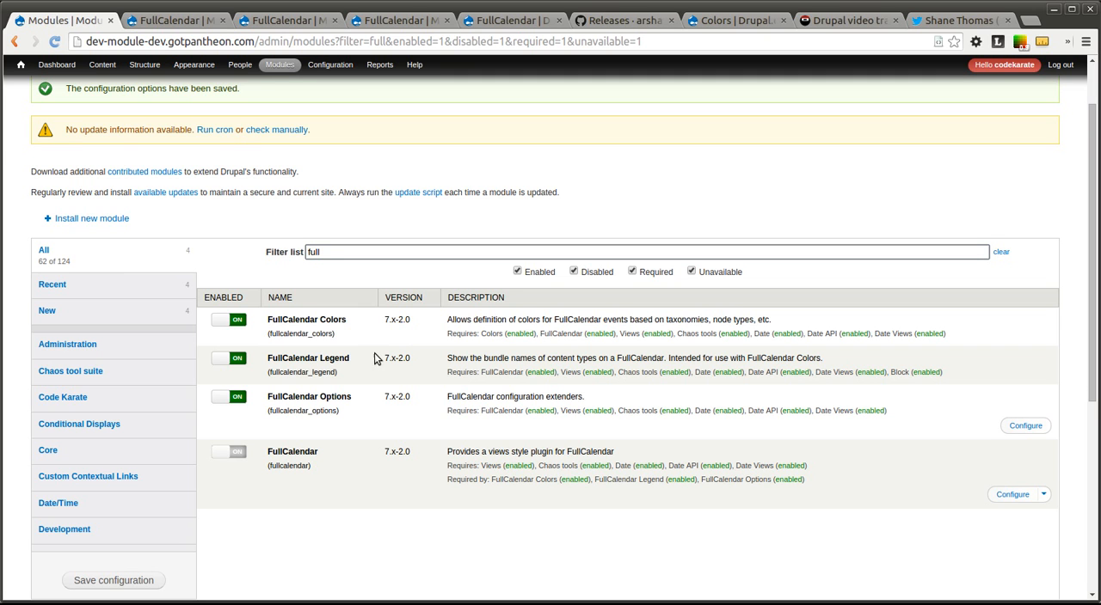
{"action": "left_click", "coordinate": [145, 65]}
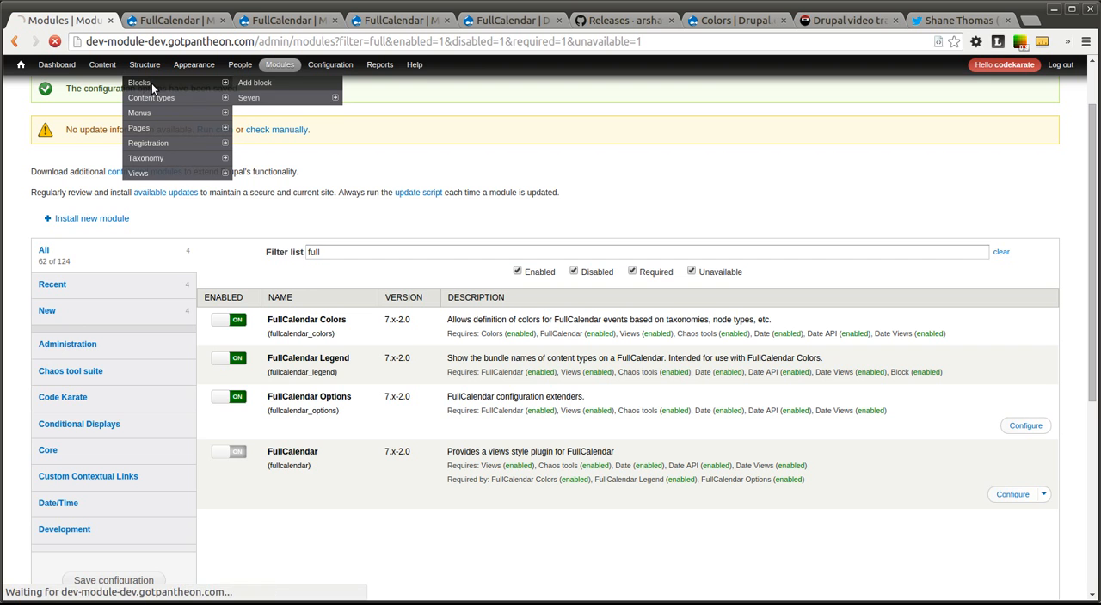
Set FullCalendar Legend's region to Sidebar first, drag it under Search form, and save blocks.
{"action": "left_click", "coordinate": [138, 81]}
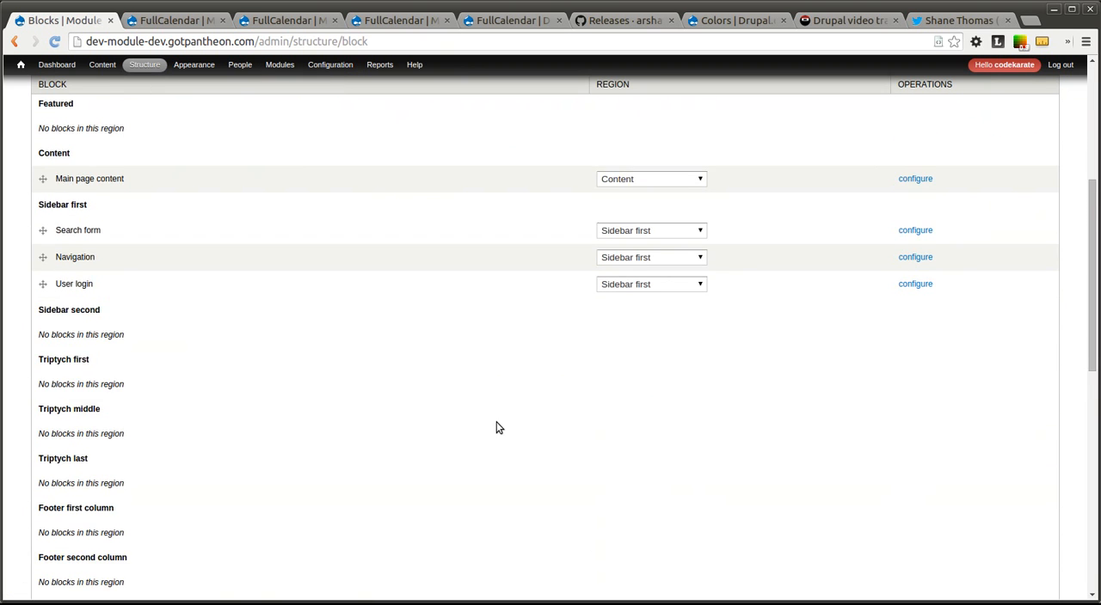
{"action": "scroll", "scroll_direction": "down", "scroll_amount": 3}
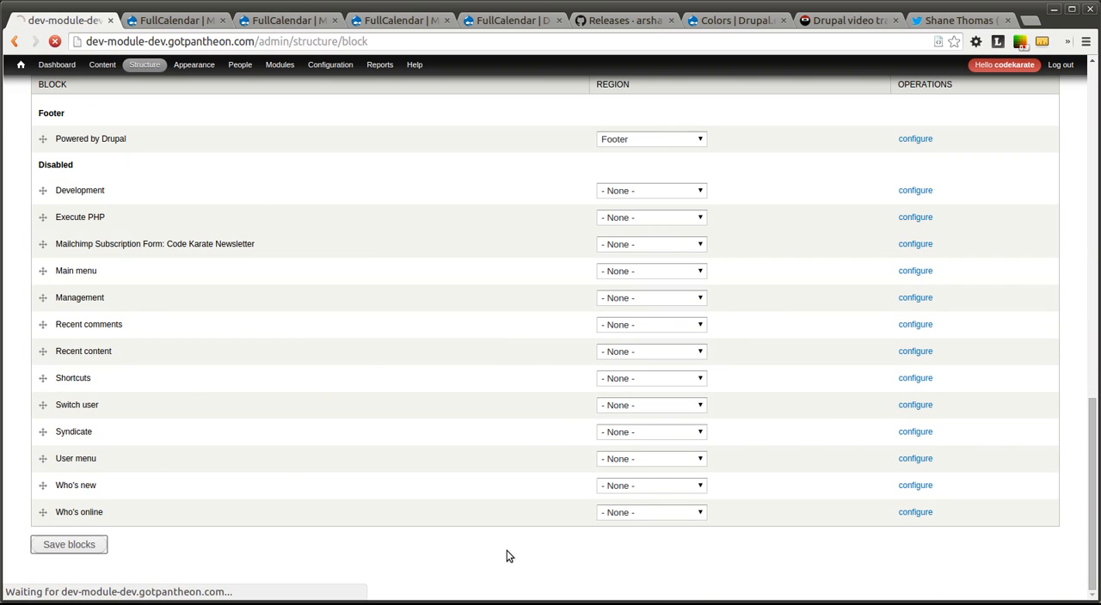
{"action": "left_click", "coordinate": [68, 544]}
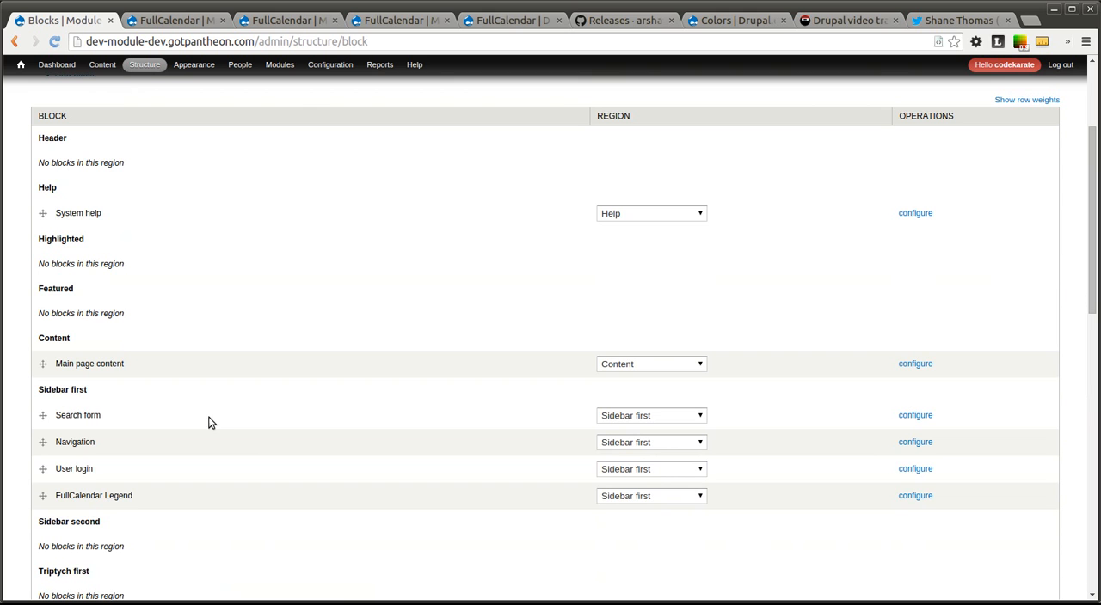
{"action": "left_click_drag", "start_coordinate": [43, 495], "coordinate": [43, 469]}
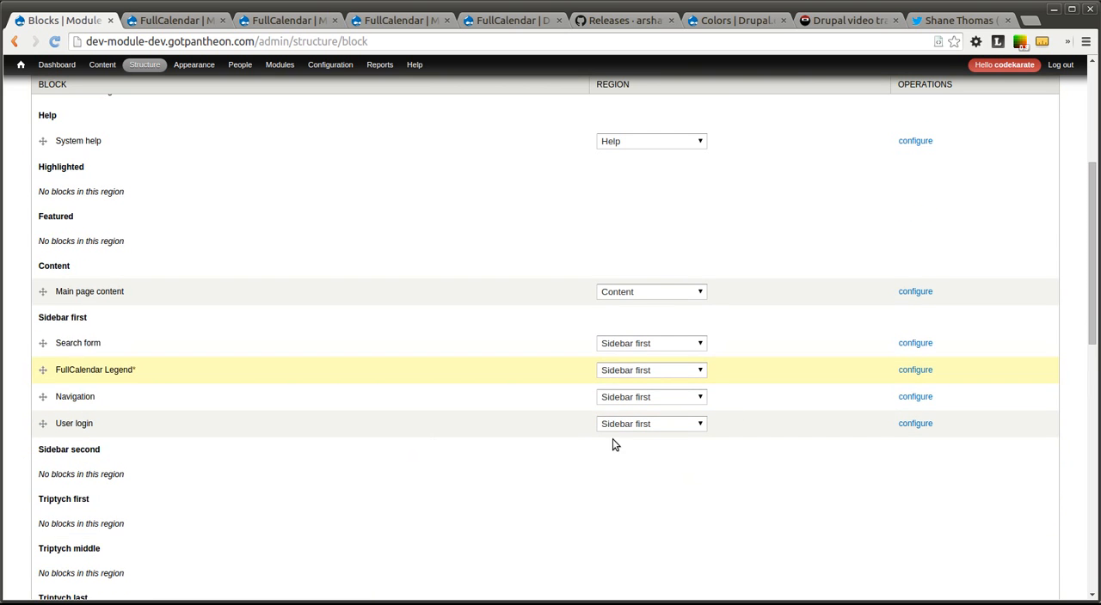
{"action": "scroll", "scroll_direction": "down", "scroll_amount": 3}
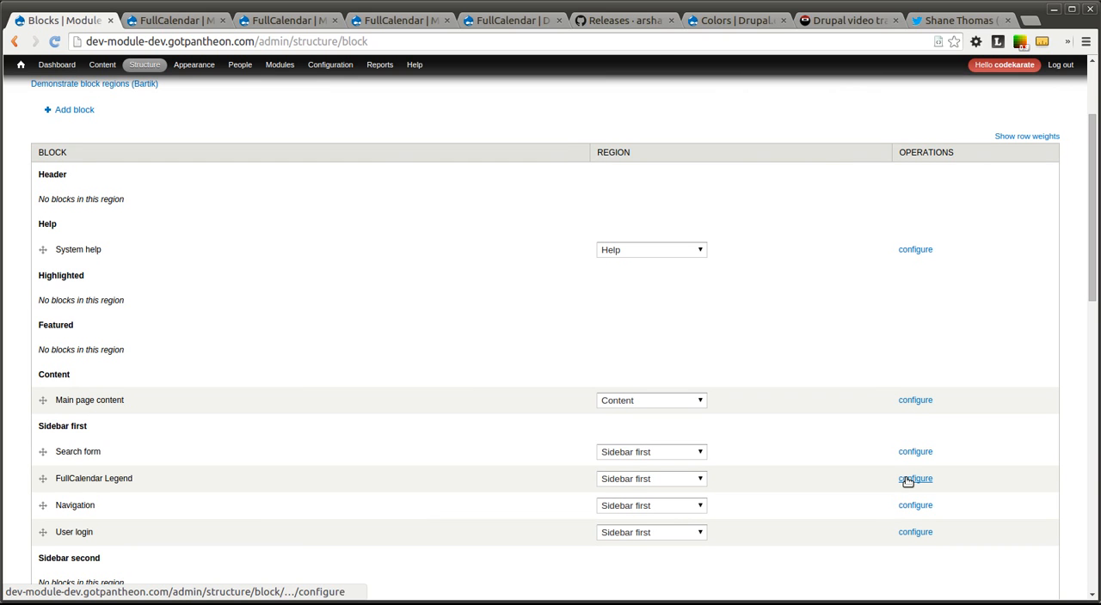
{"action": "left_click", "coordinate": [915, 479]}
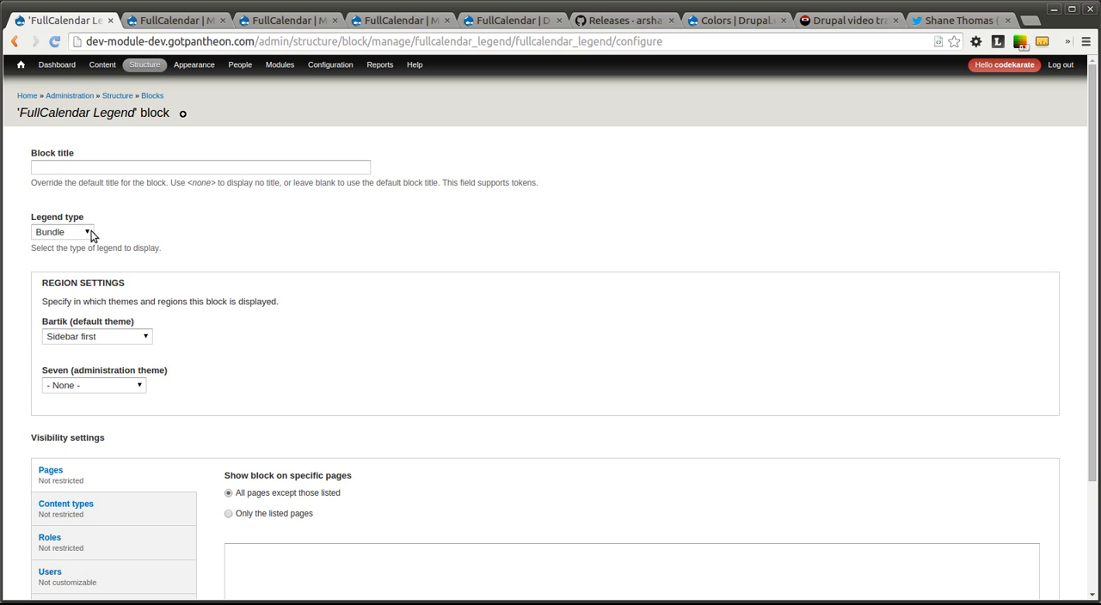
Choose Bundle as the legend type and Sidebar first as the Bartik region, then save.
{"action": "left_click", "coordinate": [61, 231]}
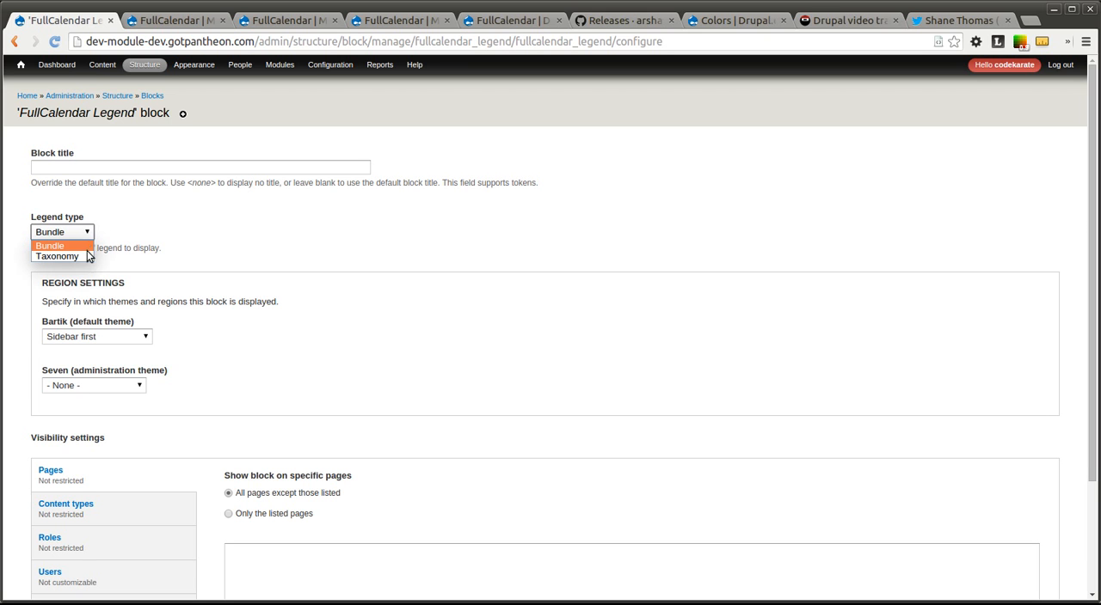
{"action": "left_click", "coordinate": [58, 256]}
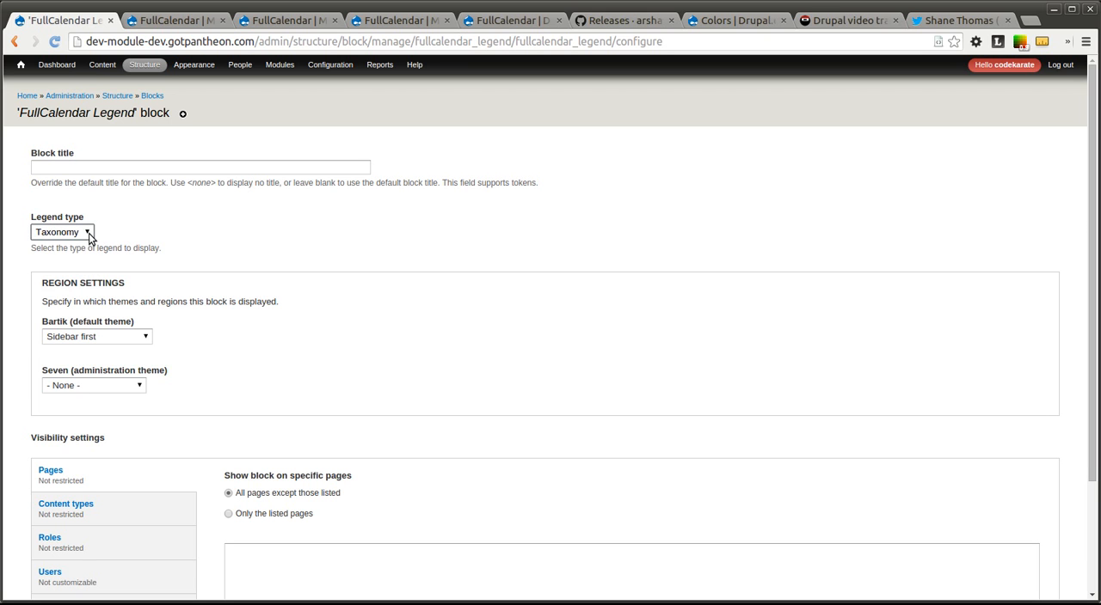
{"action": "left_click", "coordinate": [61, 232]}
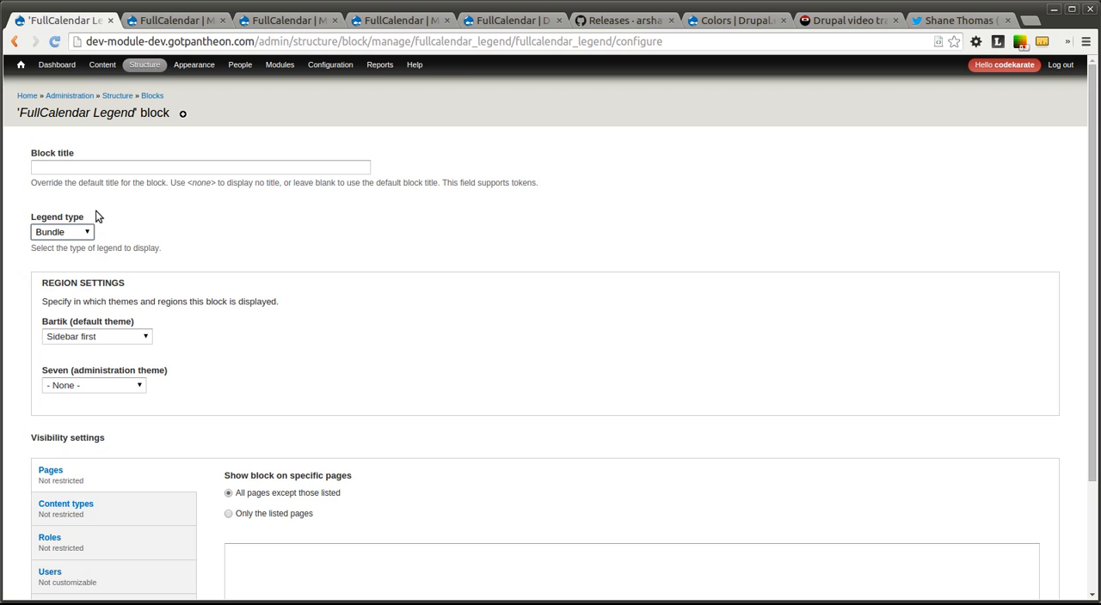
{"action": "mouse_move", "coordinate": [164, 252]}
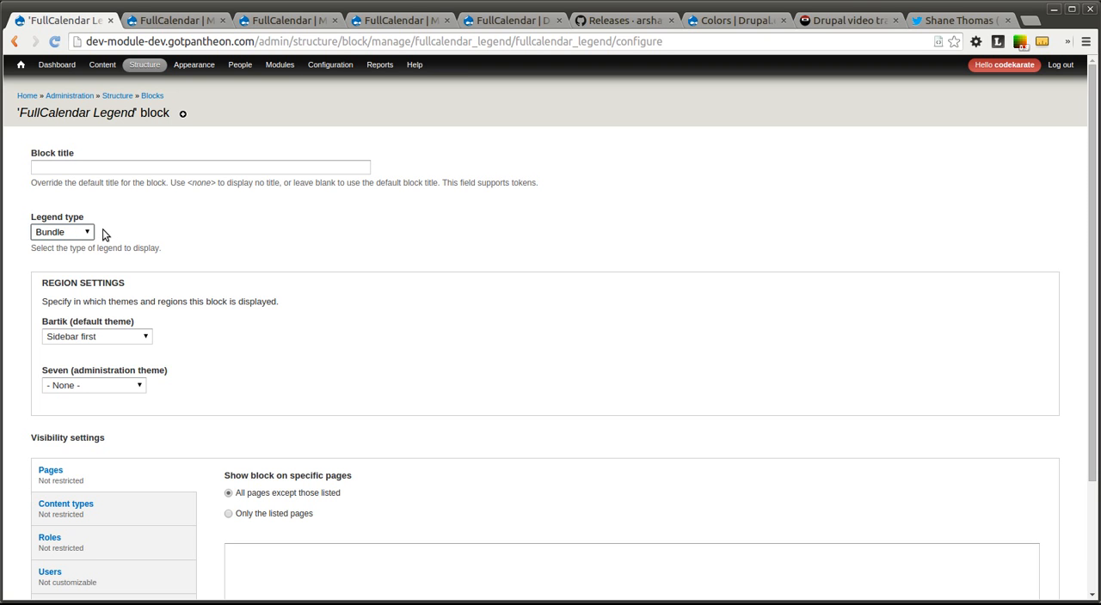
{"action": "mouse_move", "coordinate": [116, 227]}
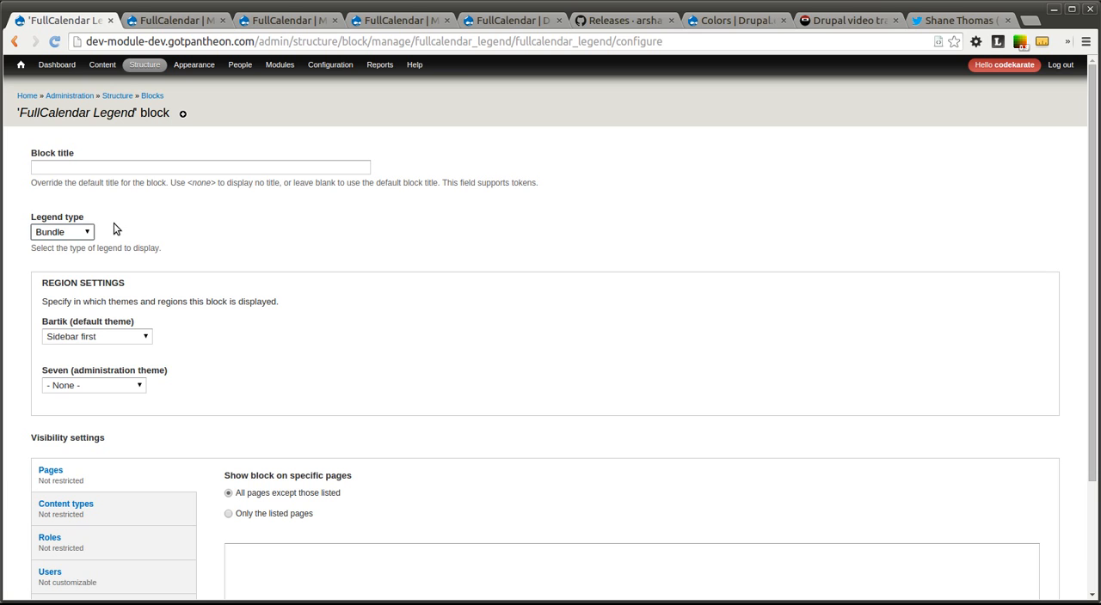
{"action": "mouse_move", "coordinate": [229, 239]}
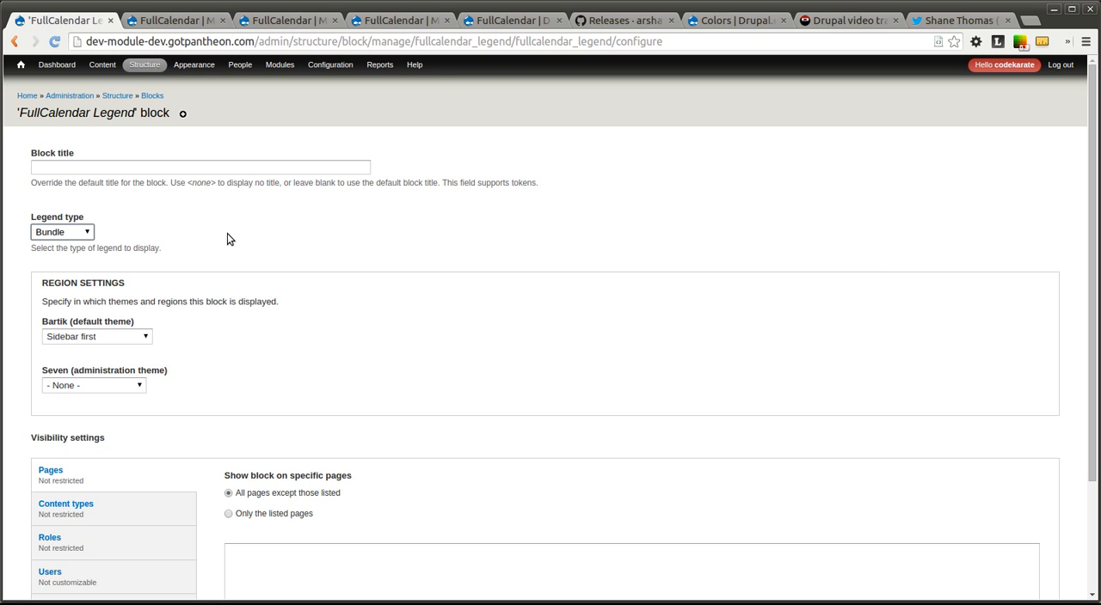
{"action": "mouse_move", "coordinate": [85, 240]}
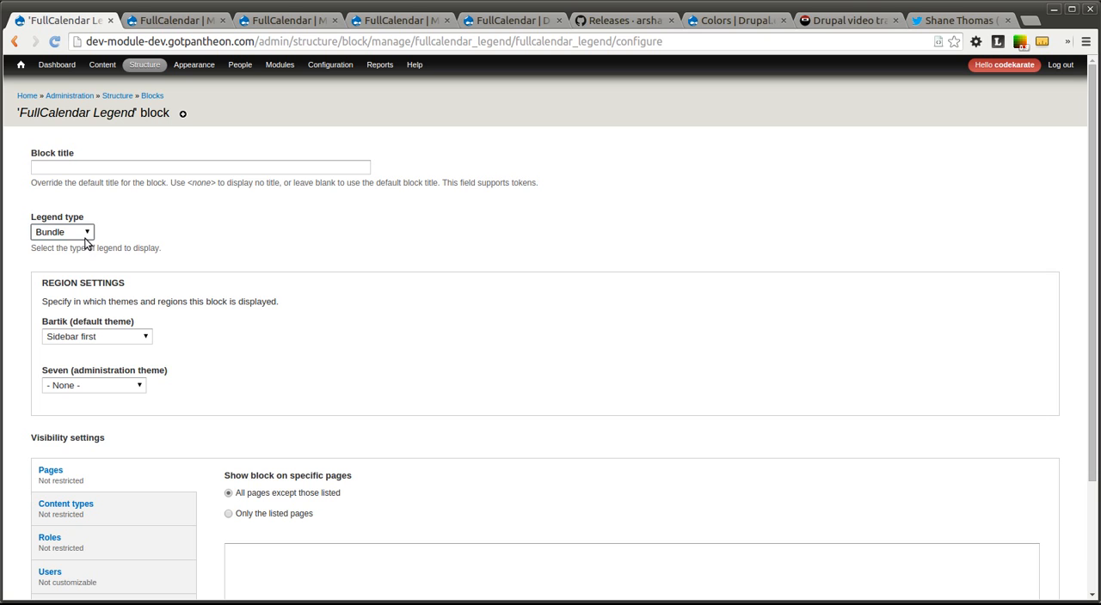
{"action": "left_click", "coordinate": [61, 231]}
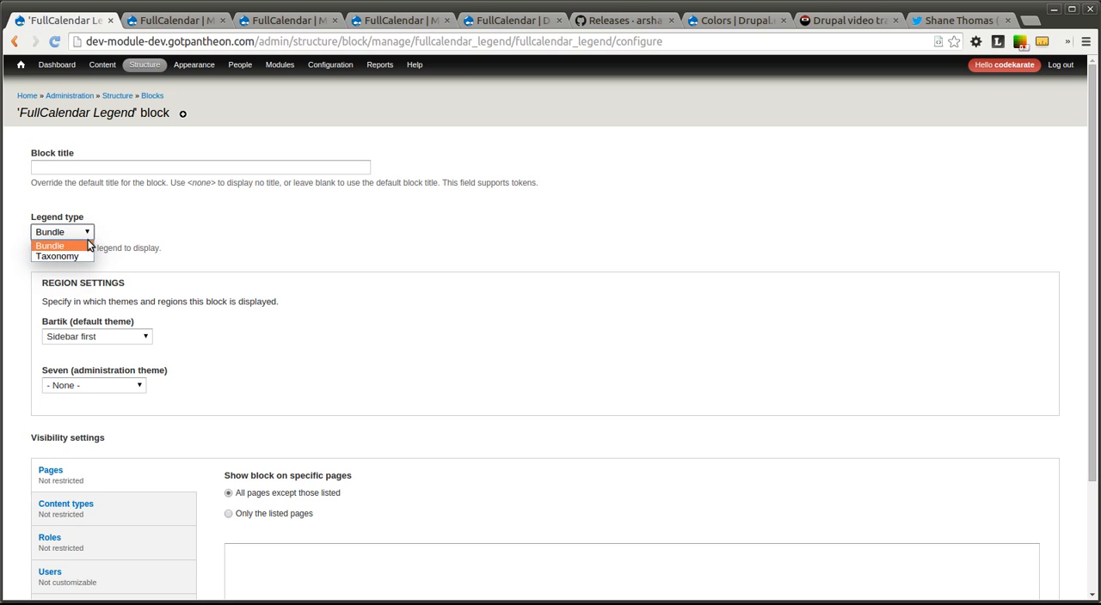
{"action": "left_click", "coordinate": [60, 231]}
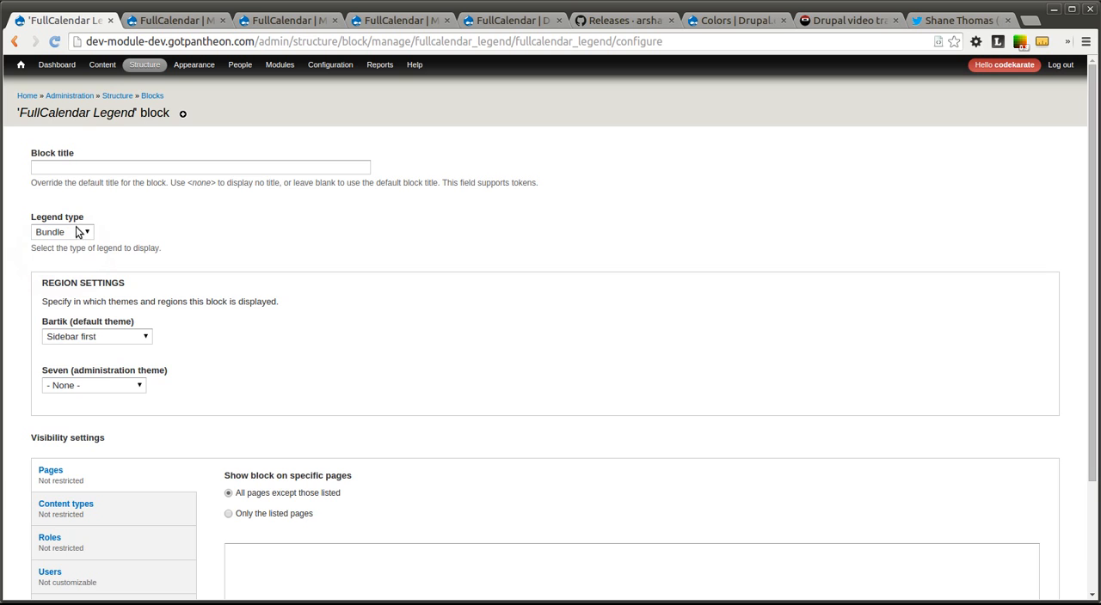
{"action": "scroll", "scroll_direction": "down", "scroll_amount": 3}
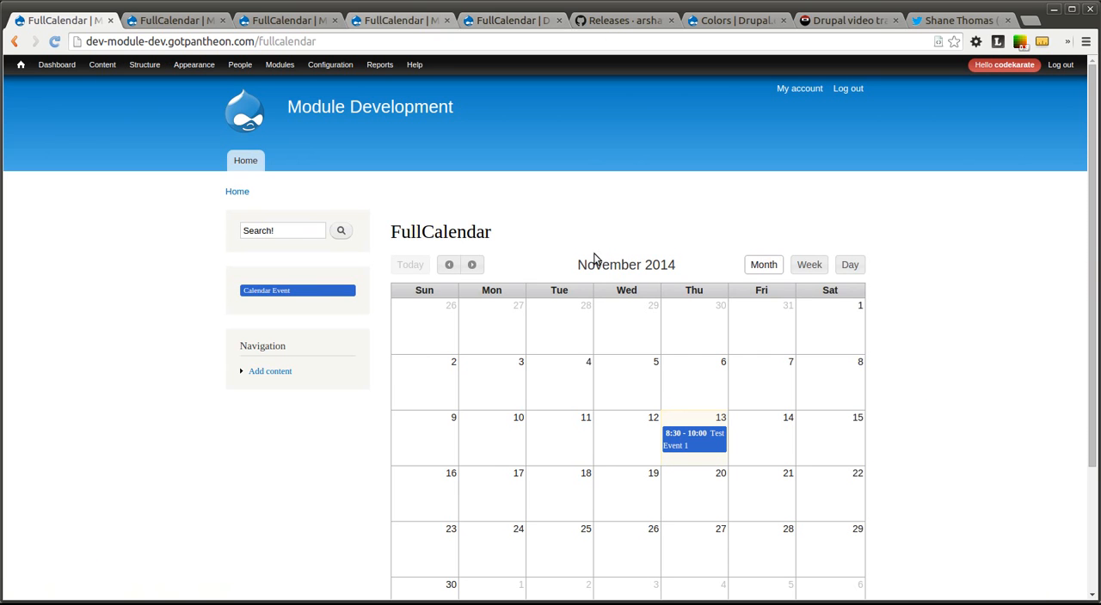
{"action": "mouse_move", "coordinate": [325, 291]}
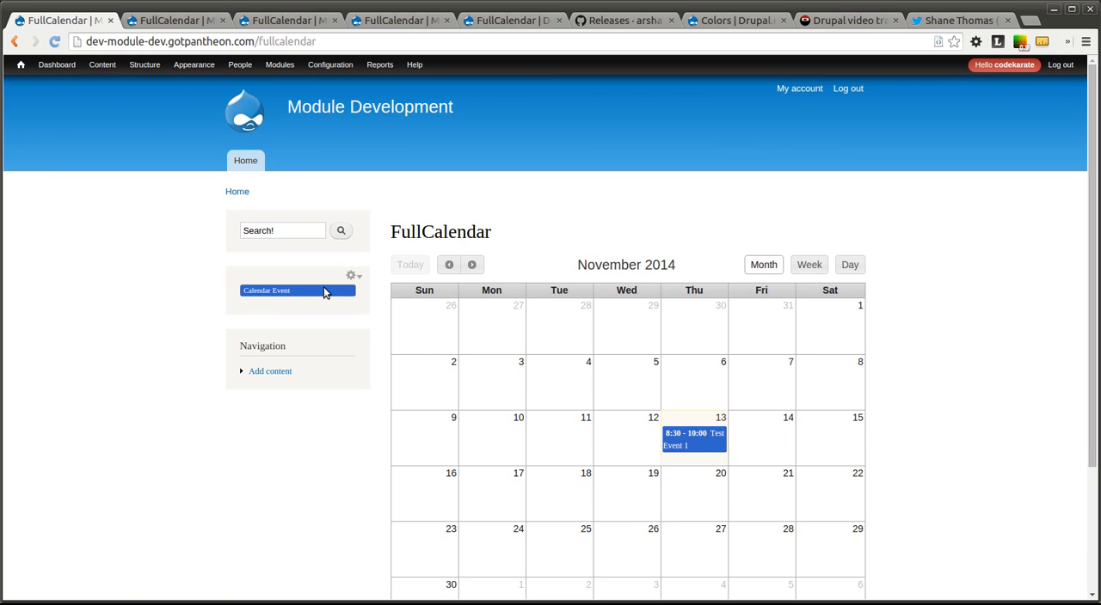
{"action": "mouse_move", "coordinate": [277, 295]}
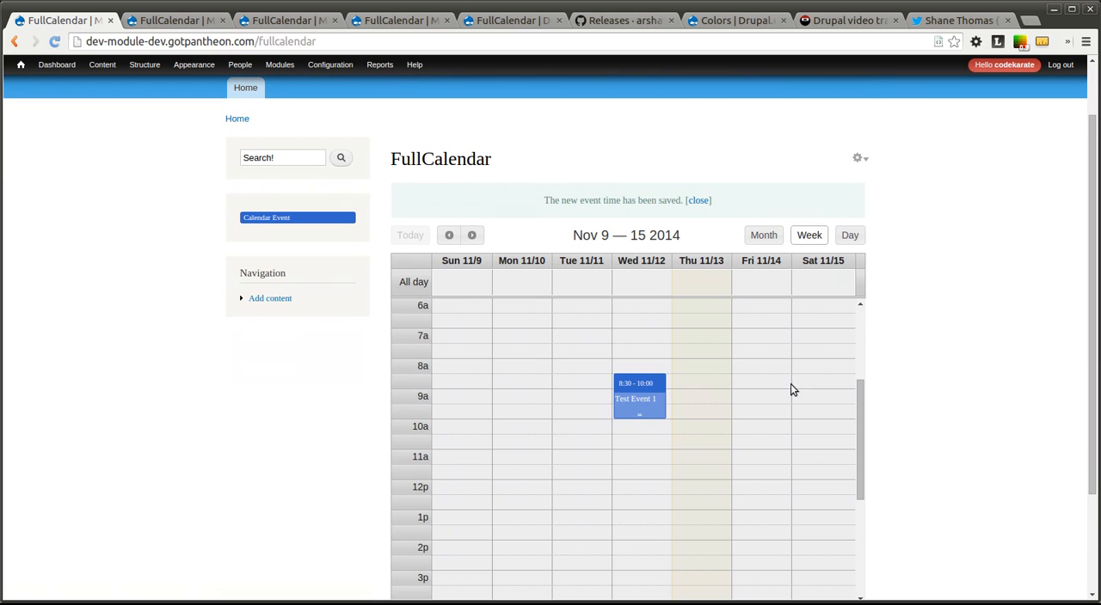
In Week view, drag Test Event 1 to Tuesday 10a and stretch it to 2:30.
{"action": "left_click_drag", "start_coordinate": [639, 417], "coordinate": [639, 510]}
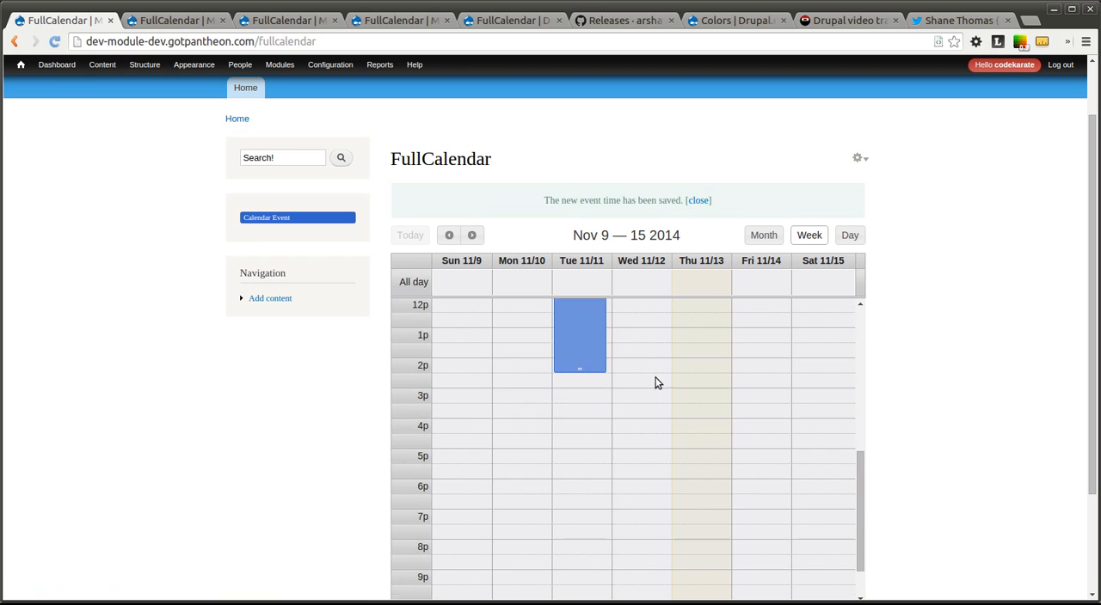
{"action": "scroll", "scroll_direction": "up", "scroll_amount": 3}
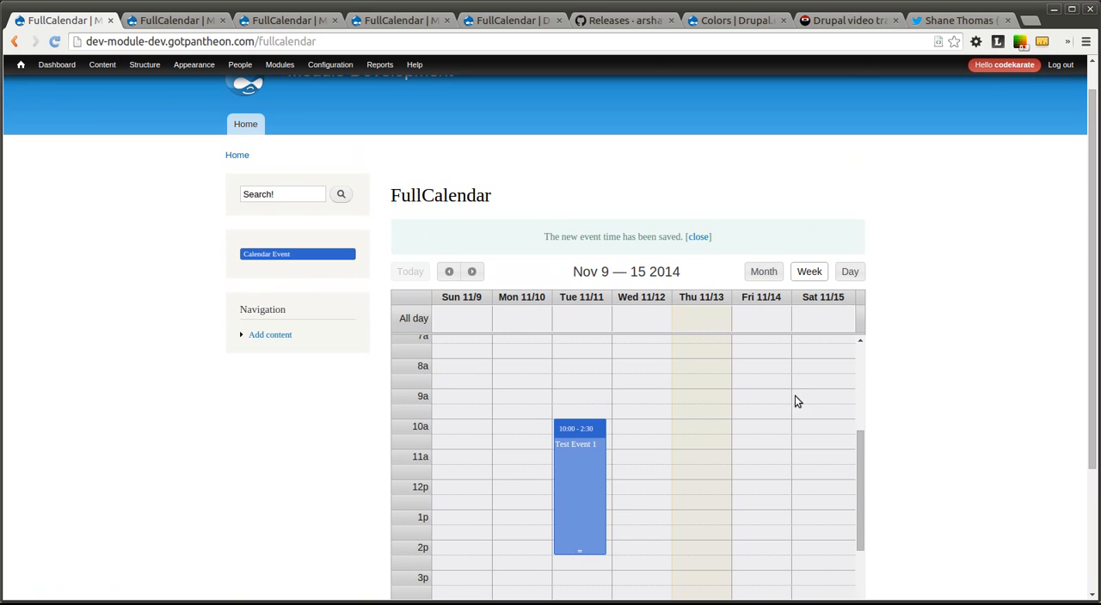
{"action": "mouse_move", "coordinate": [244, 259]}
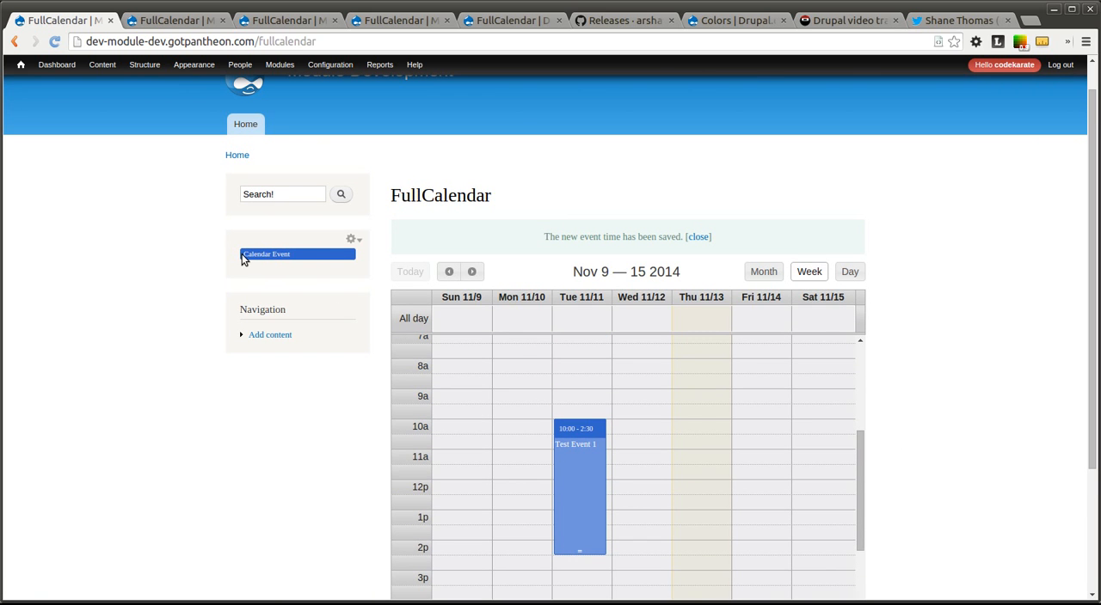
{"action": "left_click", "coordinate": [193, 64]}
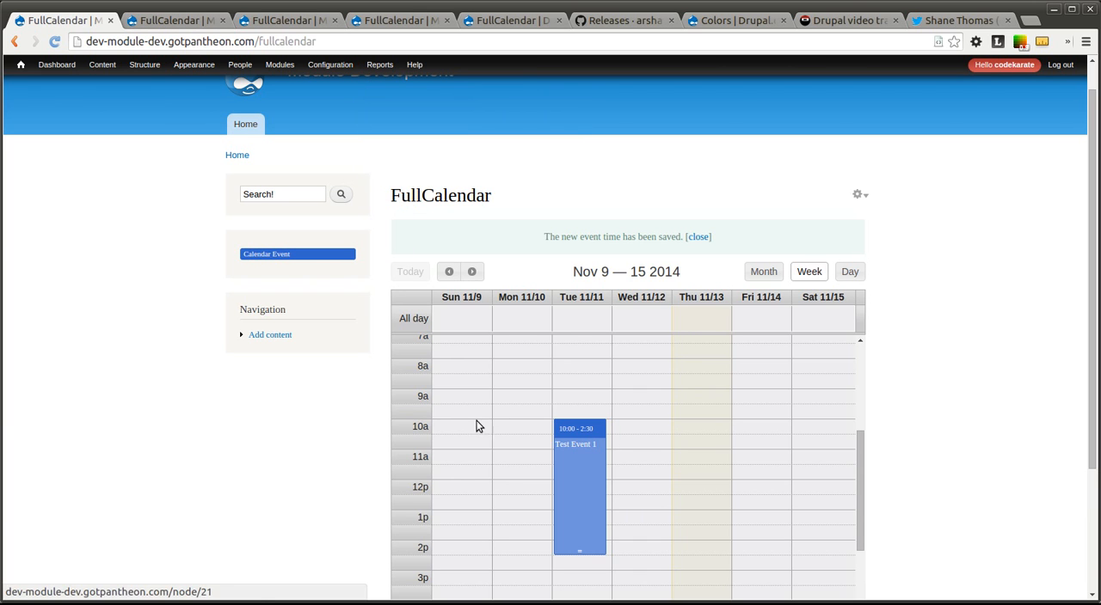
{"action": "mouse_move", "coordinate": [819, 461]}
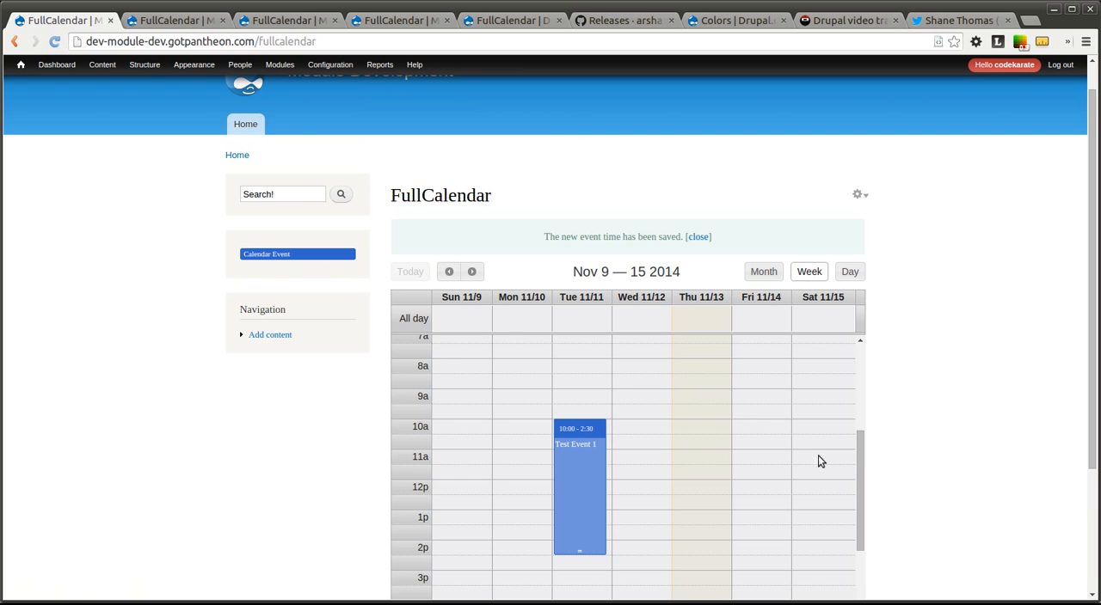
{"action": "mouse_move", "coordinate": [774, 395]}
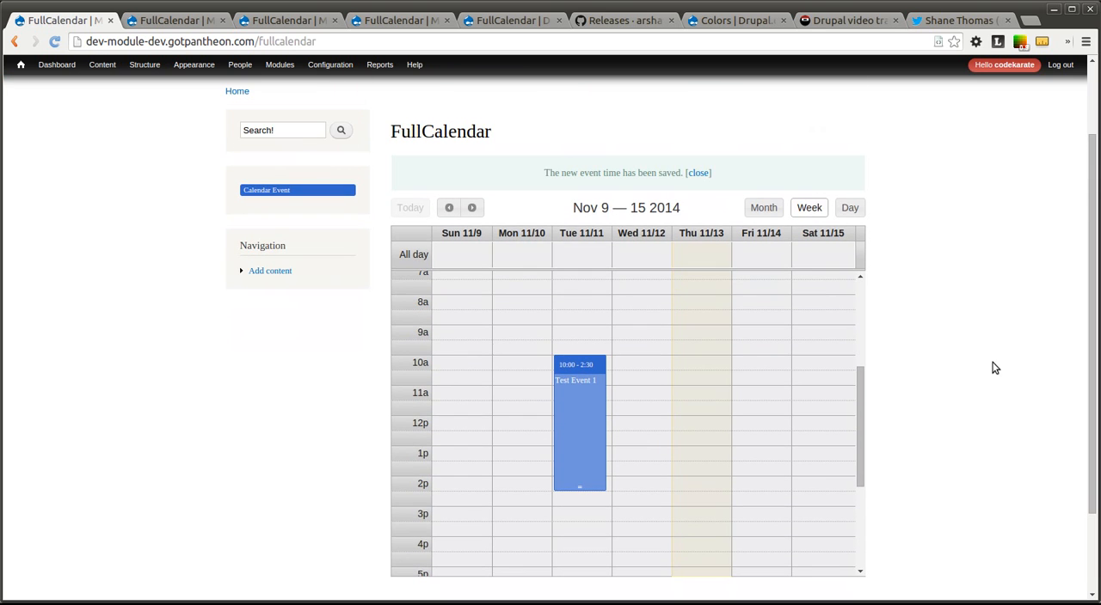
{"action": "mouse_move", "coordinate": [186, 236]}
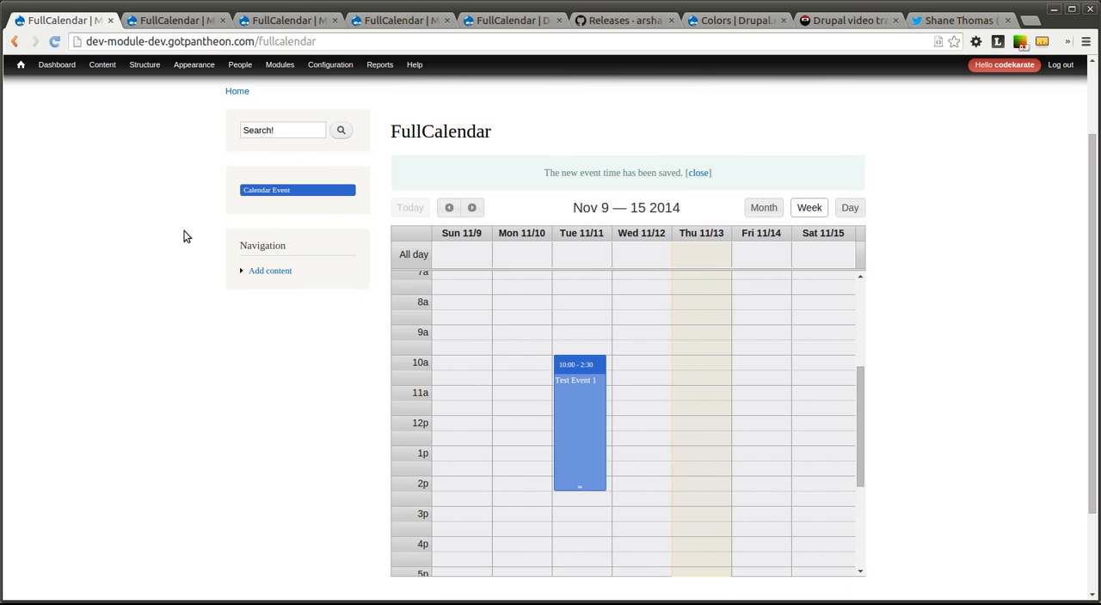
{"action": "mouse_move", "coordinate": [288, 185]}
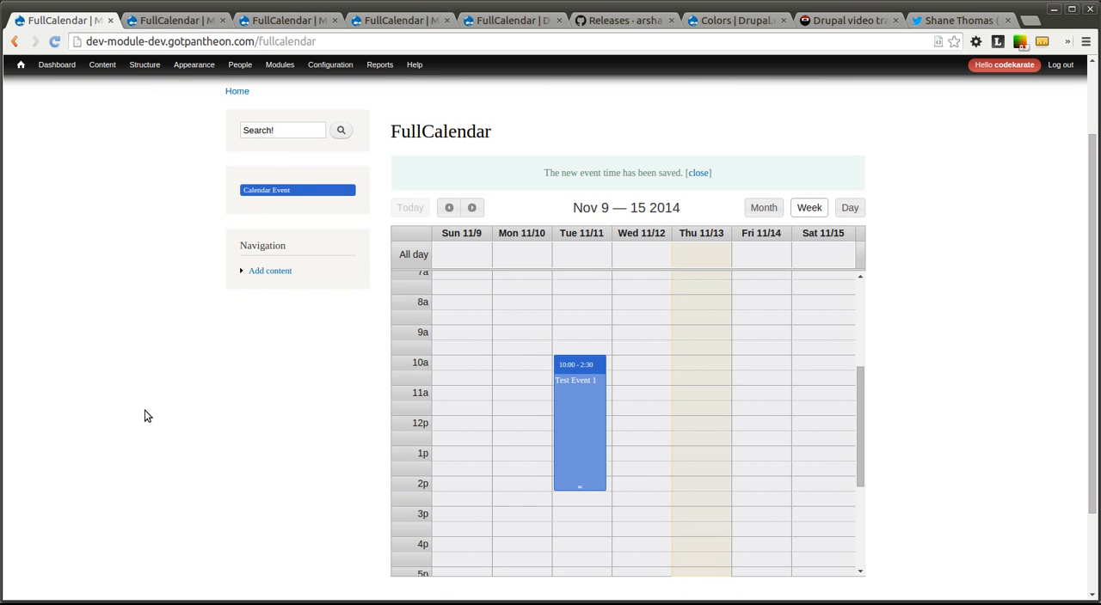
{"action": "mouse_move", "coordinate": [580, 495]}
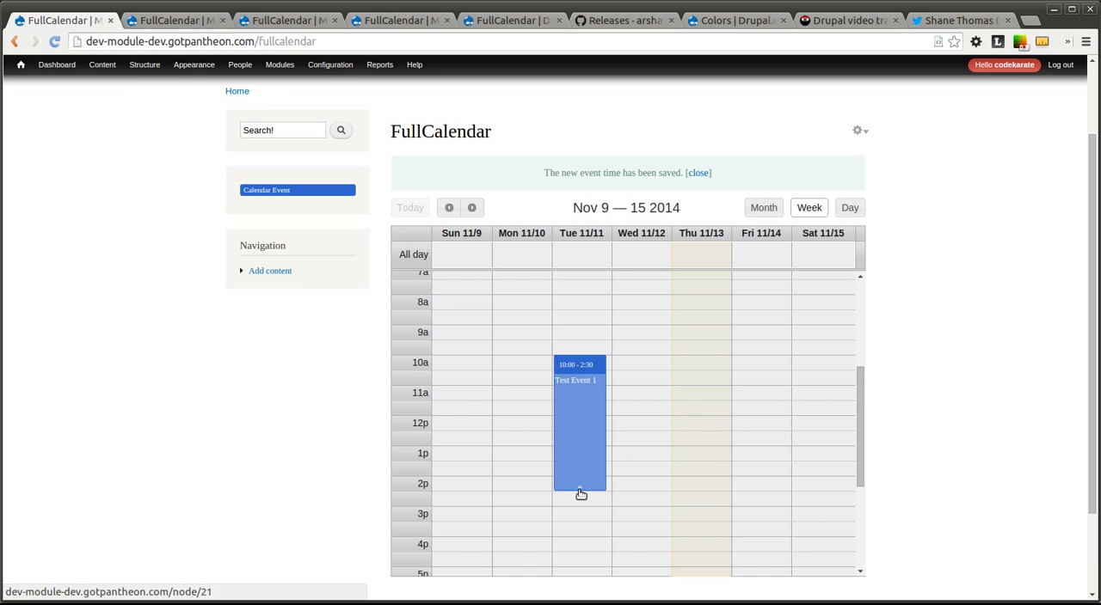
{"action": "mouse_move", "coordinate": [454, 449]}
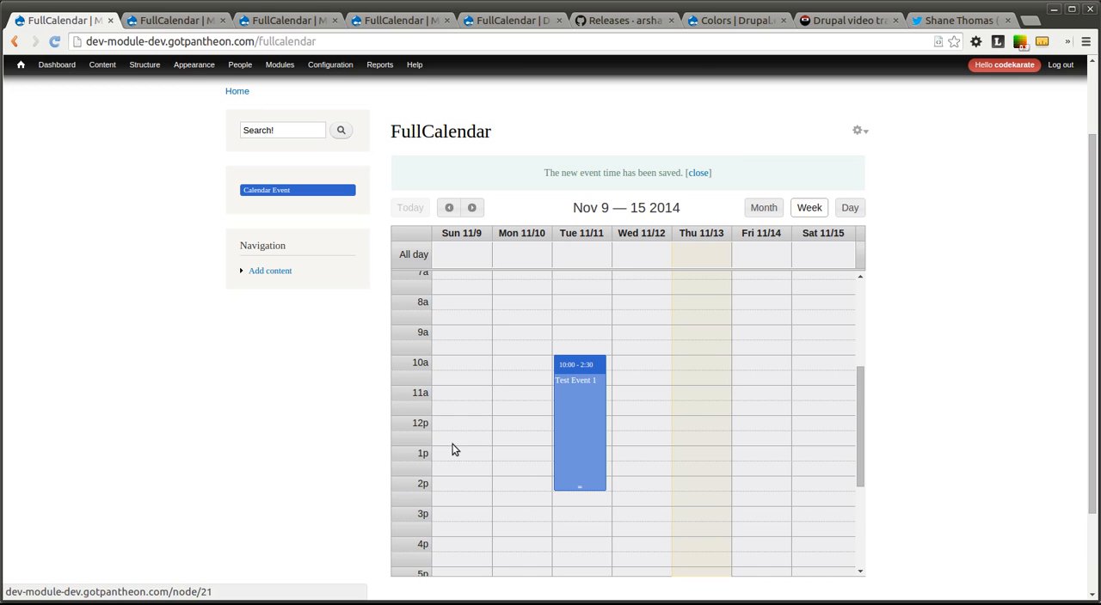
{"action": "mouse_move", "coordinate": [167, 375]}
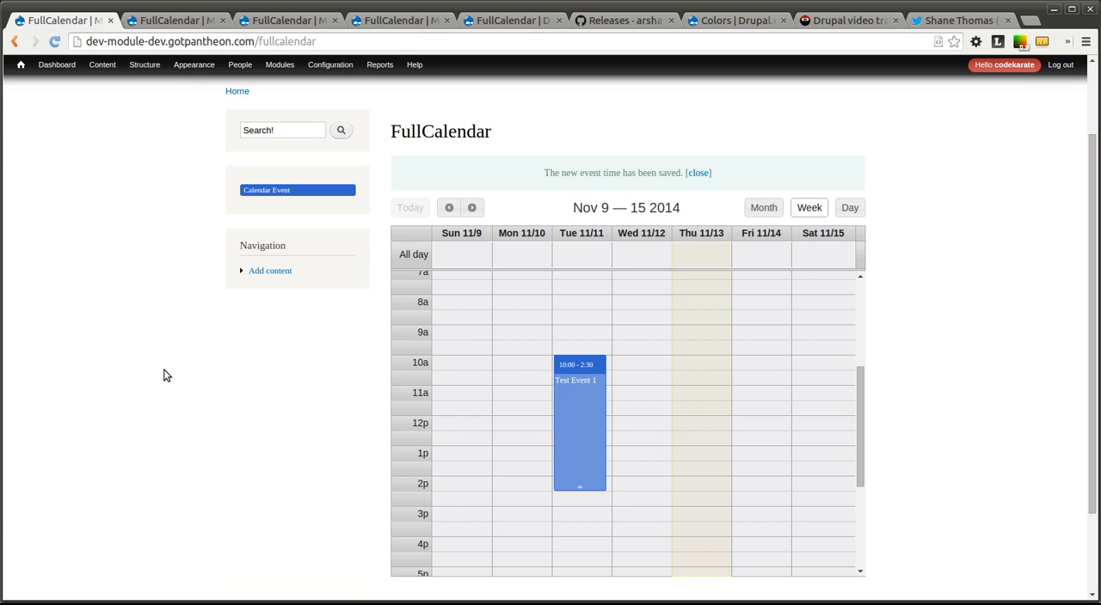
{"action": "mouse_move", "coordinate": [584, 405]}
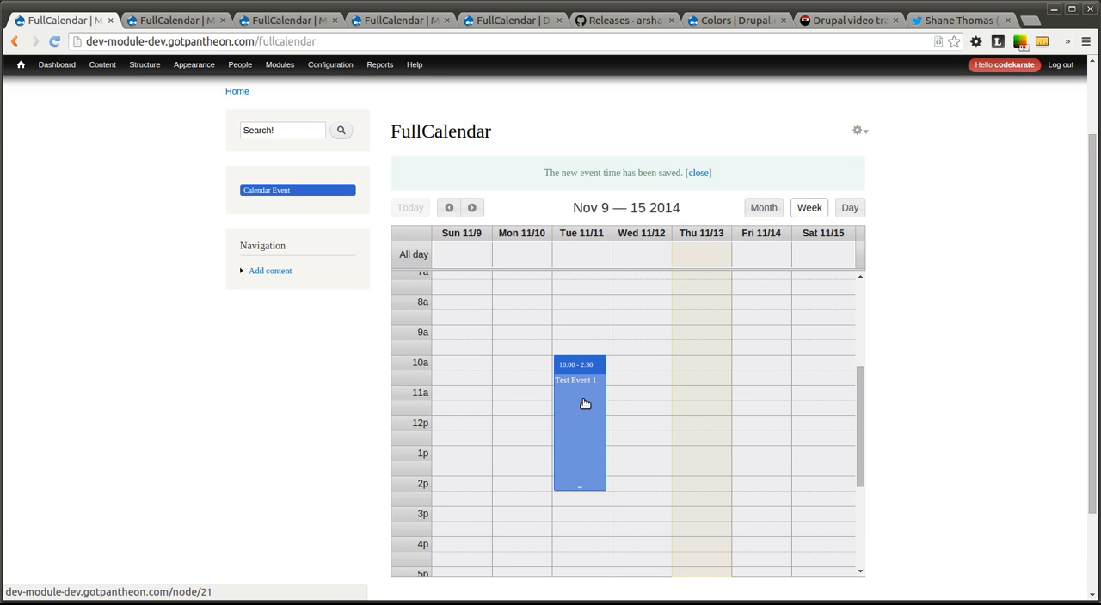
{"action": "mouse_move", "coordinate": [1013, 235]}
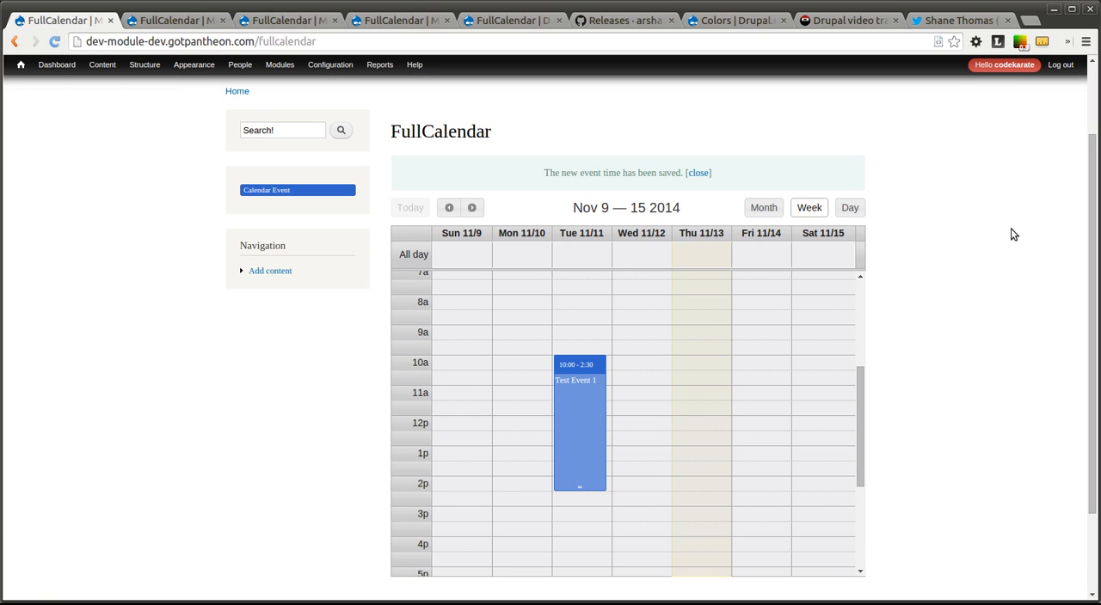
{"action": "mouse_move", "coordinate": [996, 226]}
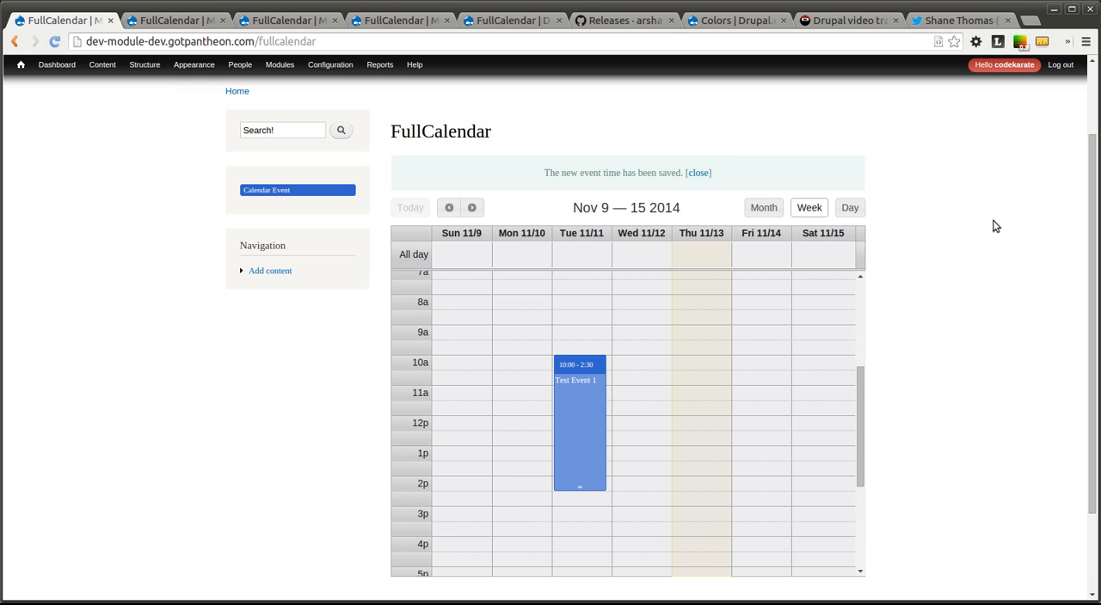
Drag Test Event 1 to Thursday and Friday, back to Tuesday 10:00, then open CodeKarate.com.
{"action": "scroll", "scroll_direction": "up", "scroll_amount": 3}
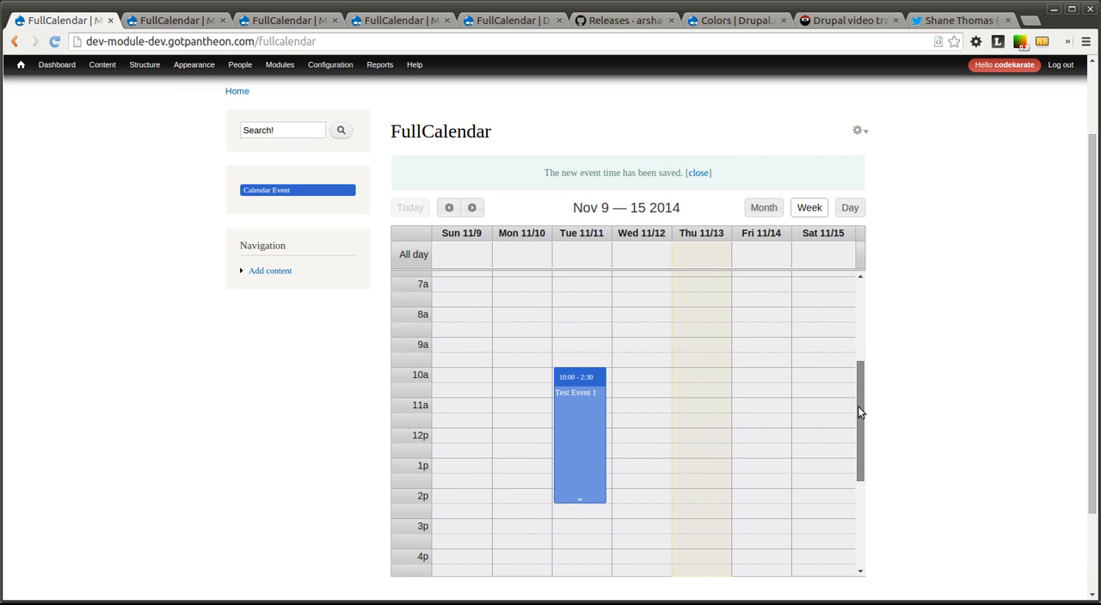
{"action": "scroll", "scroll_direction": "down", "scroll_amount": 3}
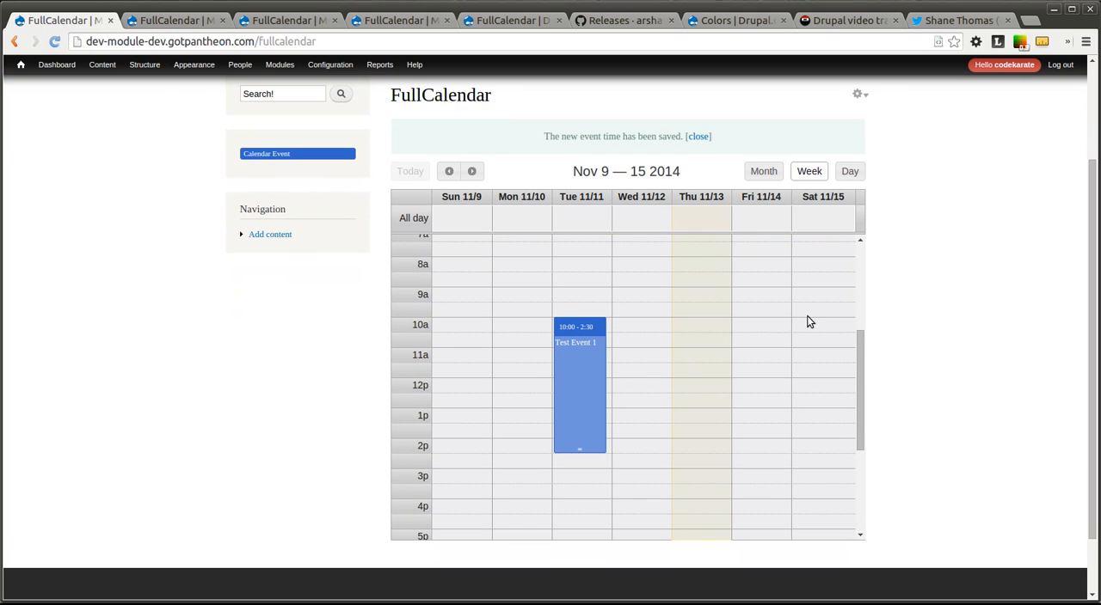
{"action": "left_click_drag", "start_coordinate": [579, 387], "coordinate": [699, 369]}
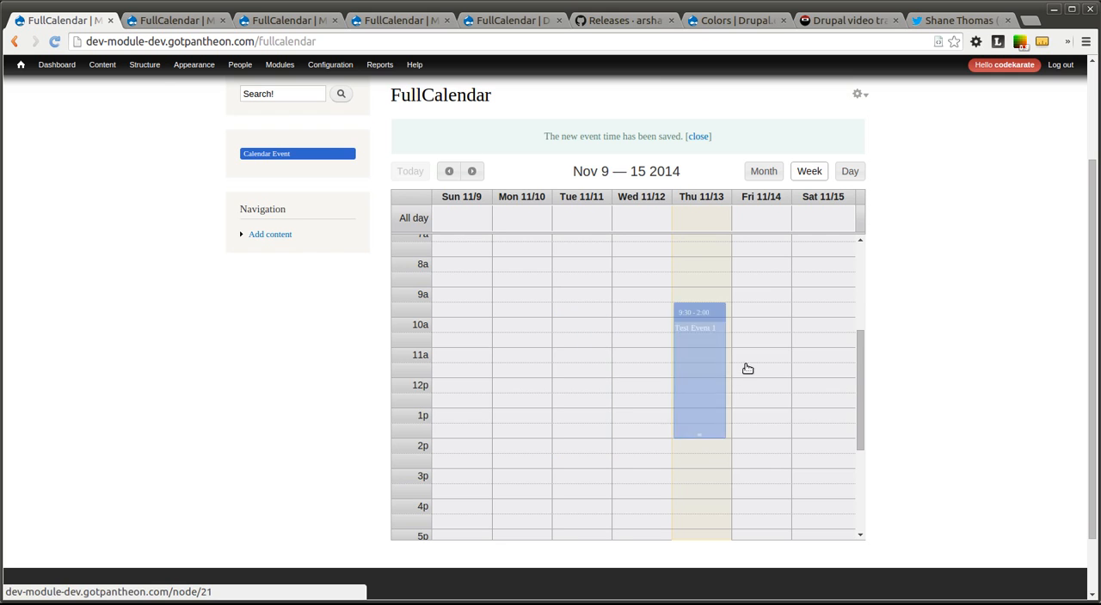
{"action": "left_click_drag", "start_coordinate": [700, 353], "coordinate": [758, 387]}
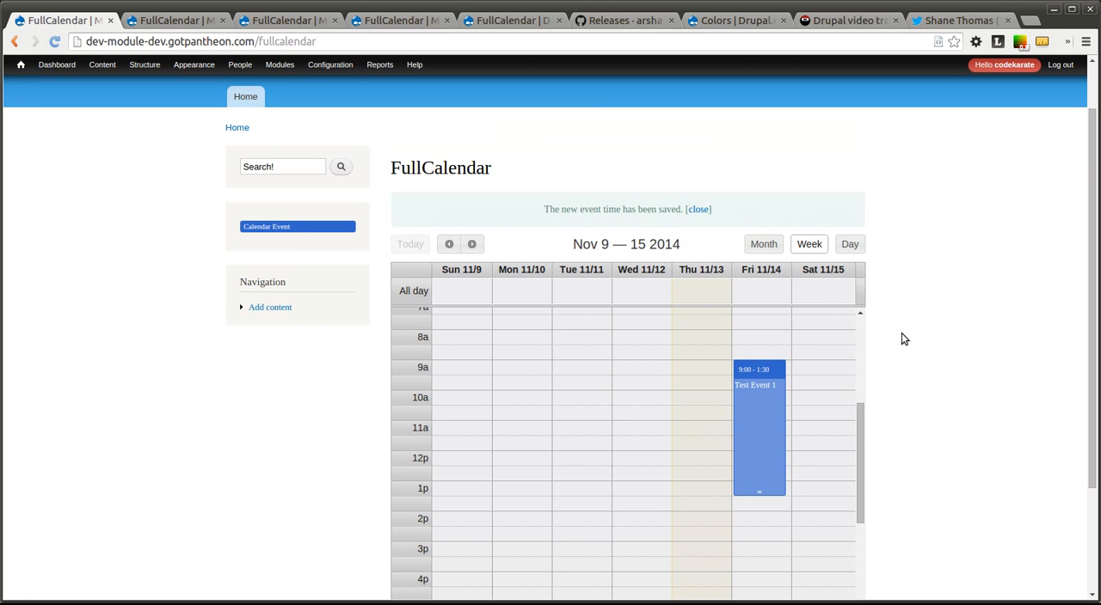
{"action": "mouse_move", "coordinate": [919, 333]}
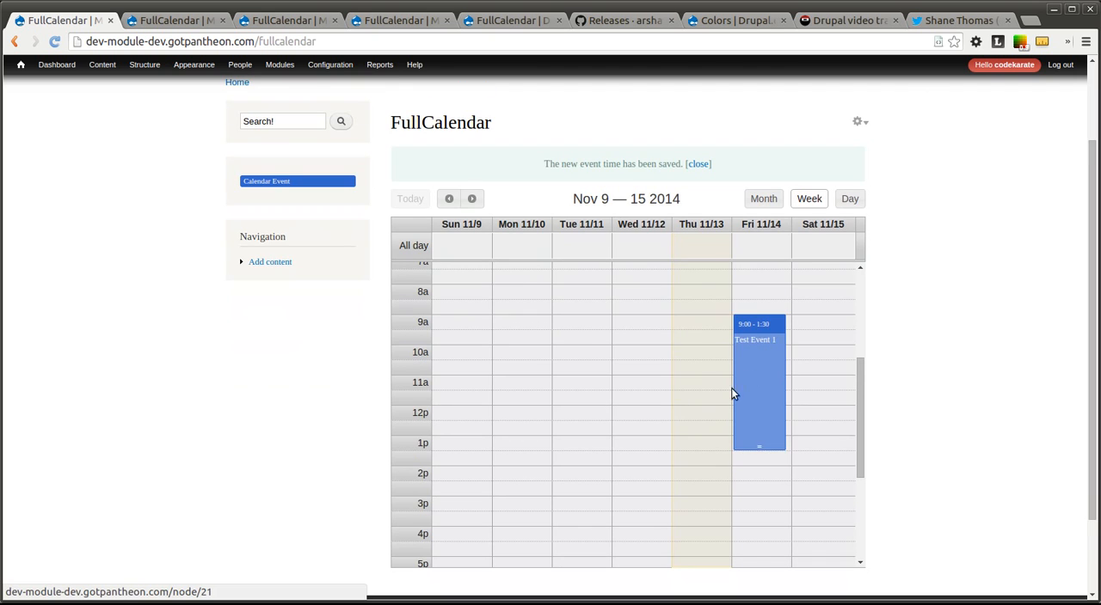
{"action": "left_click_drag", "start_coordinate": [758, 383], "coordinate": [579, 413]}
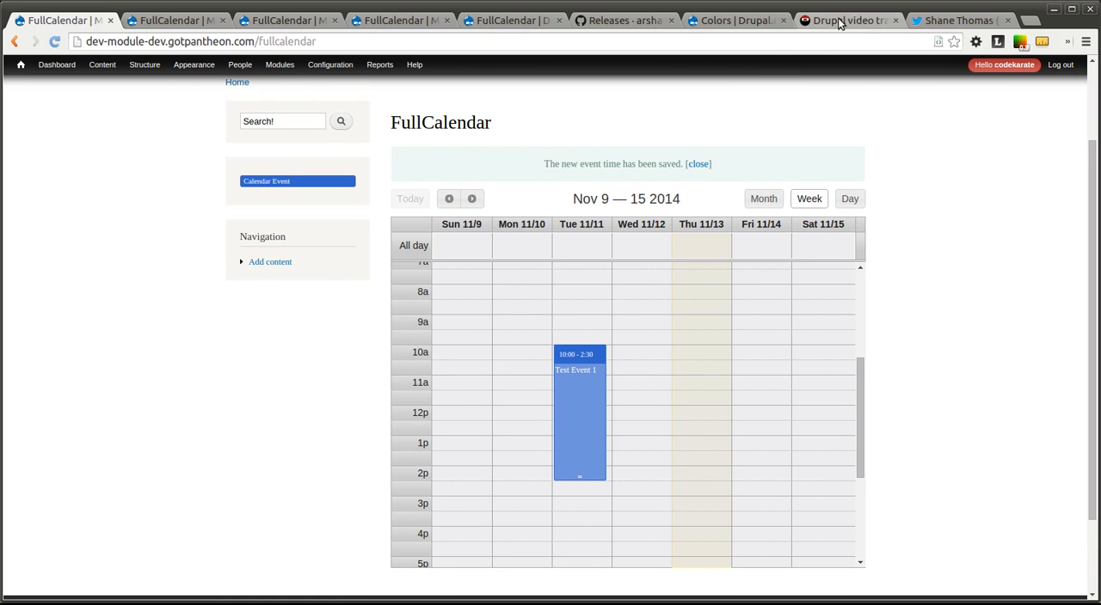
{"action": "left_click", "coordinate": [956, 20]}
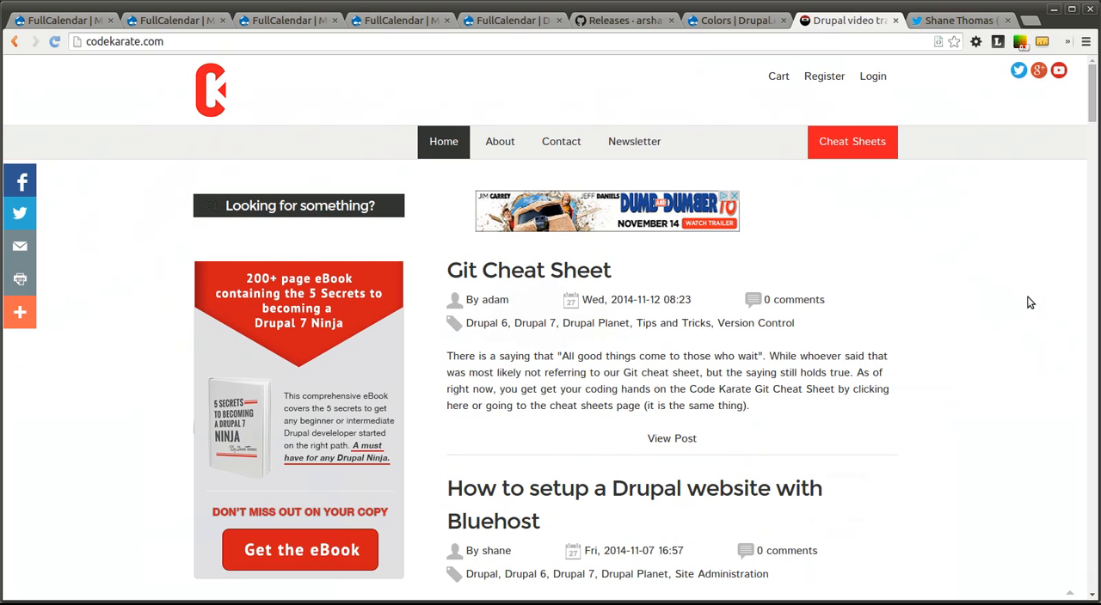
{"action": "mouse_move", "coordinate": [867, 2]}
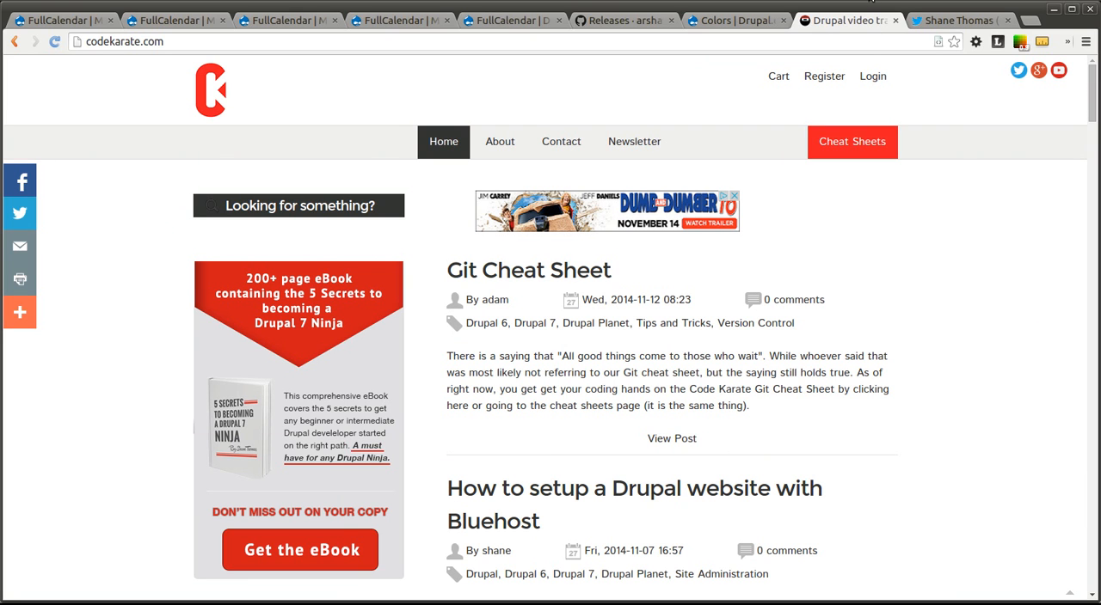